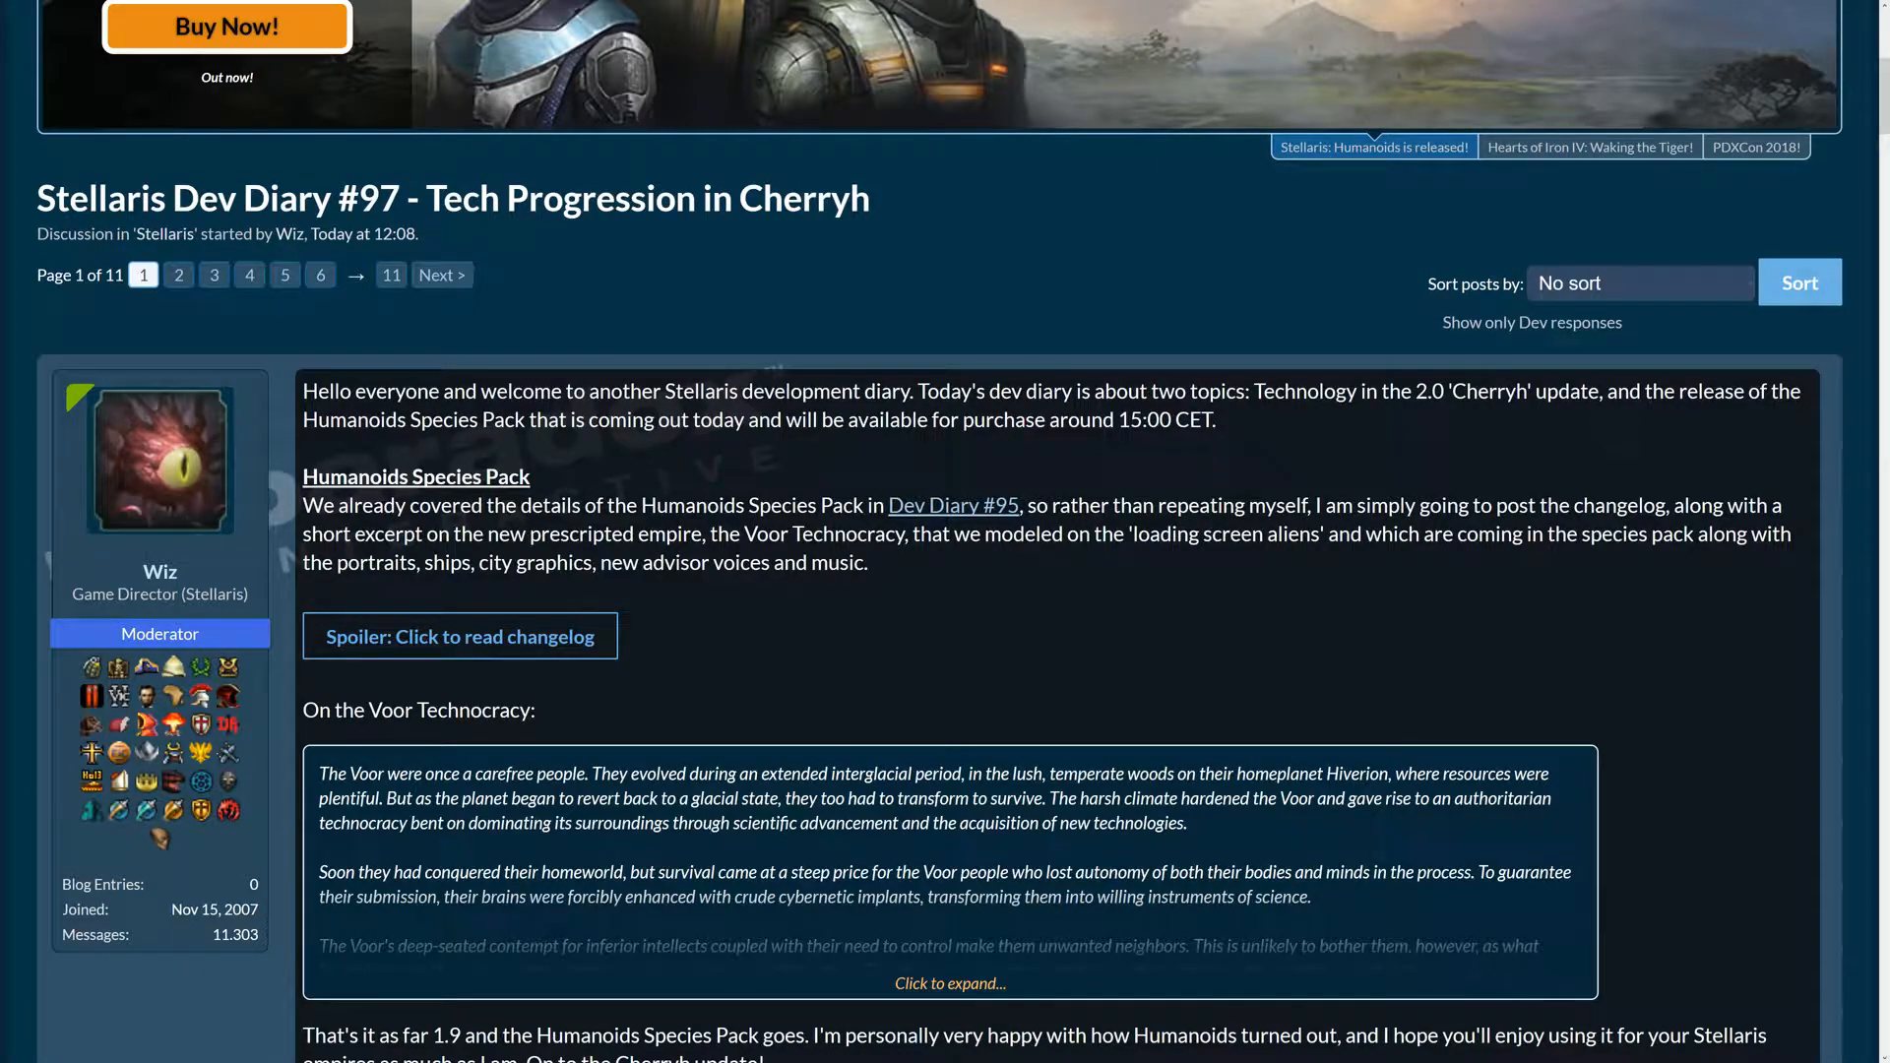
mouse_move(834, 256)
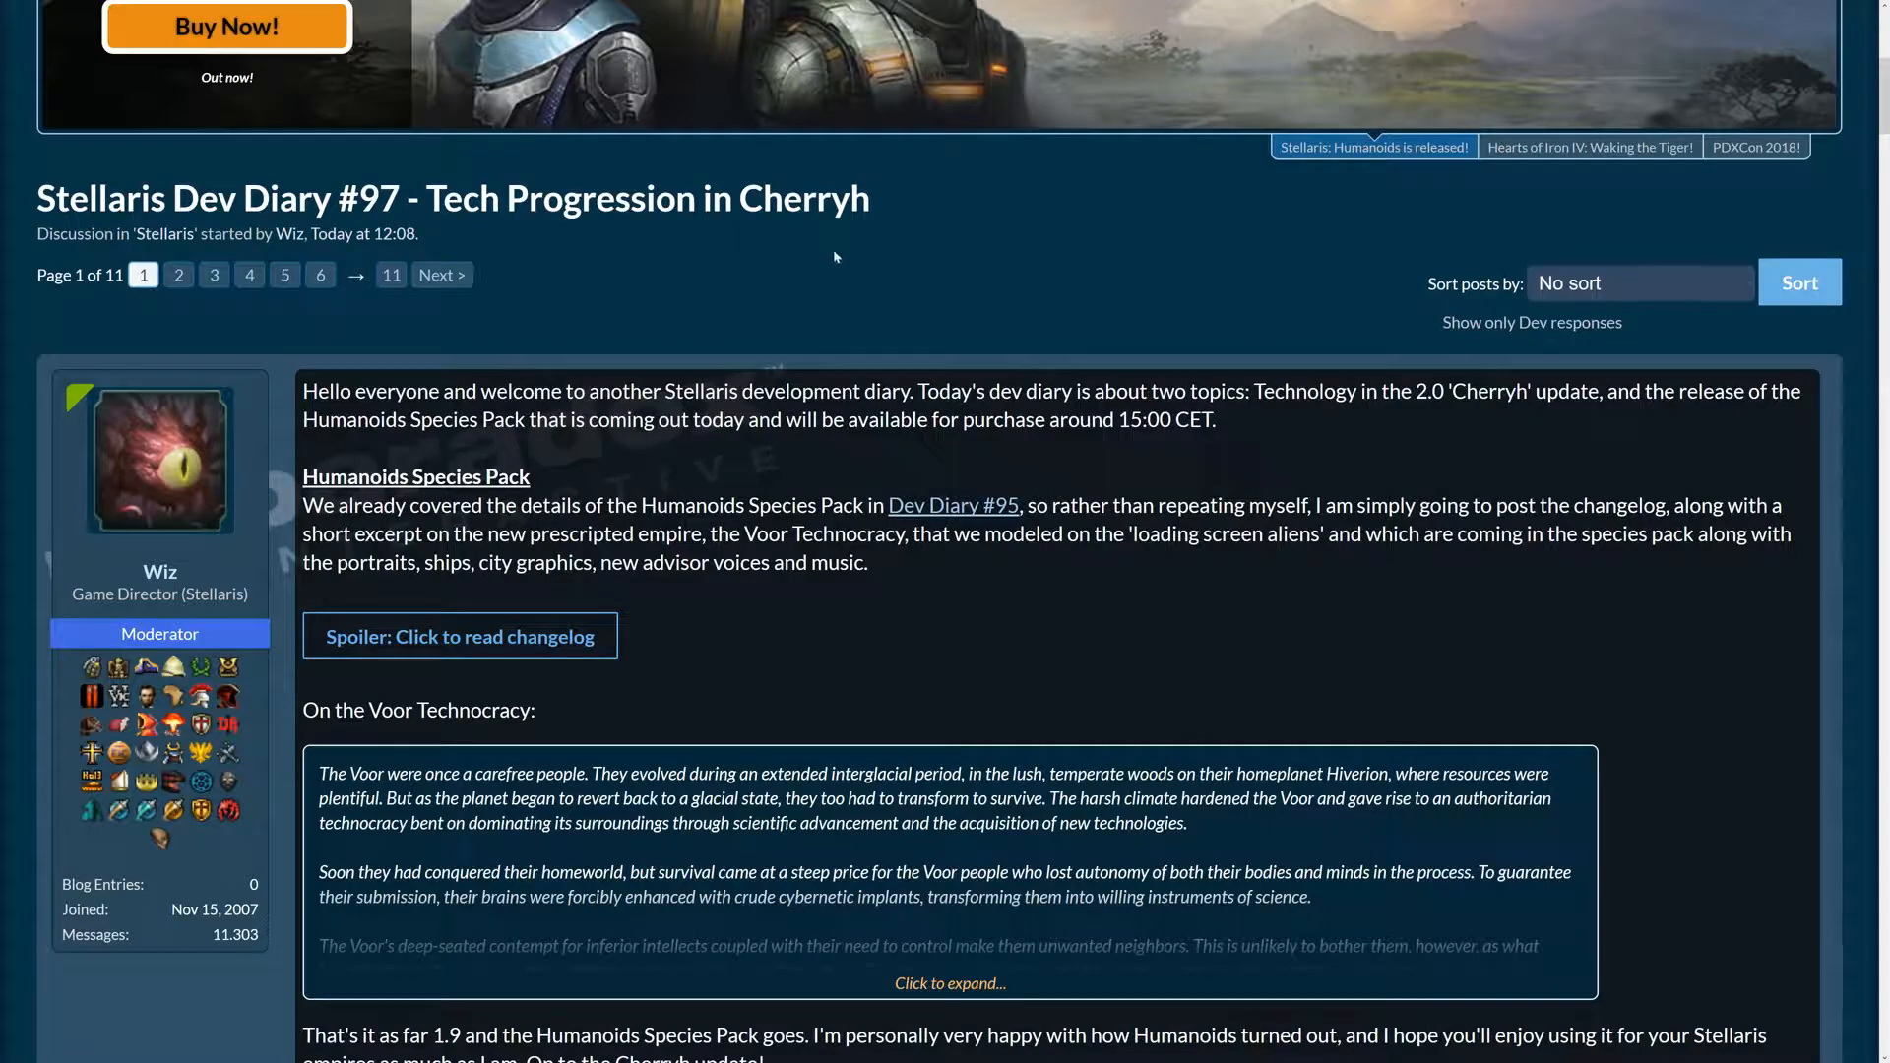
Scroll around the top of the dev diary to find the changelog spoiler
scroll("up", 3)
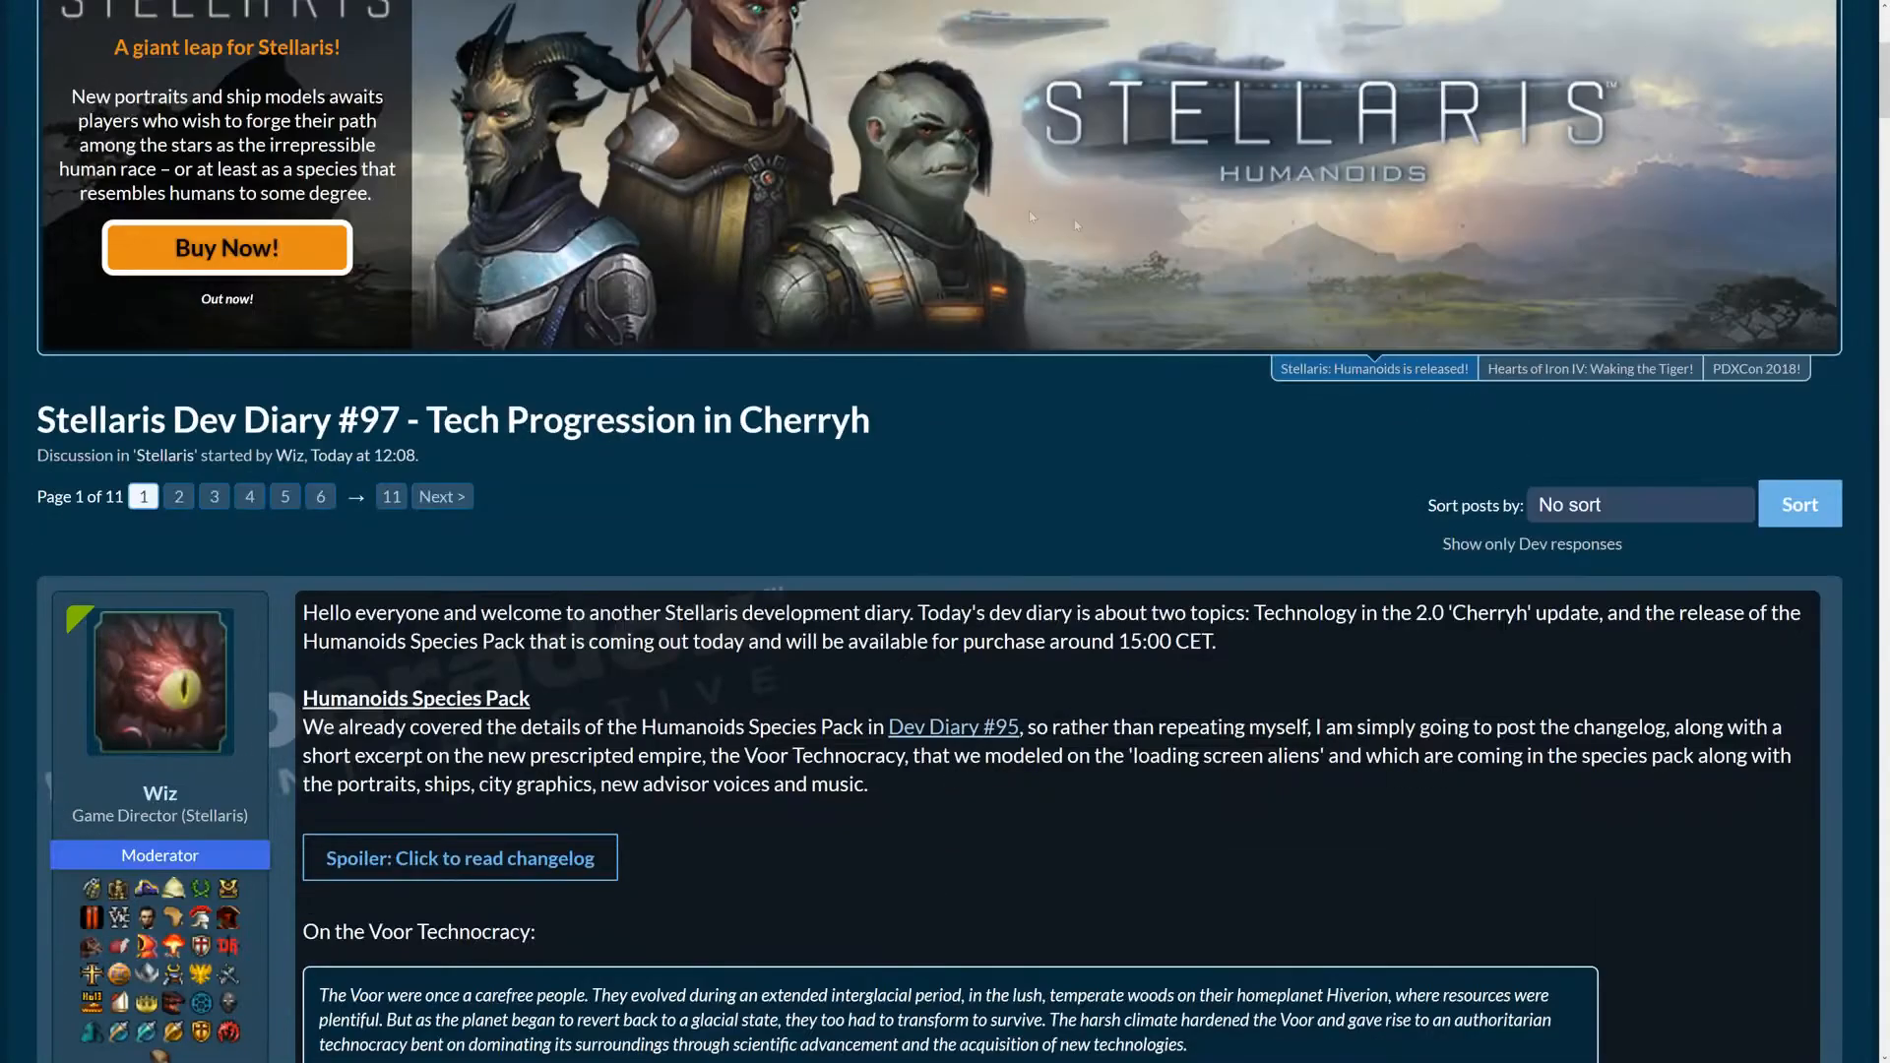
scroll("down", 3)
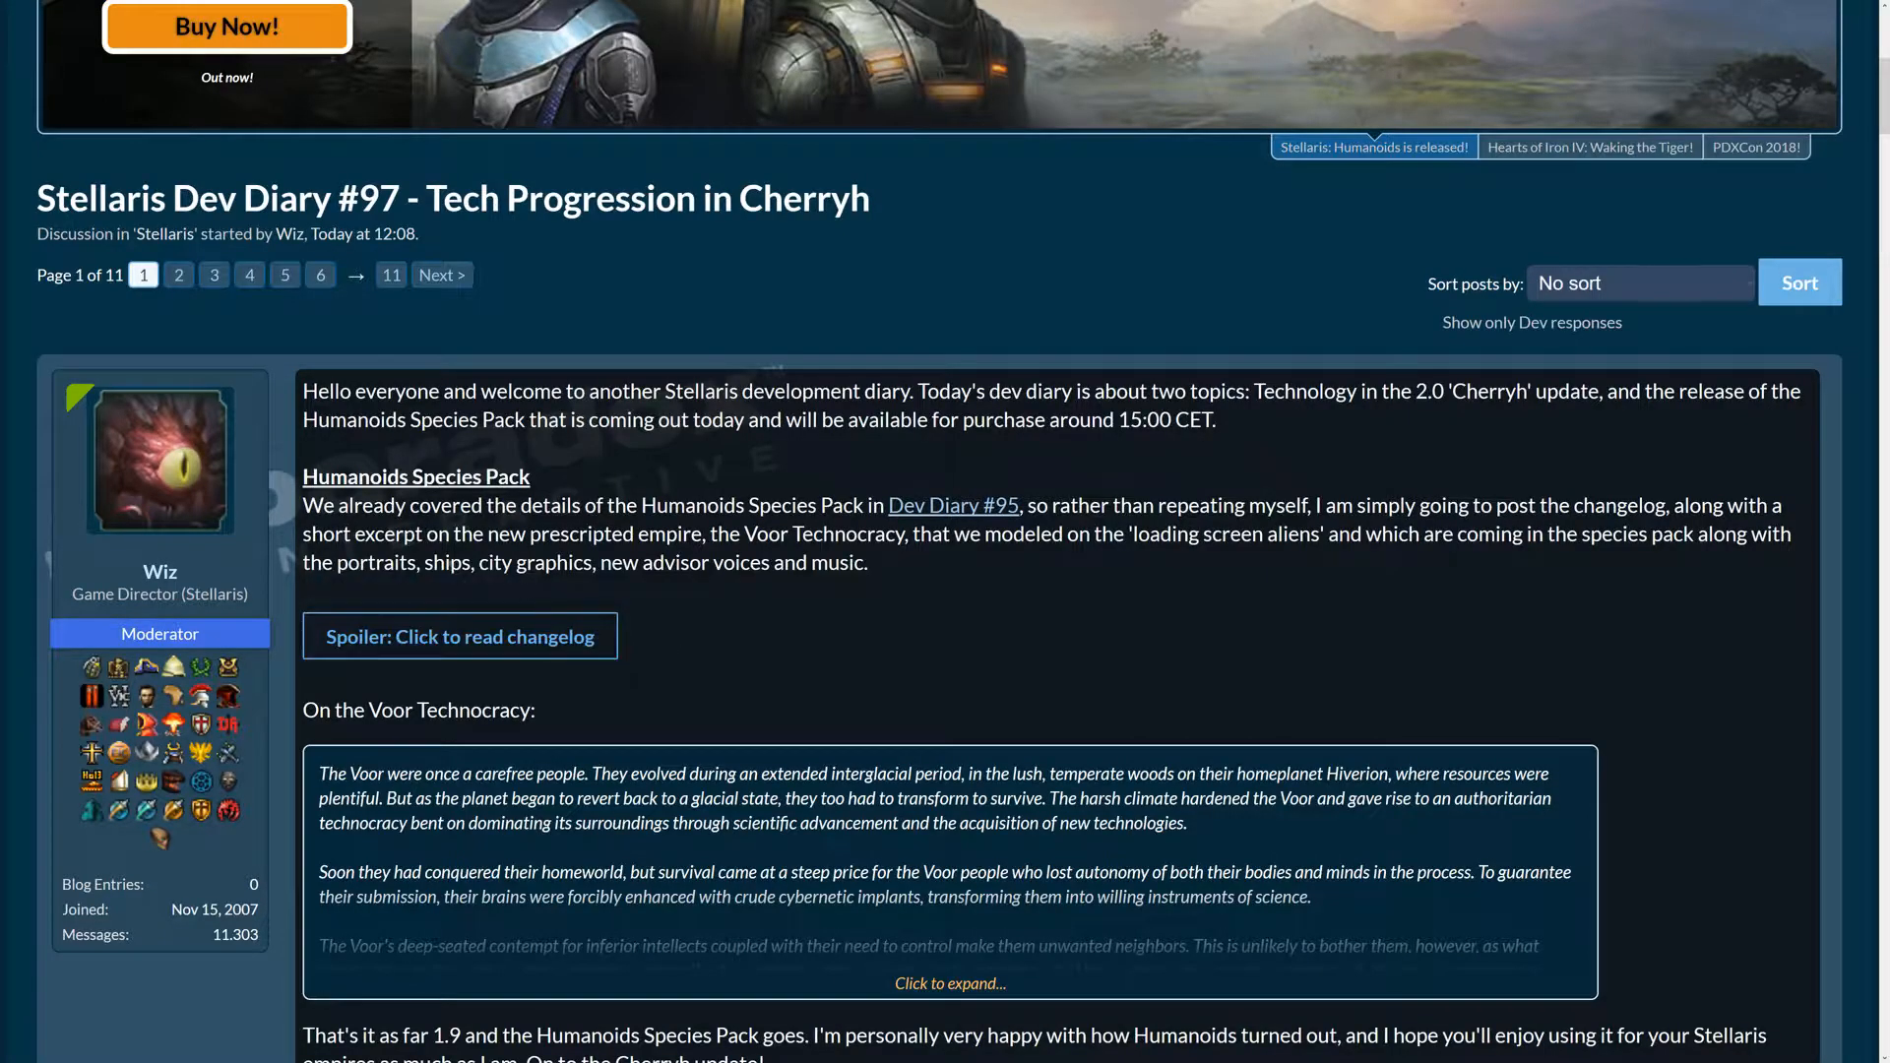
scroll("down", 3)
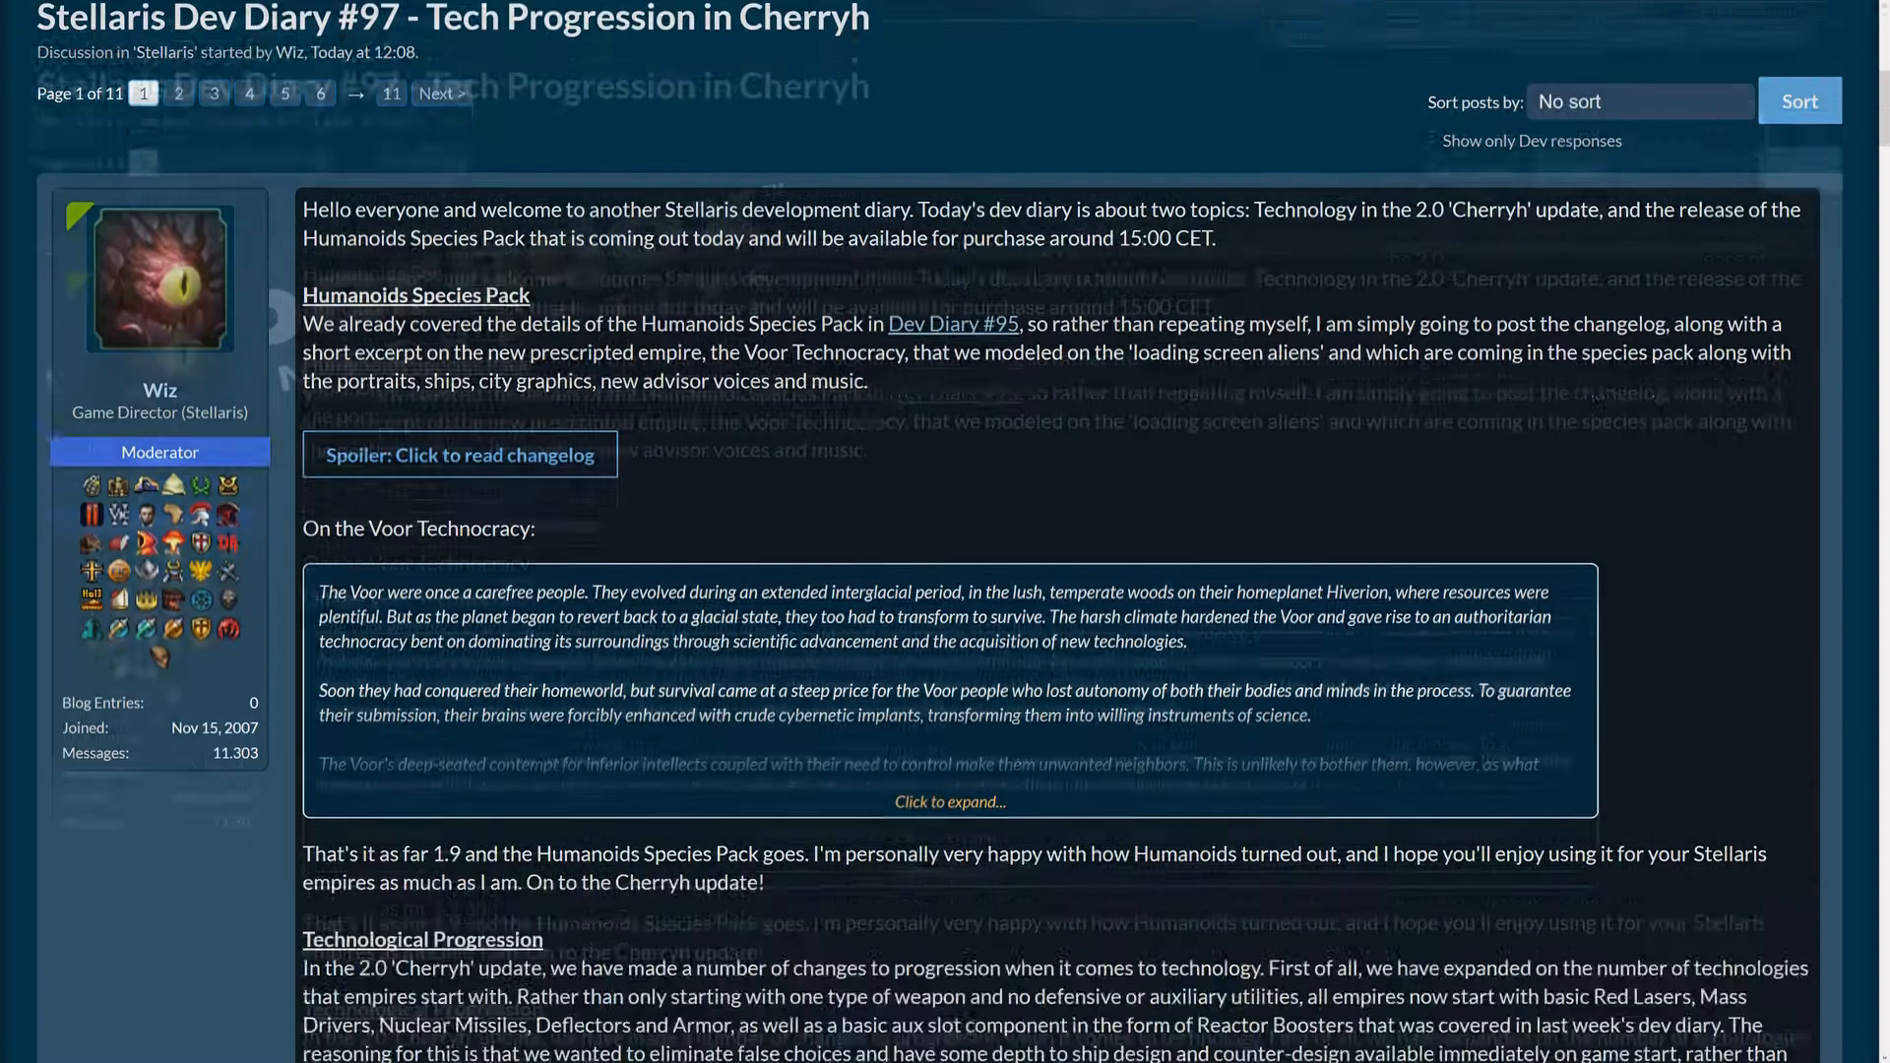
scroll("down", 3)
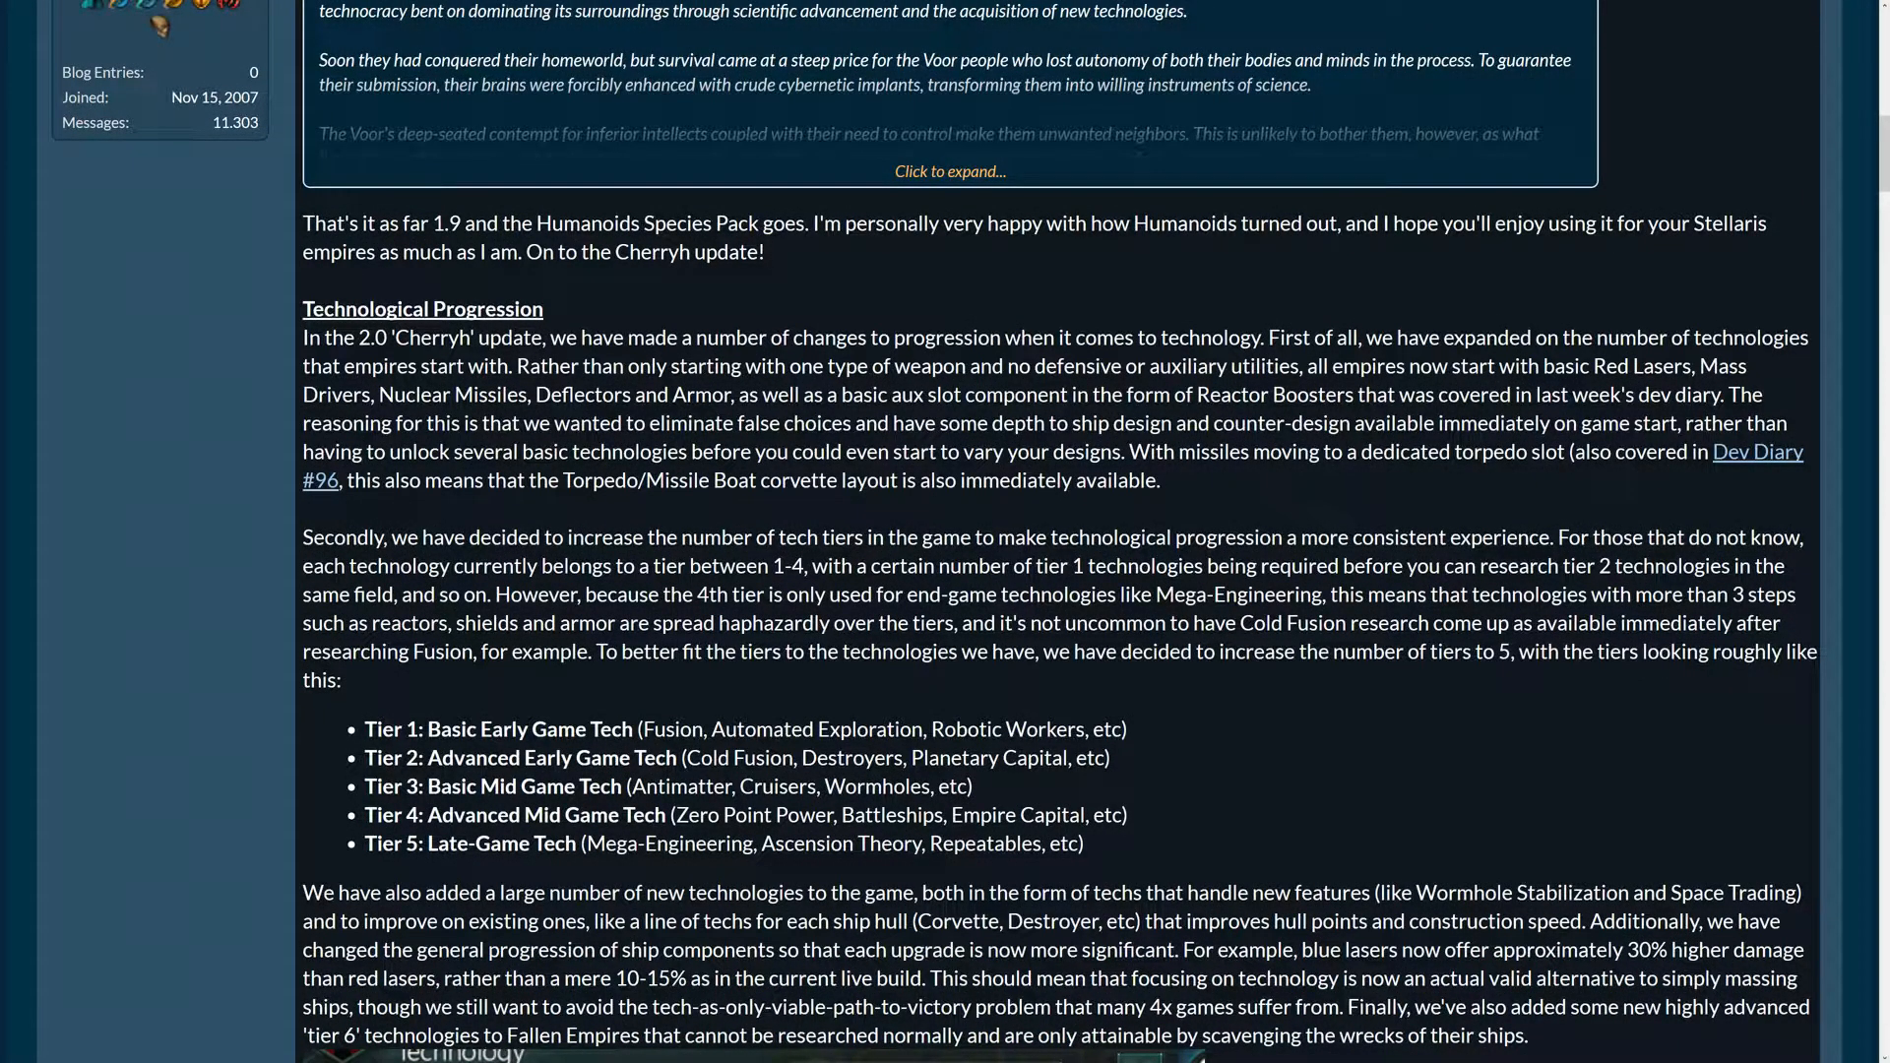
scroll("down", 3)
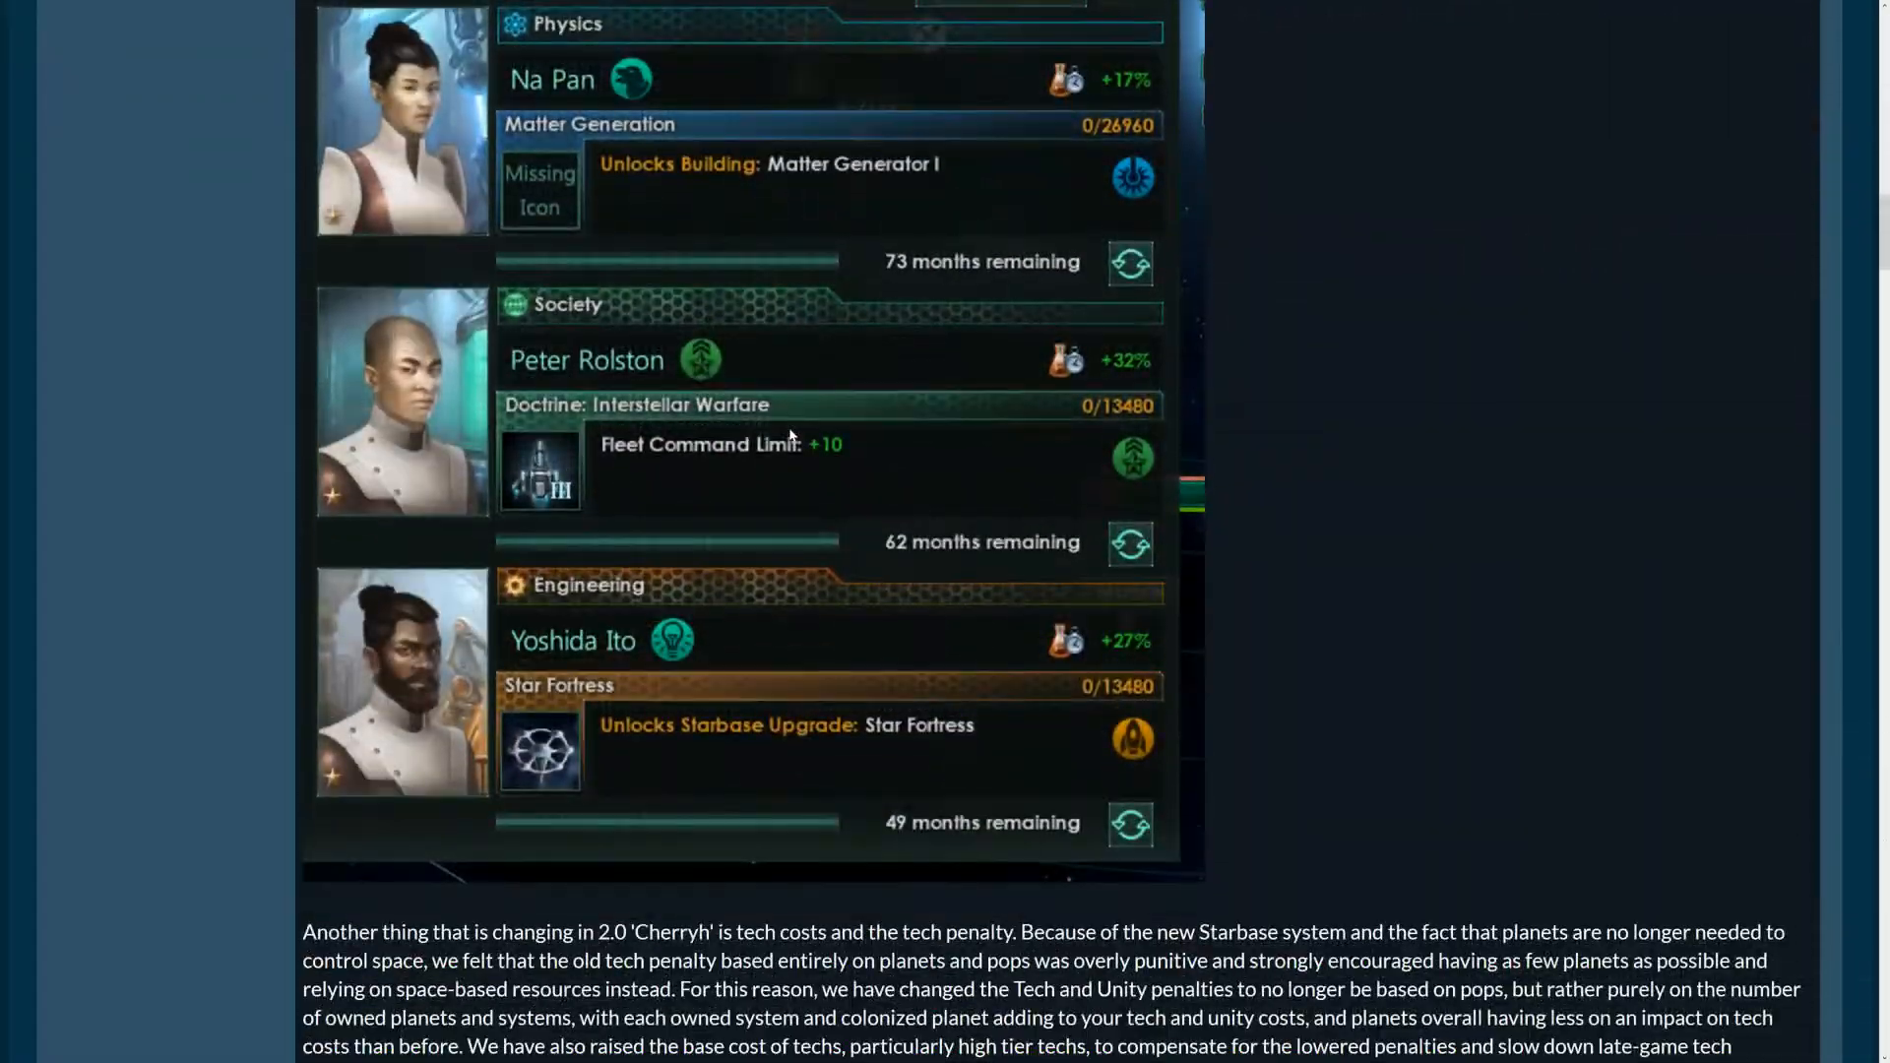
scroll("up", 3)
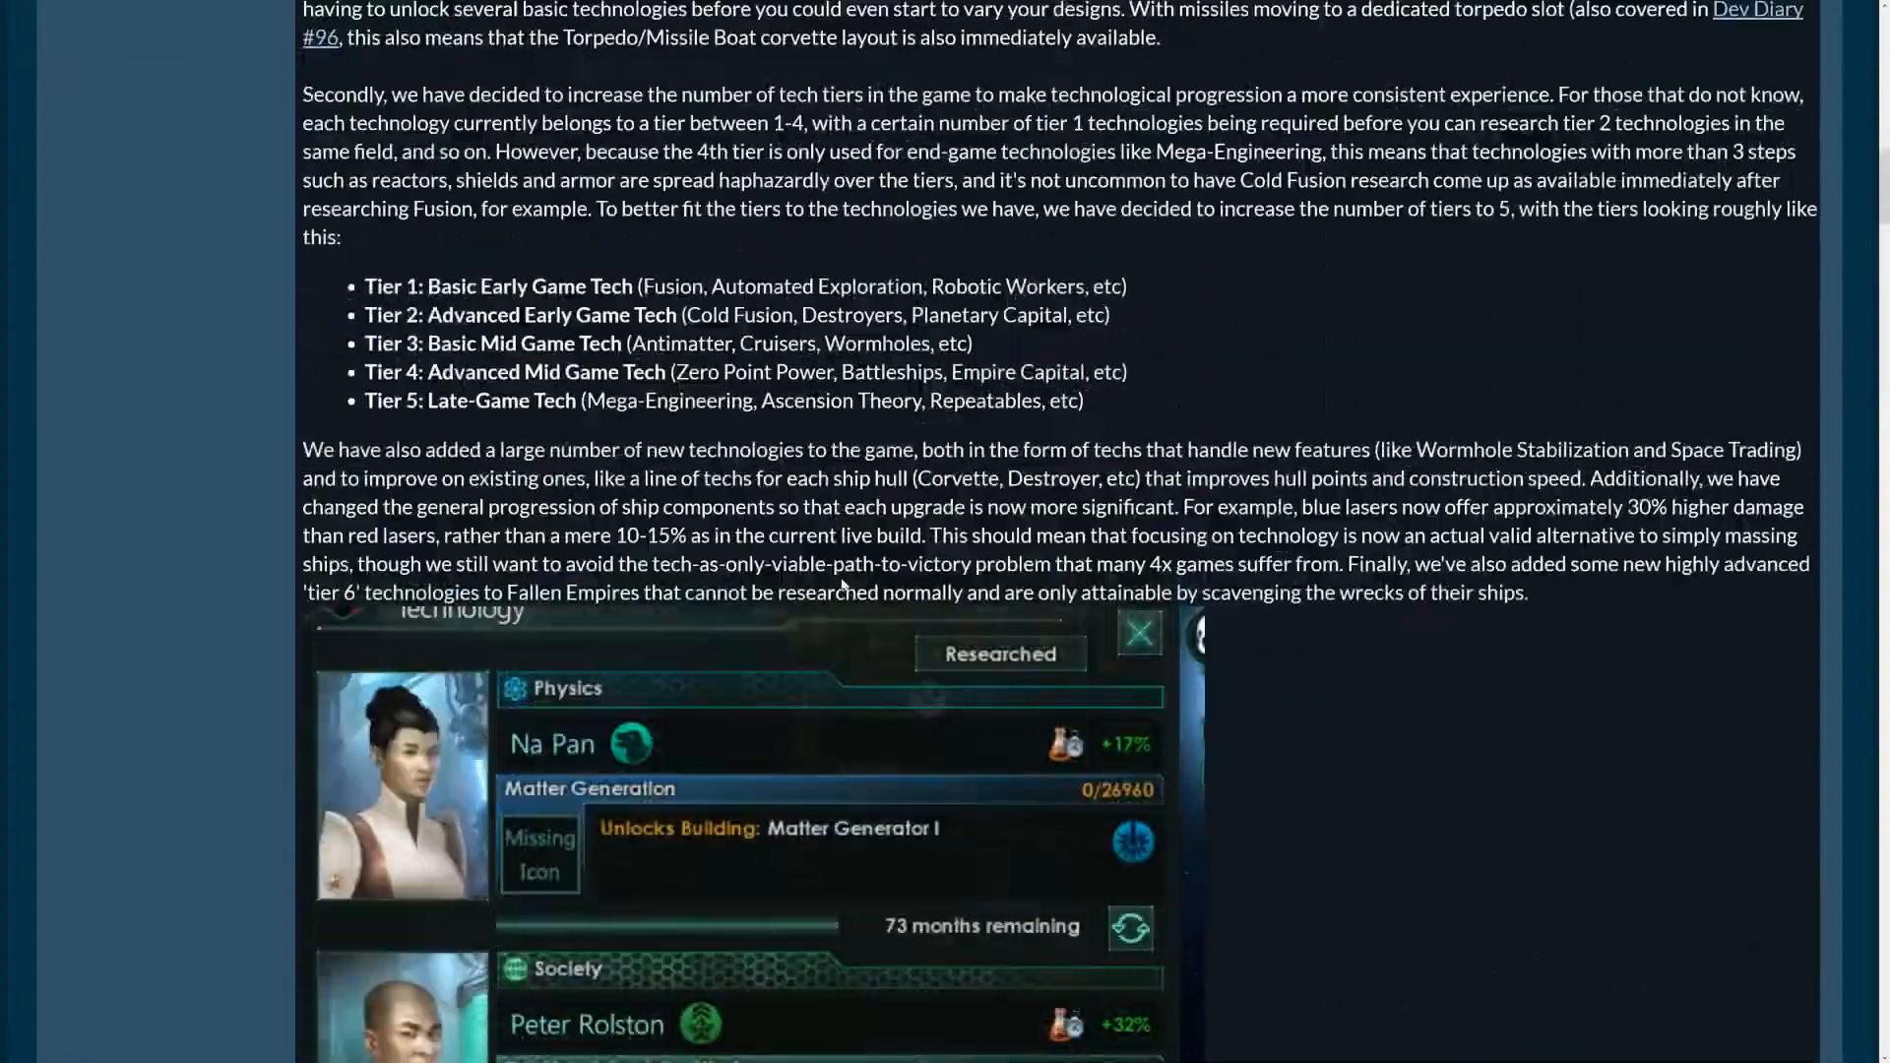
scroll("up", 3)
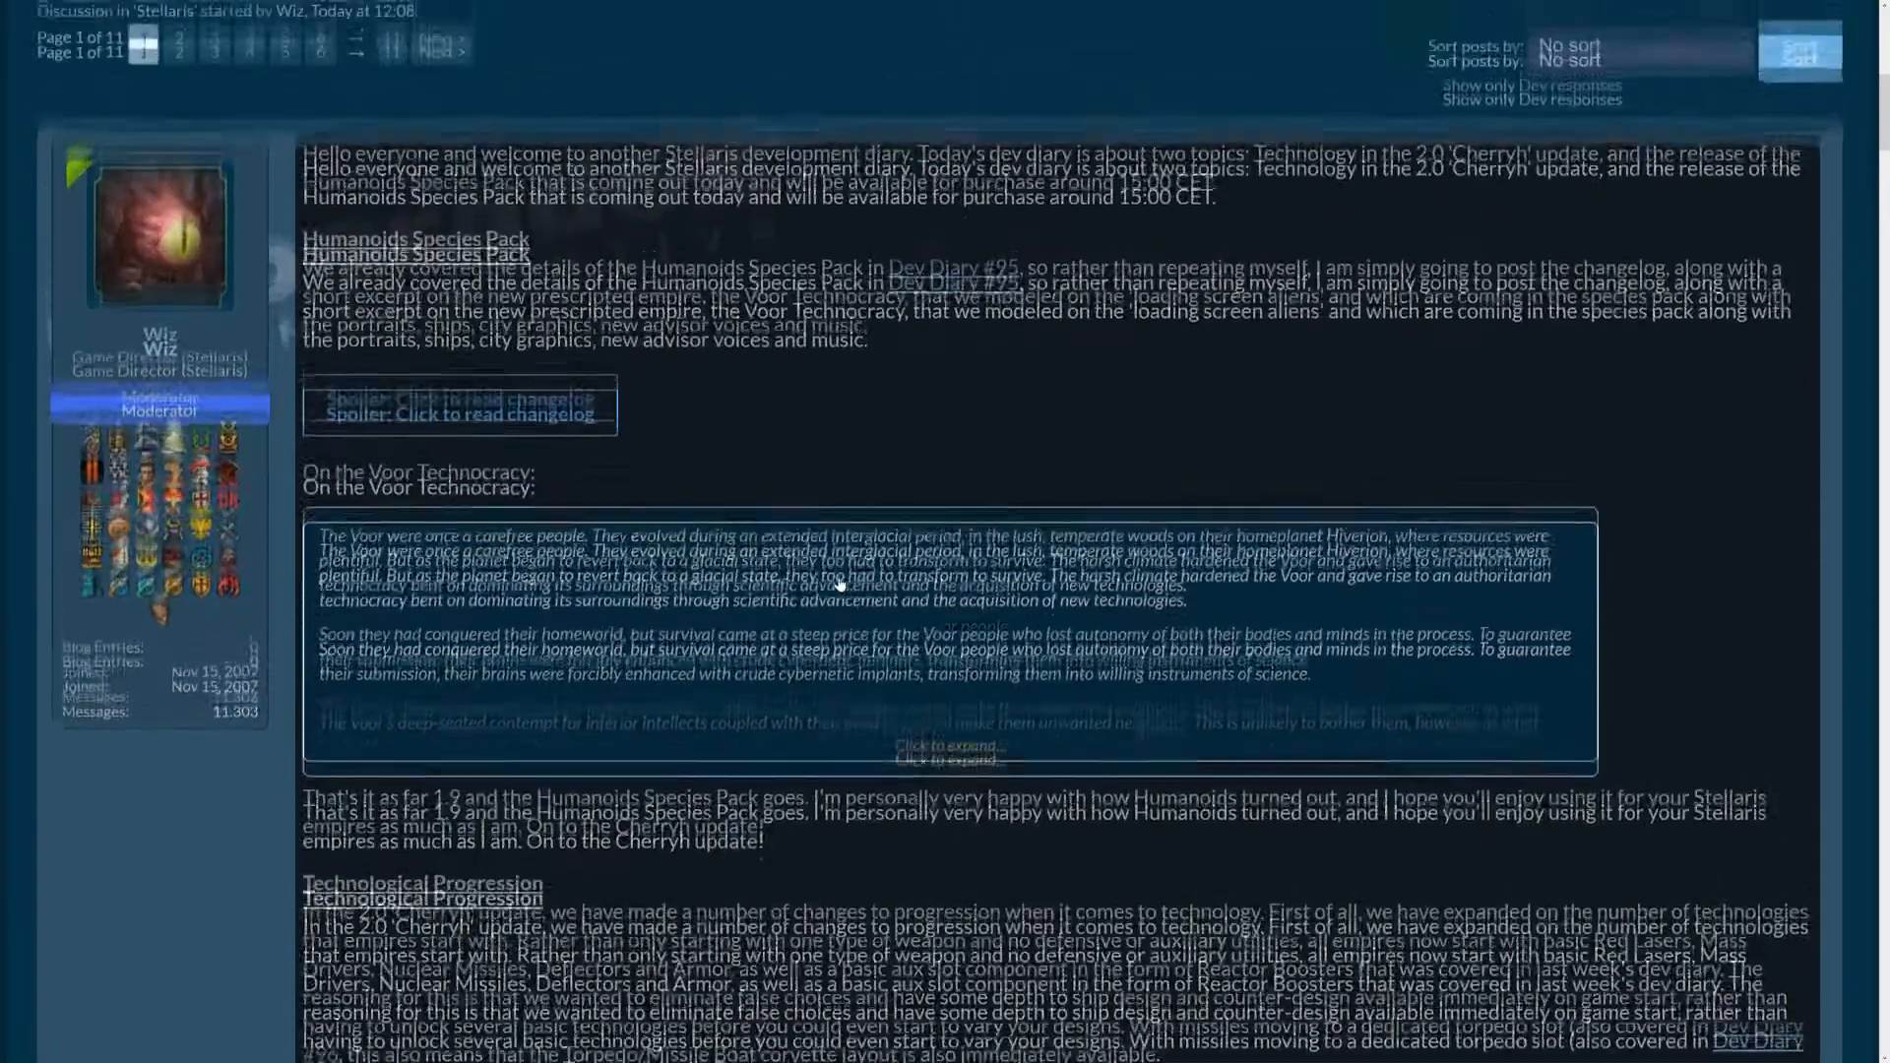
scroll("up", 3)
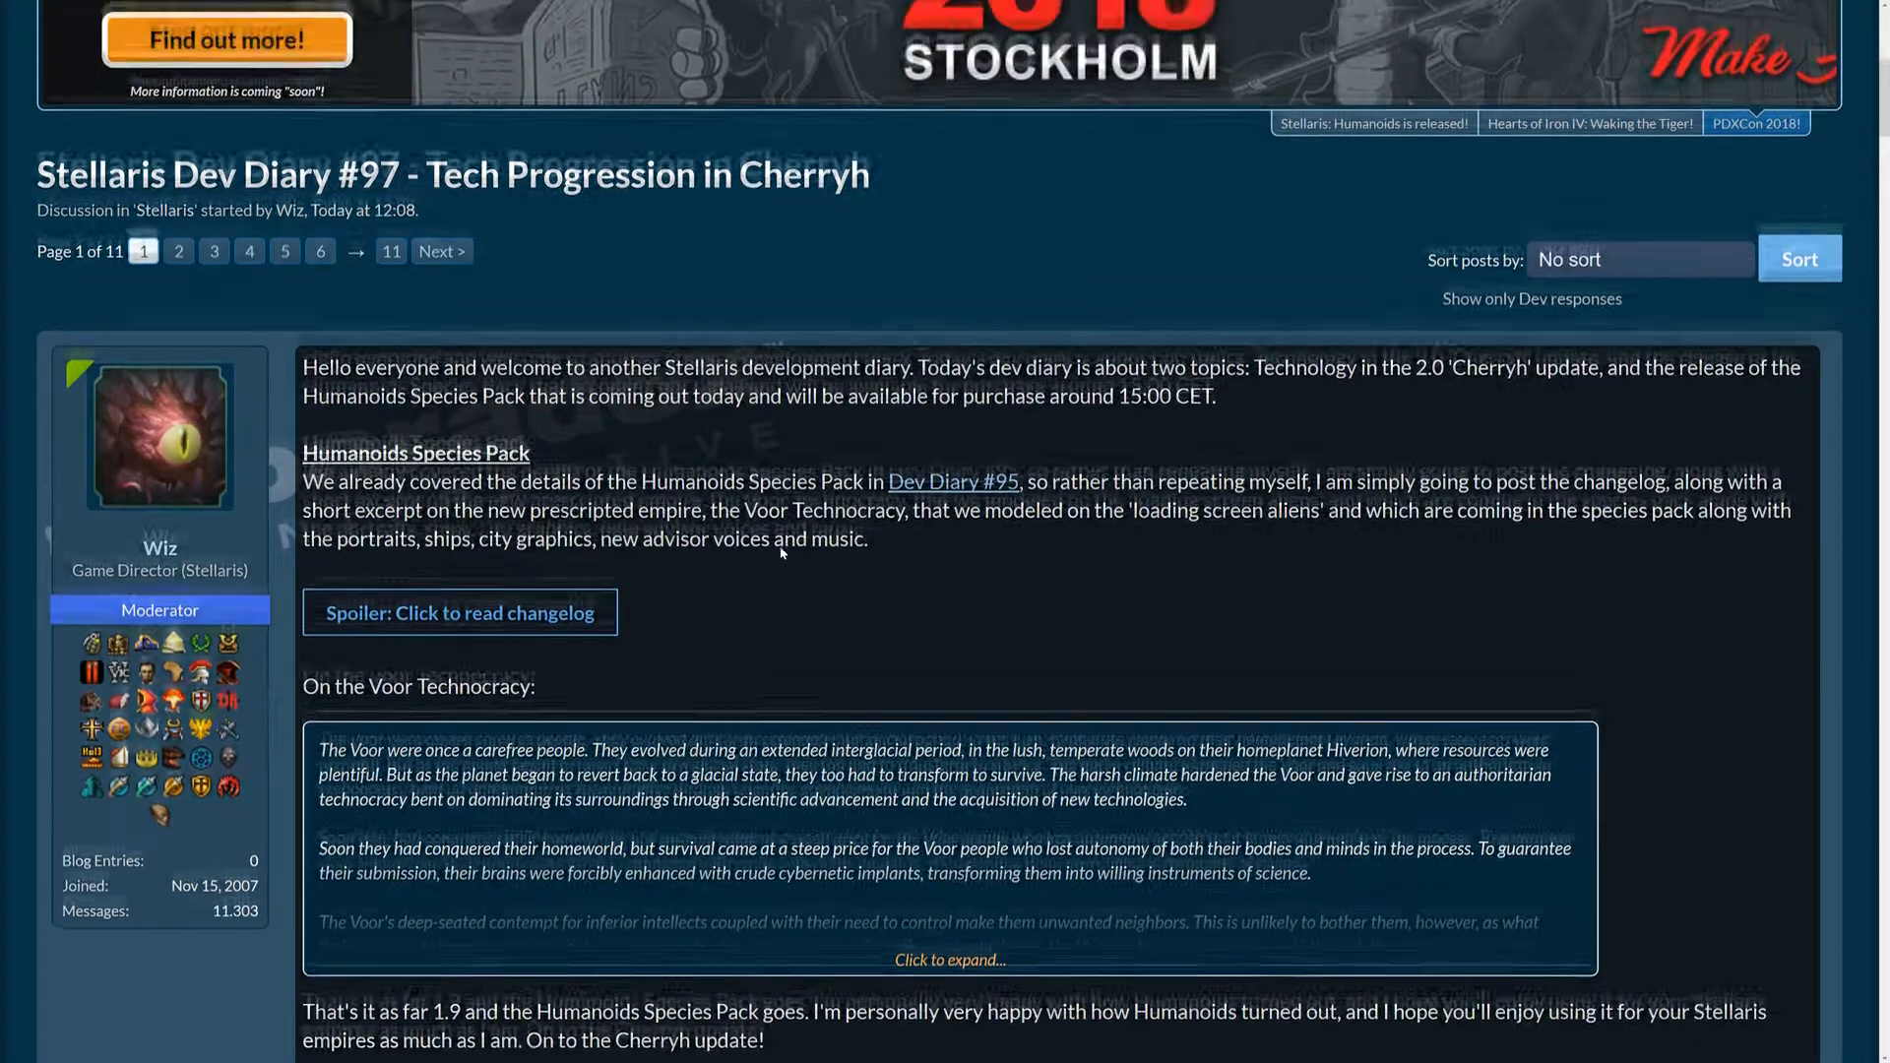
scroll("up", 3)
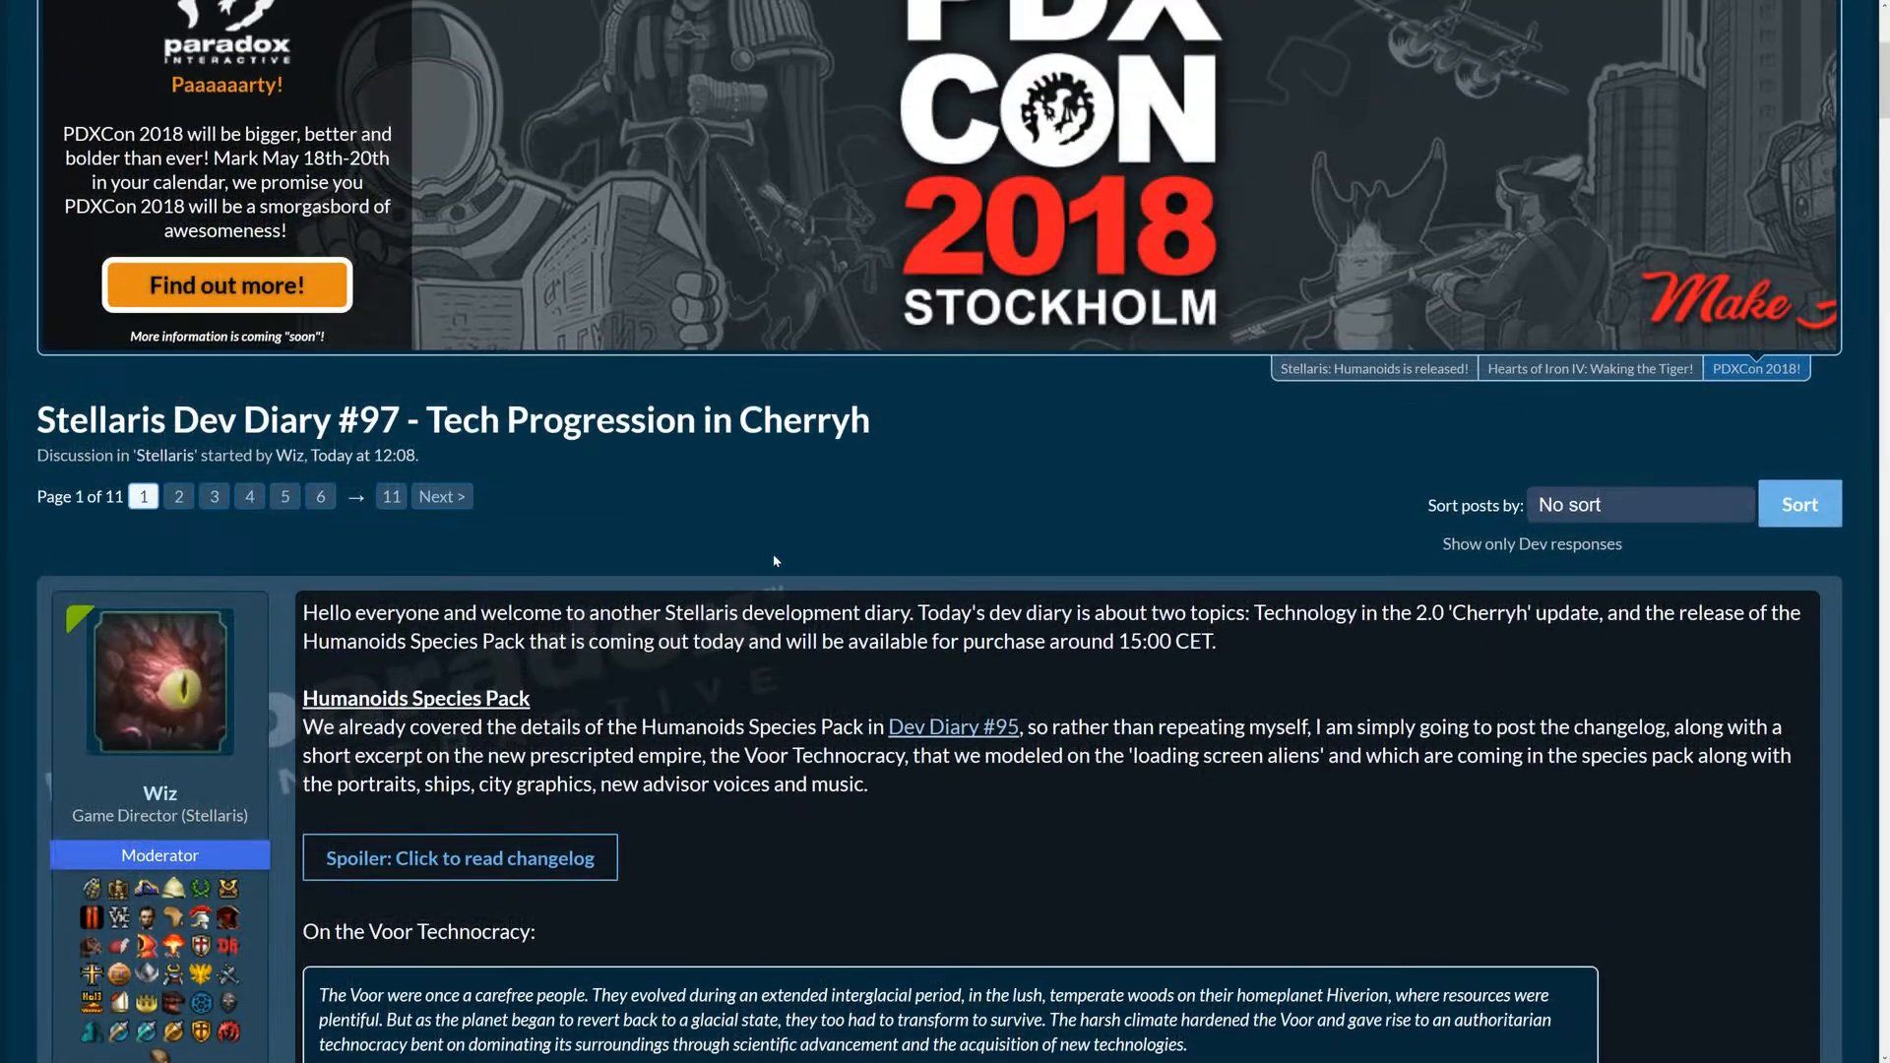
mouse_move(644, 696)
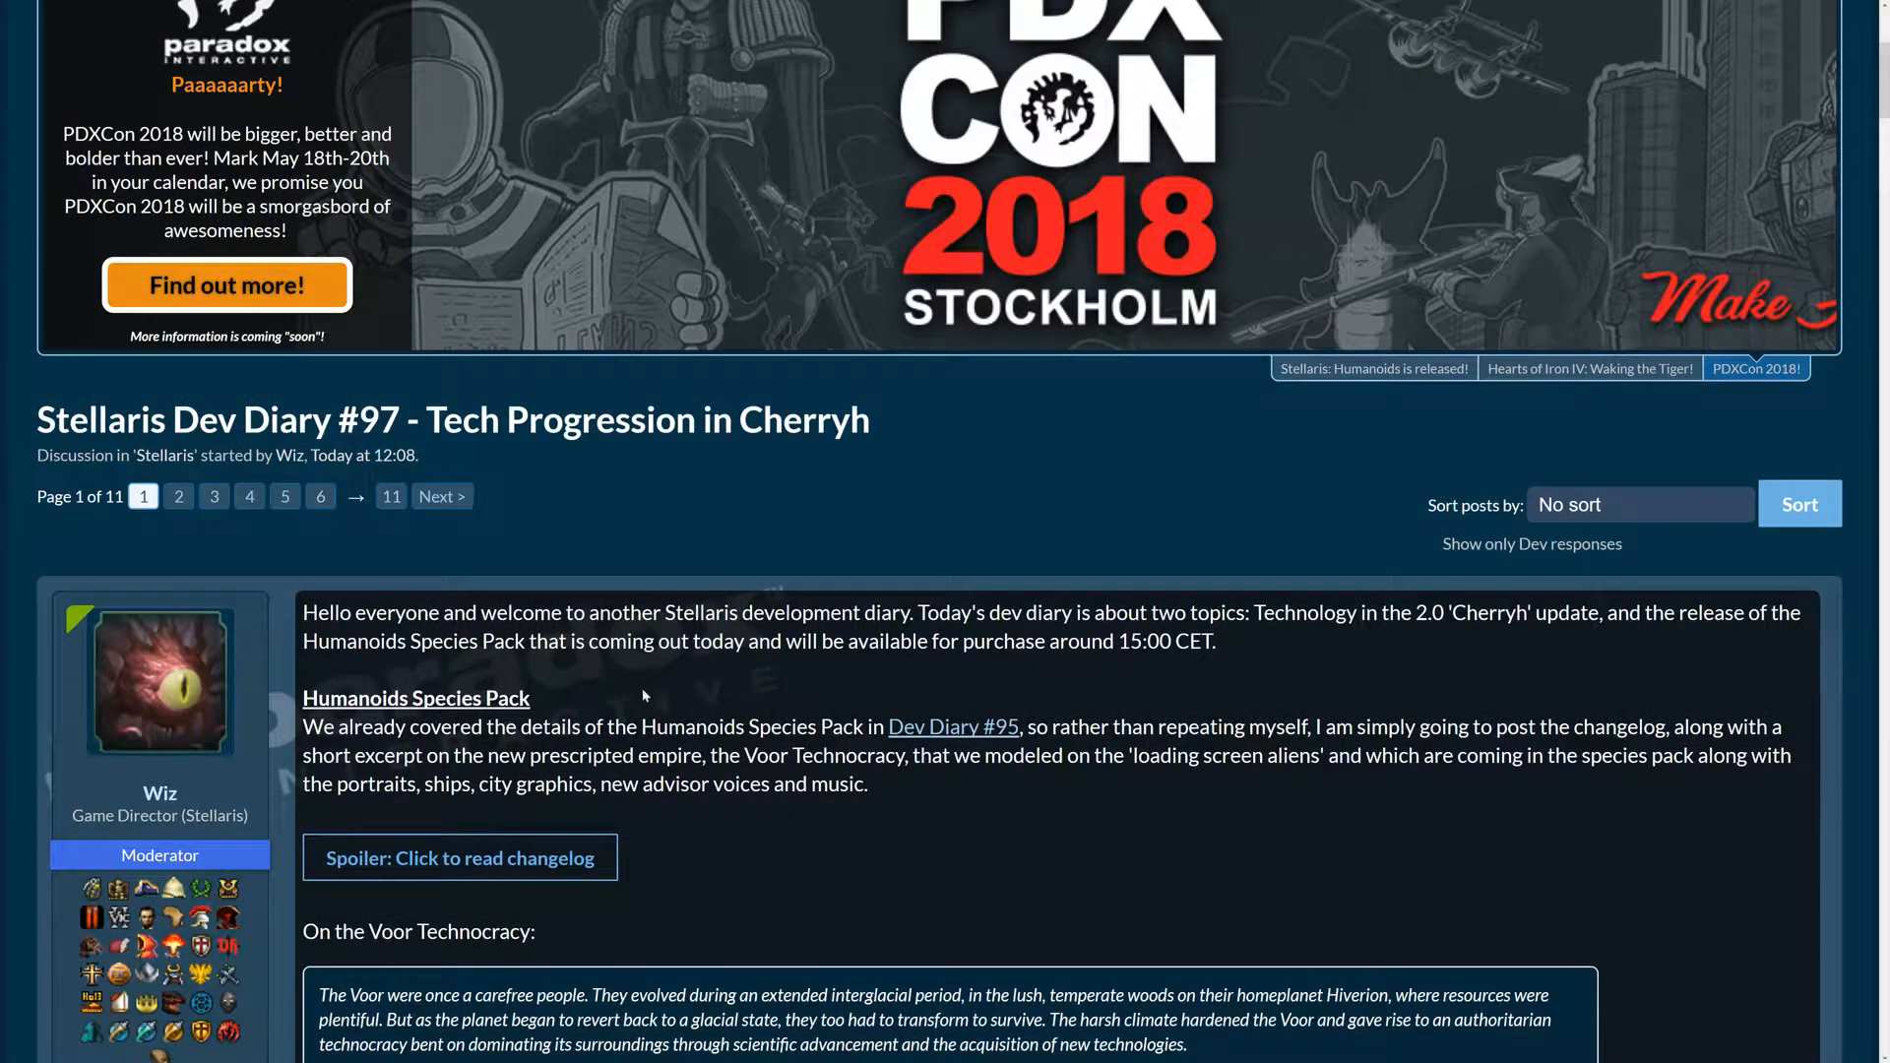
mouse_move(587, 697)
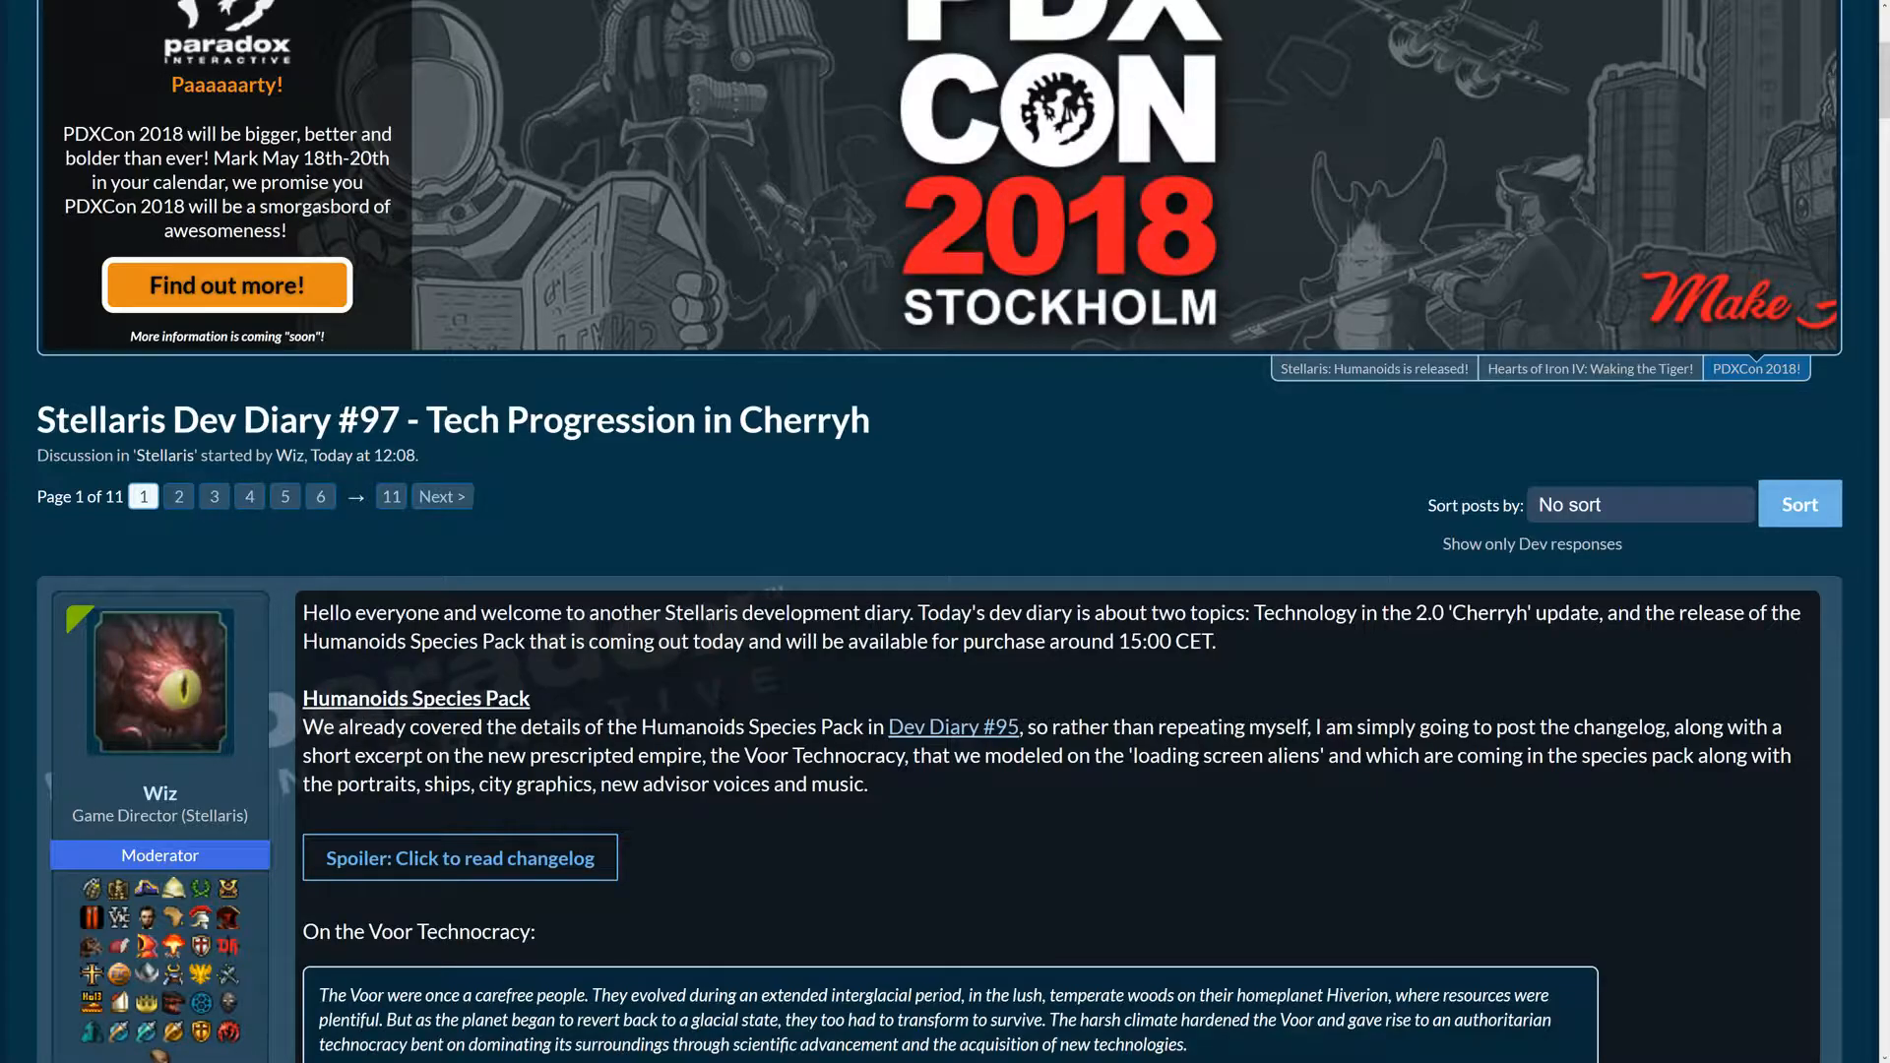
scroll("down", 3)
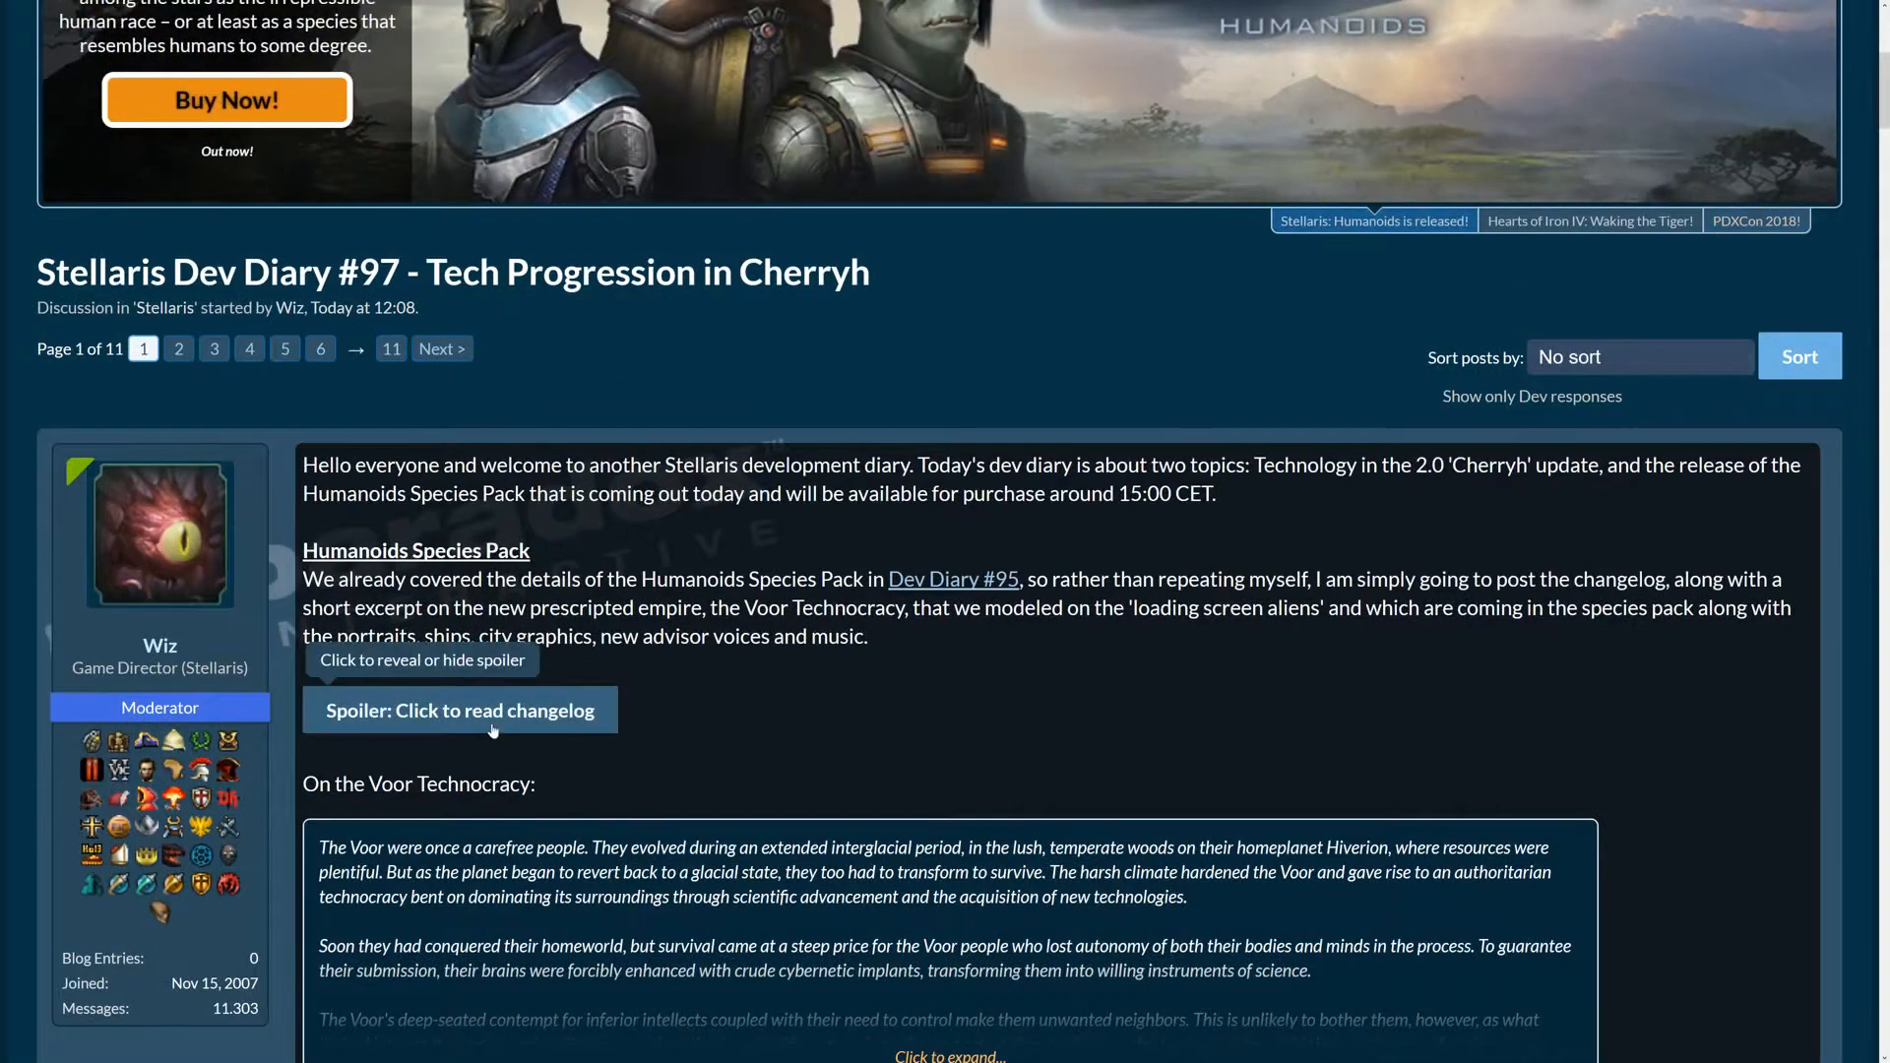
Expand the Humanoids Species Pack changelog and read down to its Bugfixes list
left_click(460, 710)
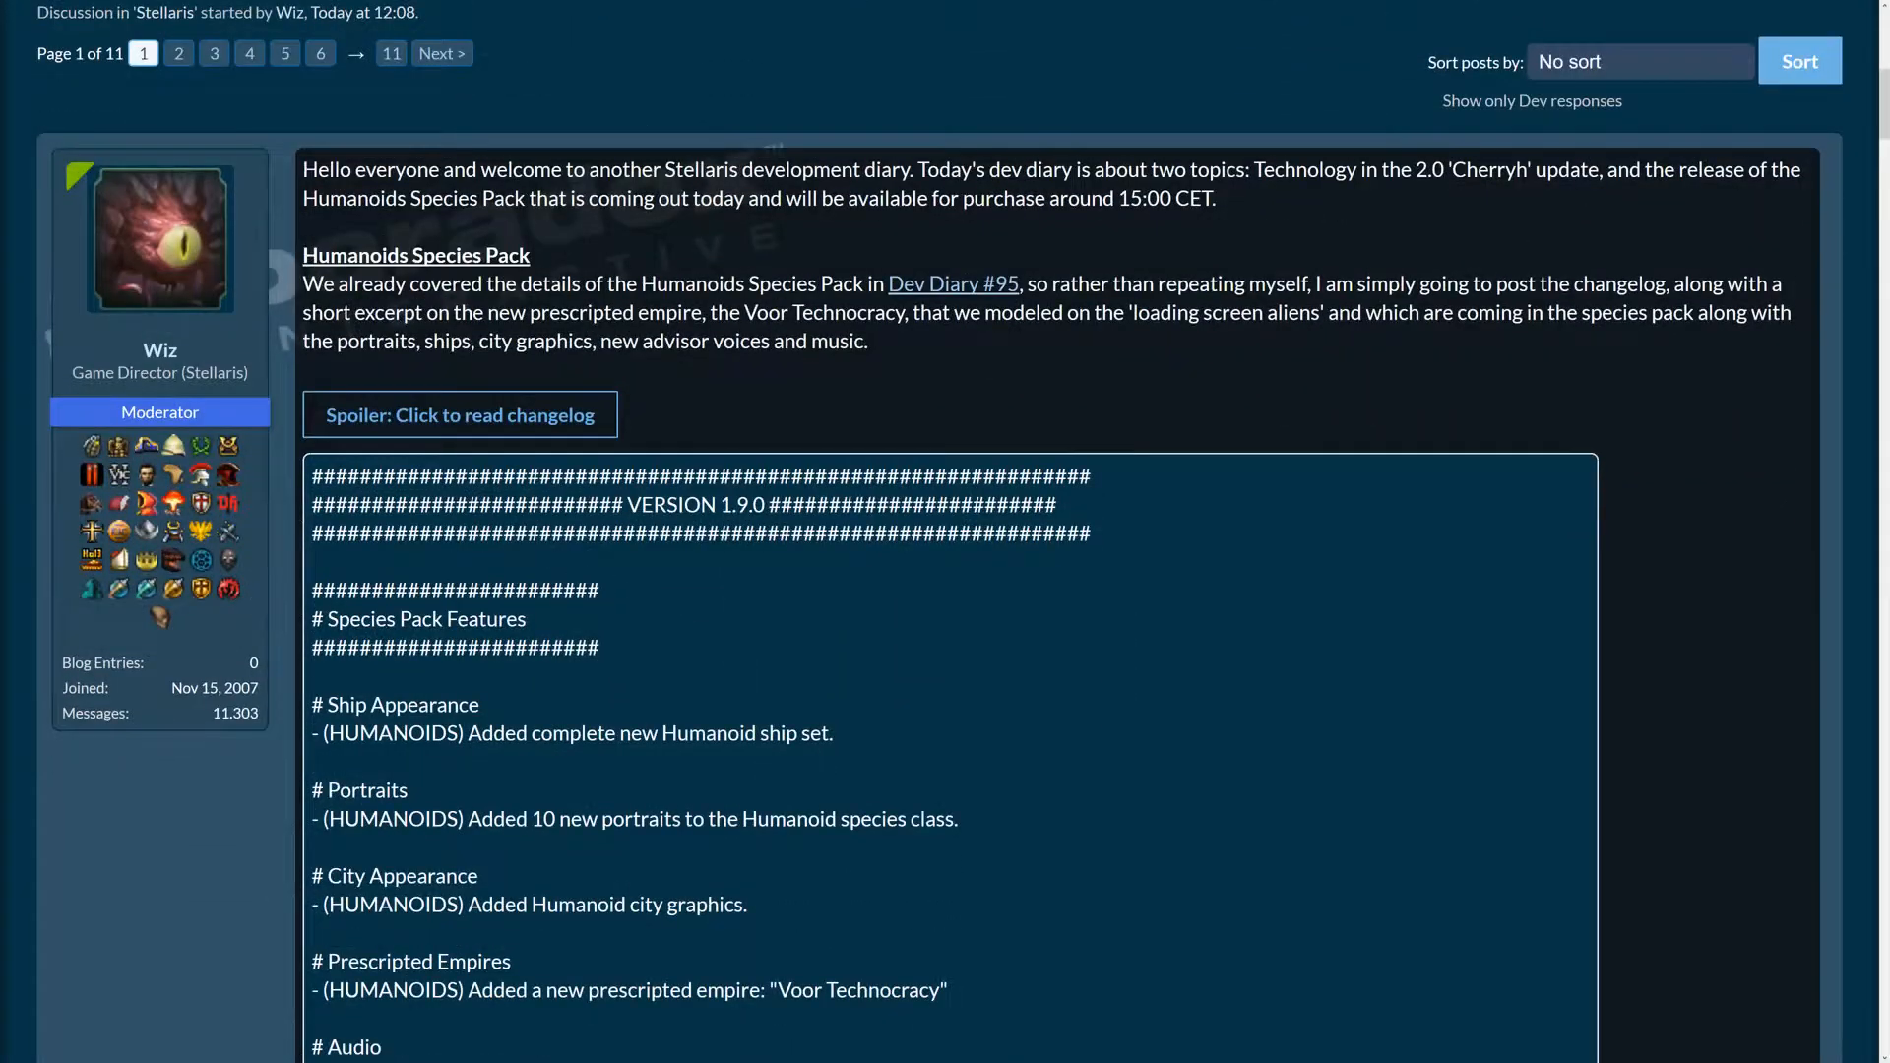
scroll("down", 3)
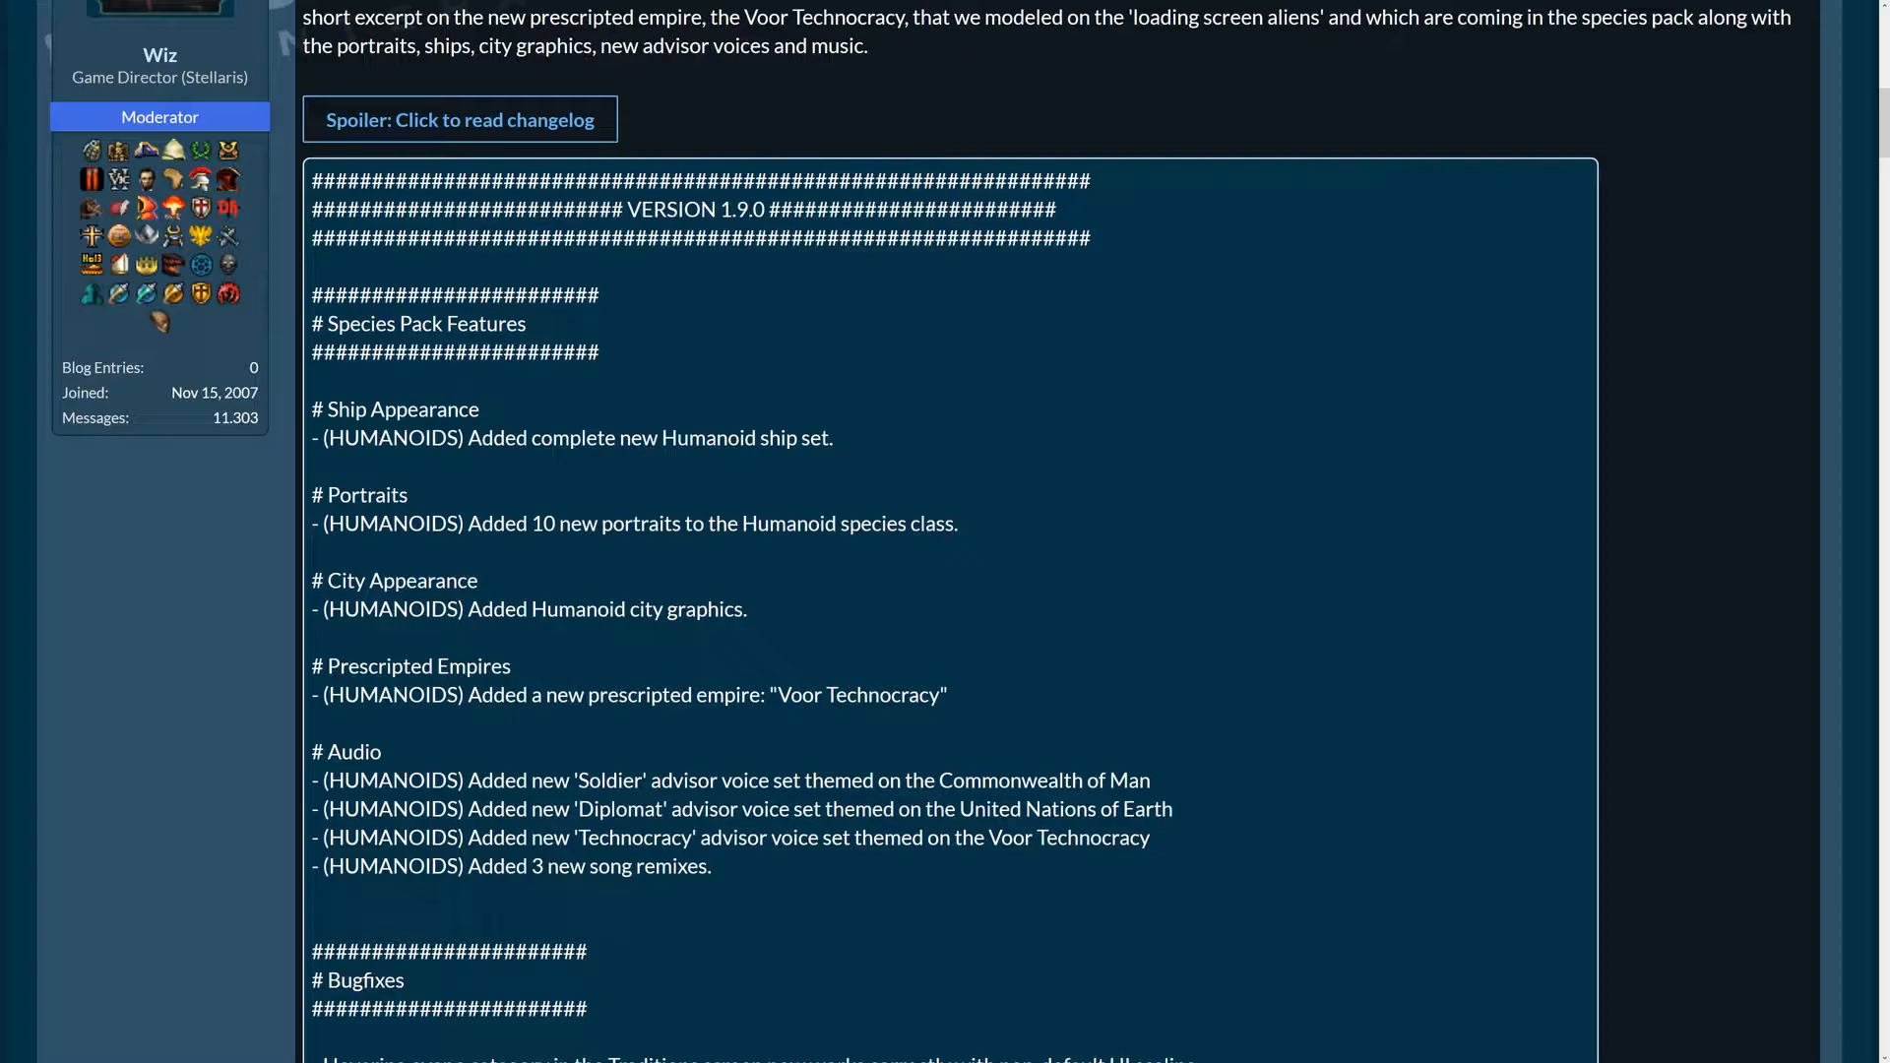
scroll("down", 3)
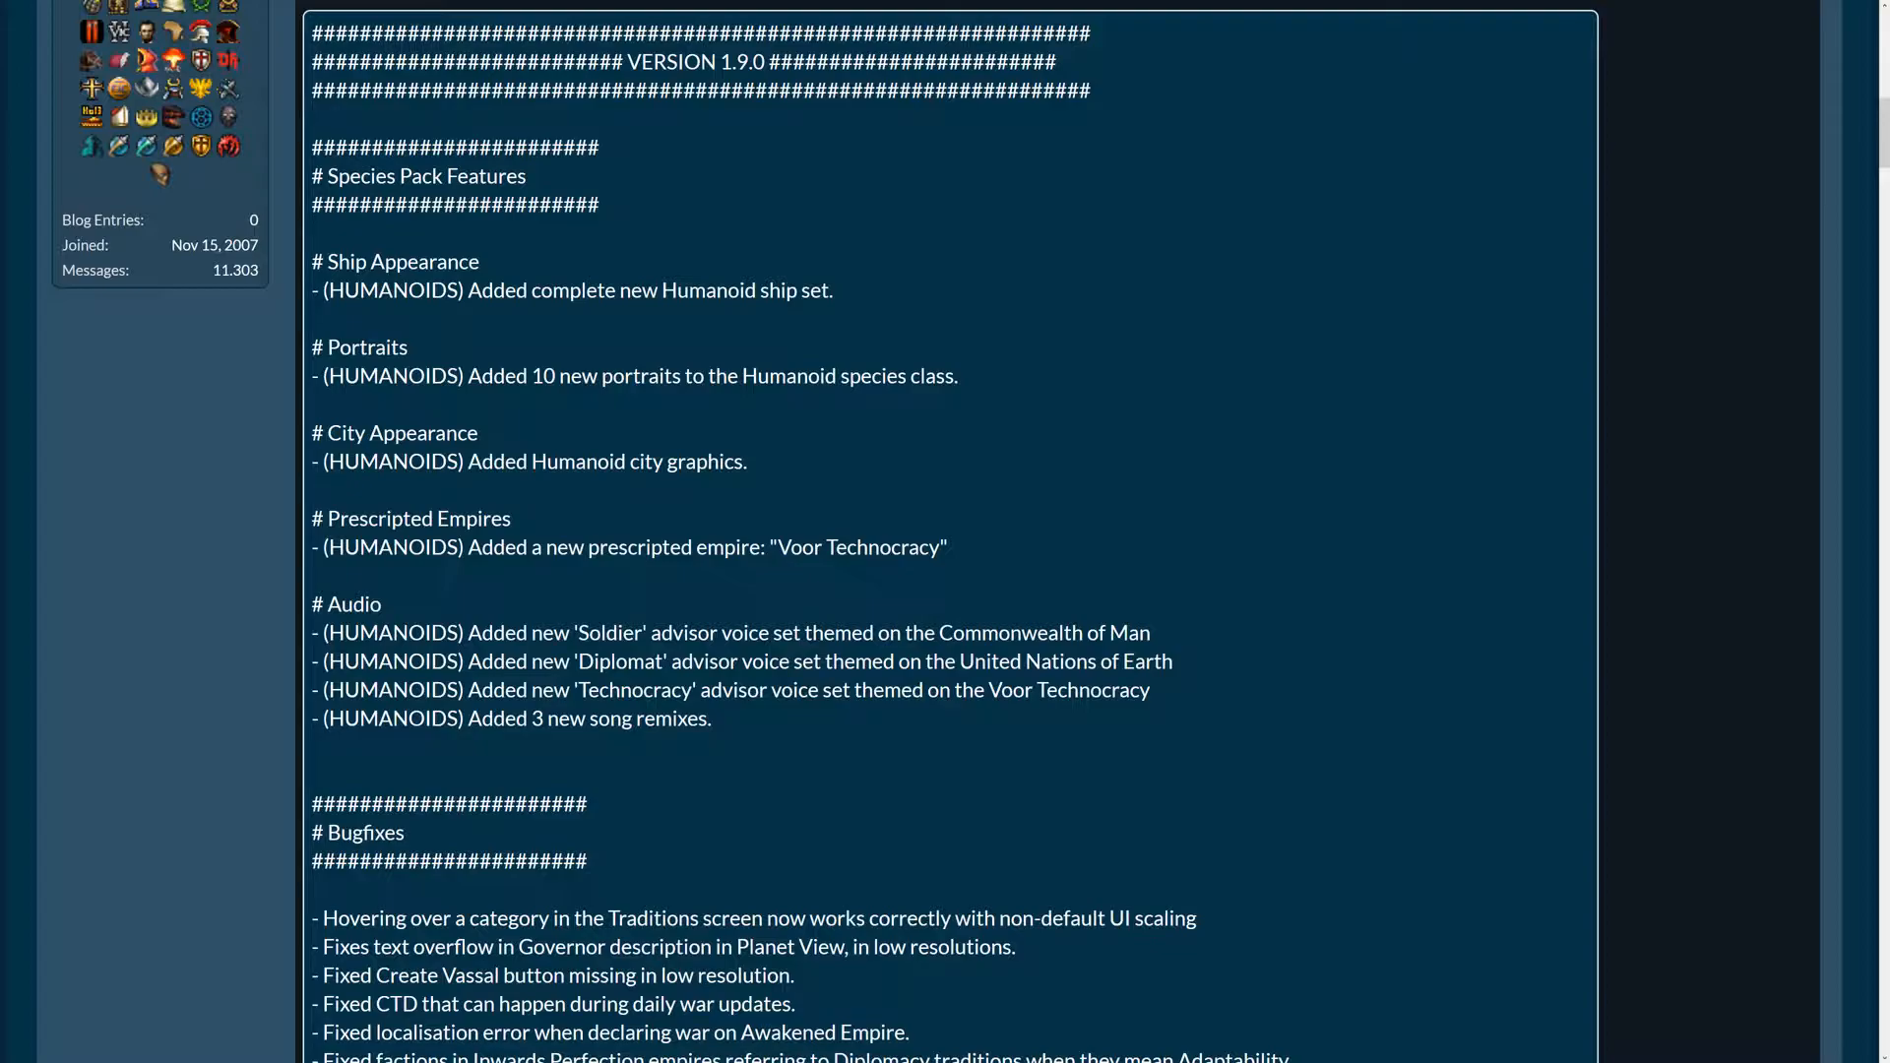
mouse_move(441, 569)
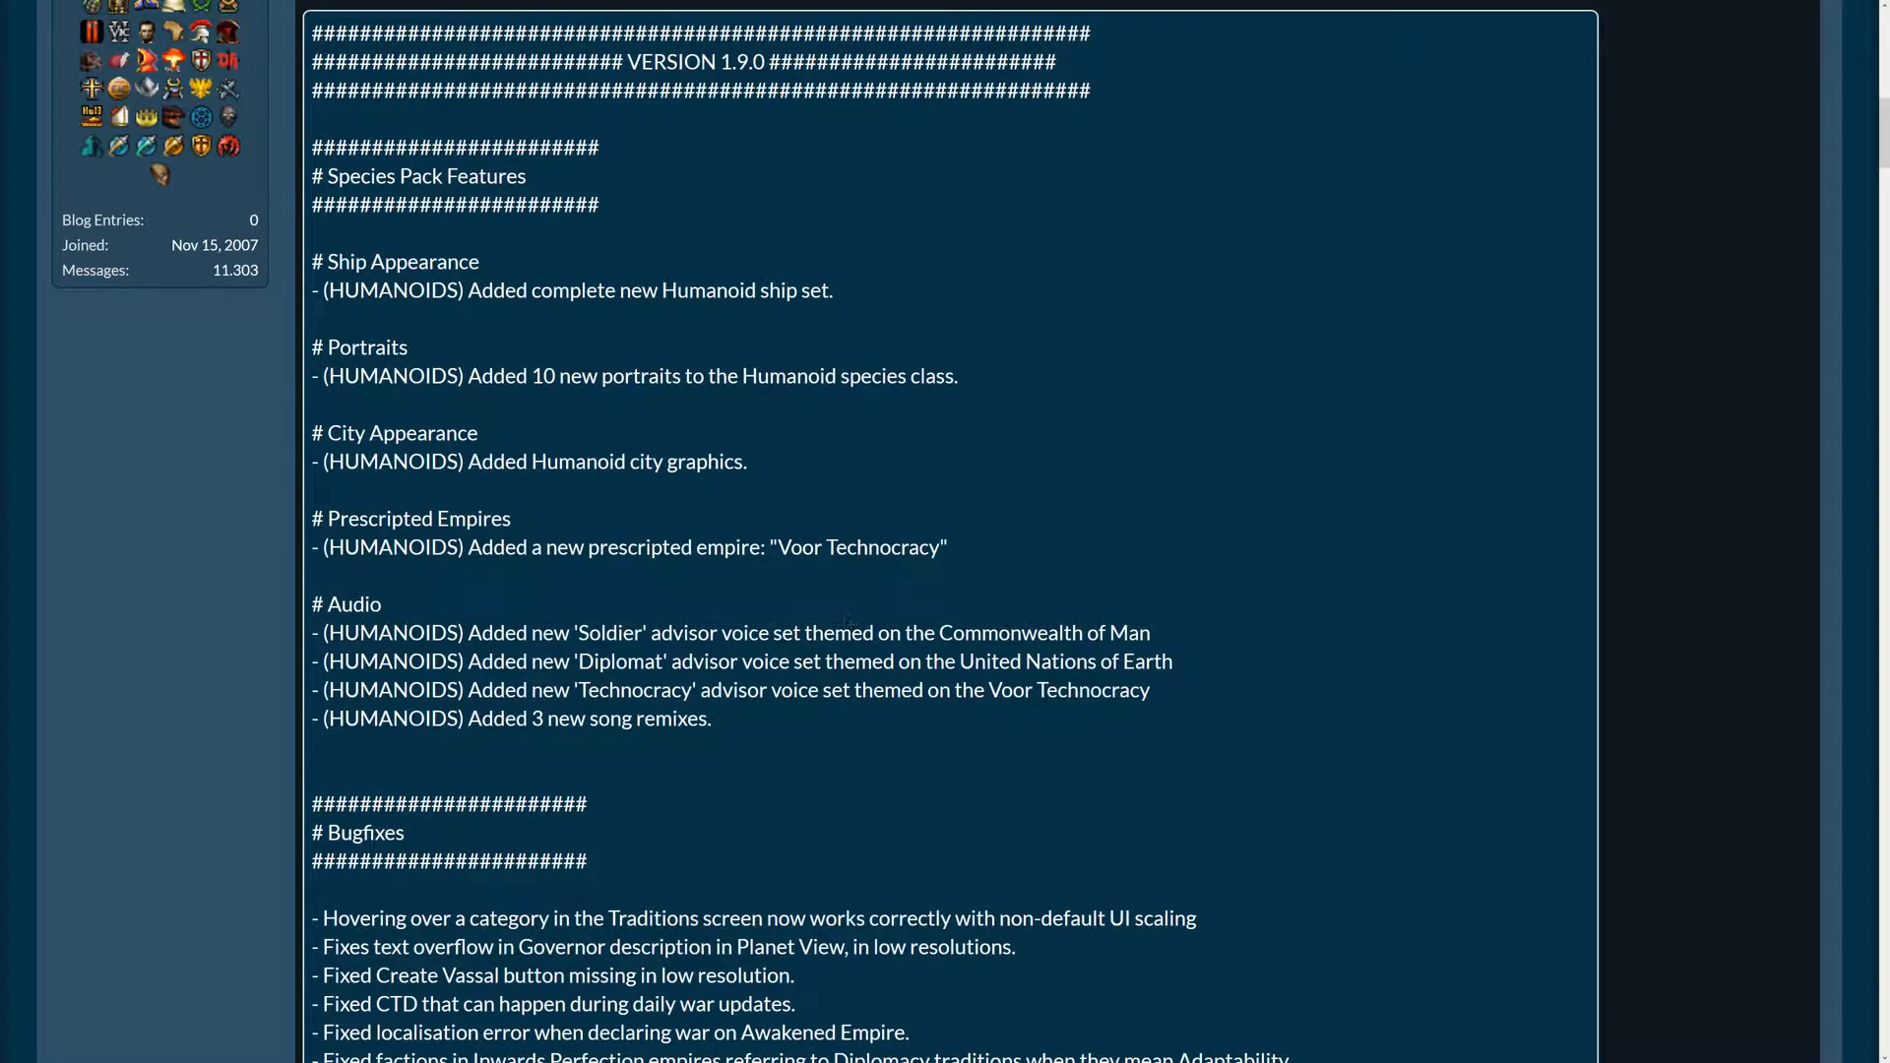
scroll("down", 3)
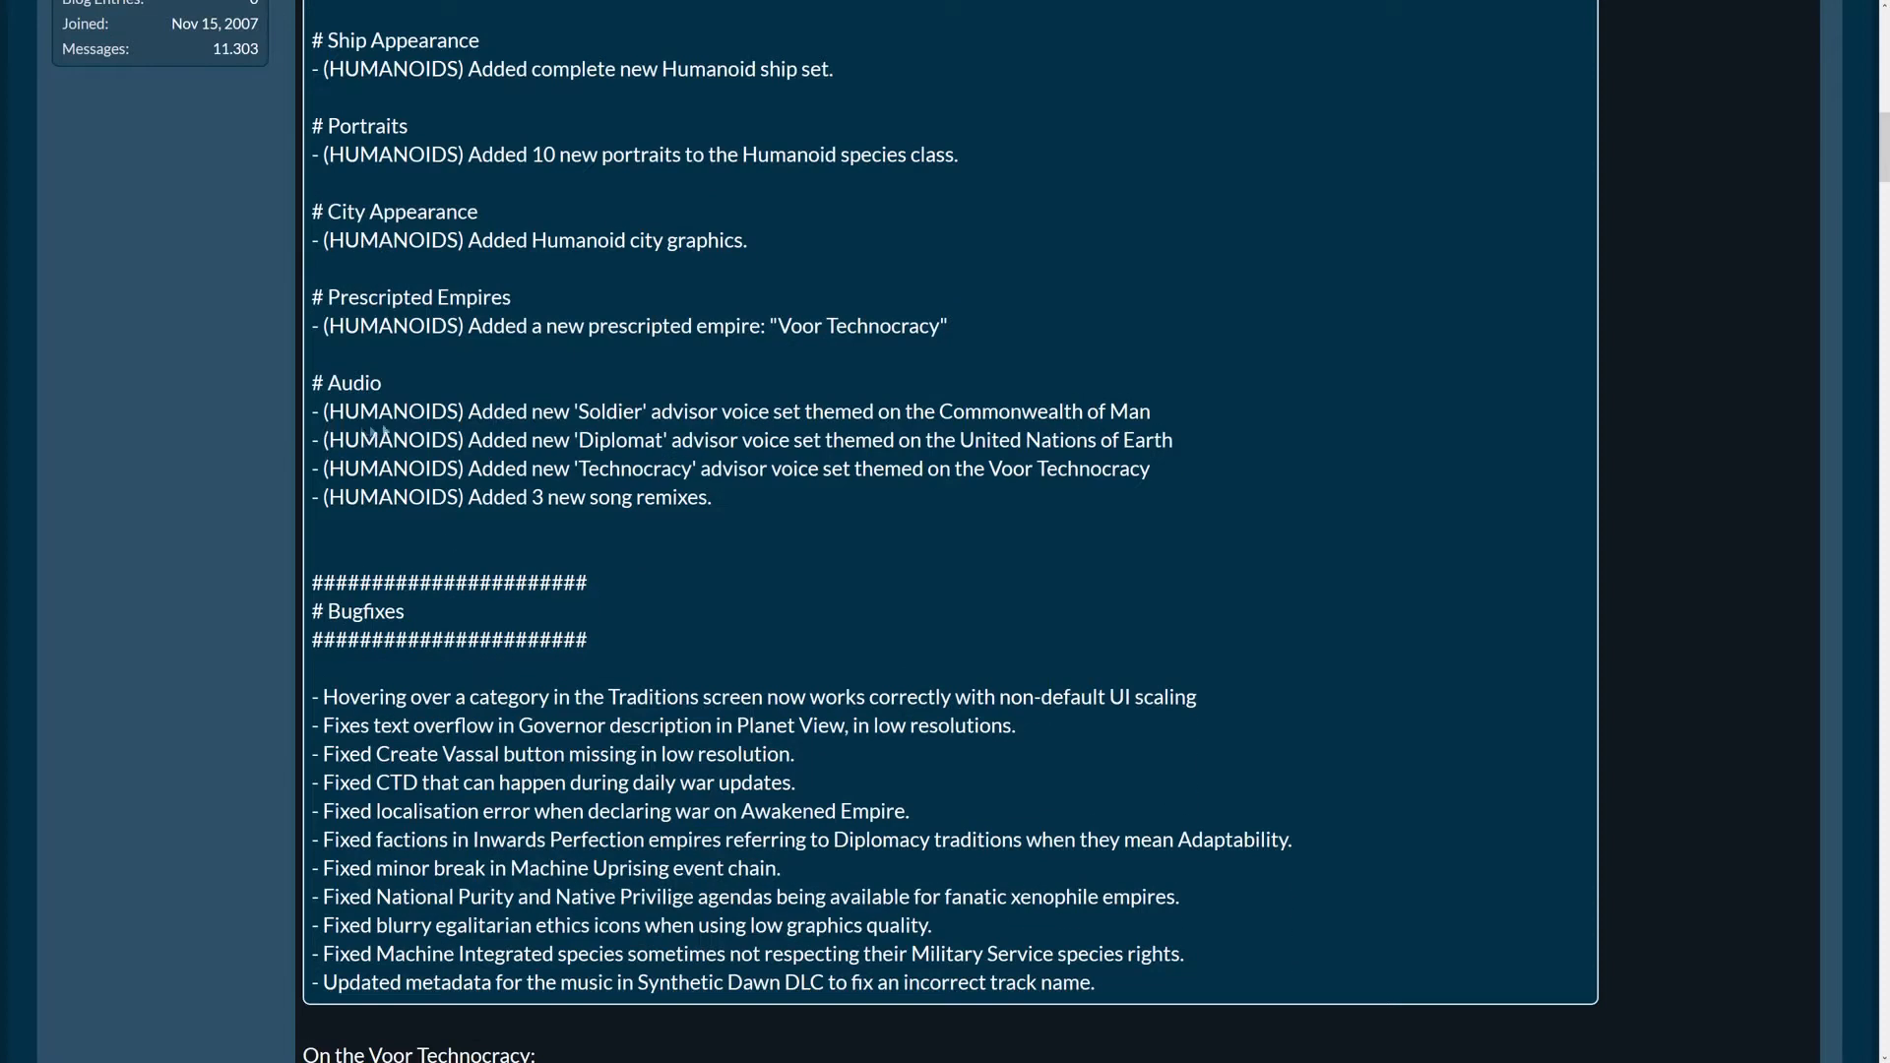
mouse_move(888, 430)
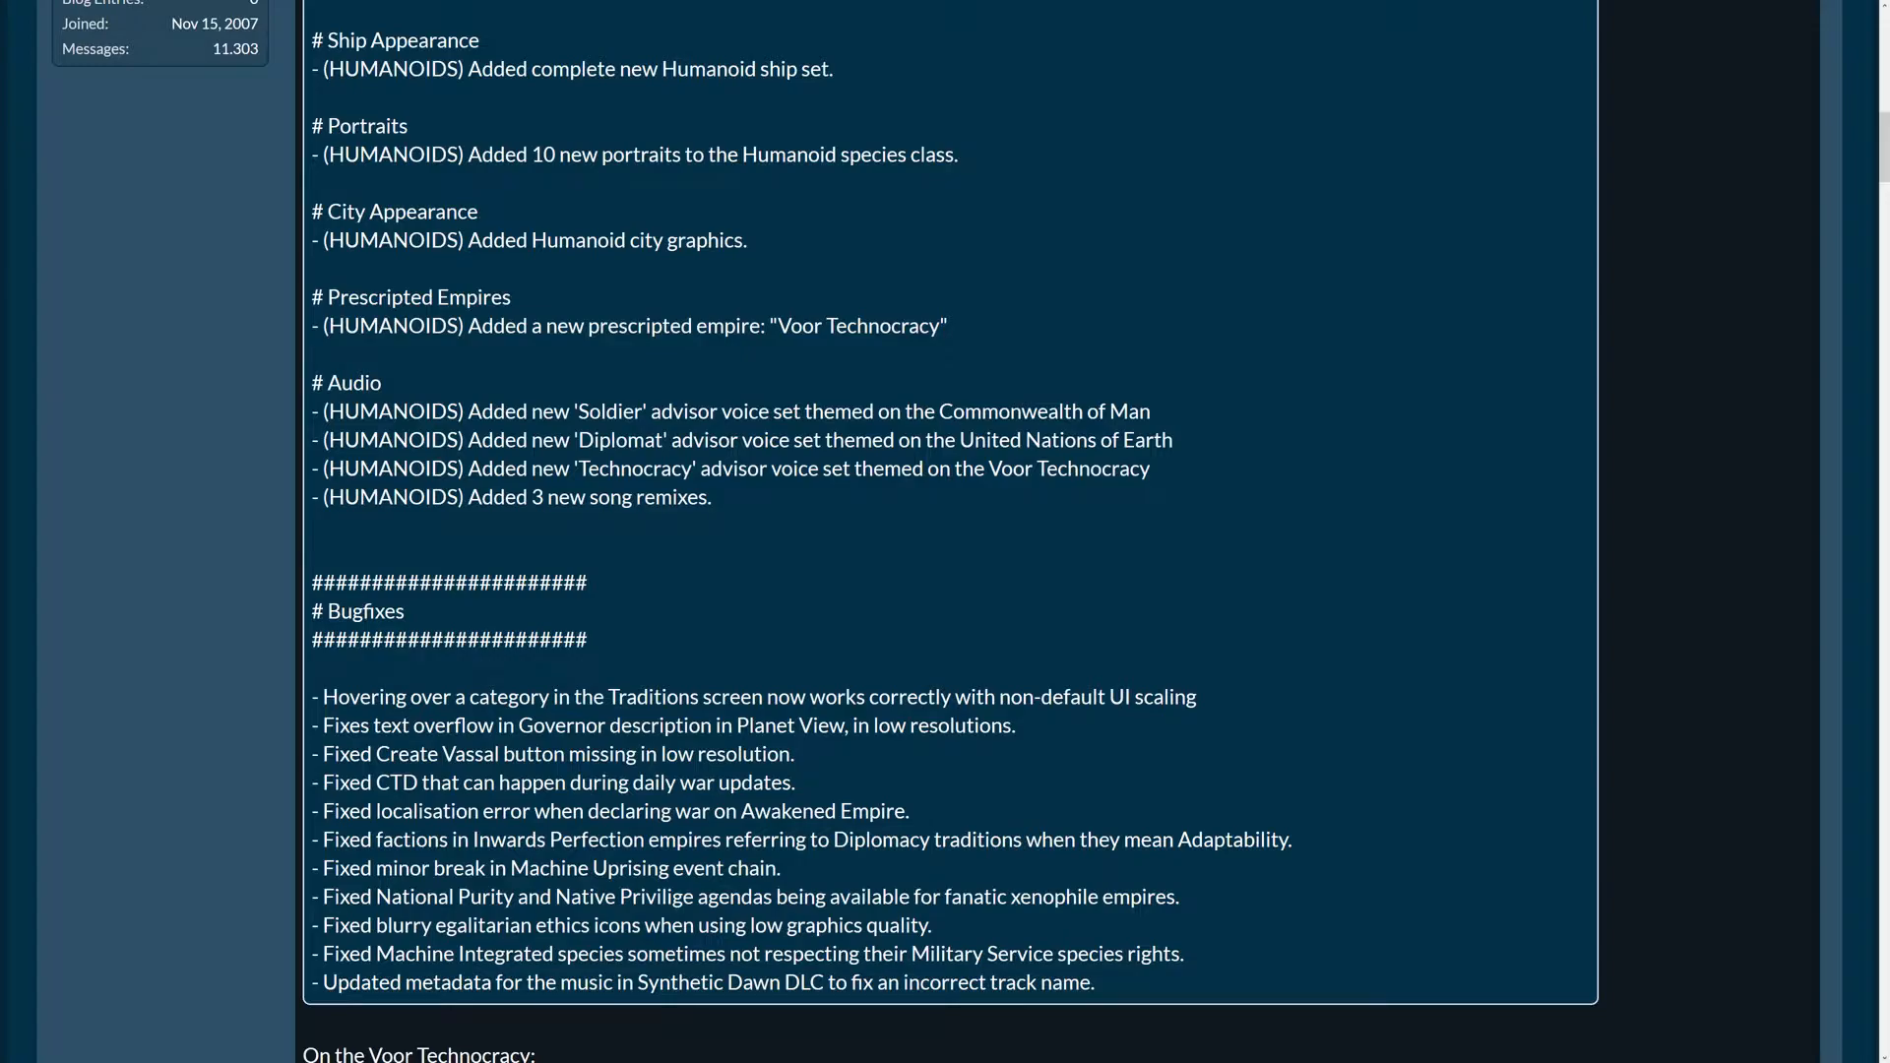
mouse_move(922, 520)
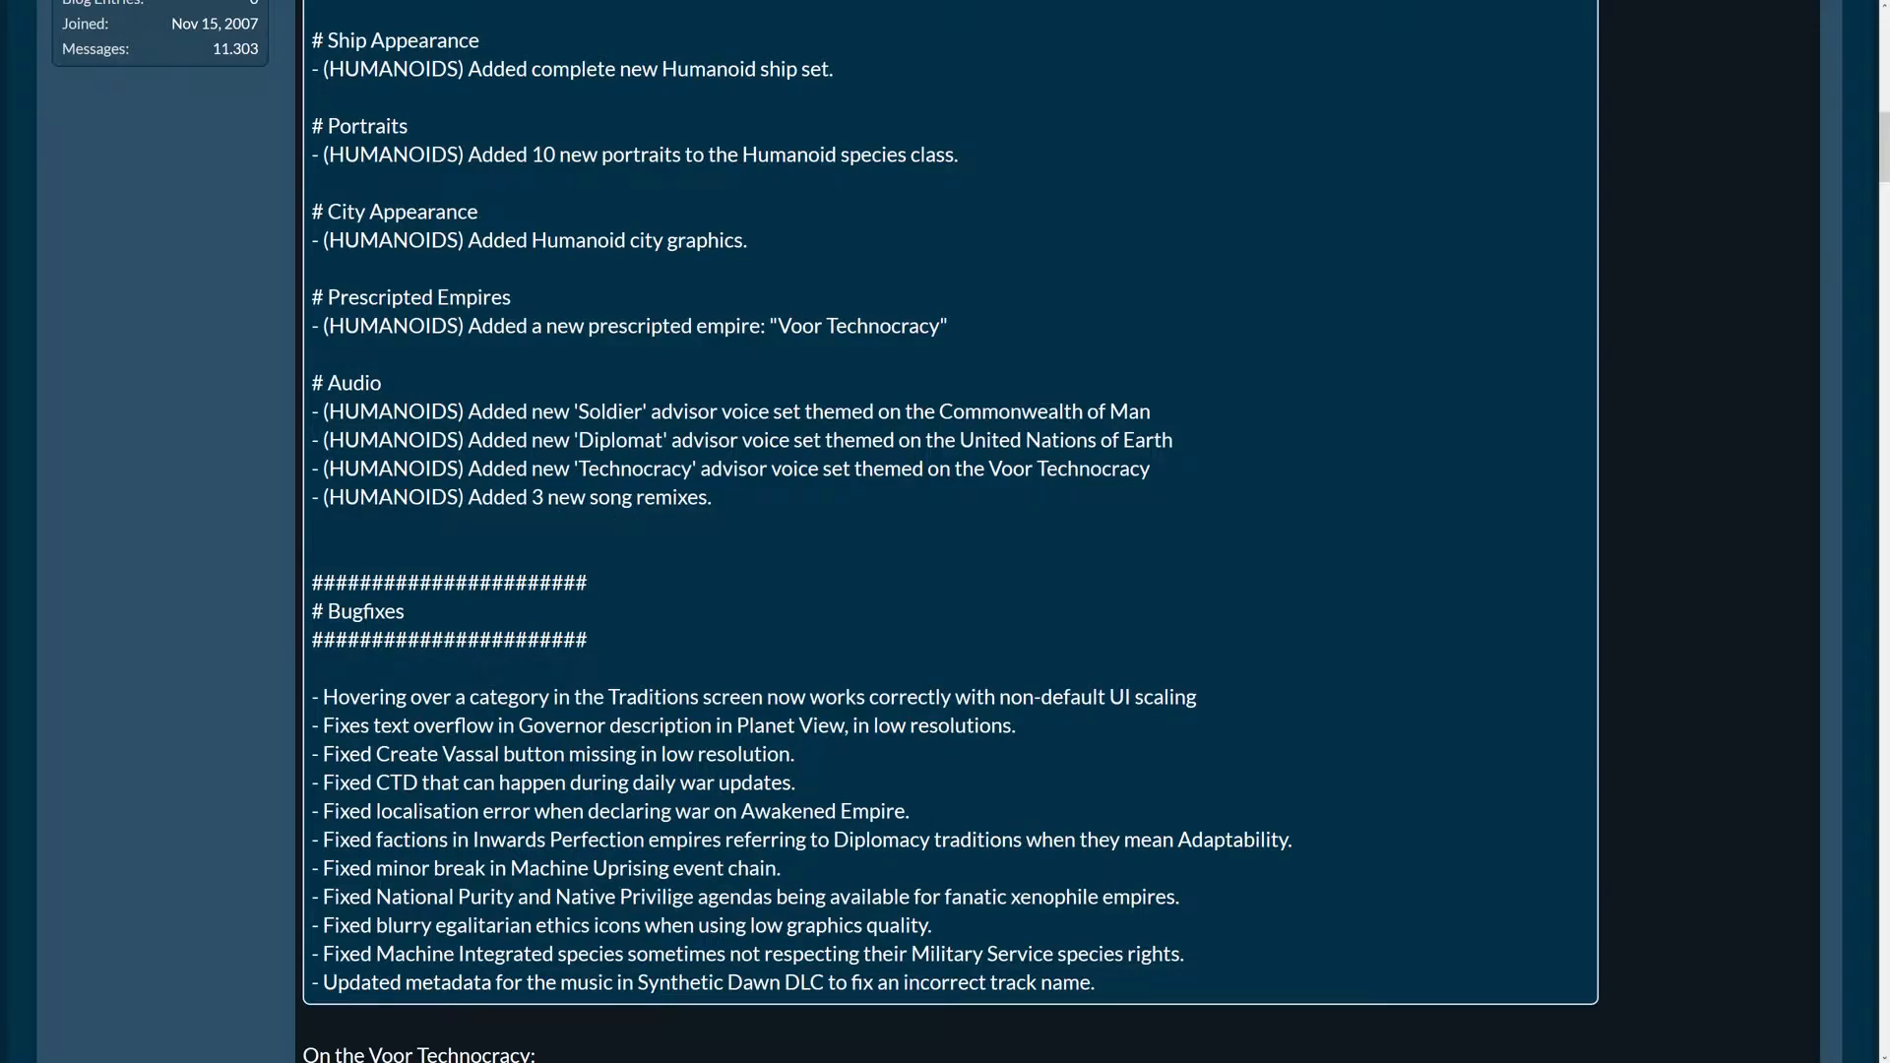
scroll("down", 3)
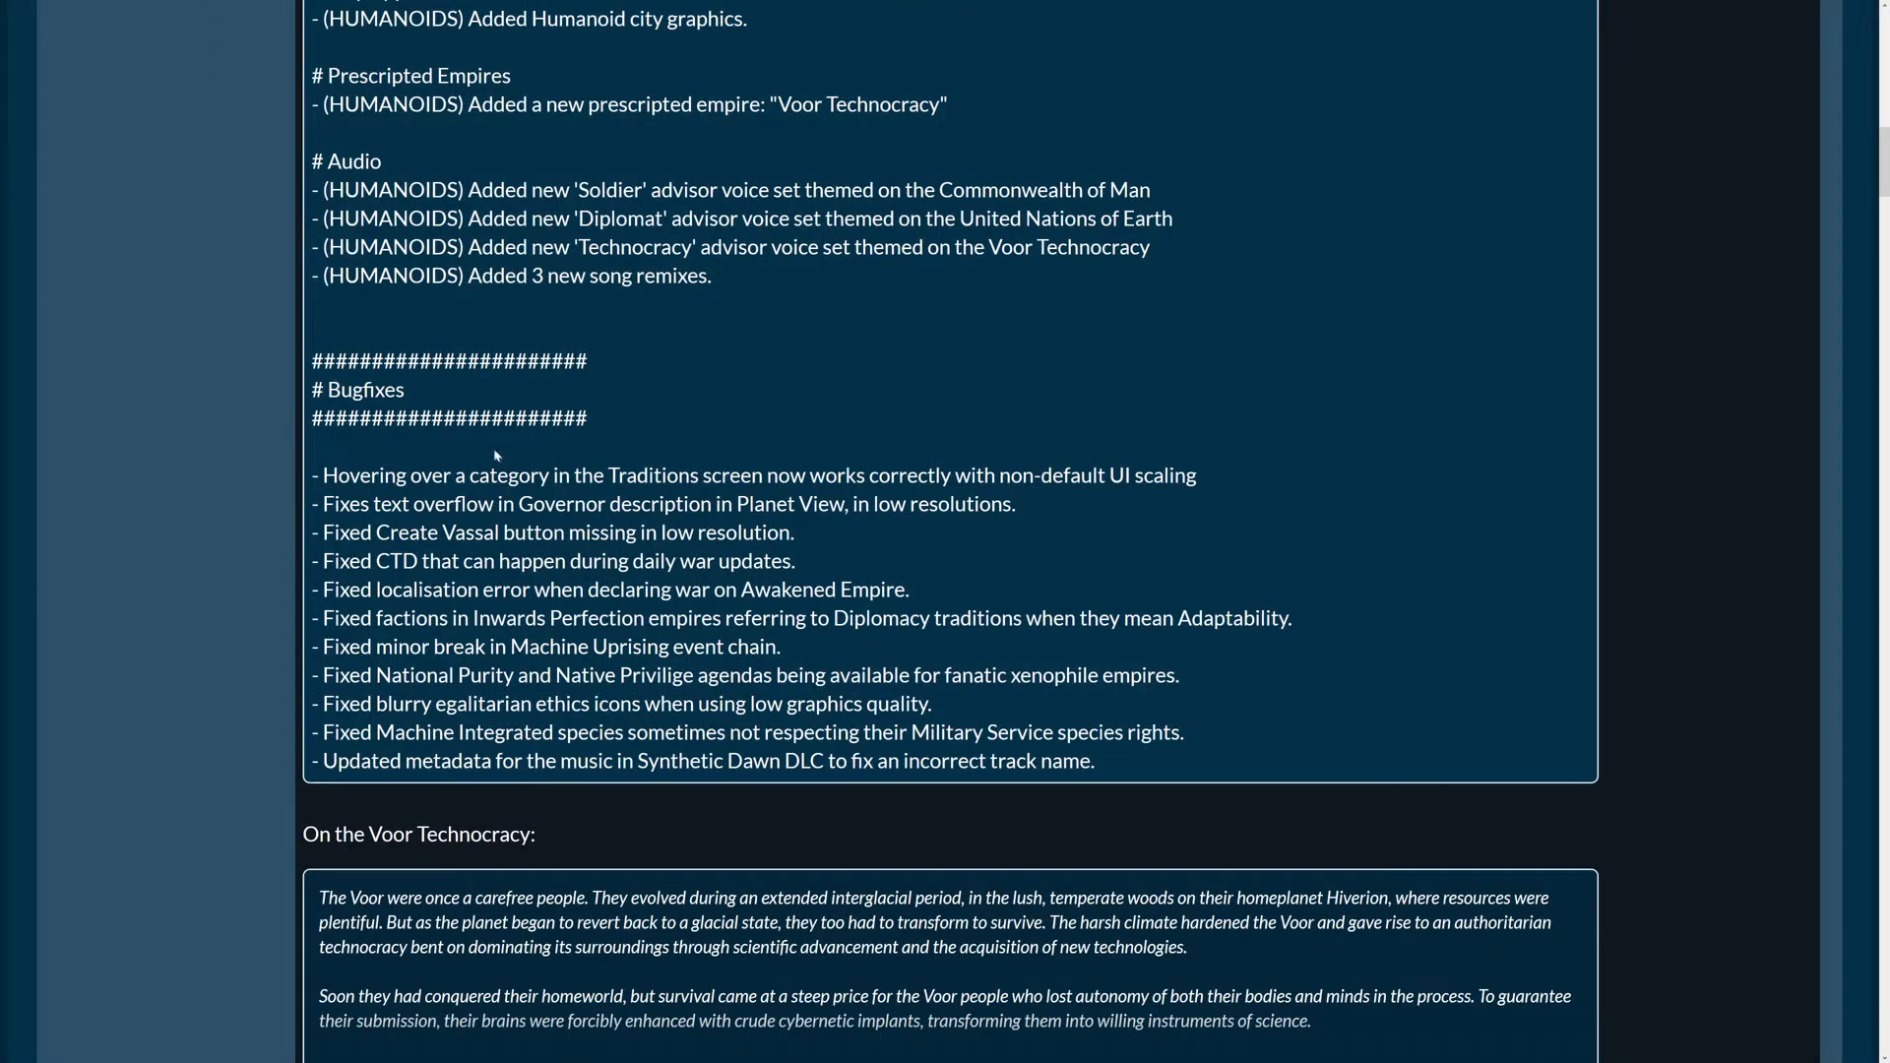
mouse_move(686, 304)
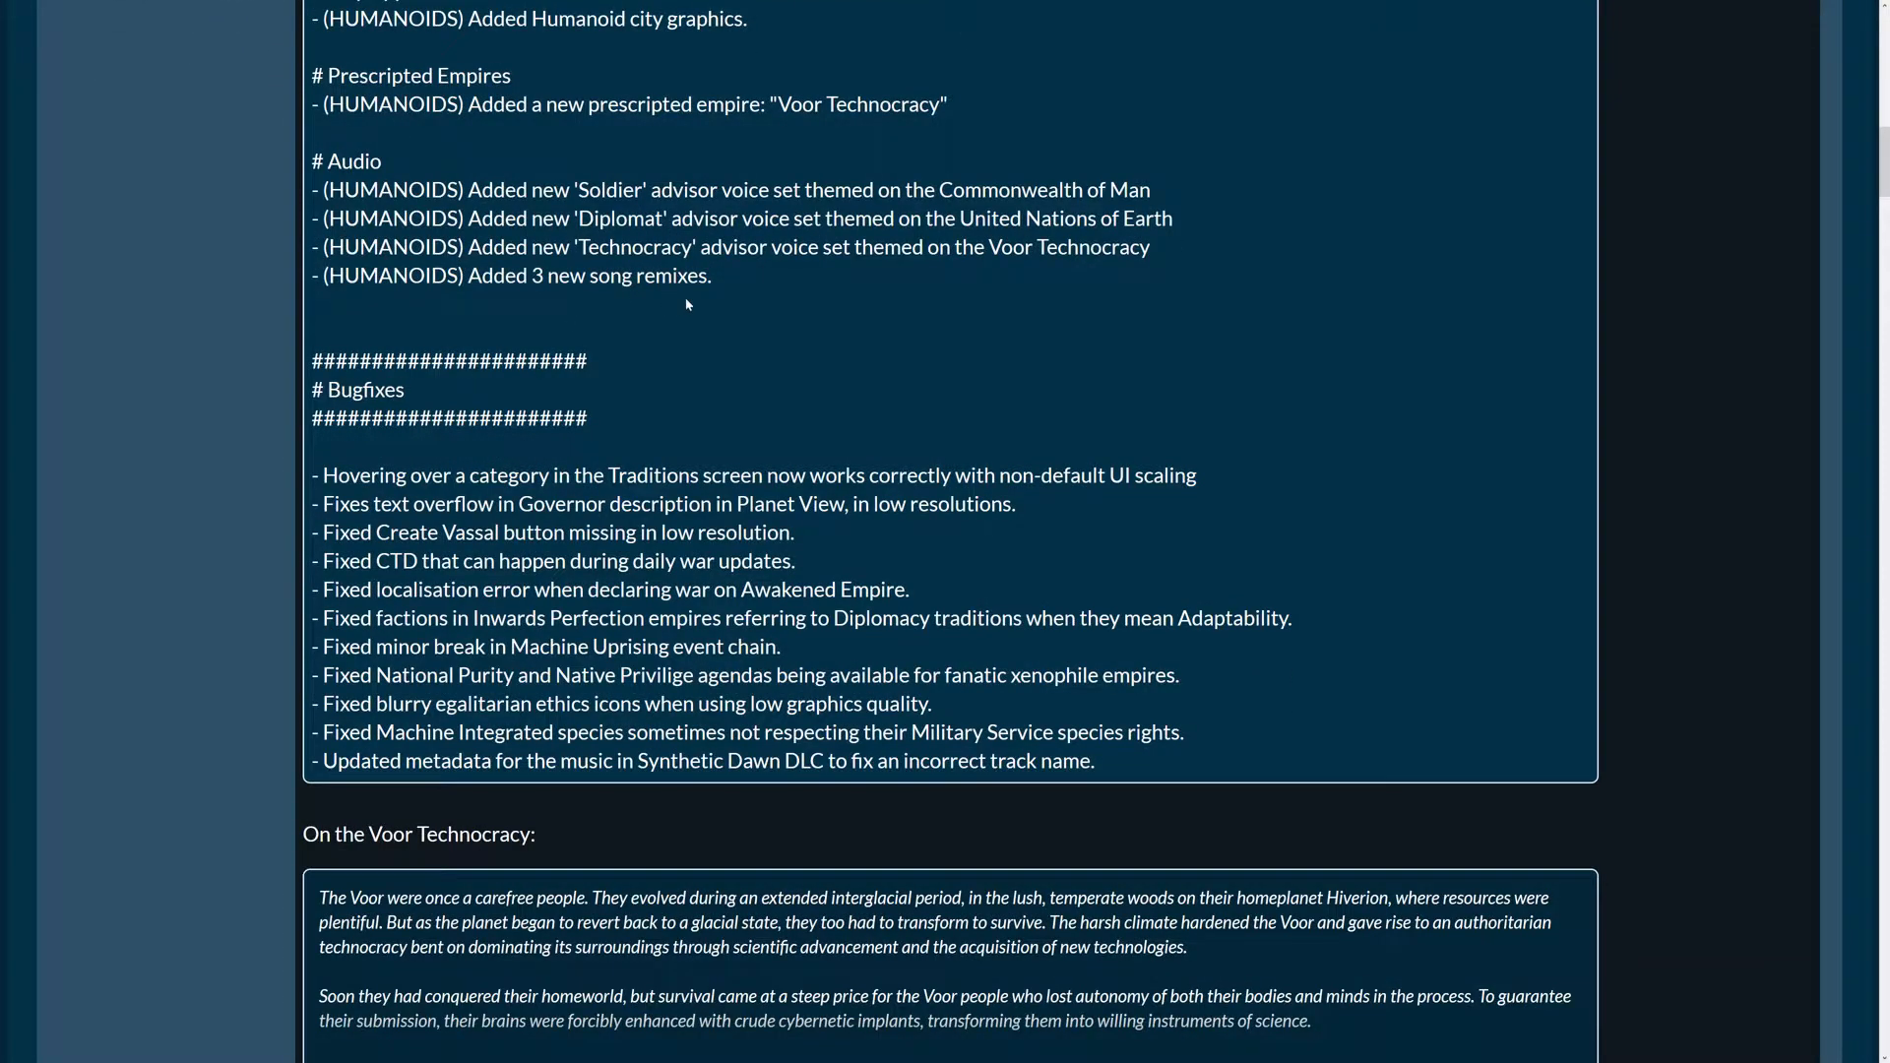
mouse_move(858, 496)
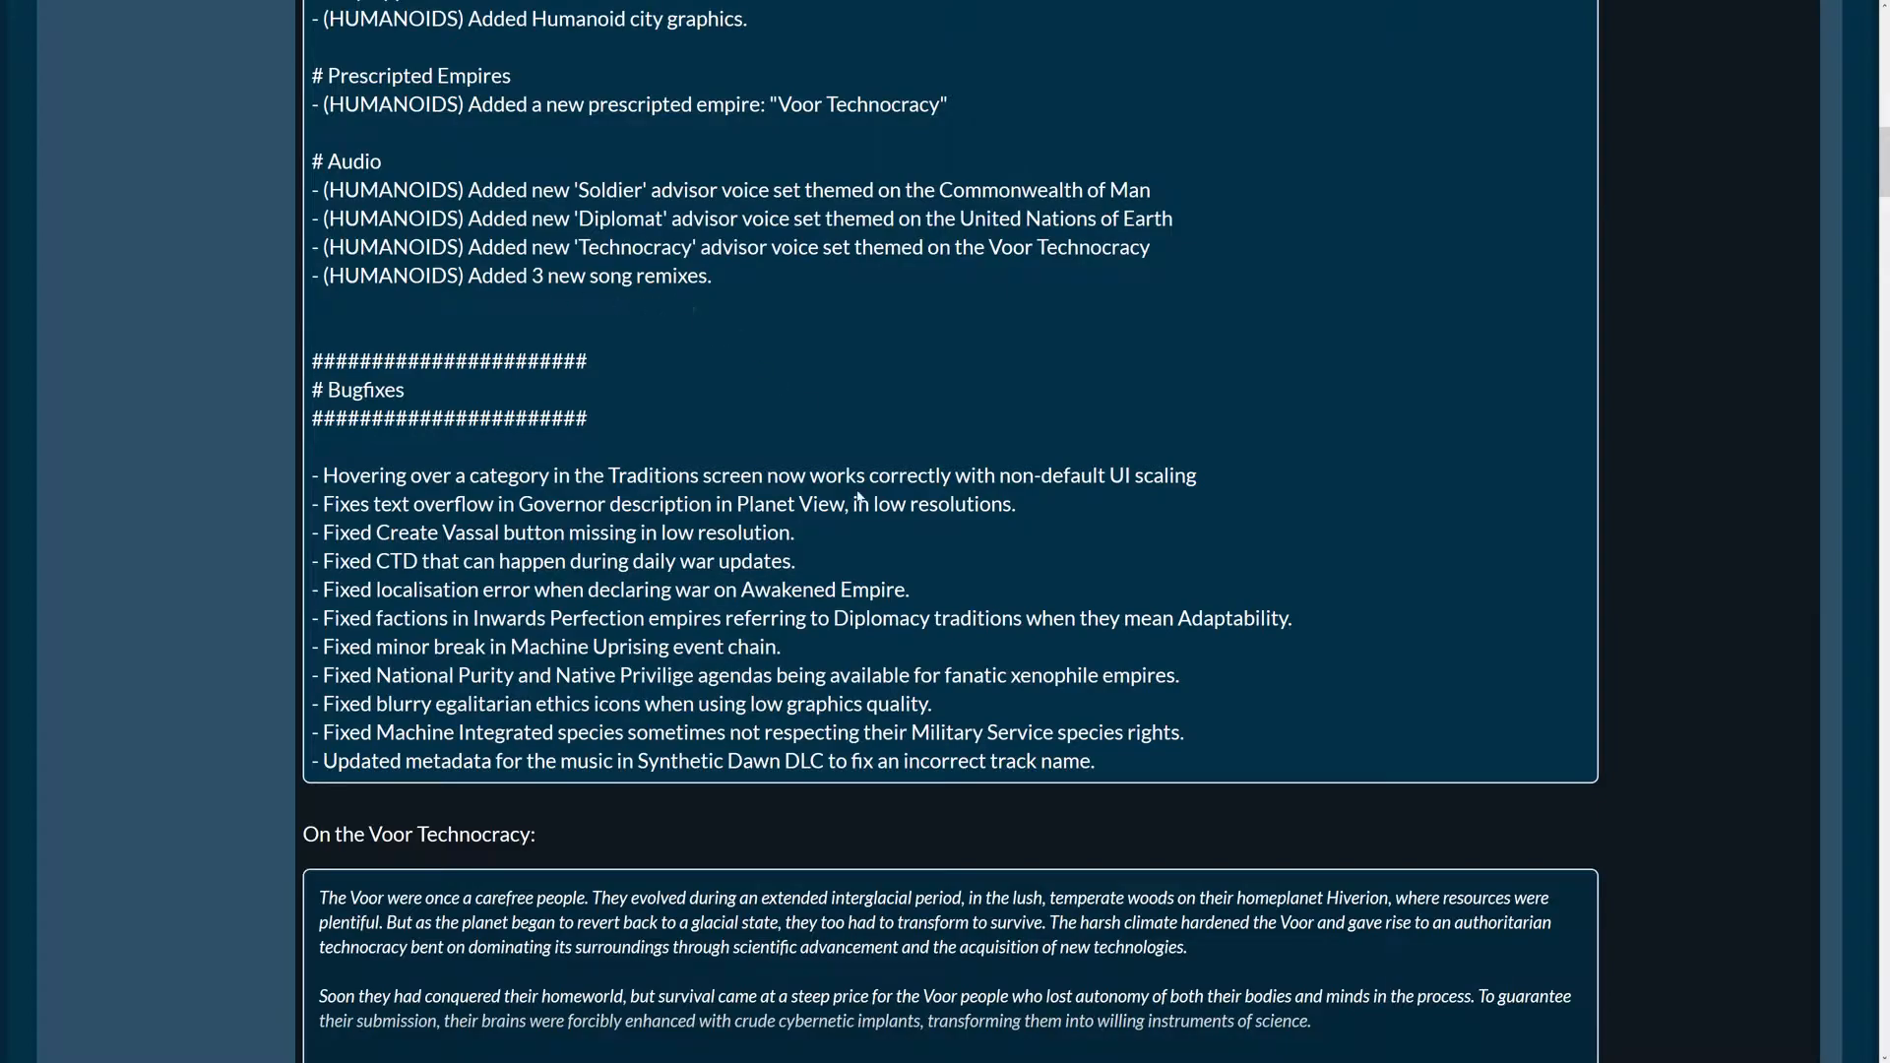
mouse_move(547, 299)
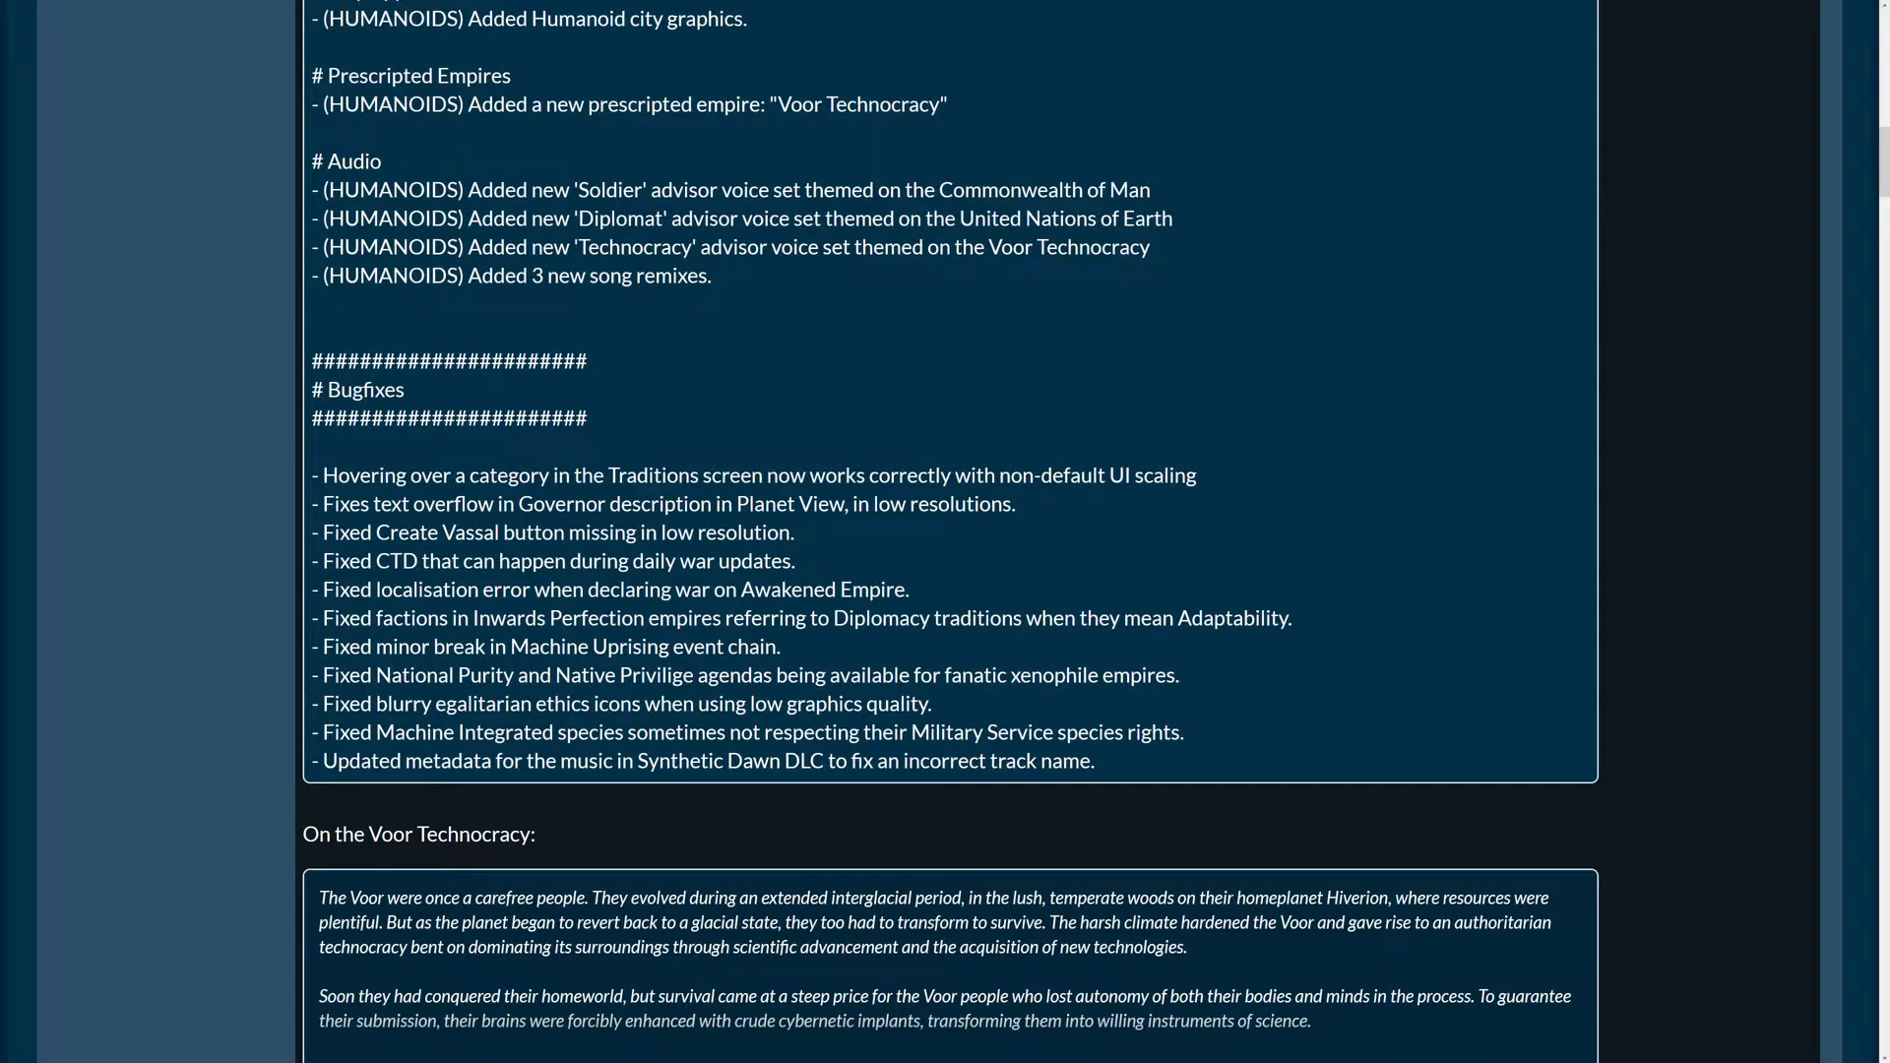
scroll("down", 3)
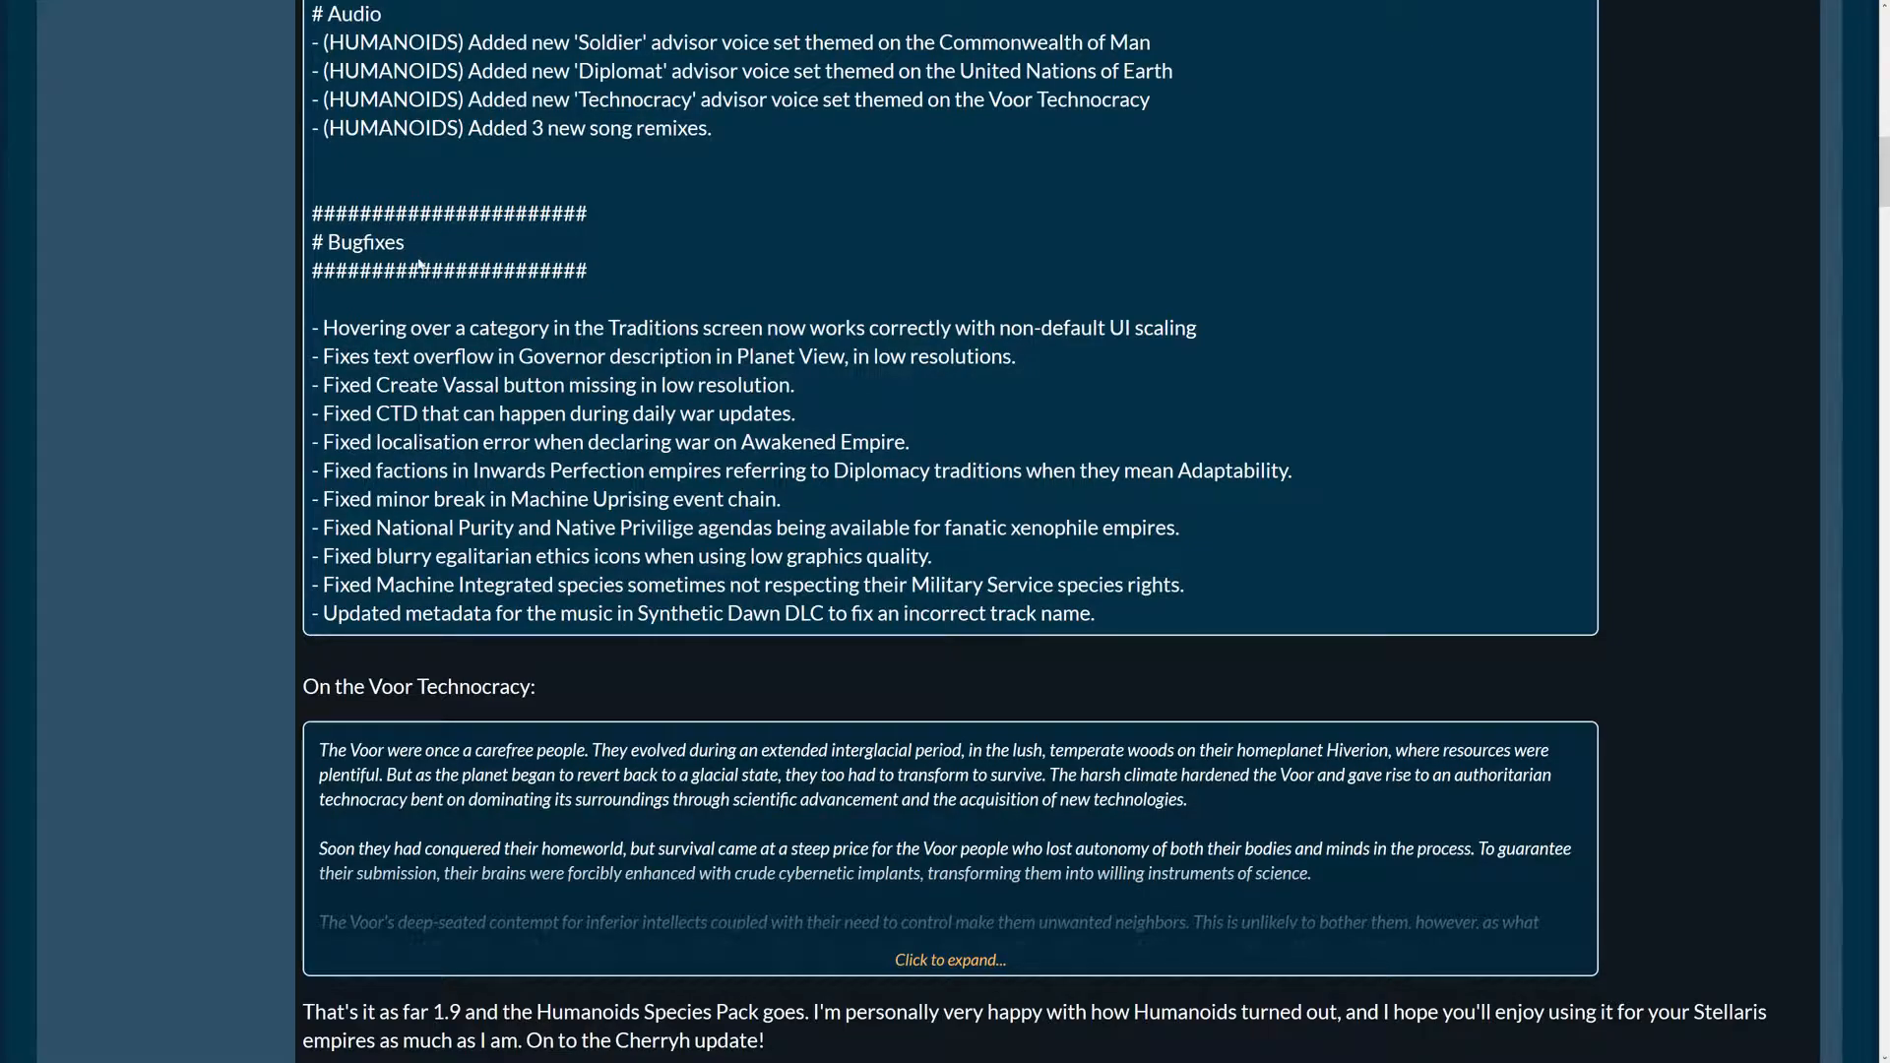
scroll("up", 3)
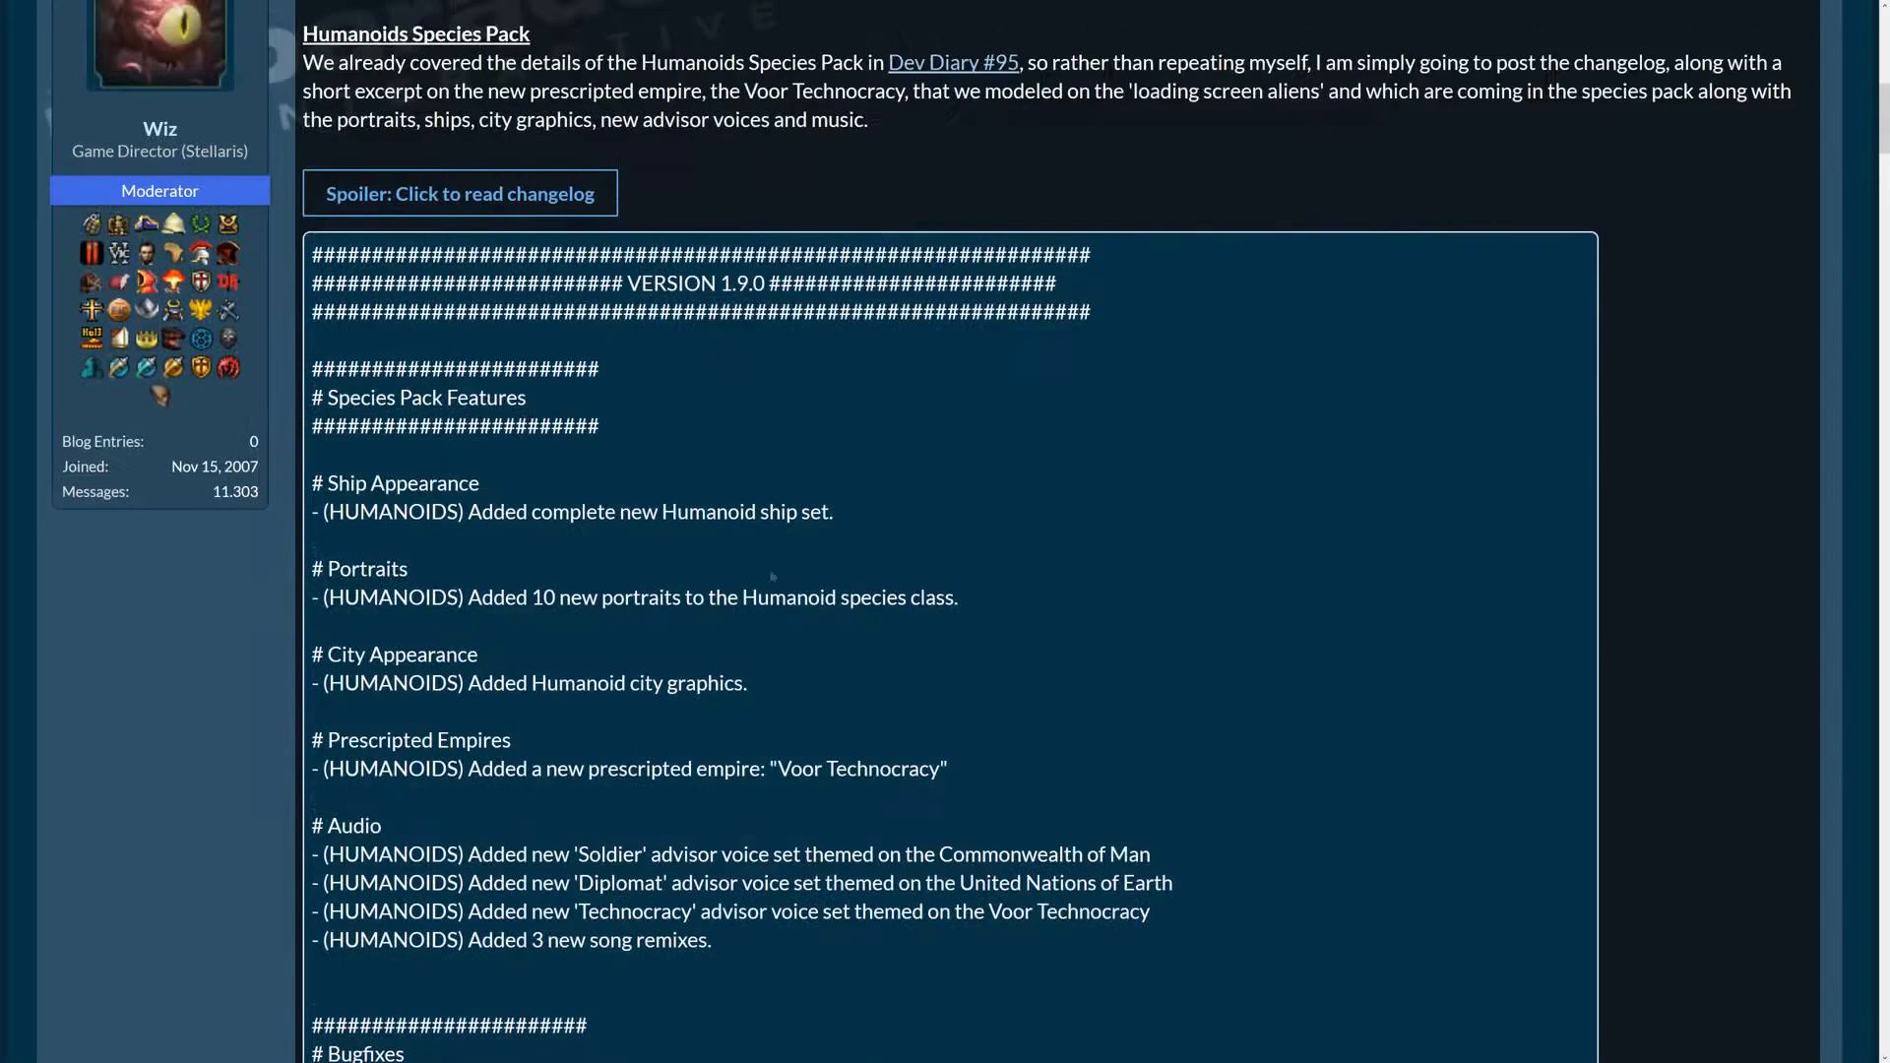
scroll("down", 3)
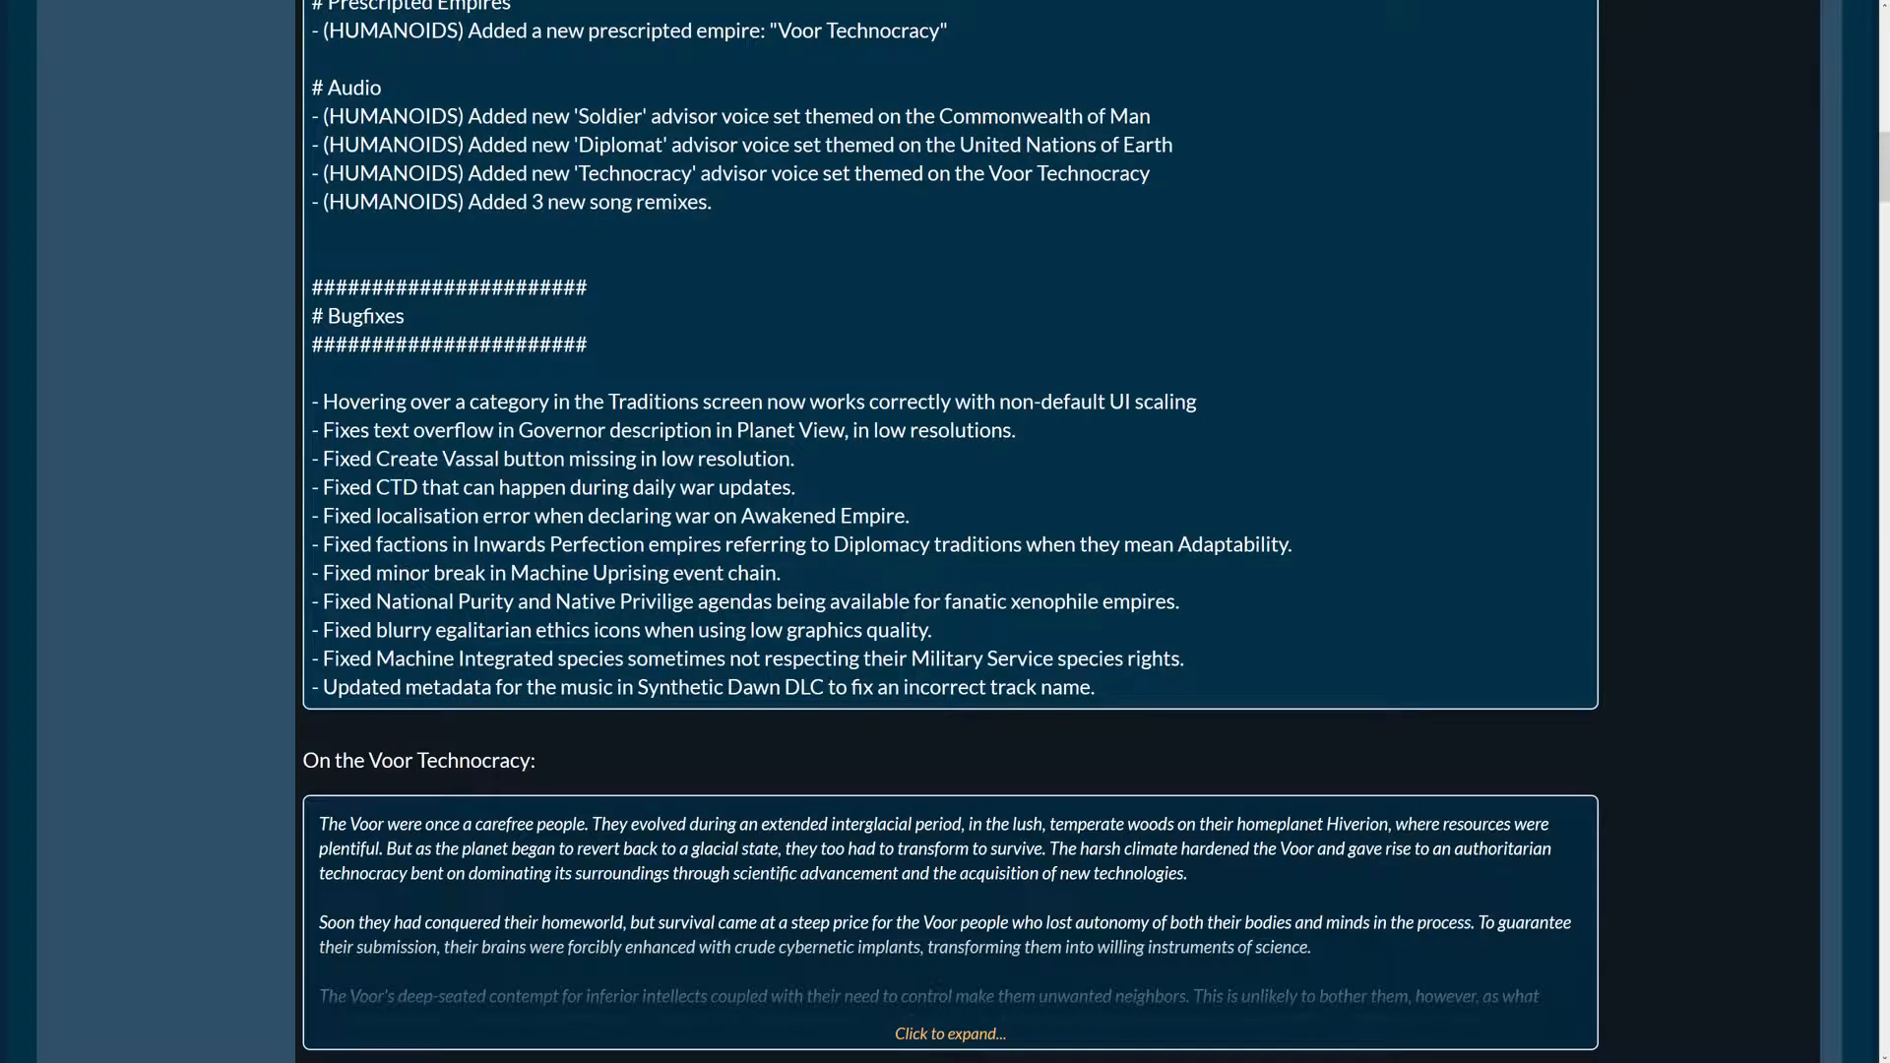
mouse_move(1014, 461)
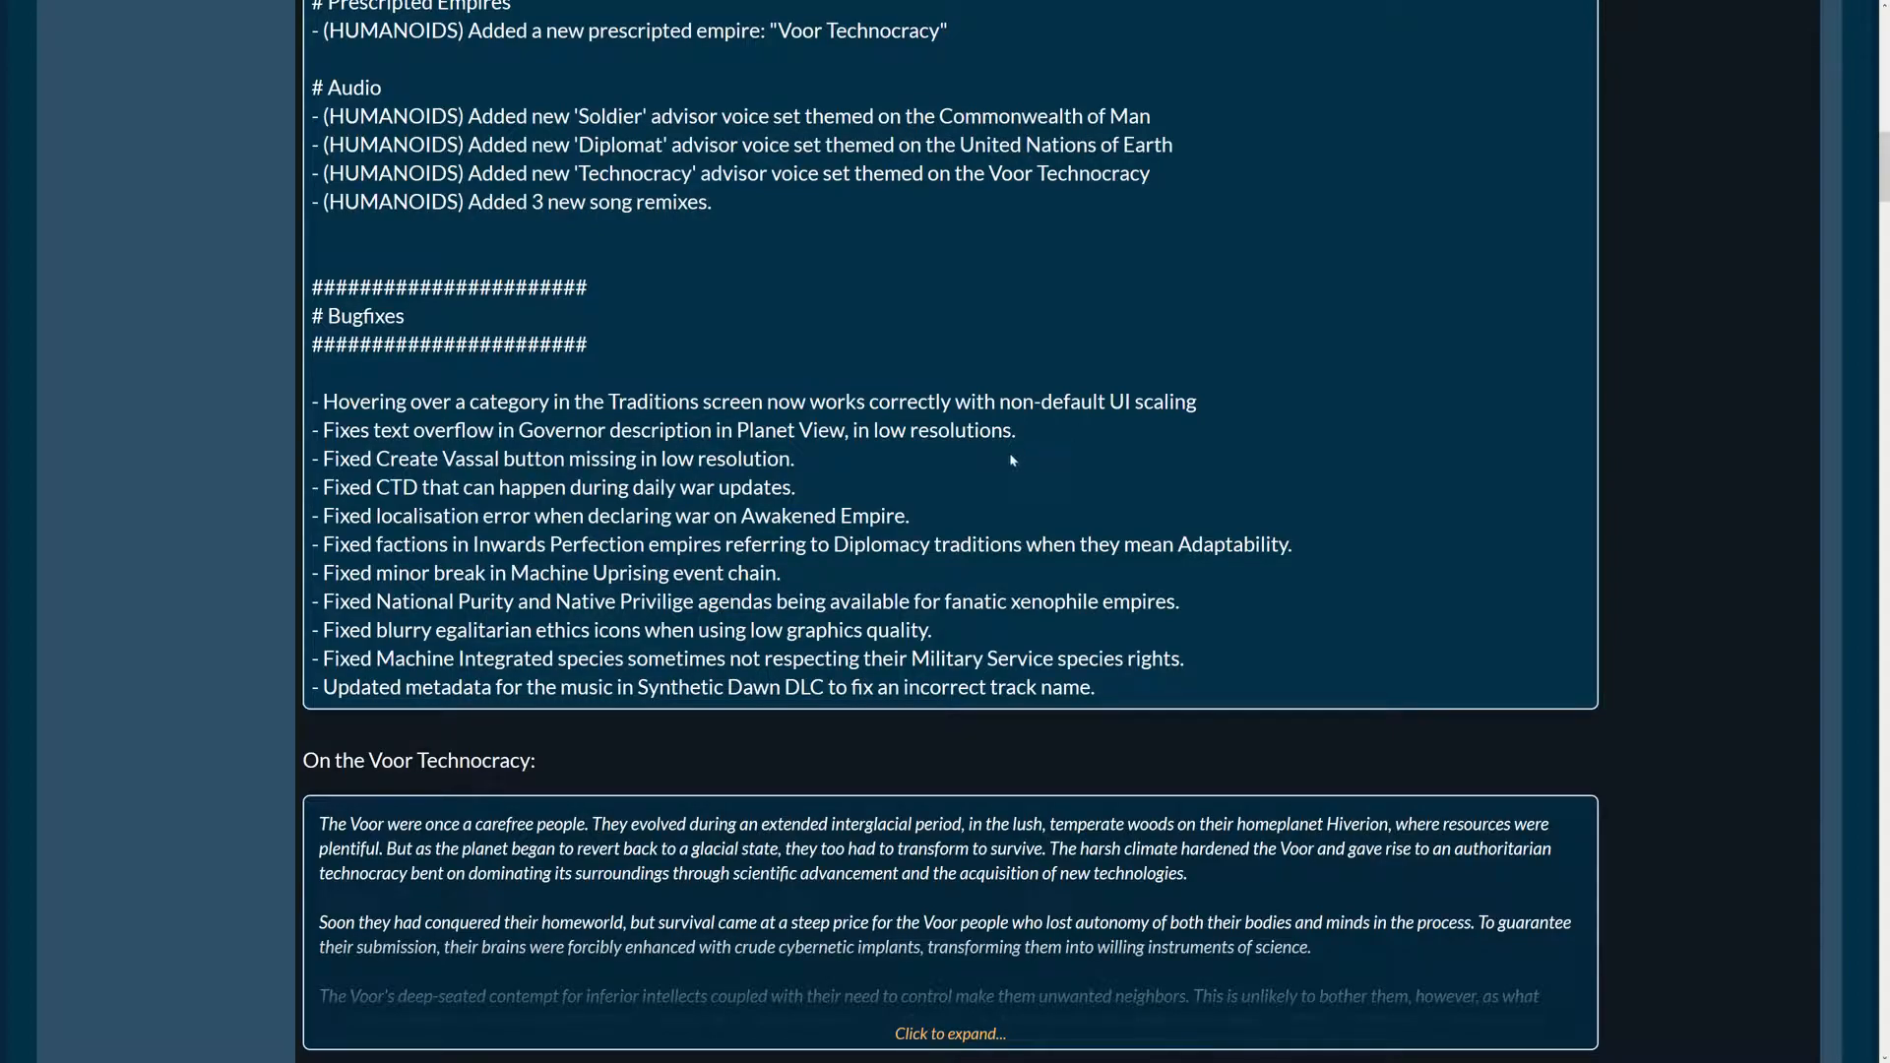
mouse_move(976, 471)
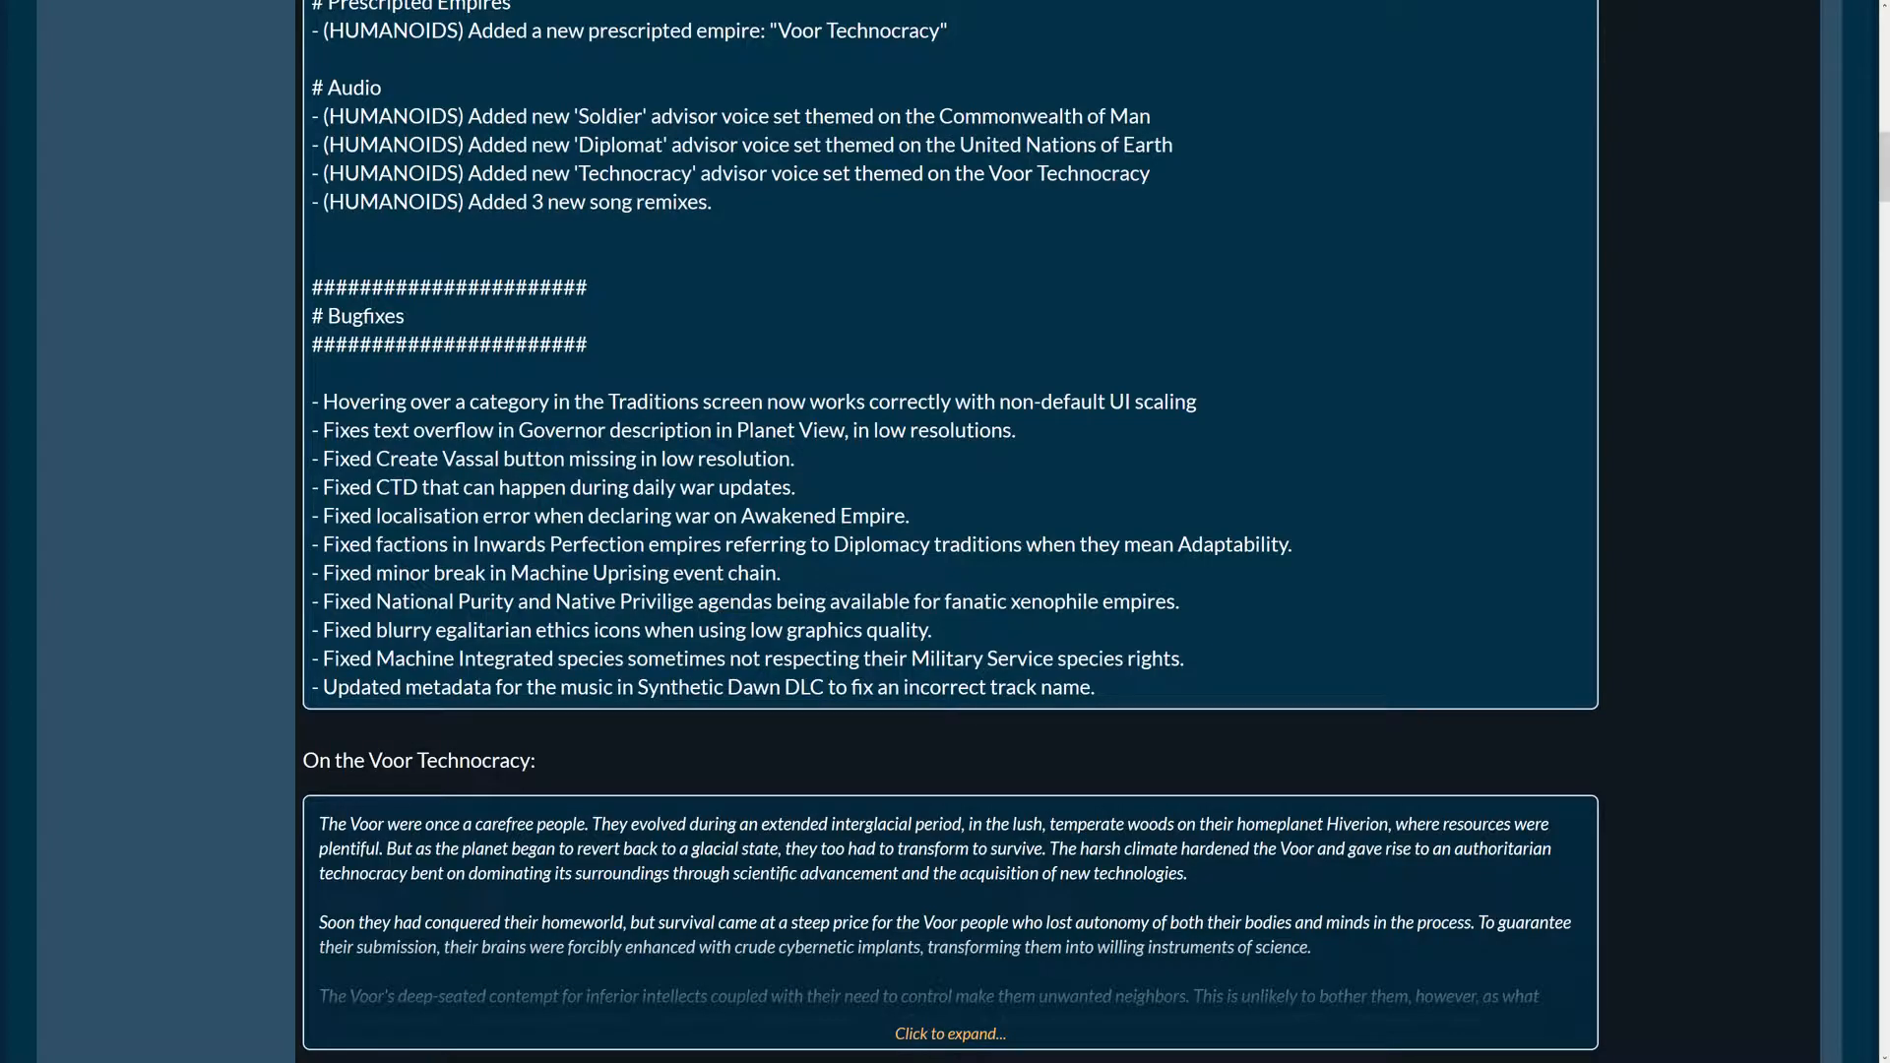
mouse_move(1016, 442)
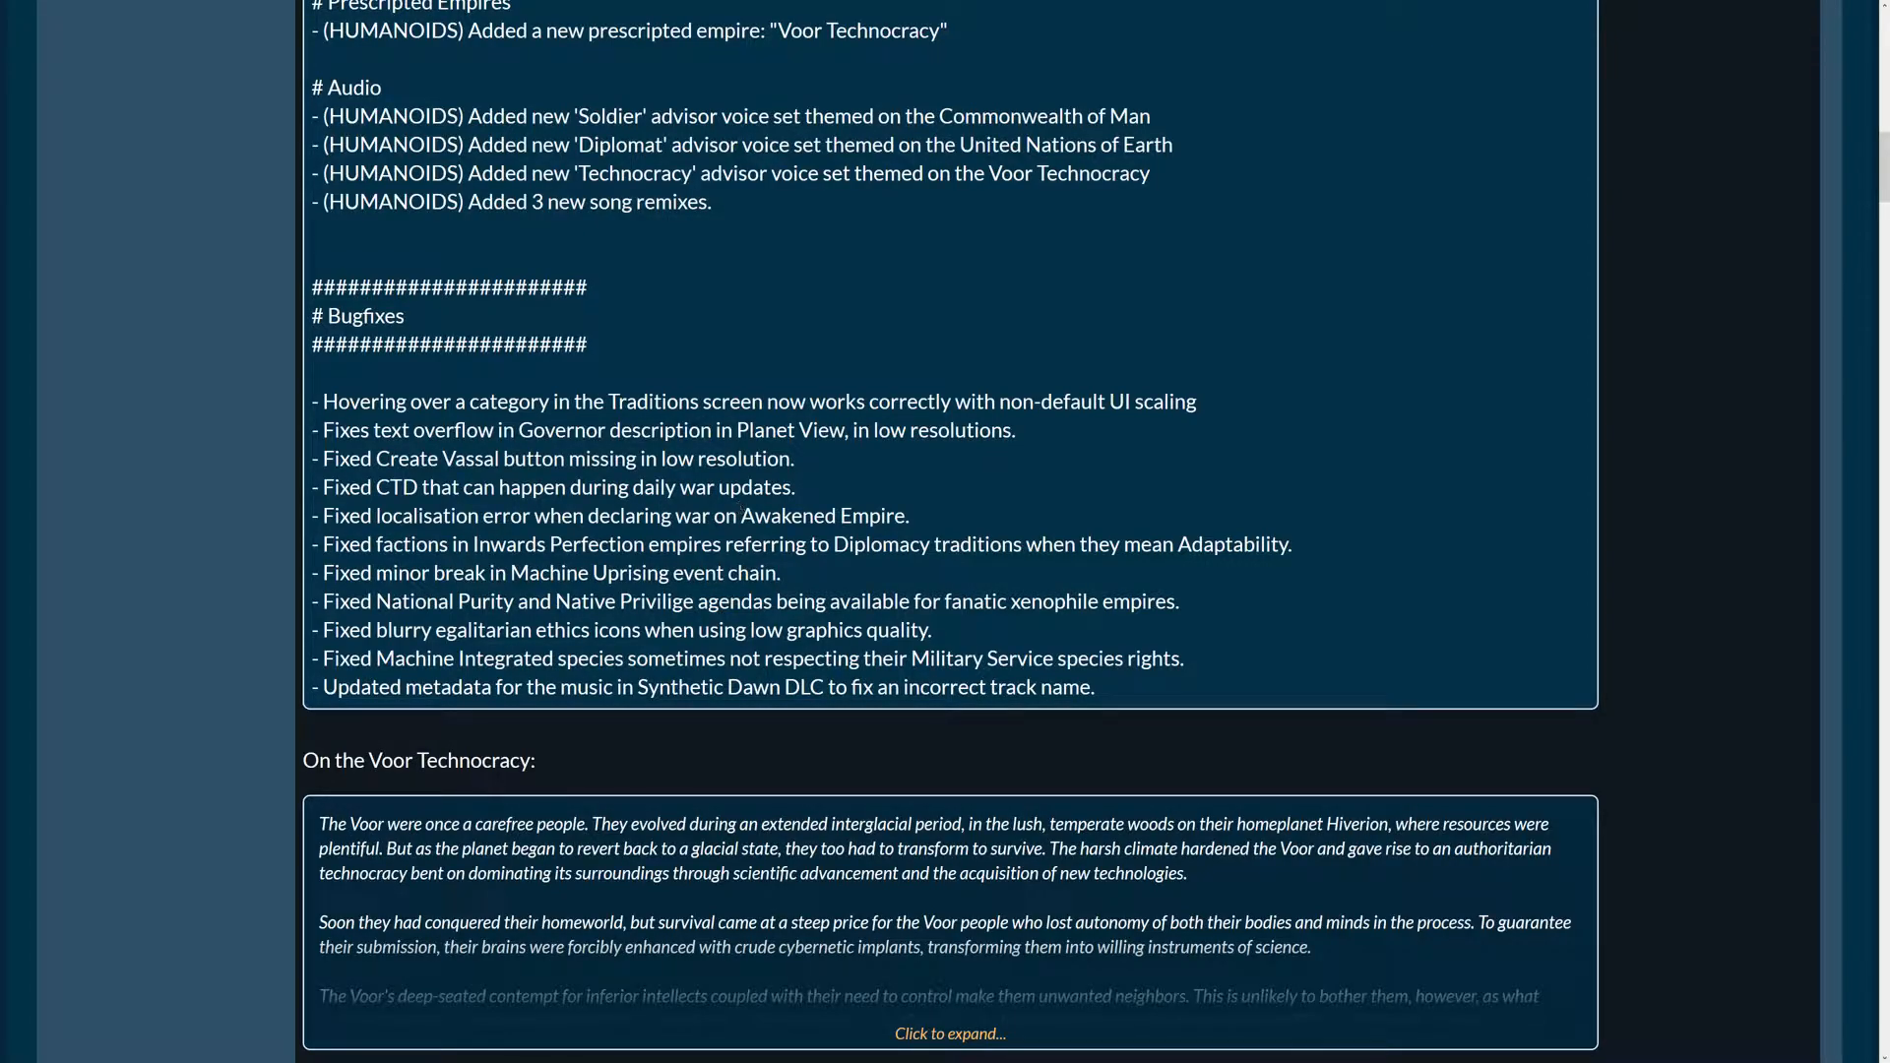
Scroll past the feature list to the Bugfixes and collapsed Voor Technocracy box
scroll("down", 3)
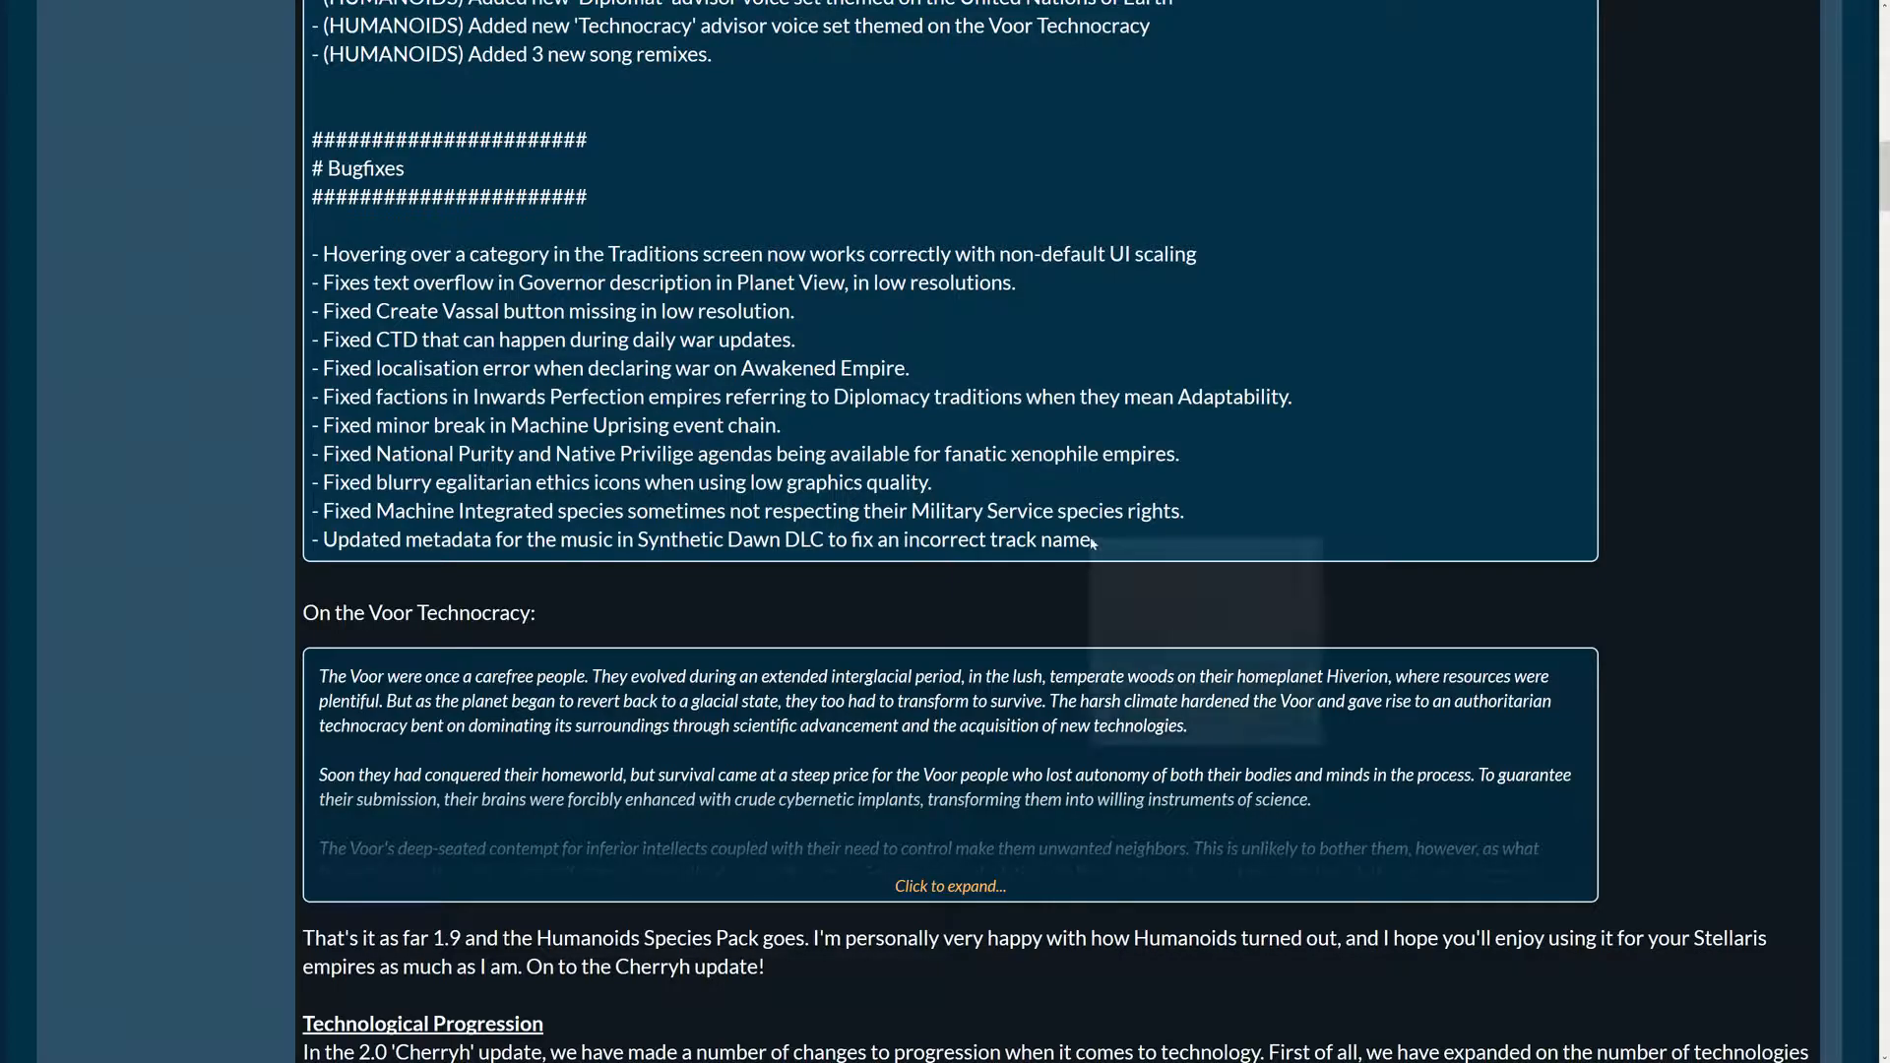
mouse_move(1091, 543)
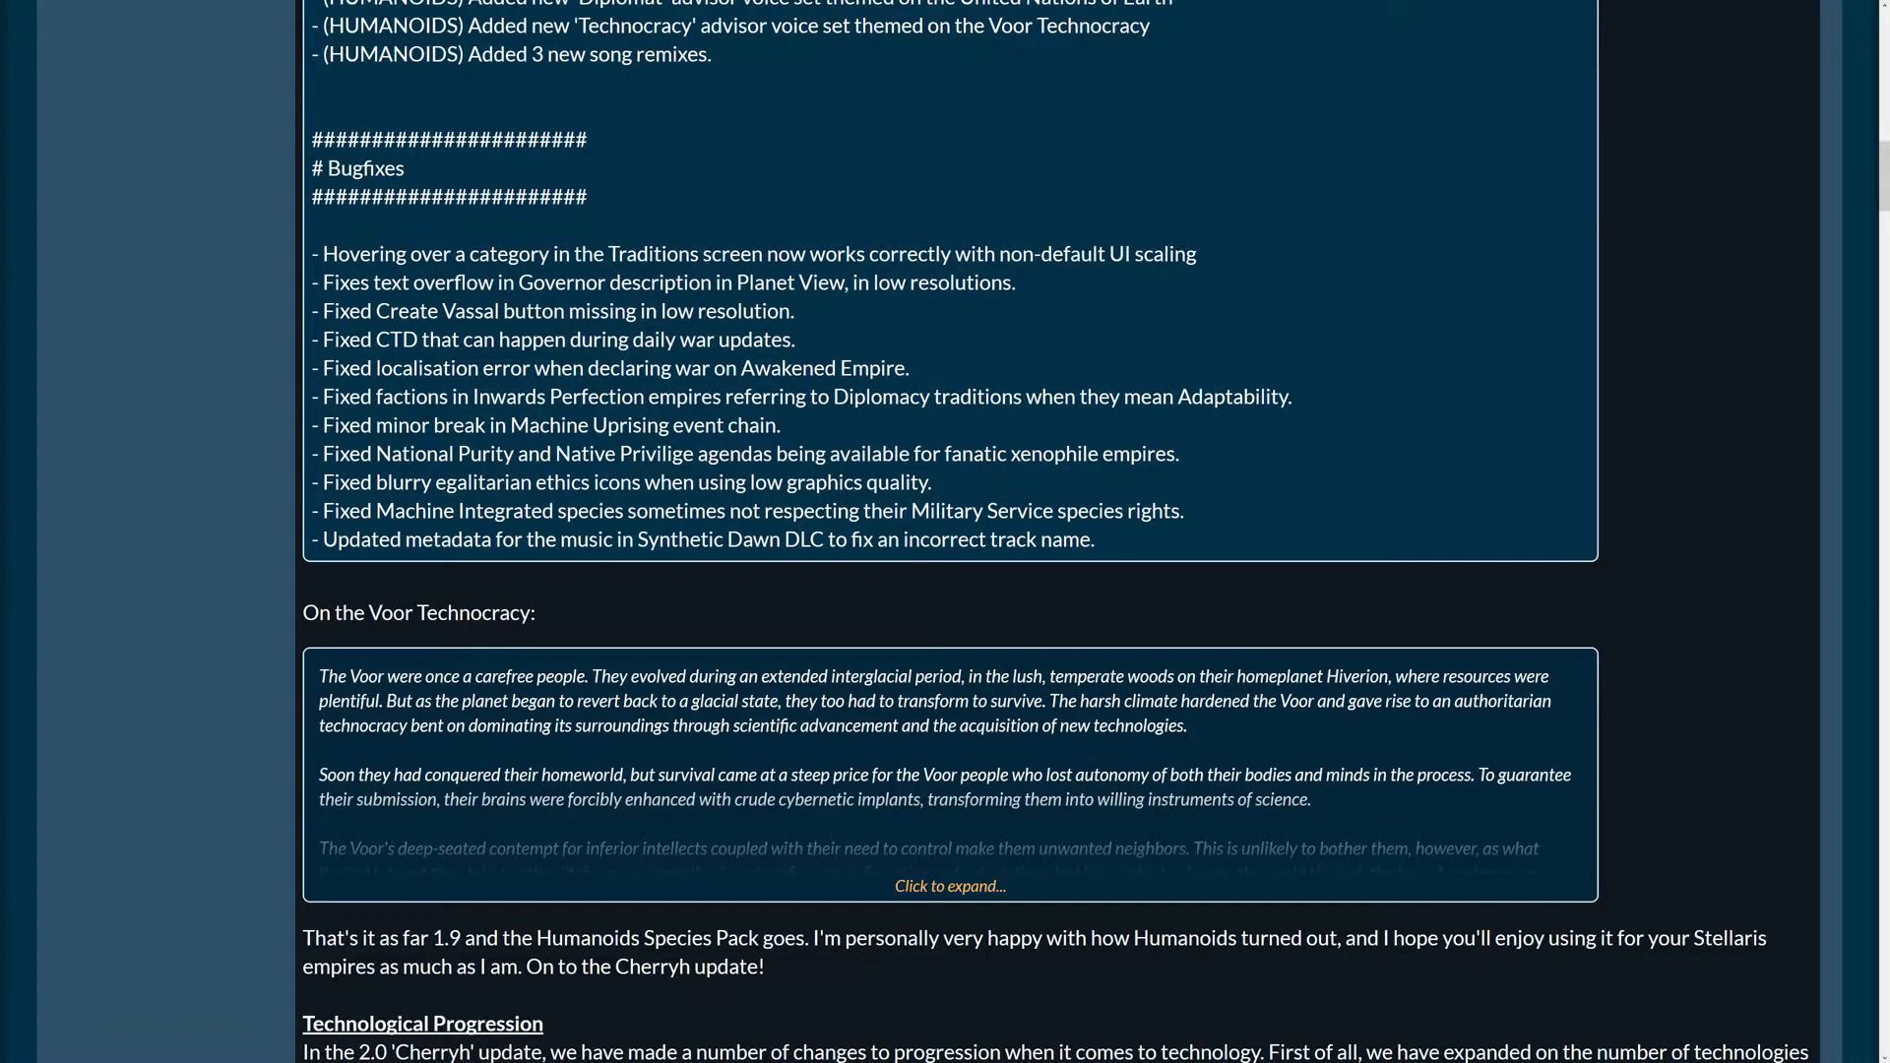
Expand the Voor Technocracy spoiler to reveal its three lore paragraphs
scroll("down", 3)
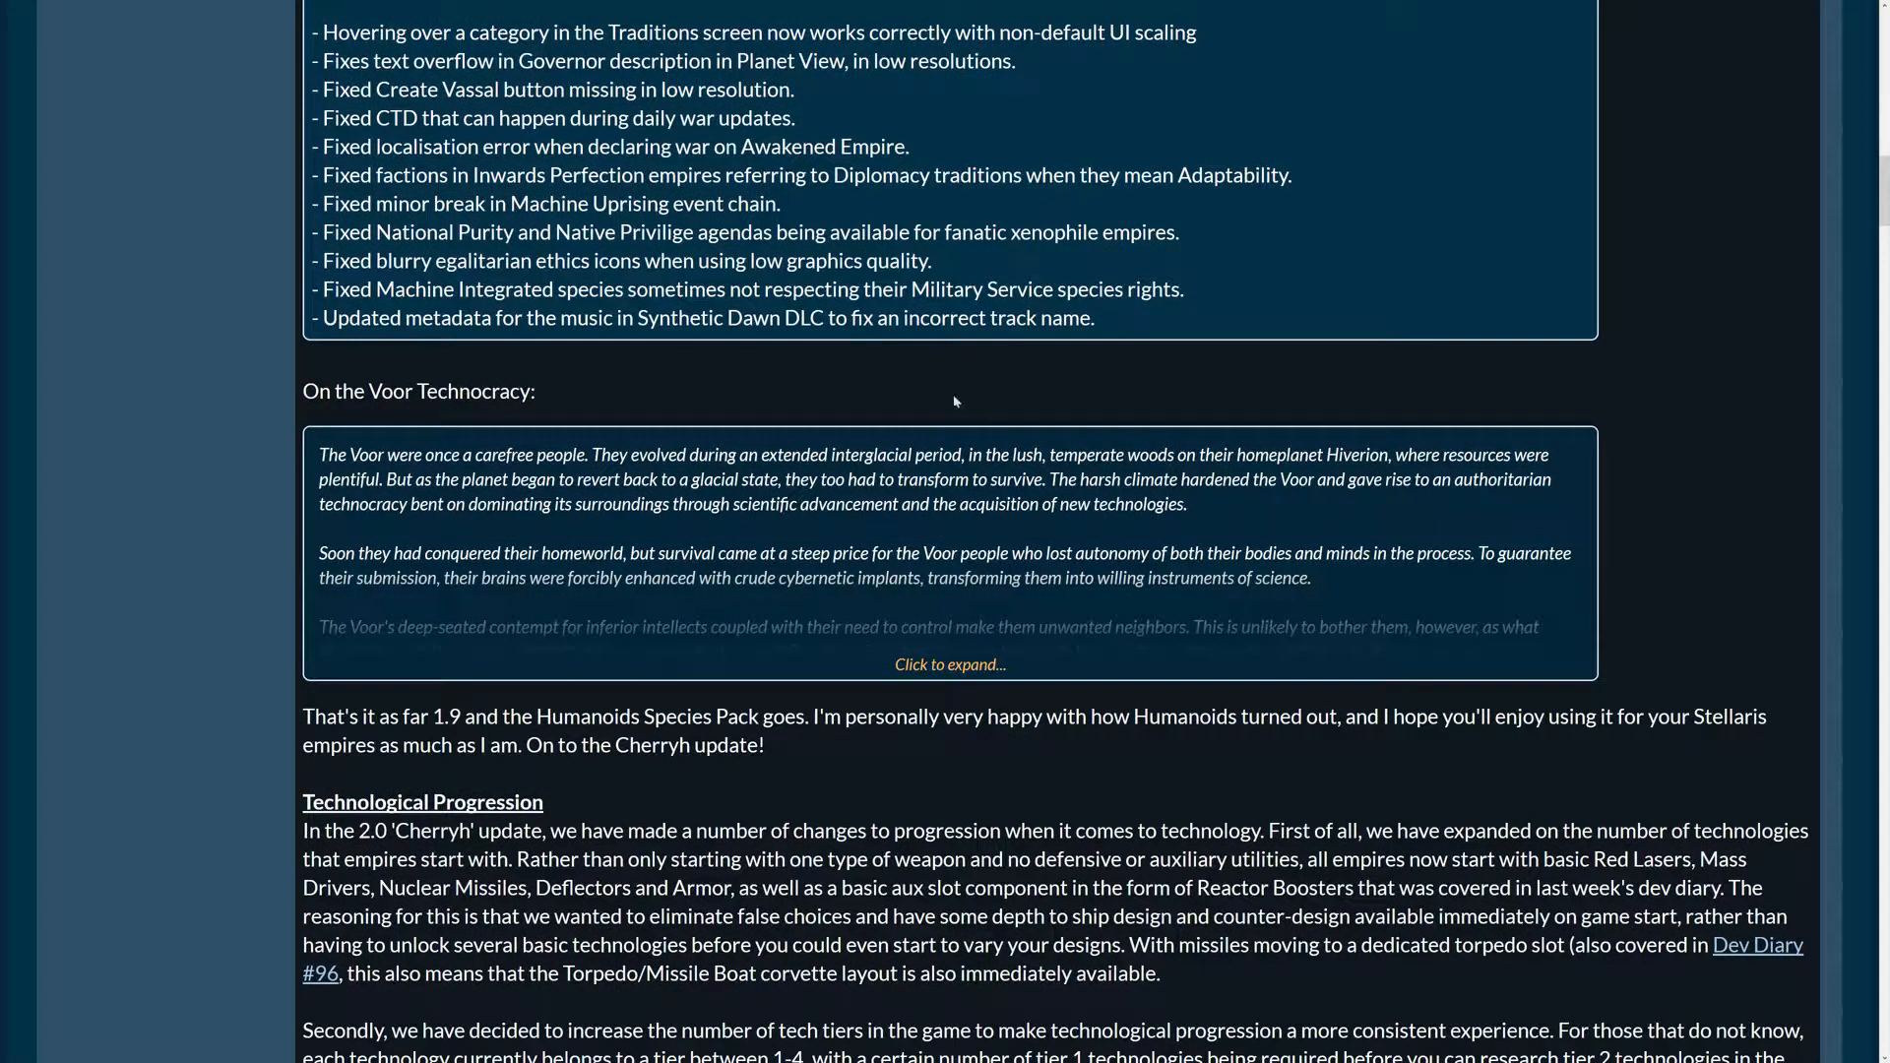
scroll("down", 3)
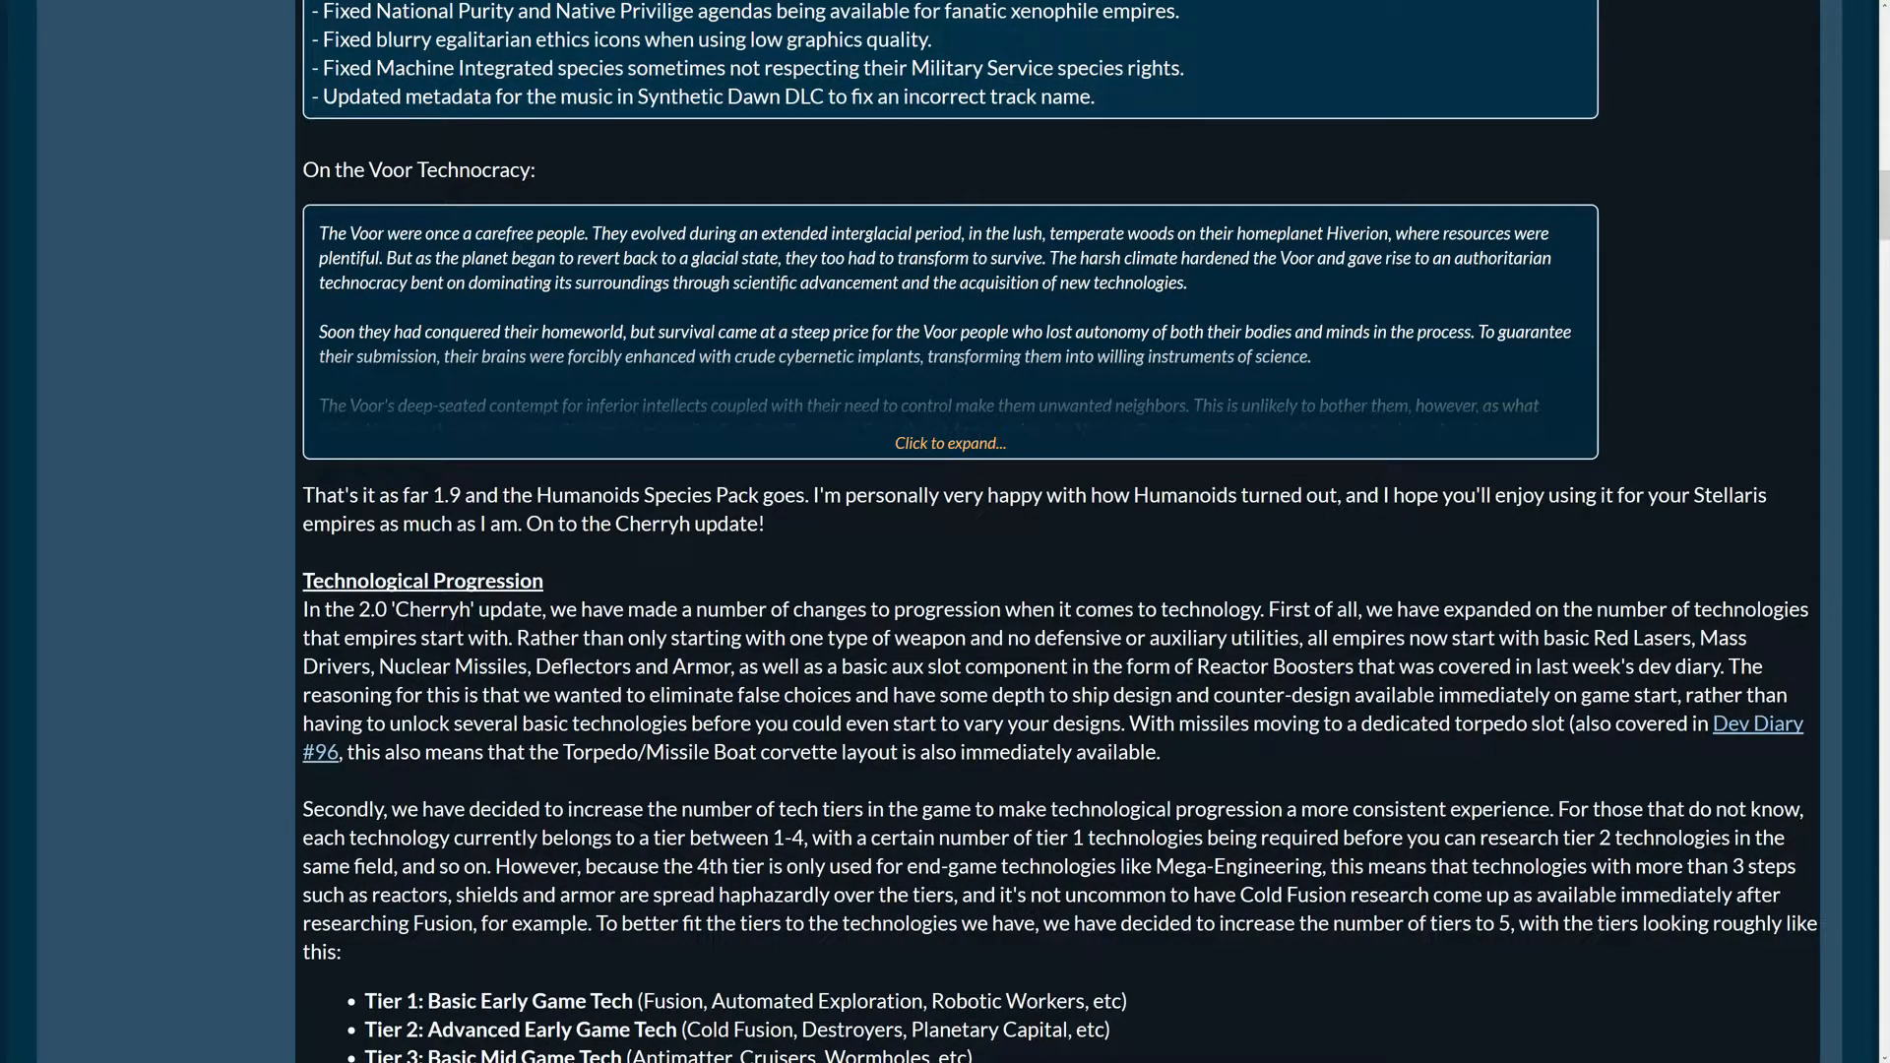
mouse_move(432, 571)
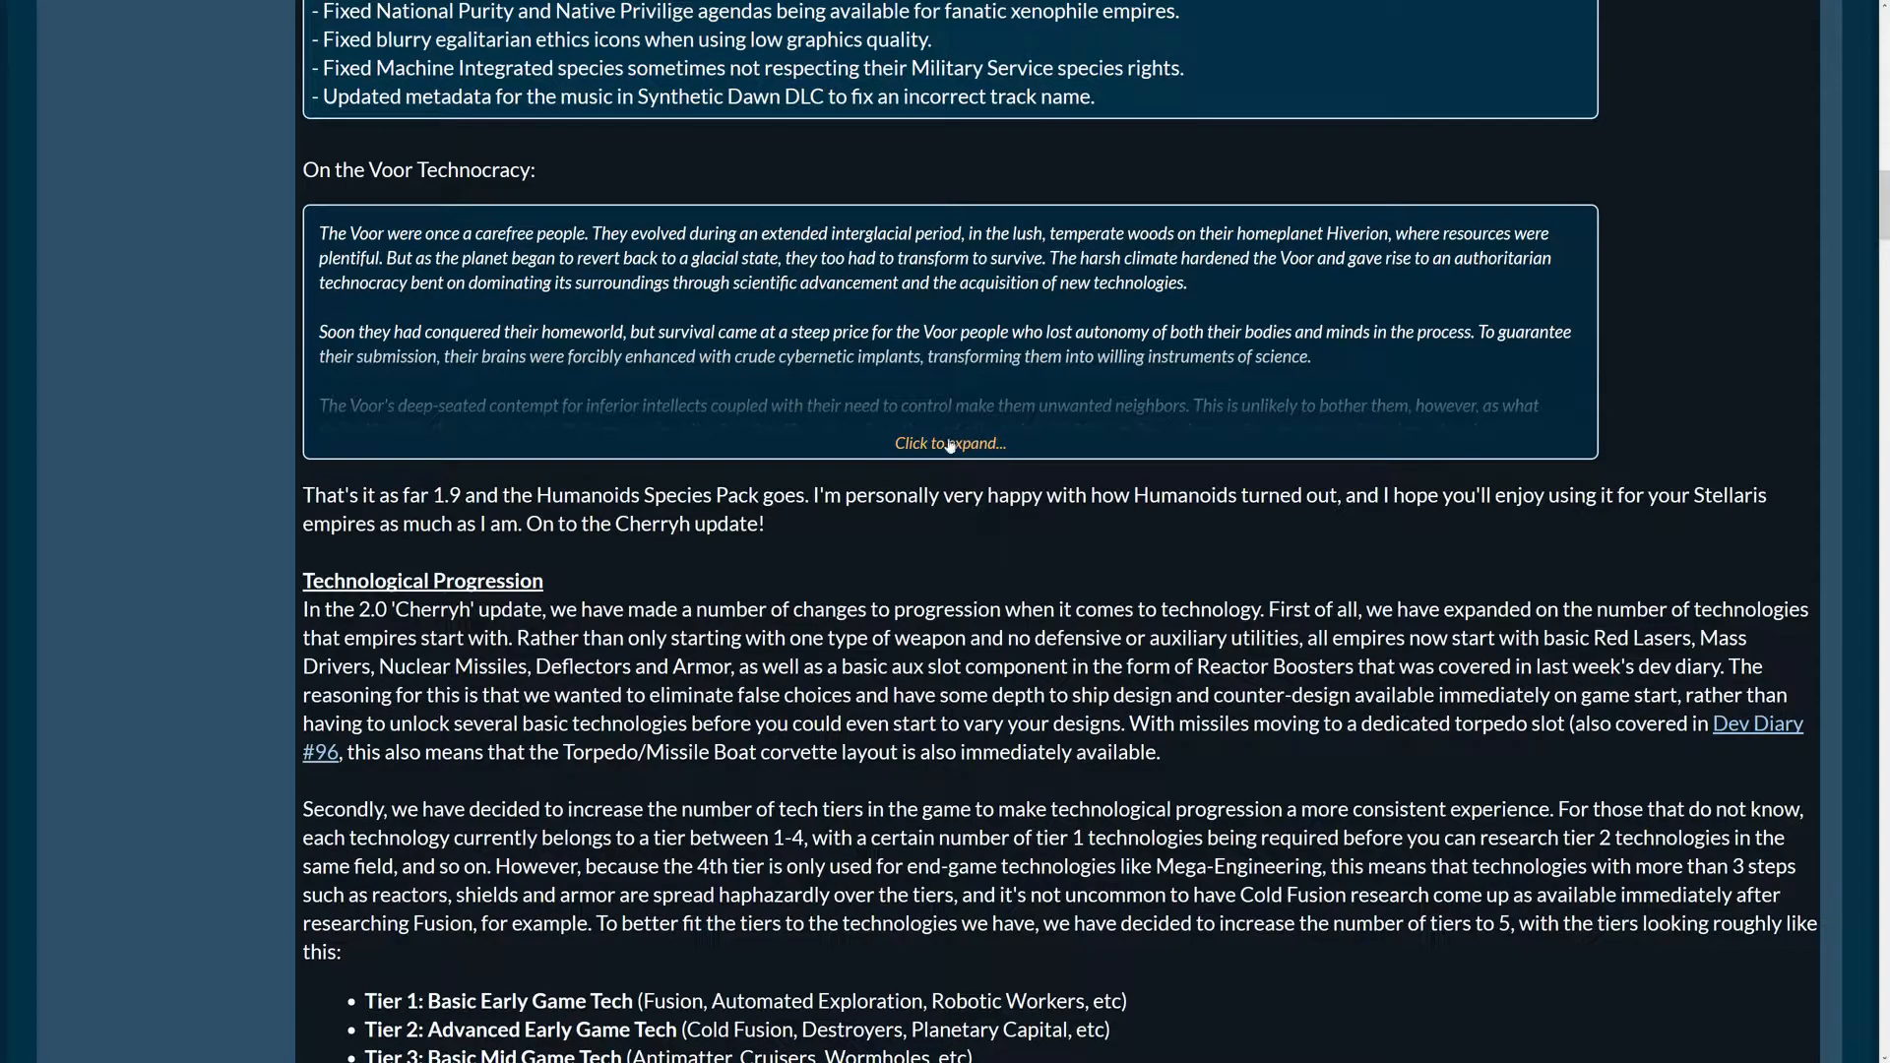
left_click(949, 442)
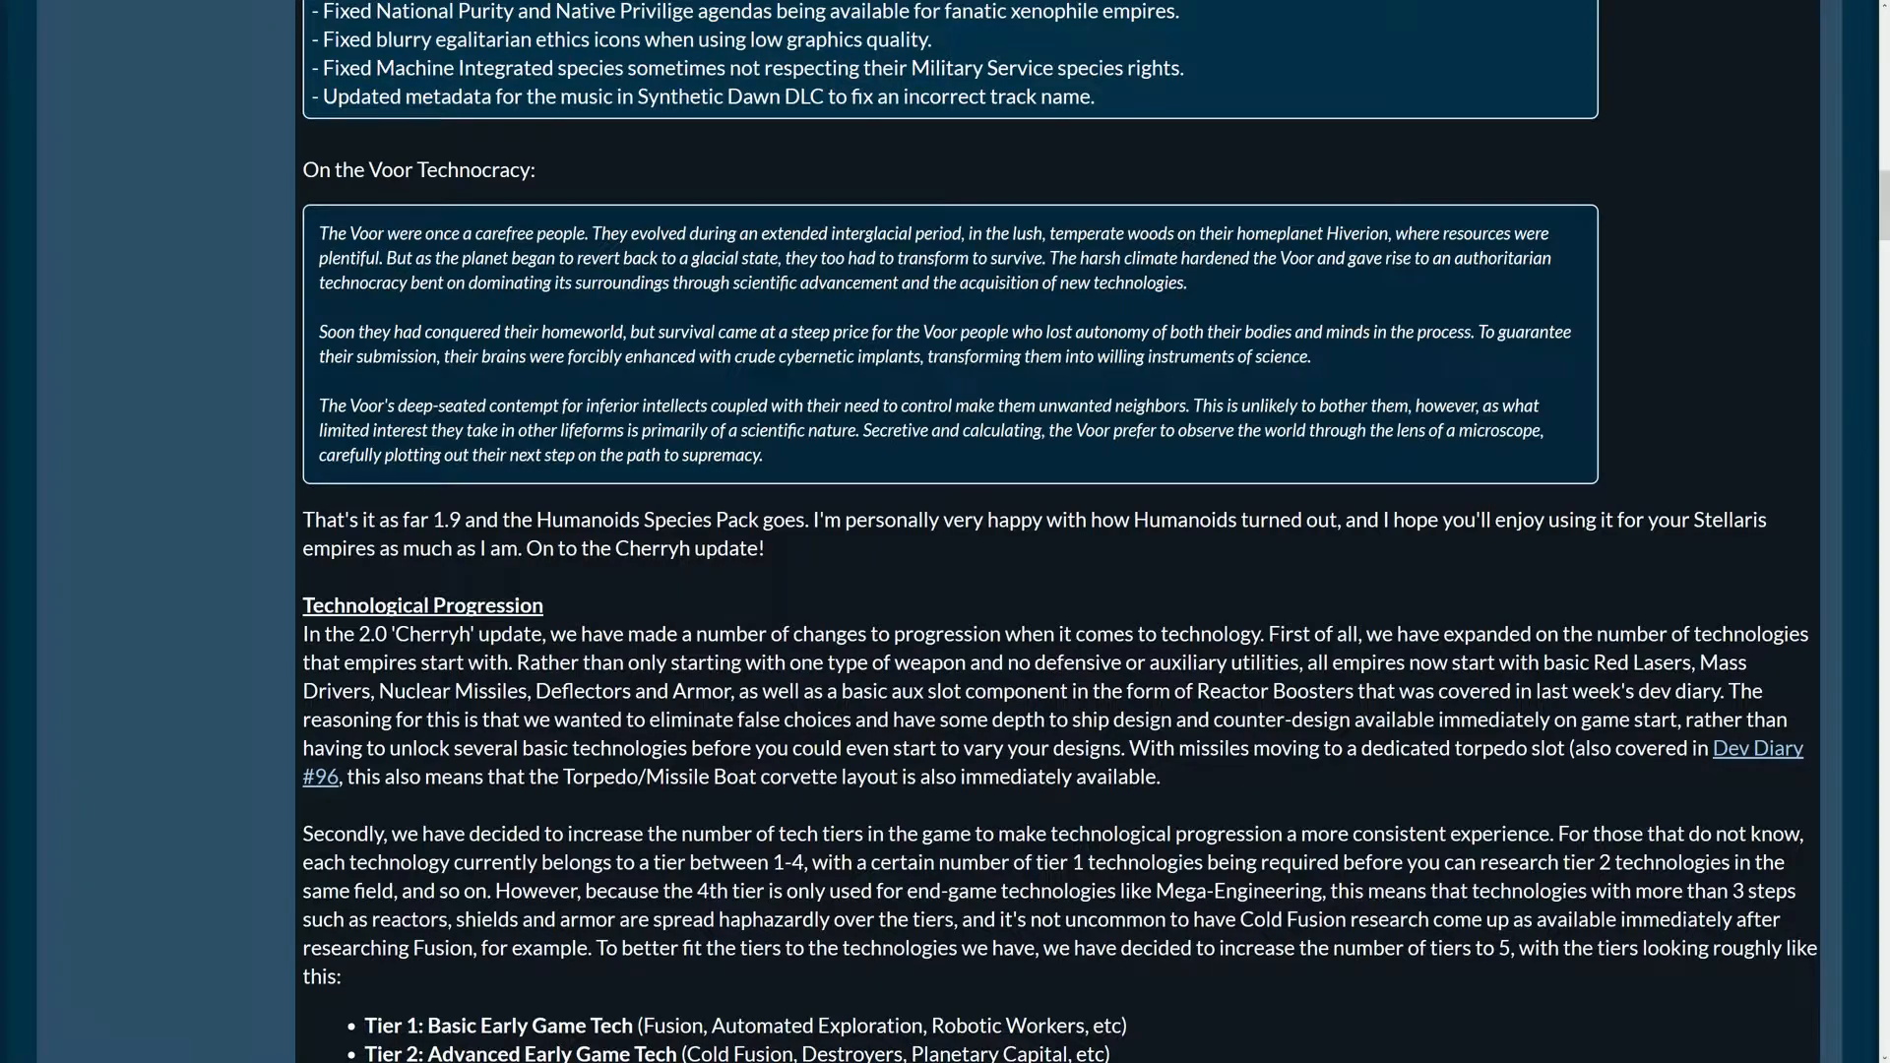
mouse_move(975, 401)
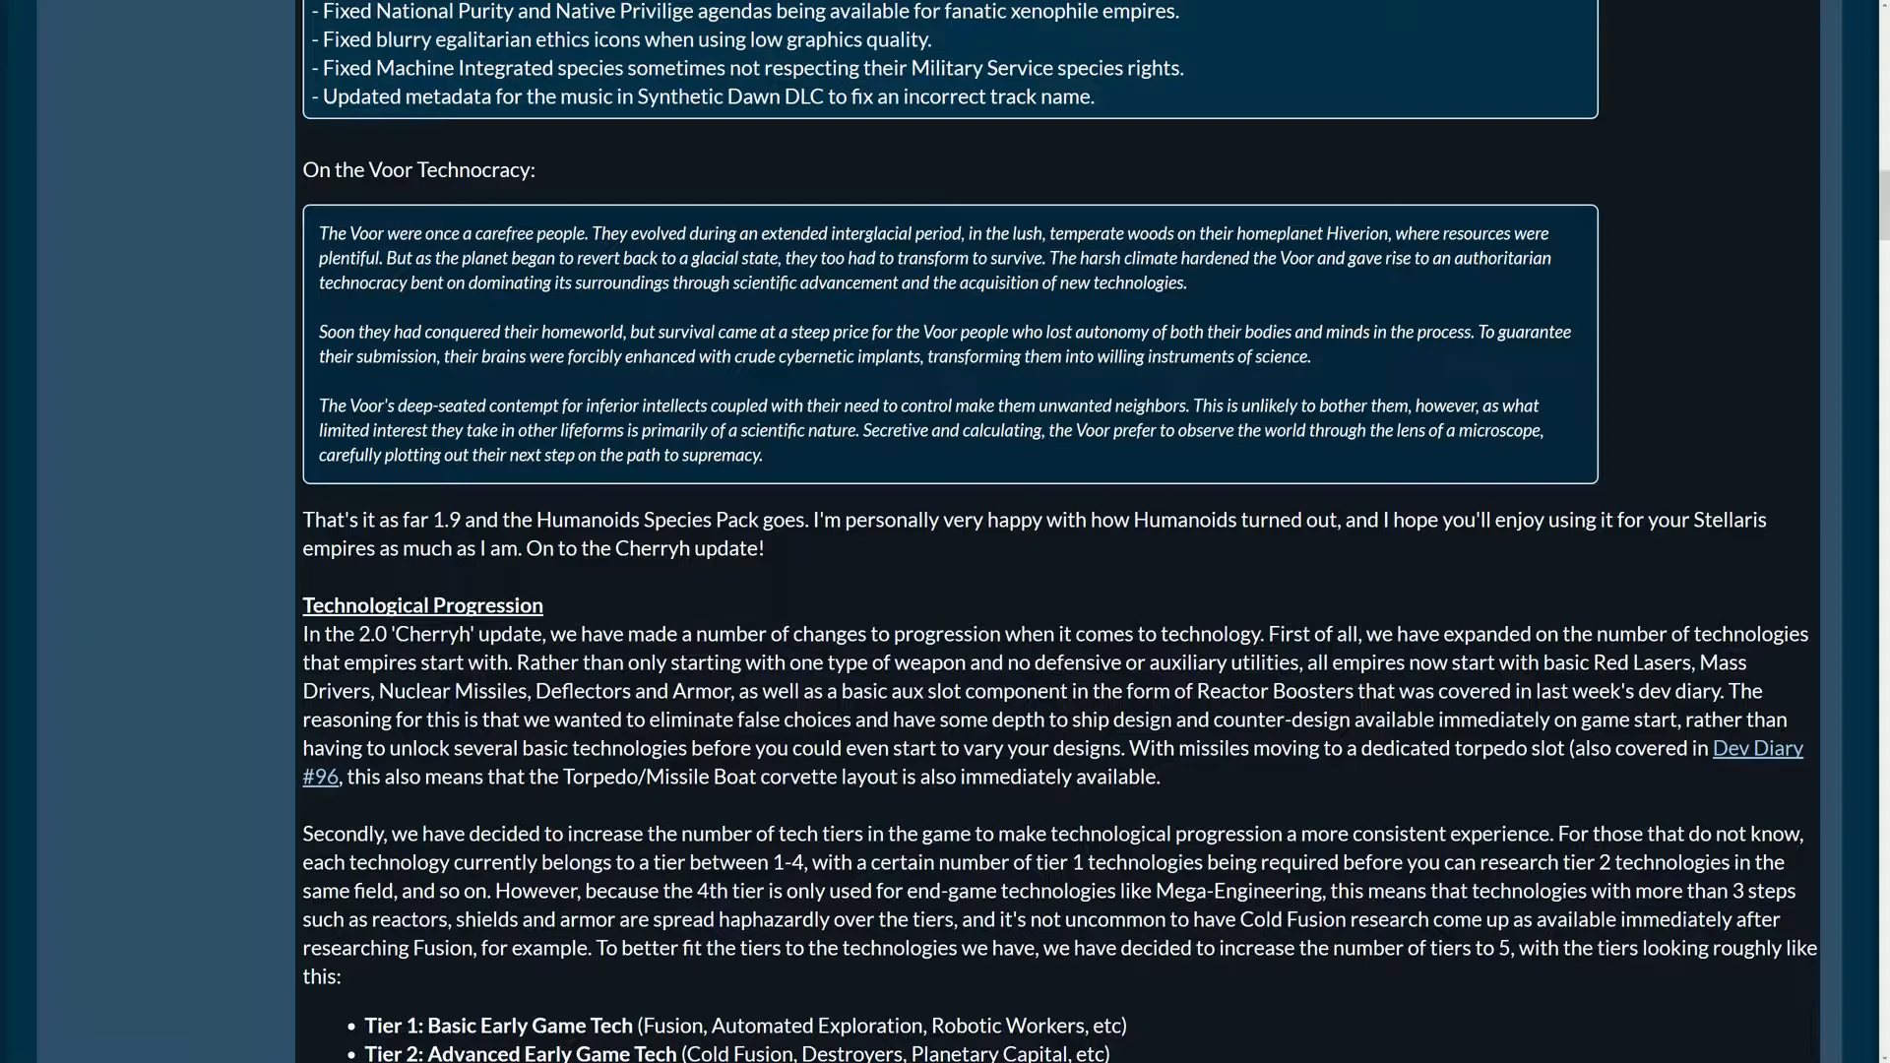
mouse_move(878, 392)
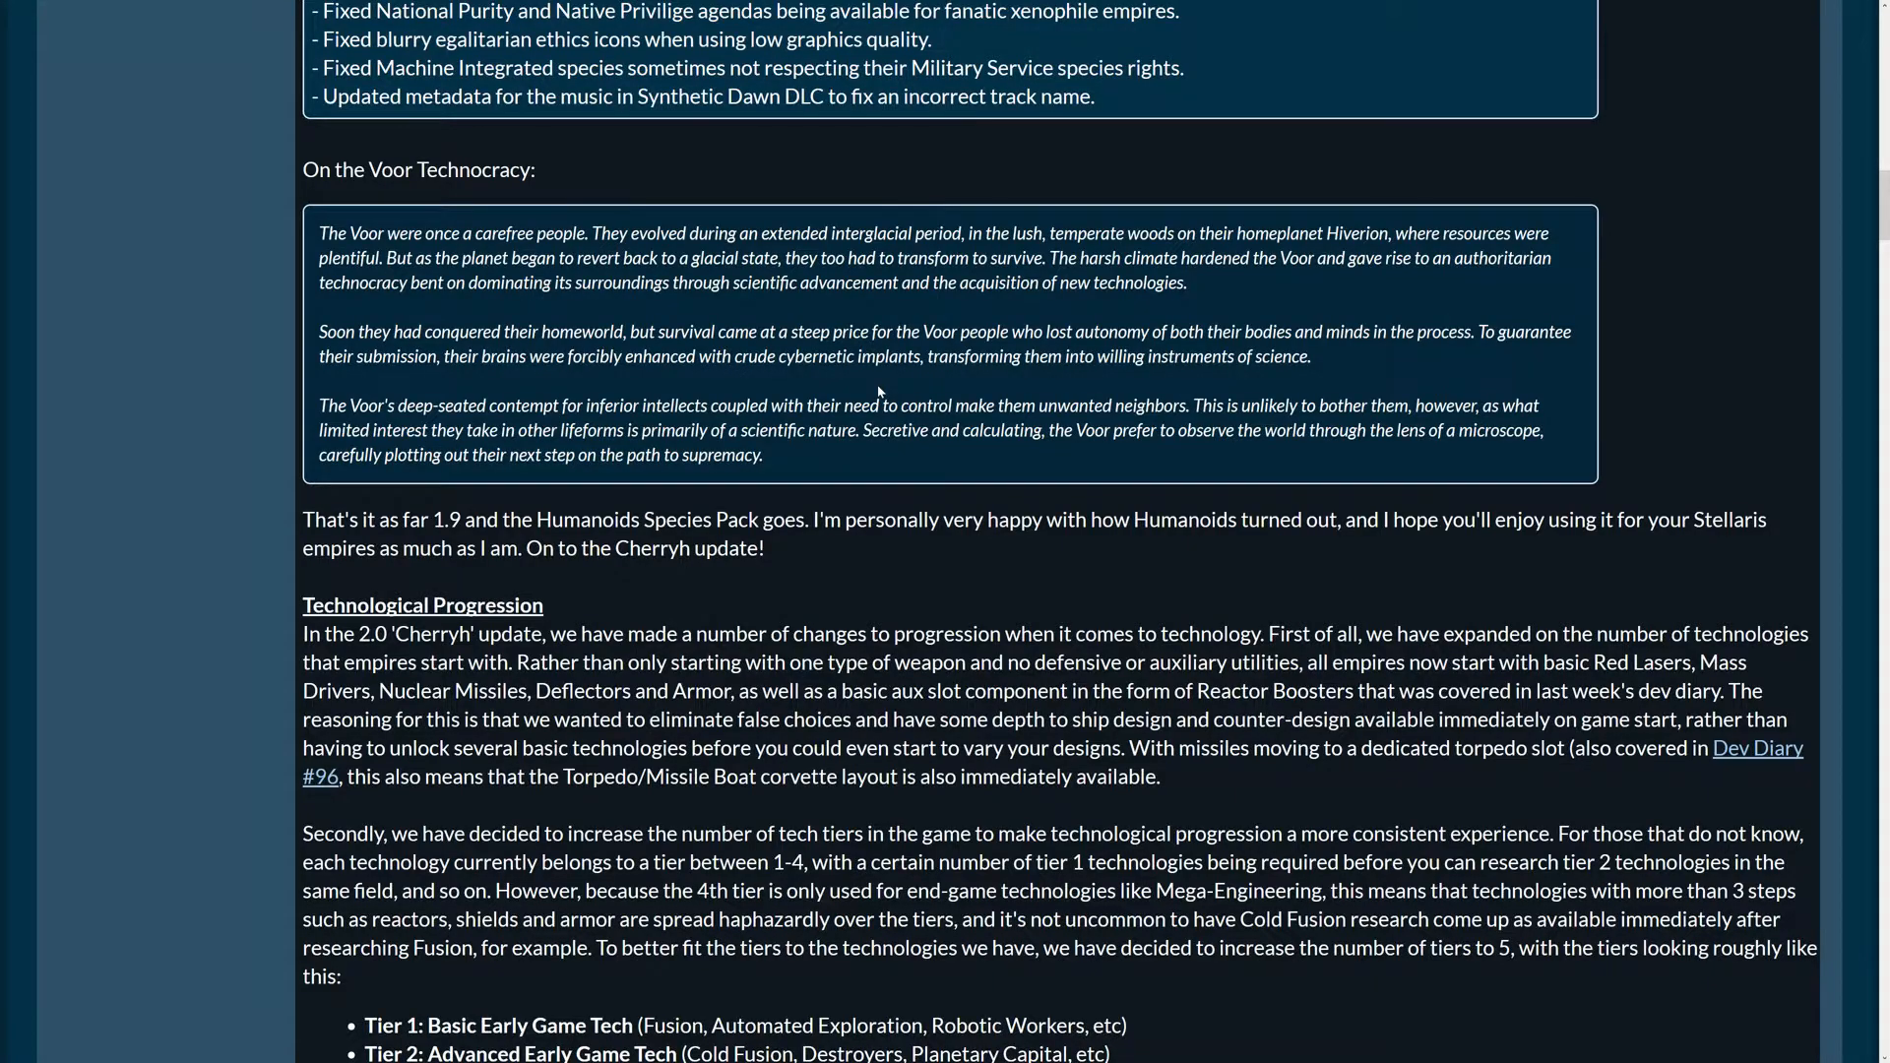
Bring the Tier 1–5 list under Technological Progression into view
scroll("down", 3)
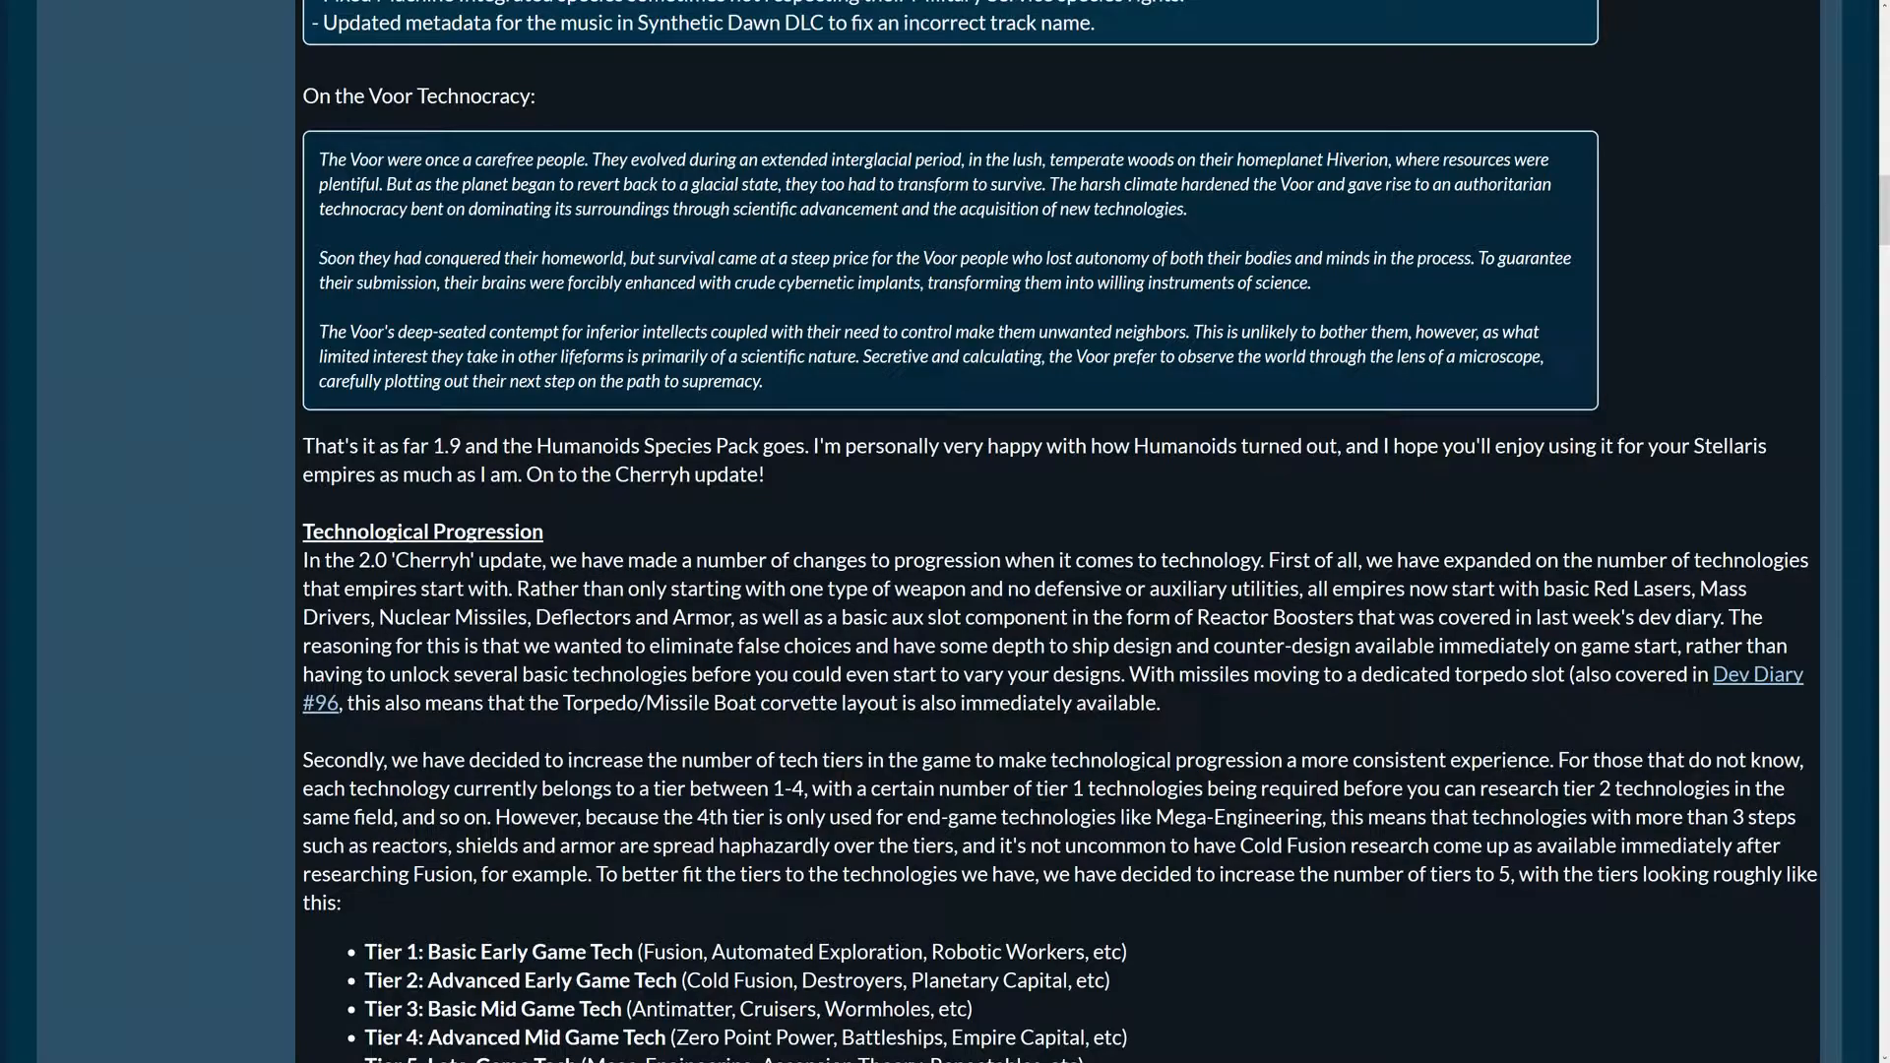
mouse_move(892, 376)
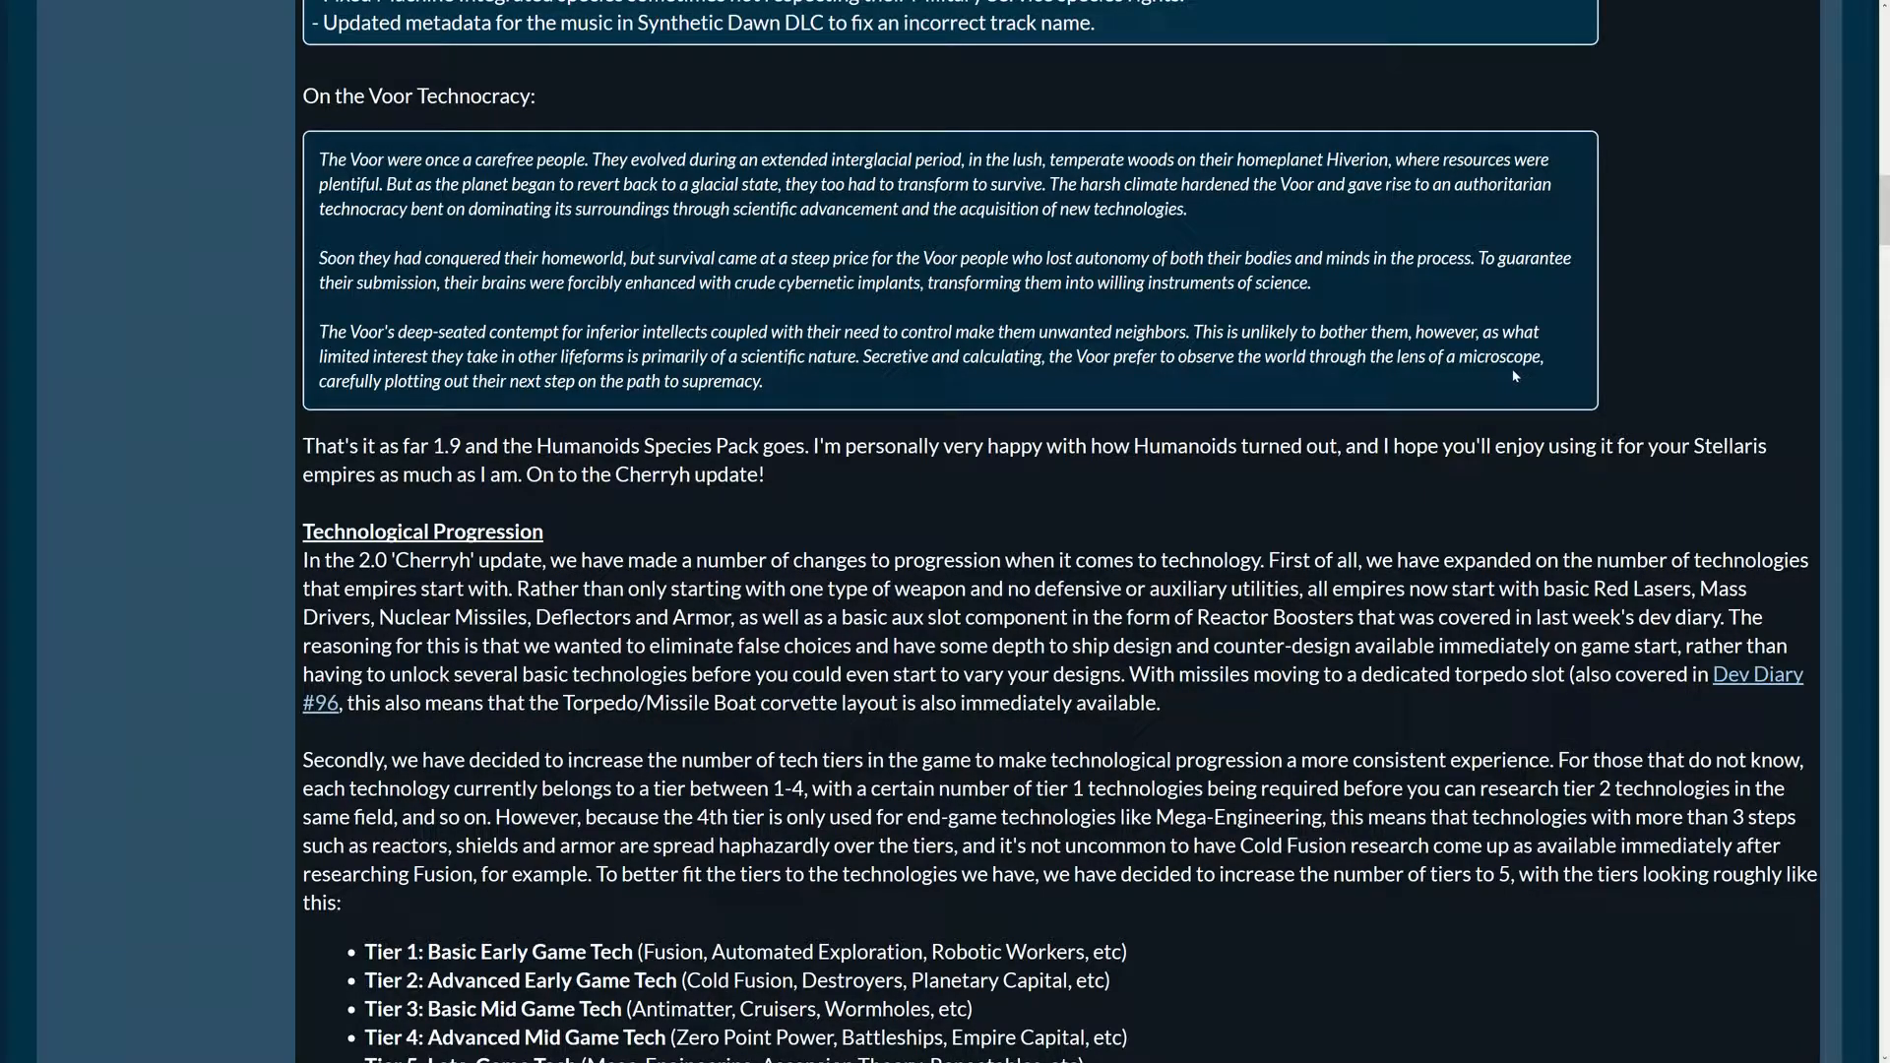
mouse_move(609, 436)
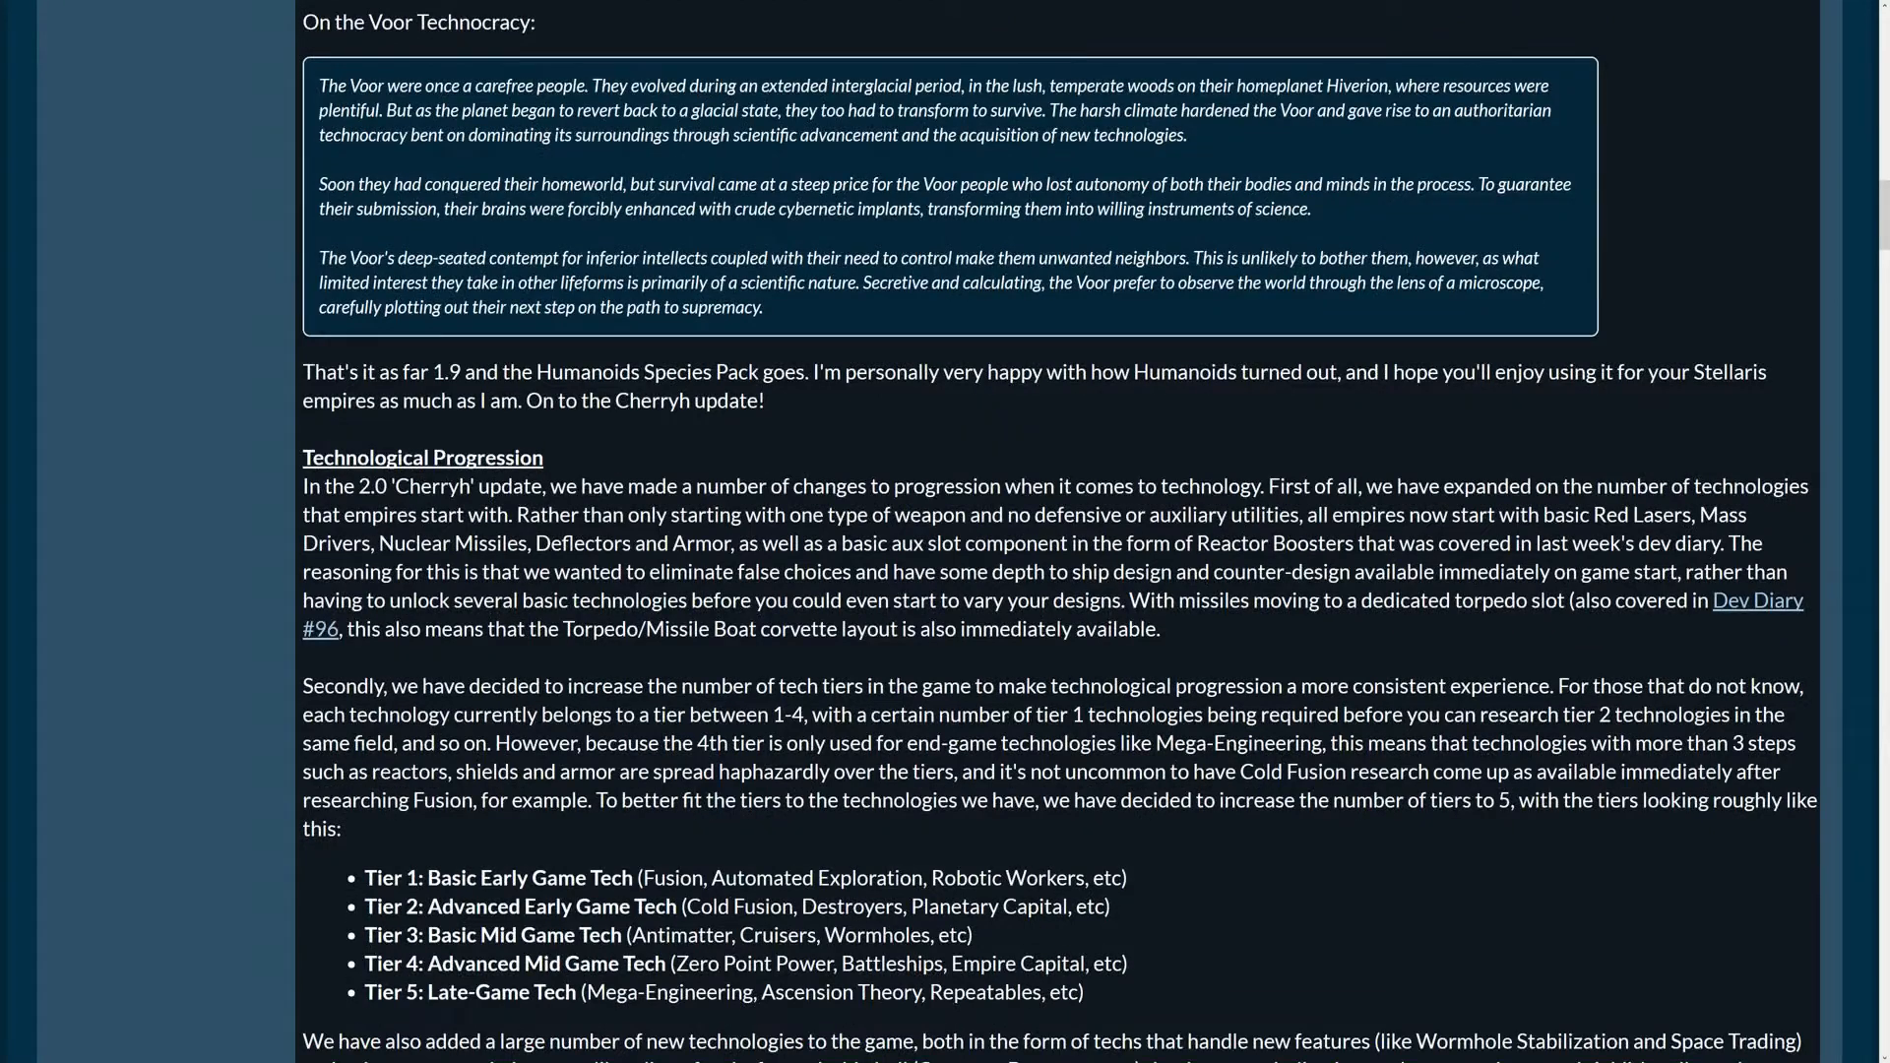
mouse_move(639, 328)
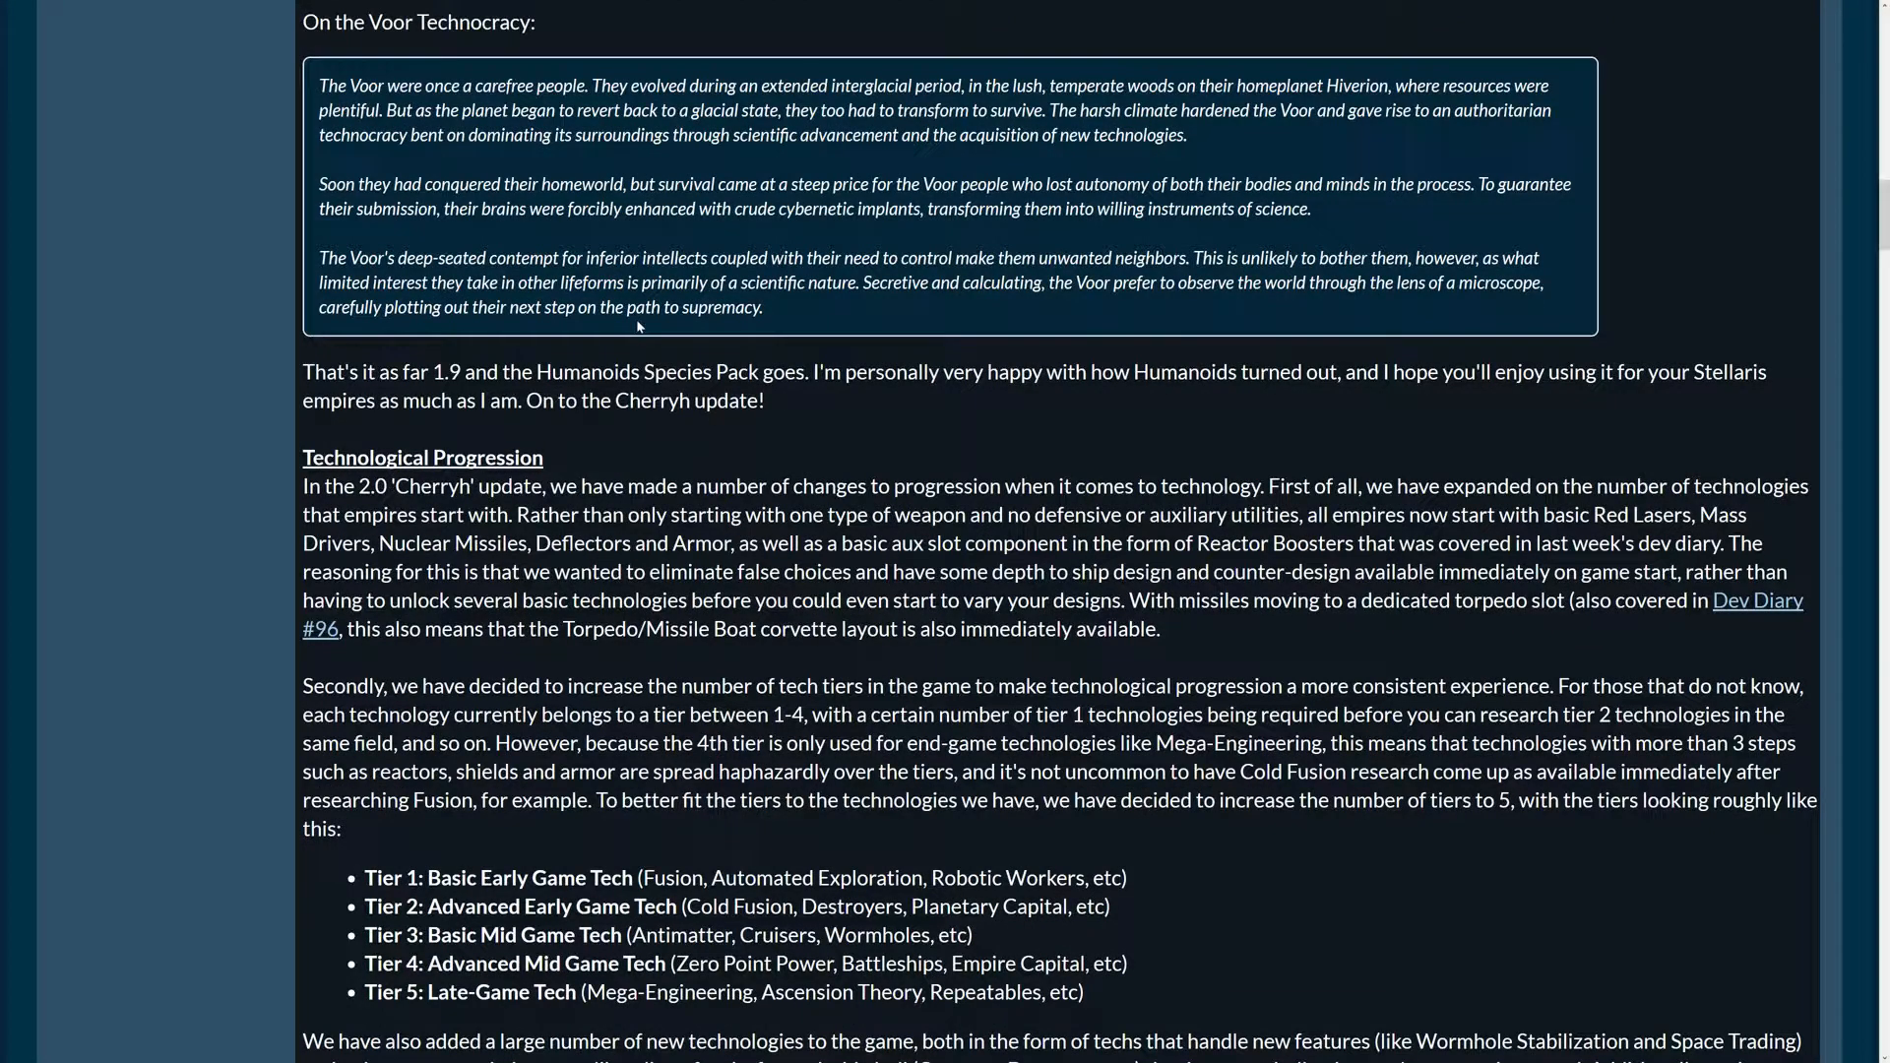
Scroll past the tier list to the new technologies paragraph and research screenshot
scroll("down", 3)
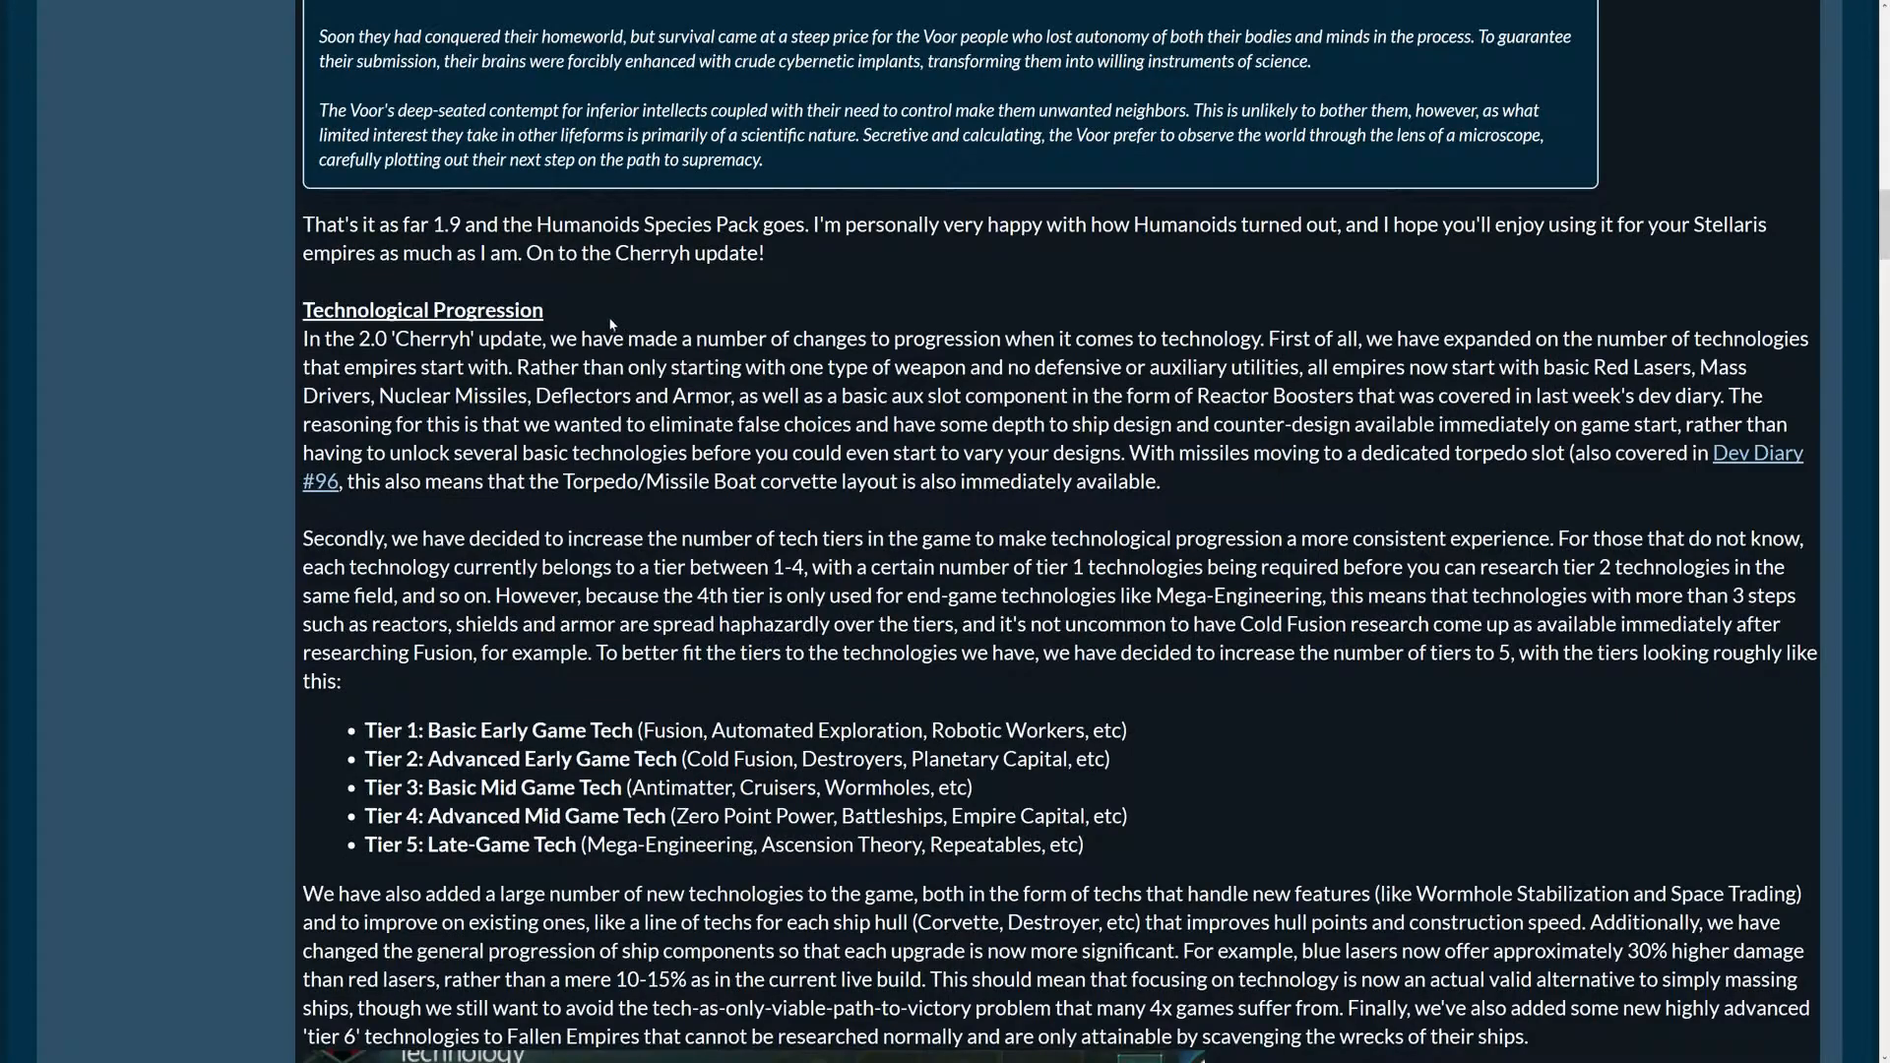
scroll("down", 3)
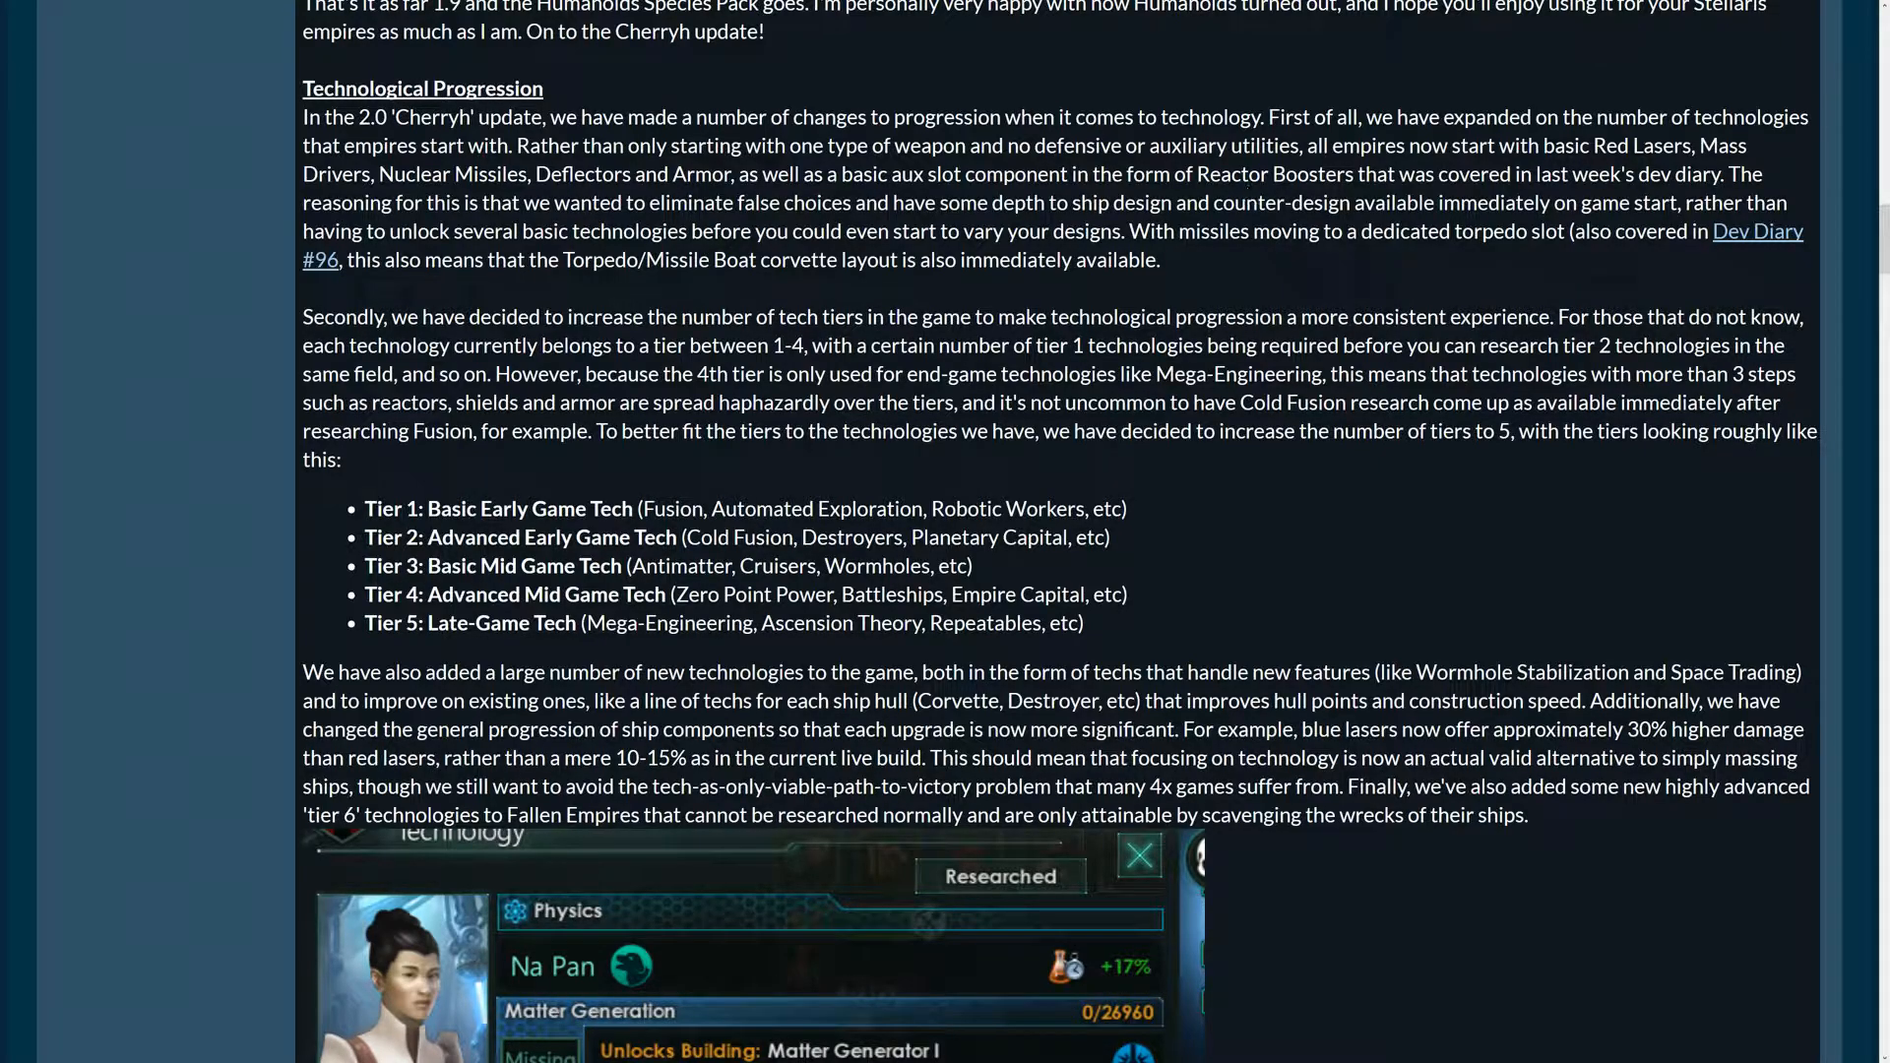
scroll("down", 3)
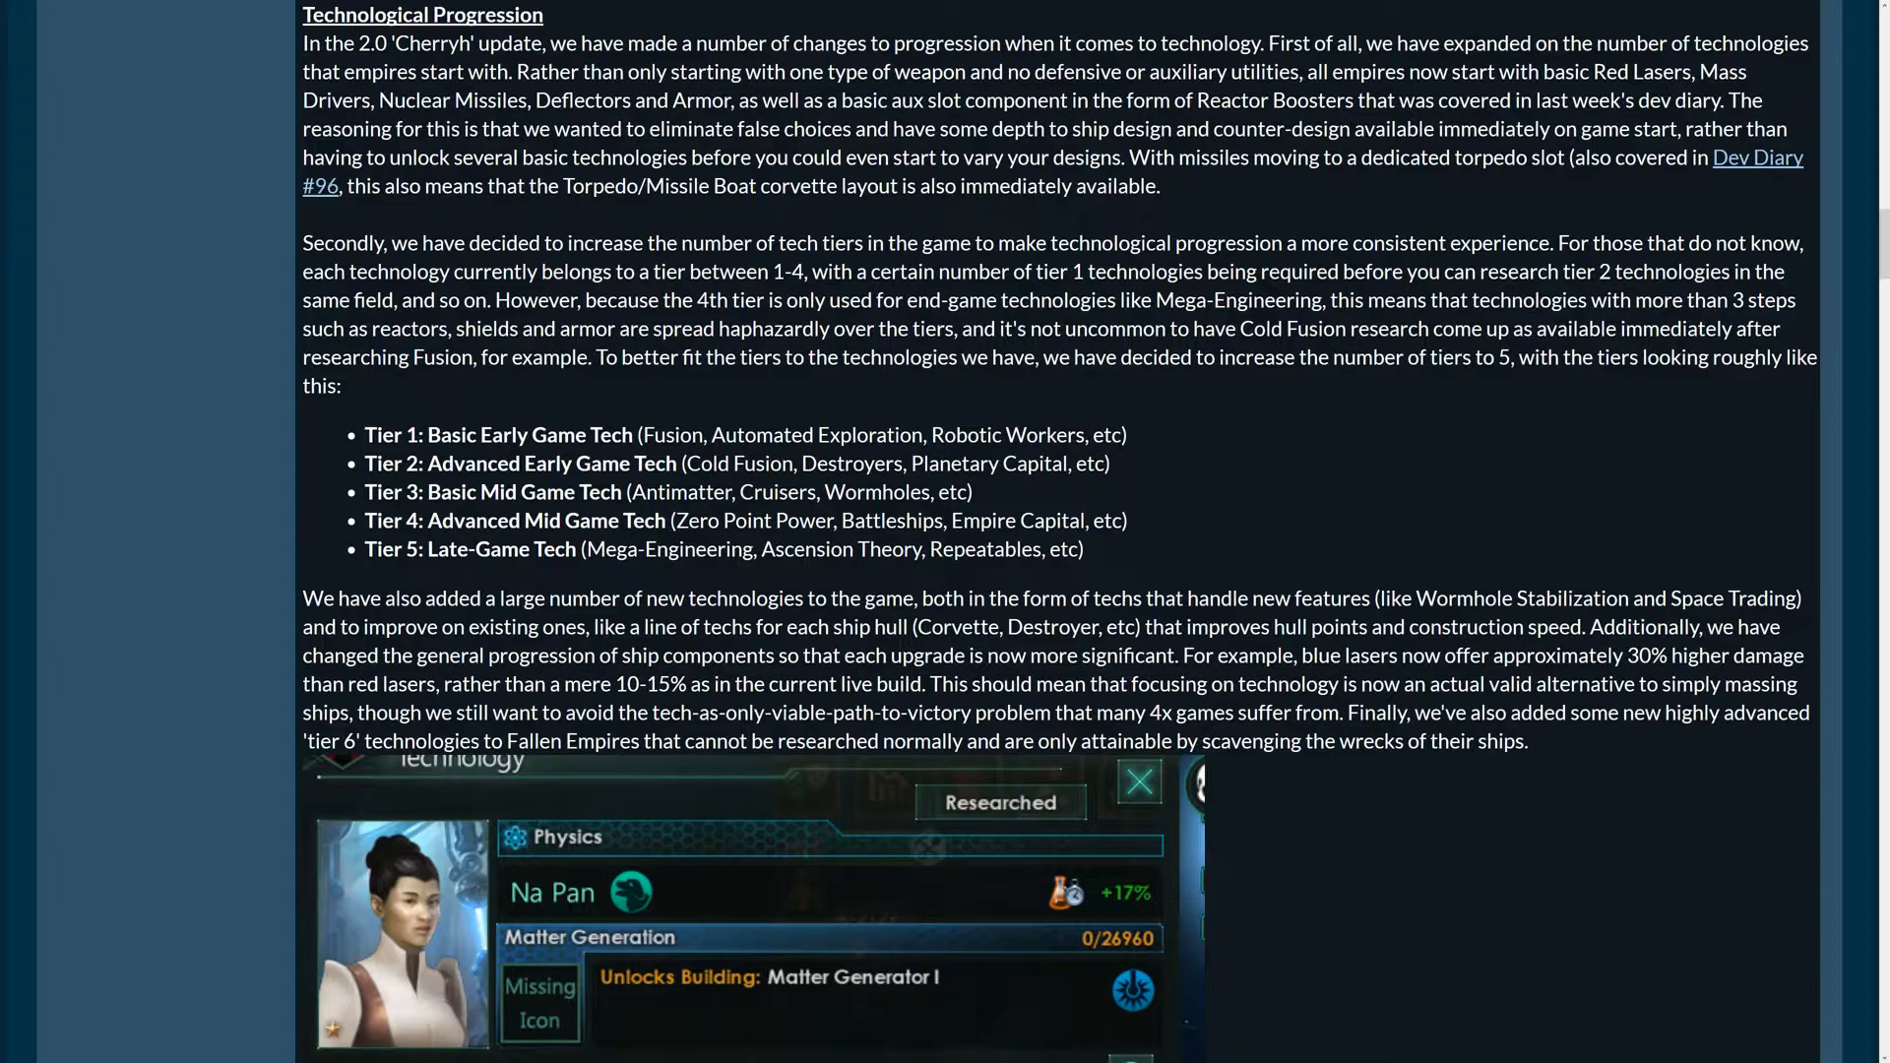
mouse_move(1167, 190)
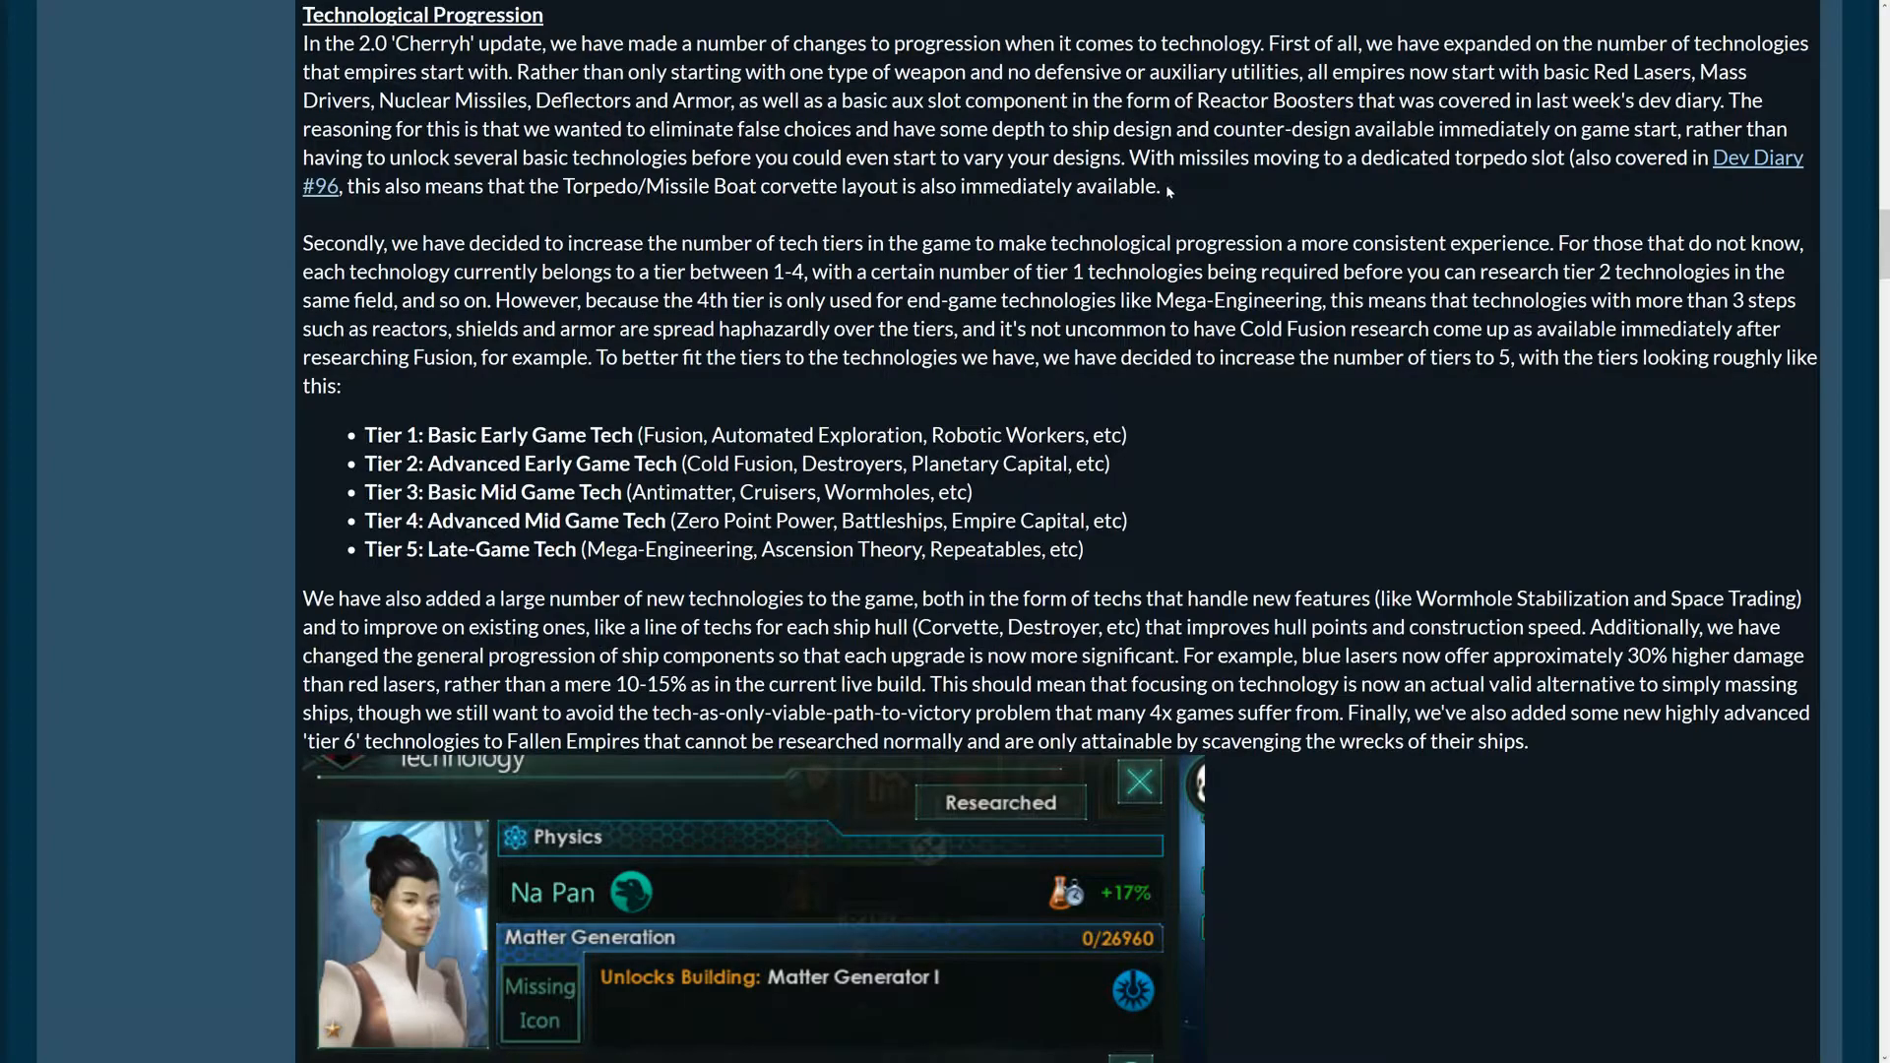
mouse_move(1154, 209)
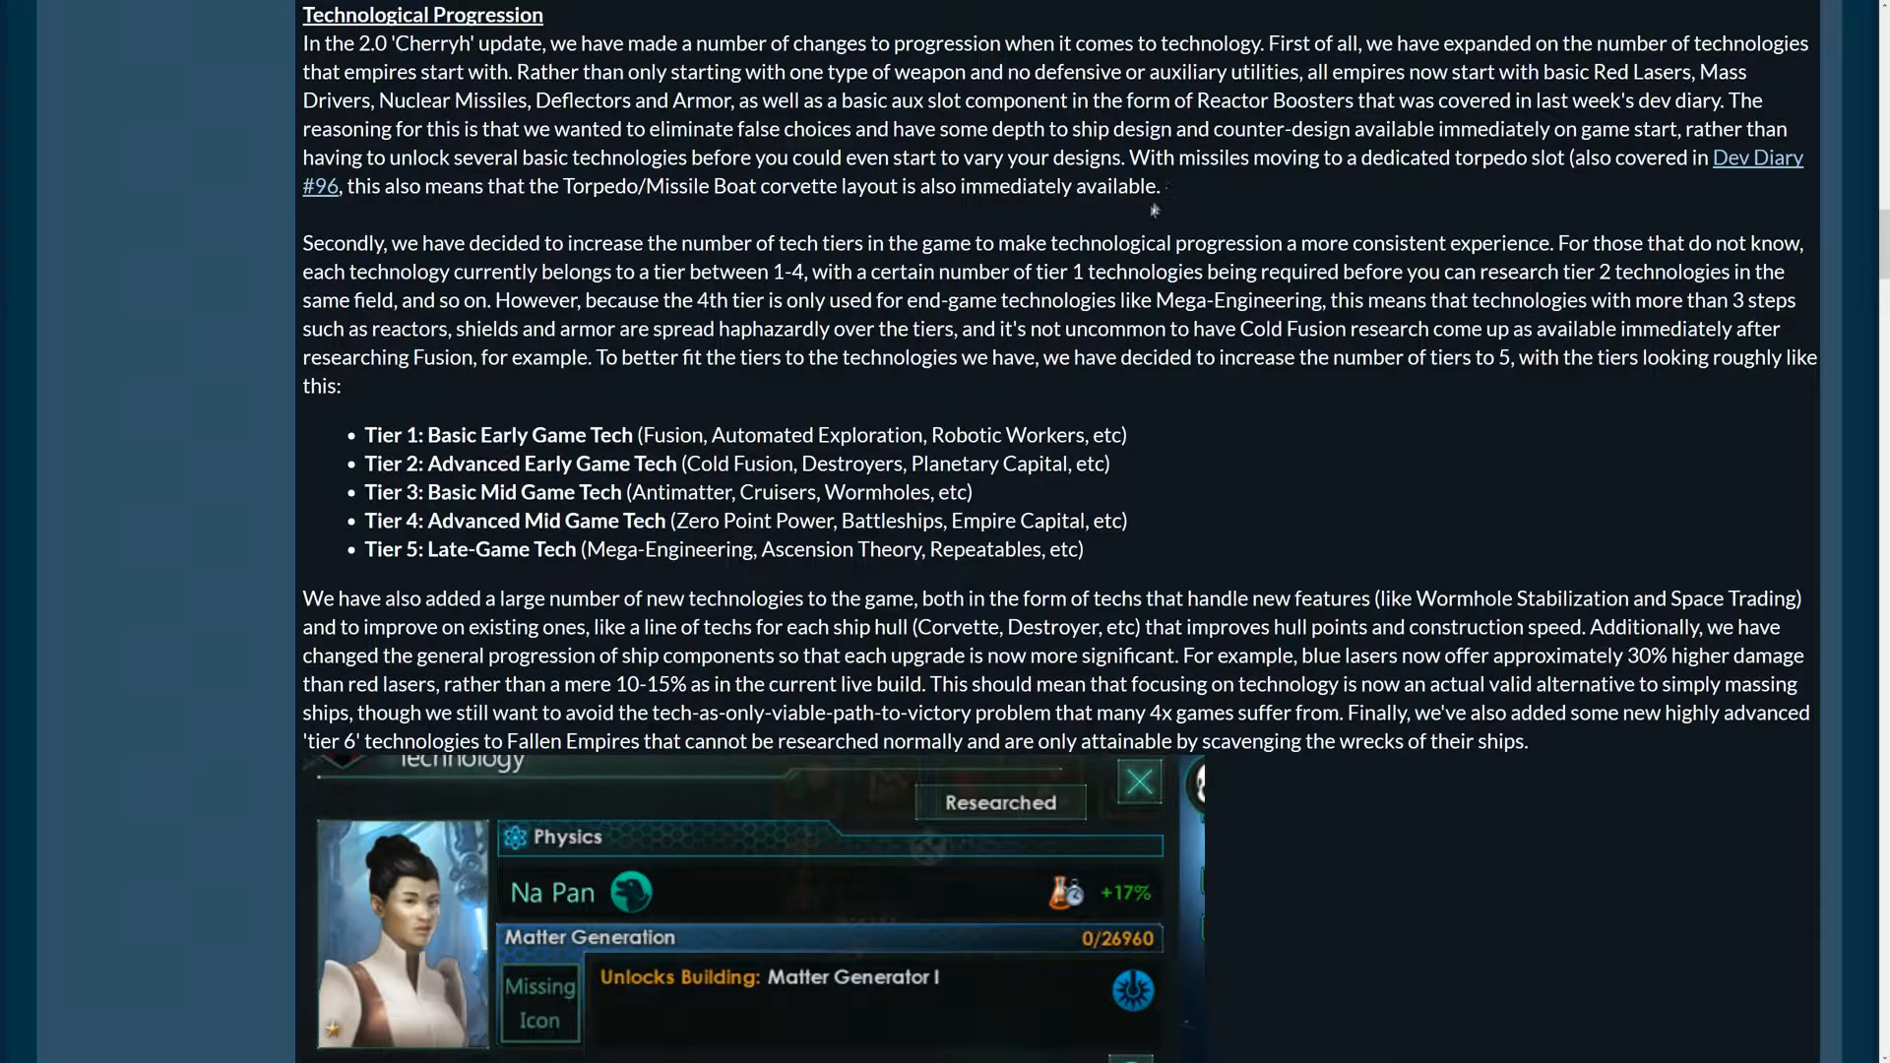
Reveal more of the research screenshot, including Physics' 73 months remaining
scroll("down", 3)
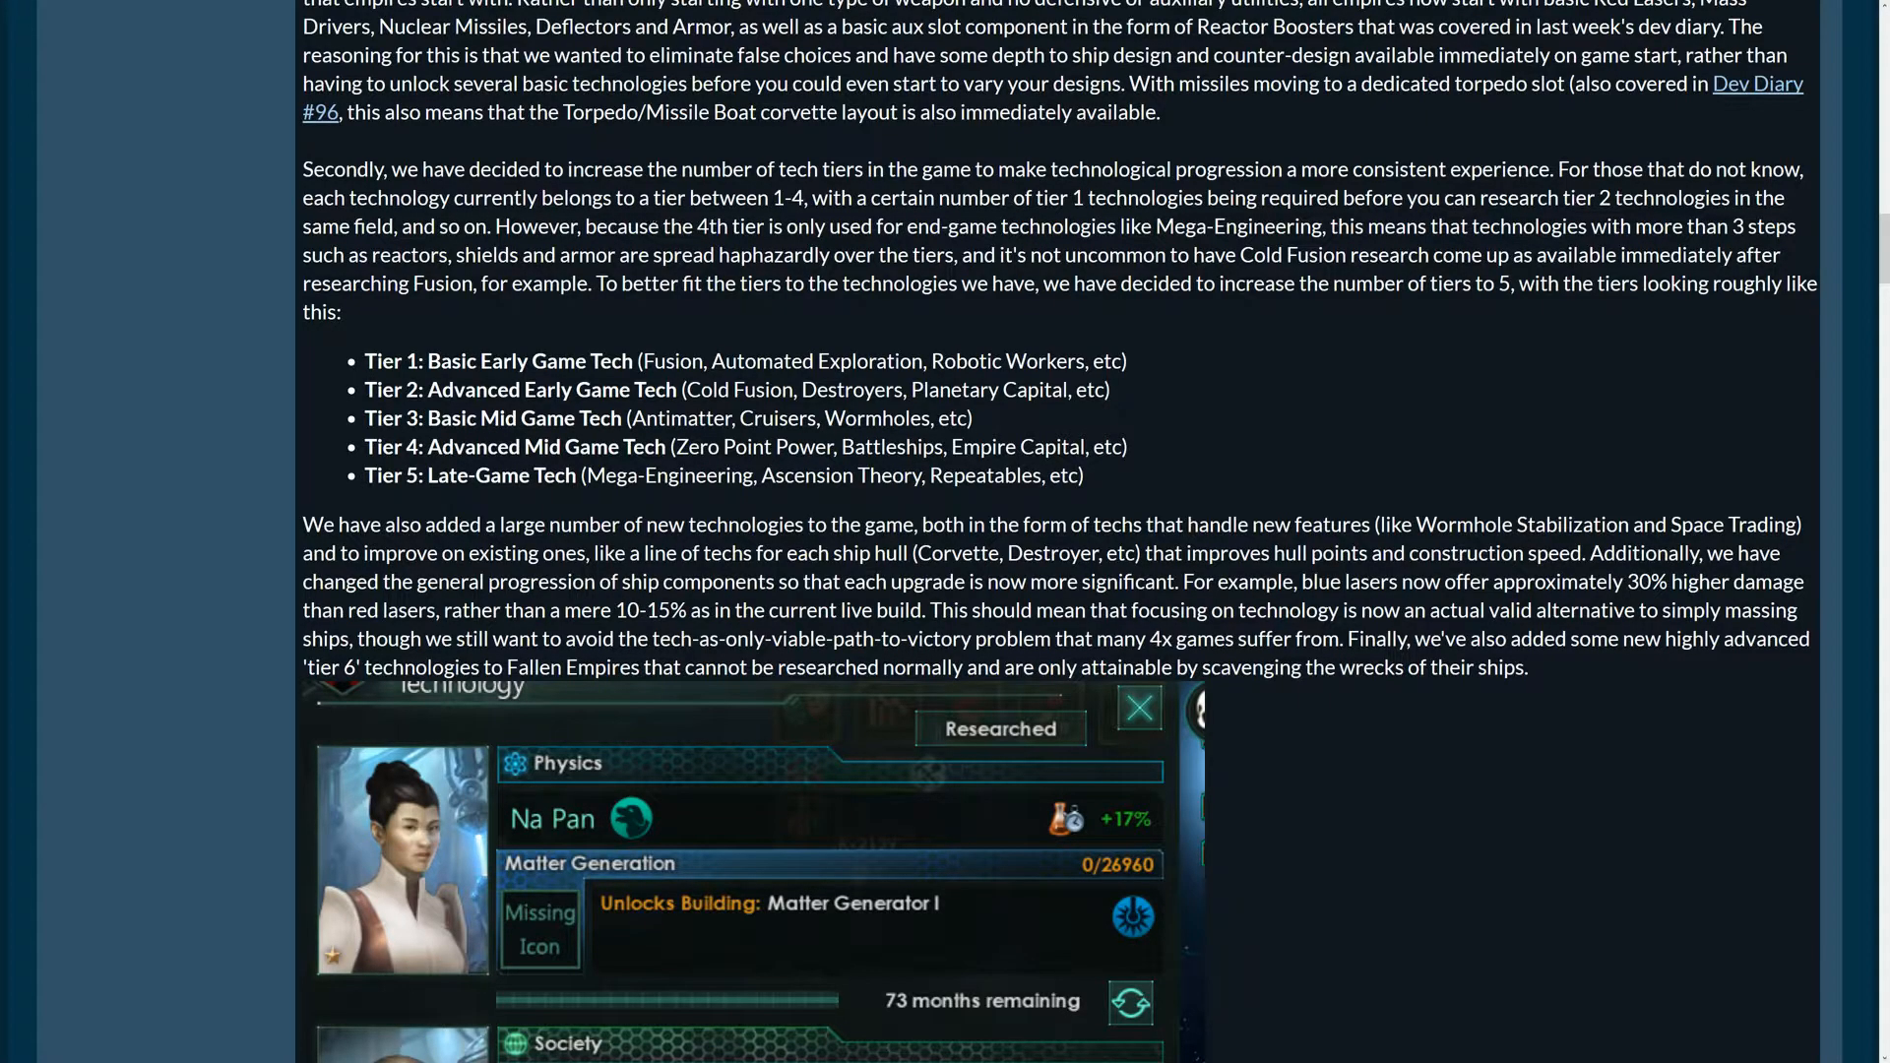
mouse_move(898, 310)
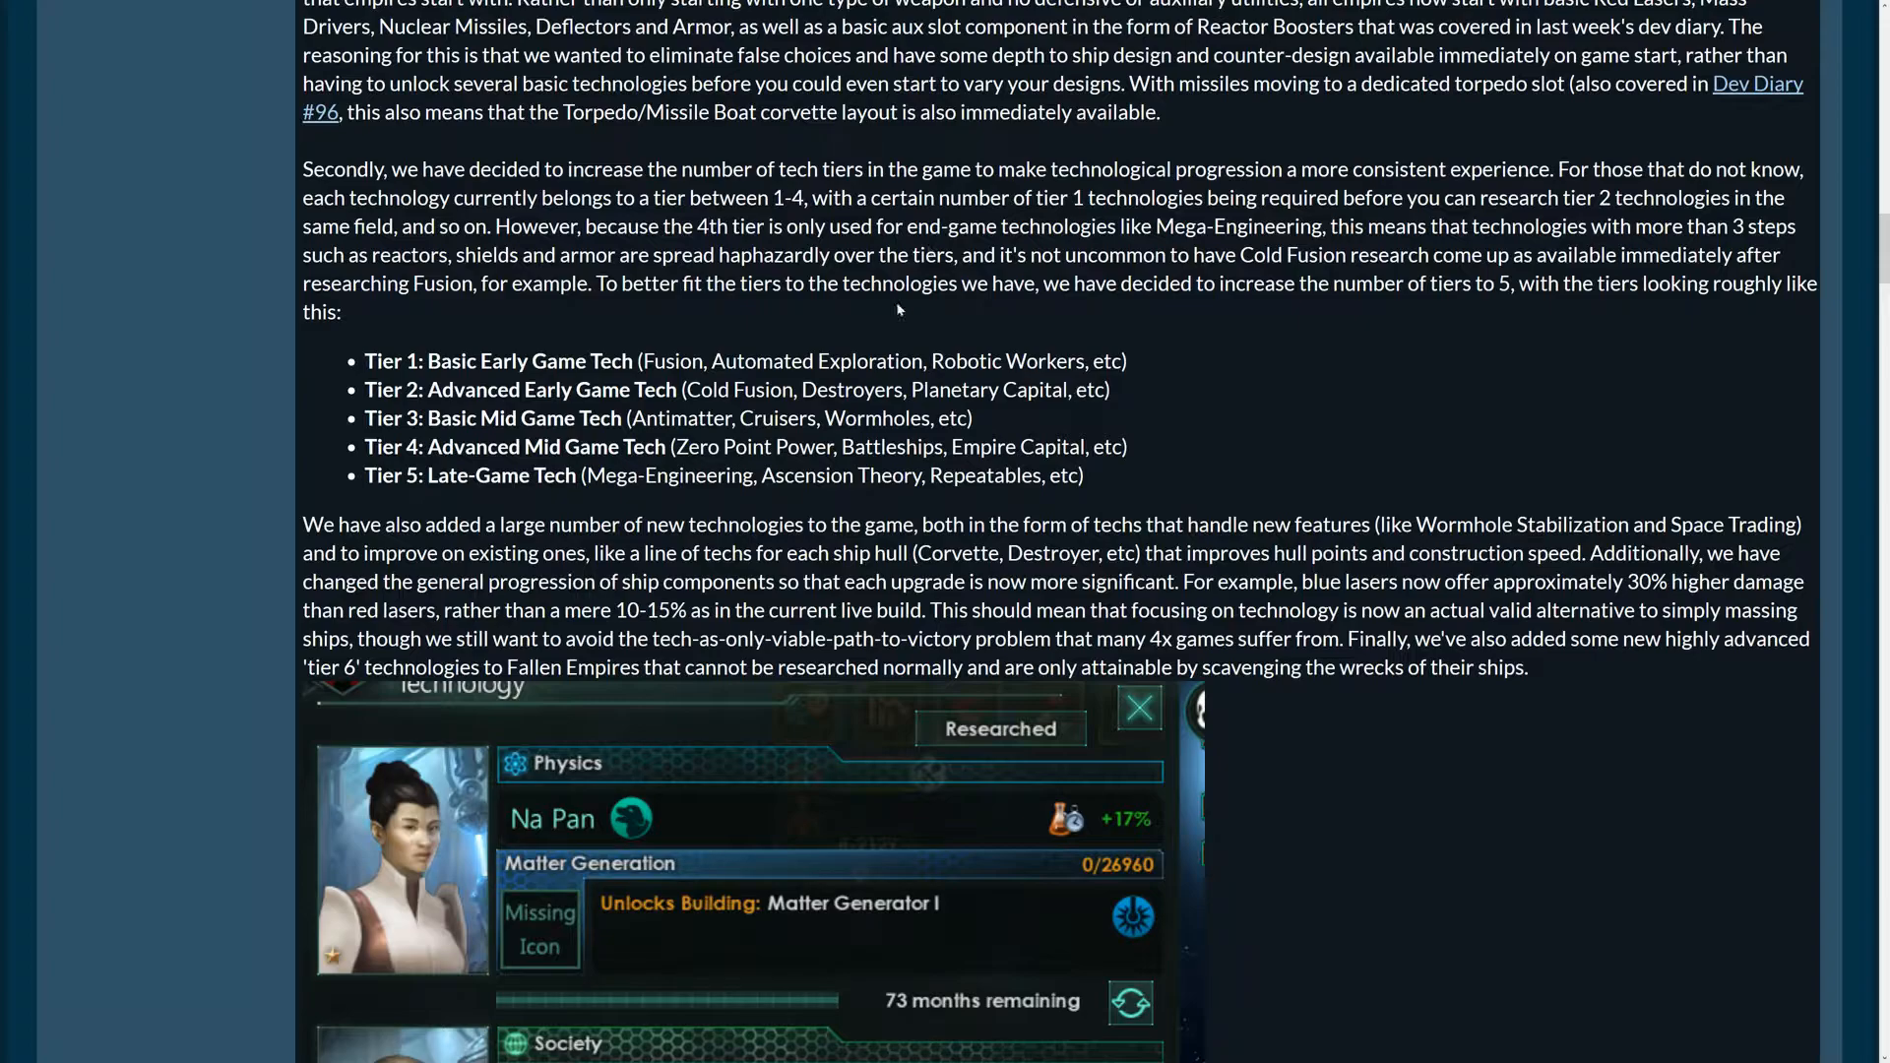
mouse_move(1220, 341)
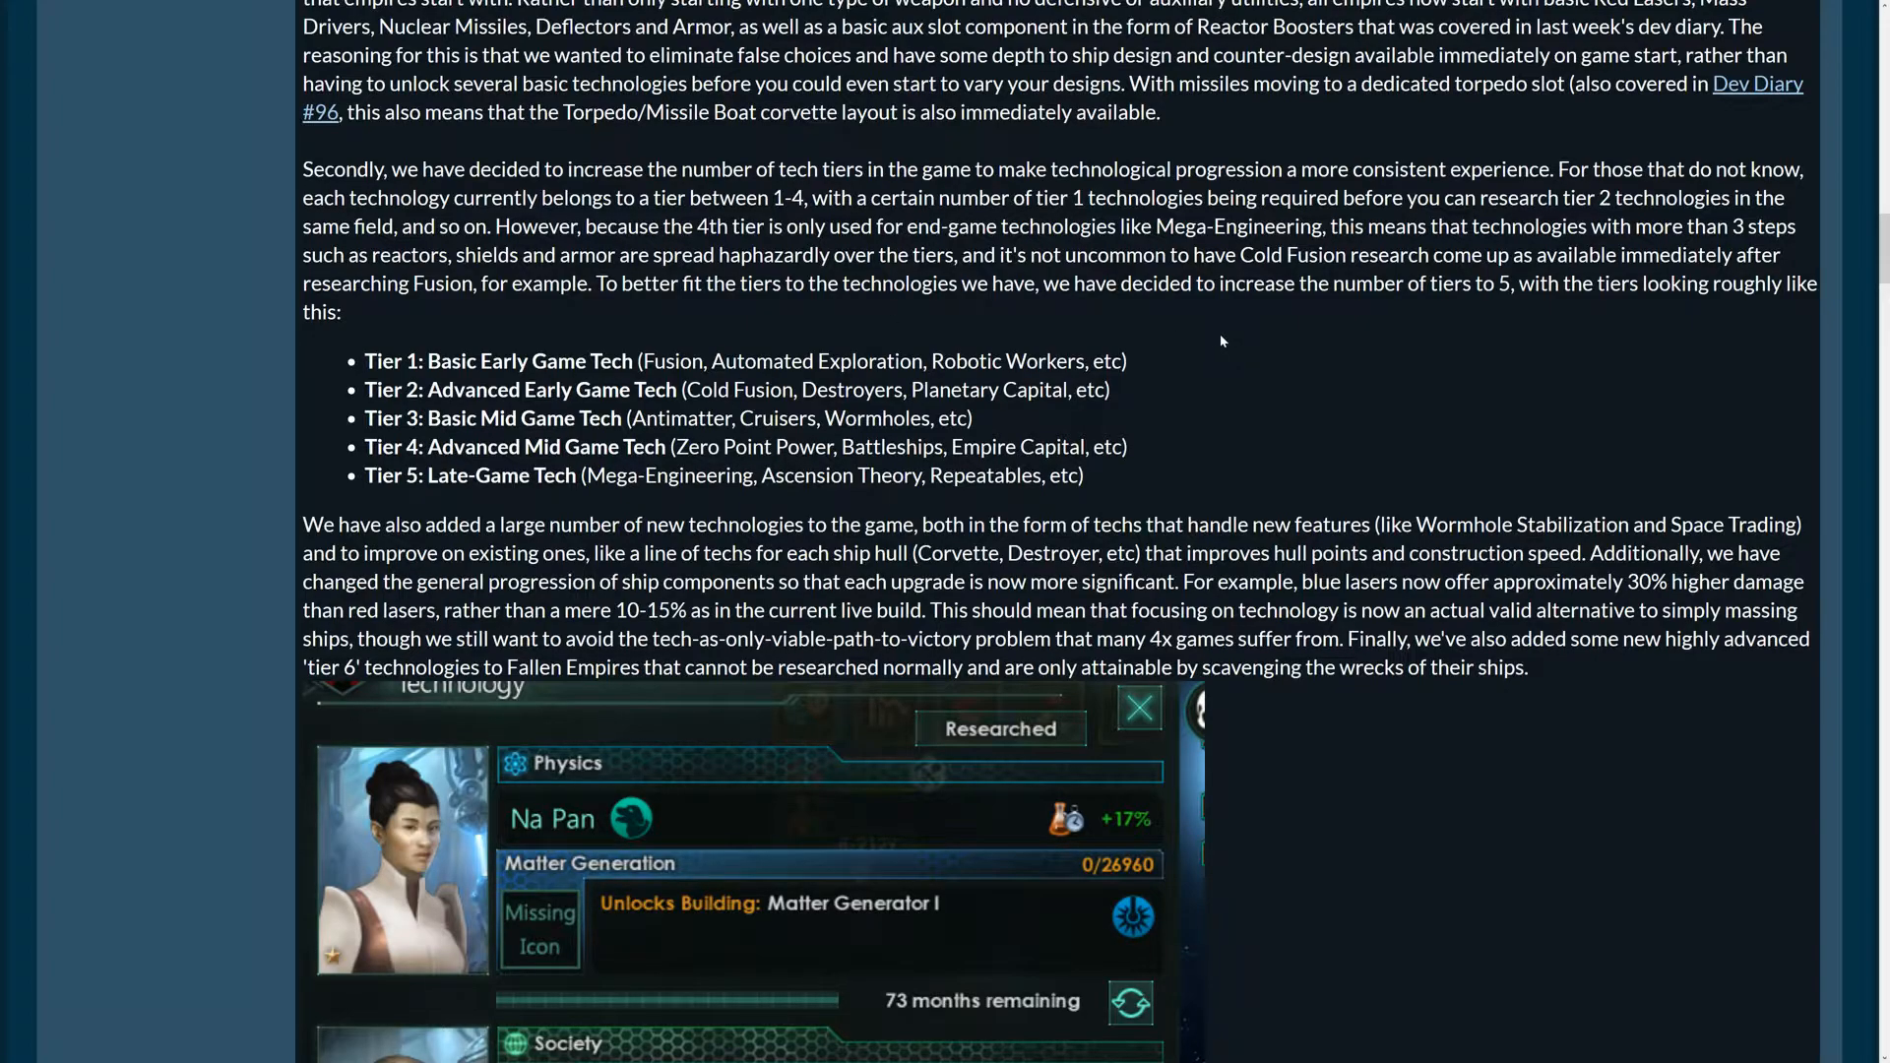
mouse_move(1178, 318)
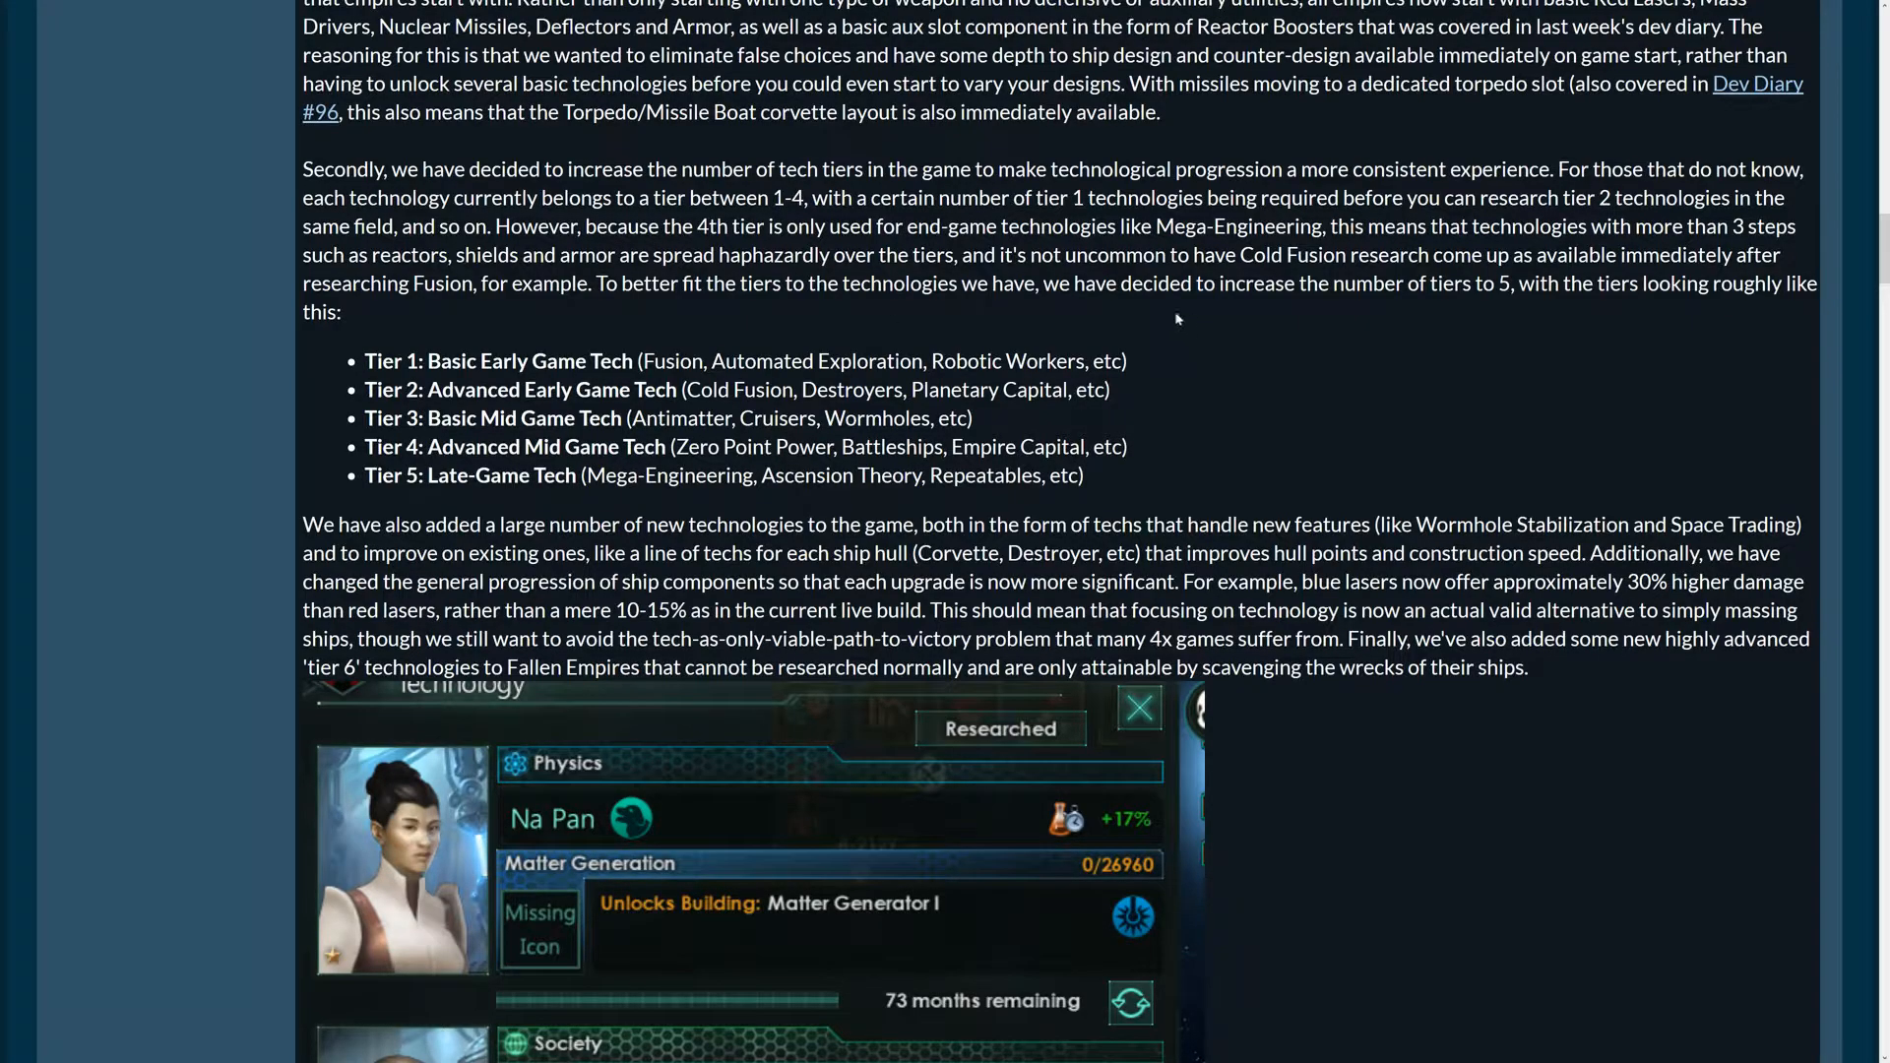
mouse_move(832, 220)
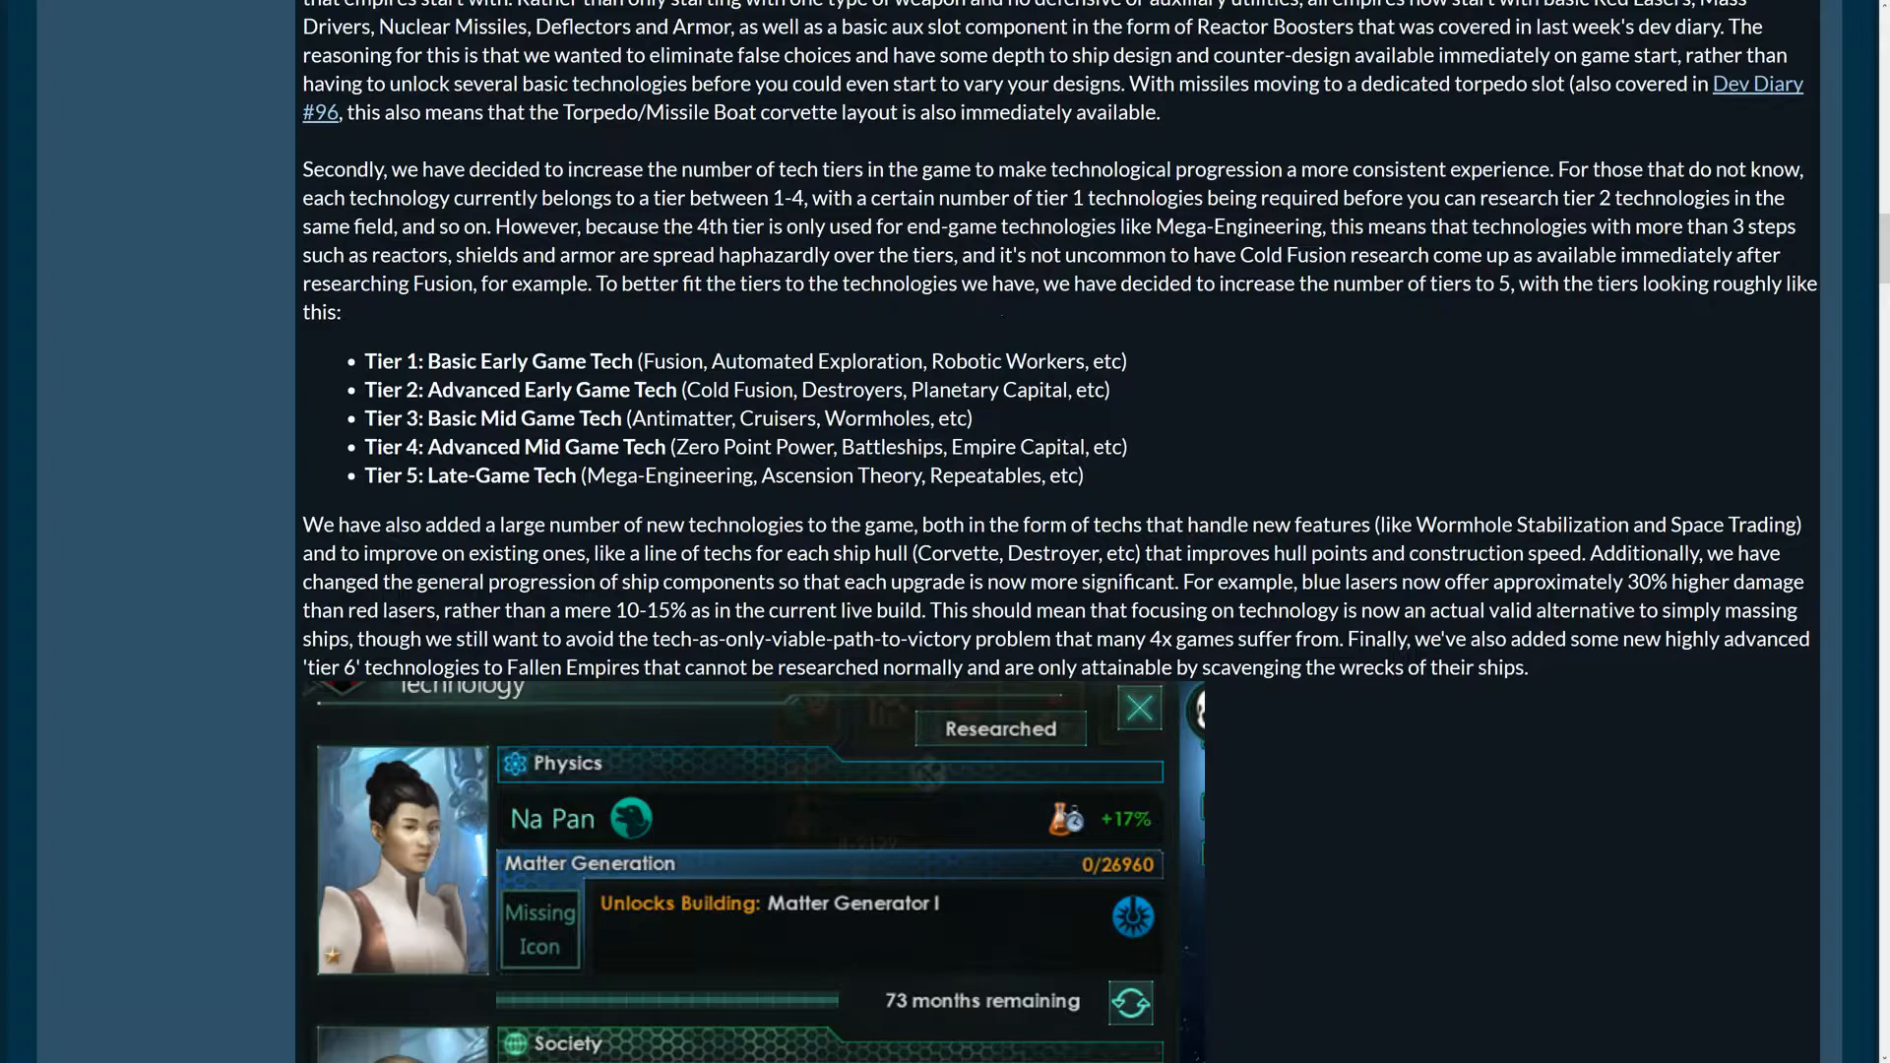
mouse_move(1290, 247)
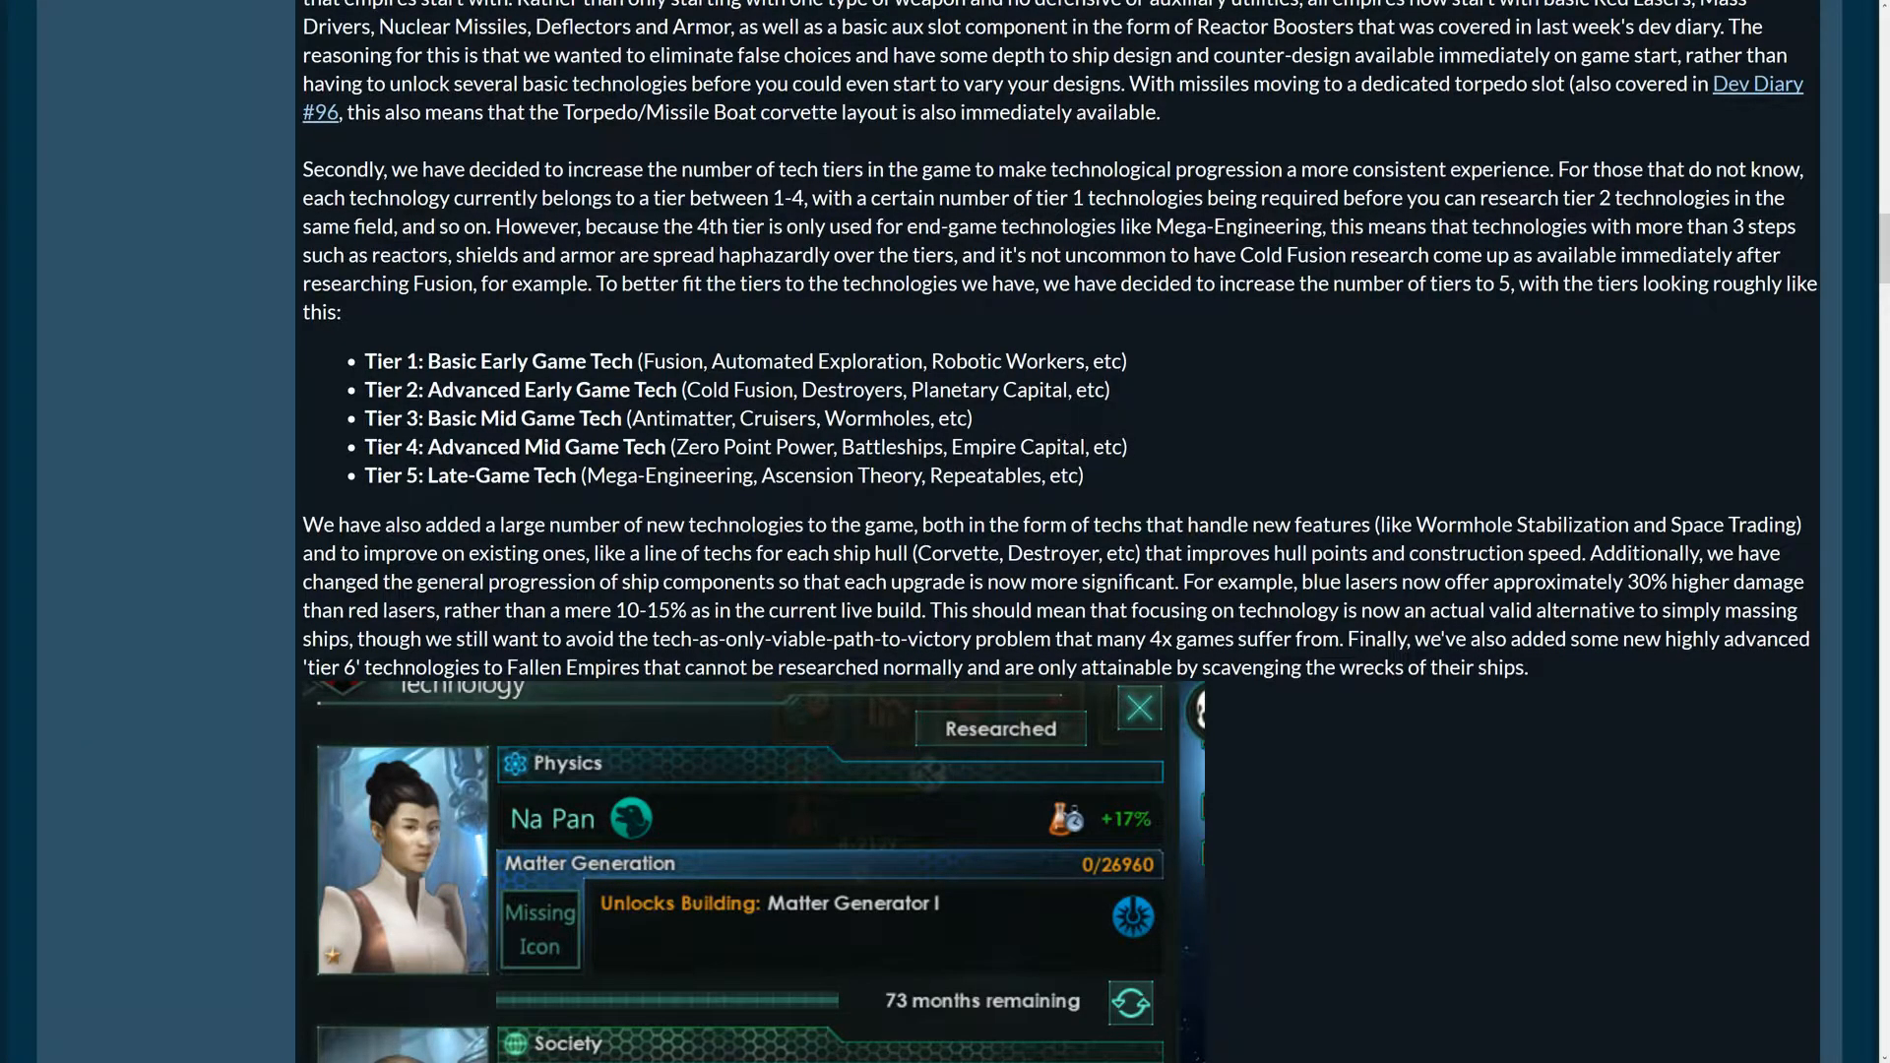
mouse_move(494, 303)
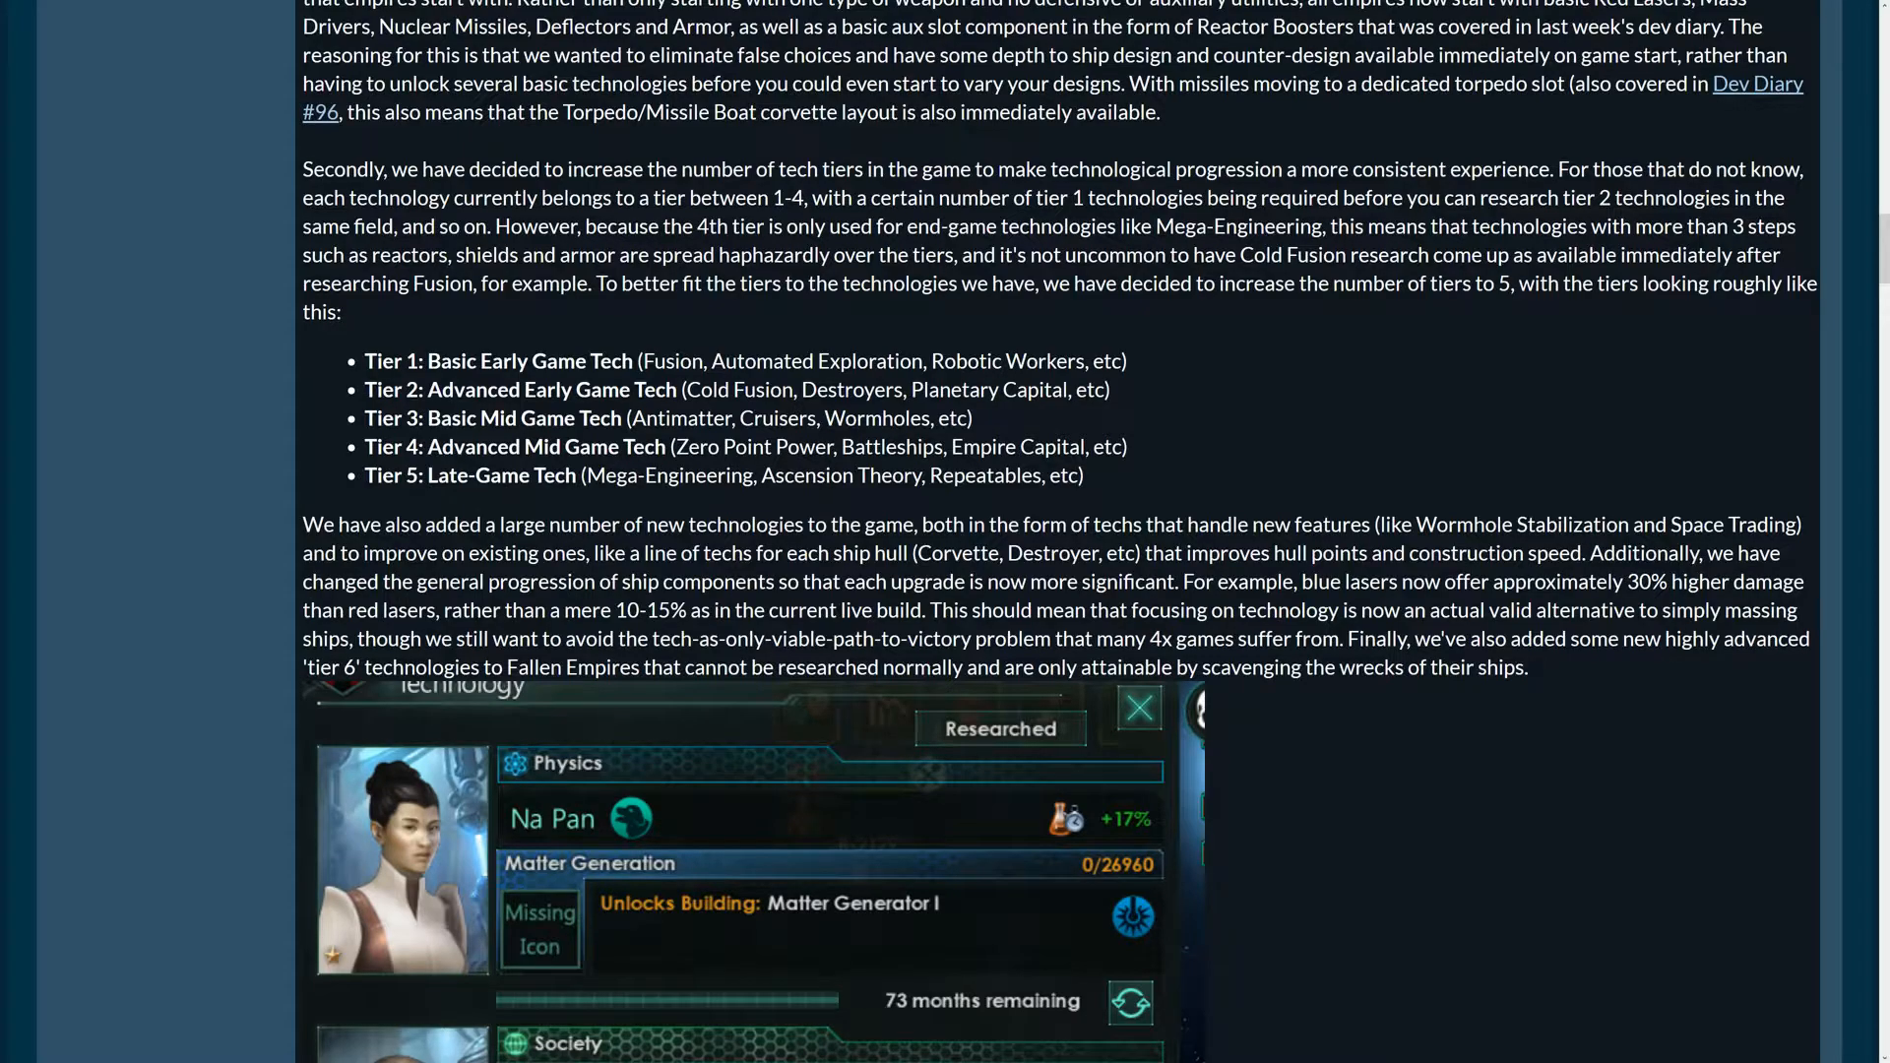
mouse_move(1194, 422)
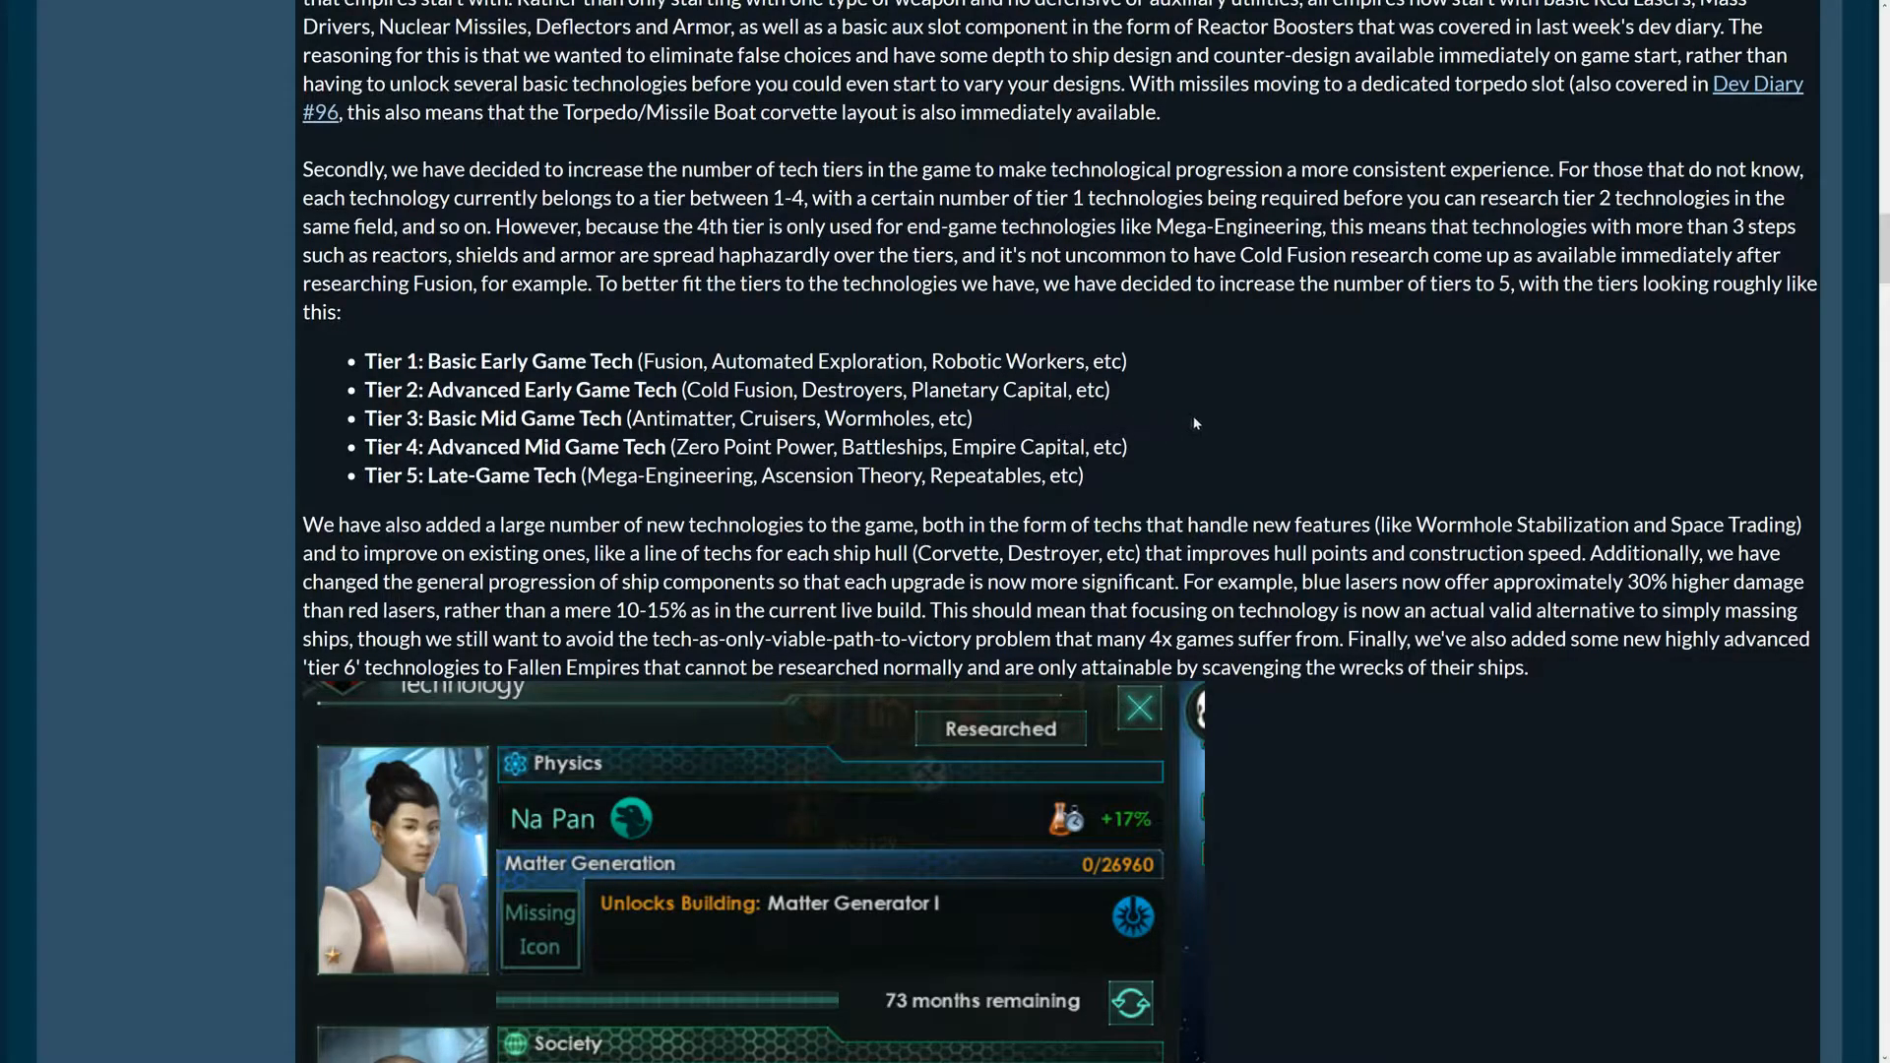
mouse_move(1198, 360)
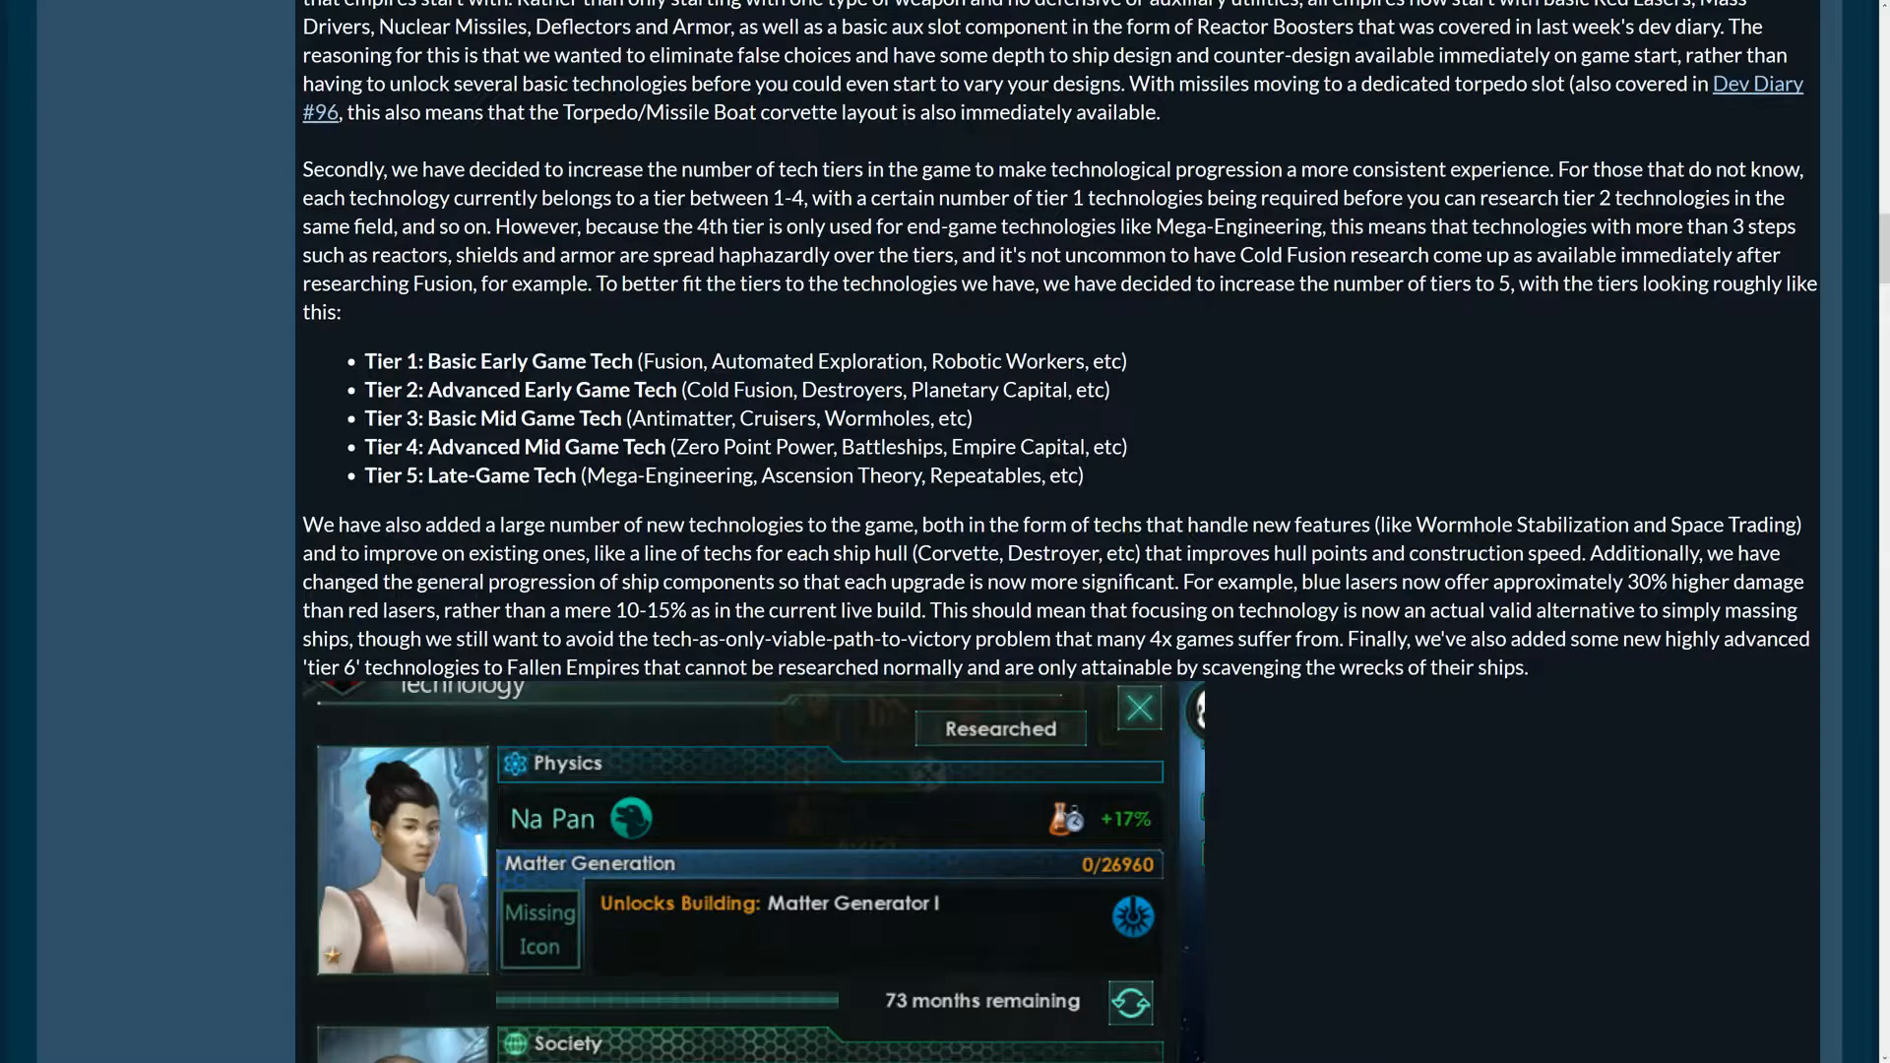
mouse_move(1270, 447)
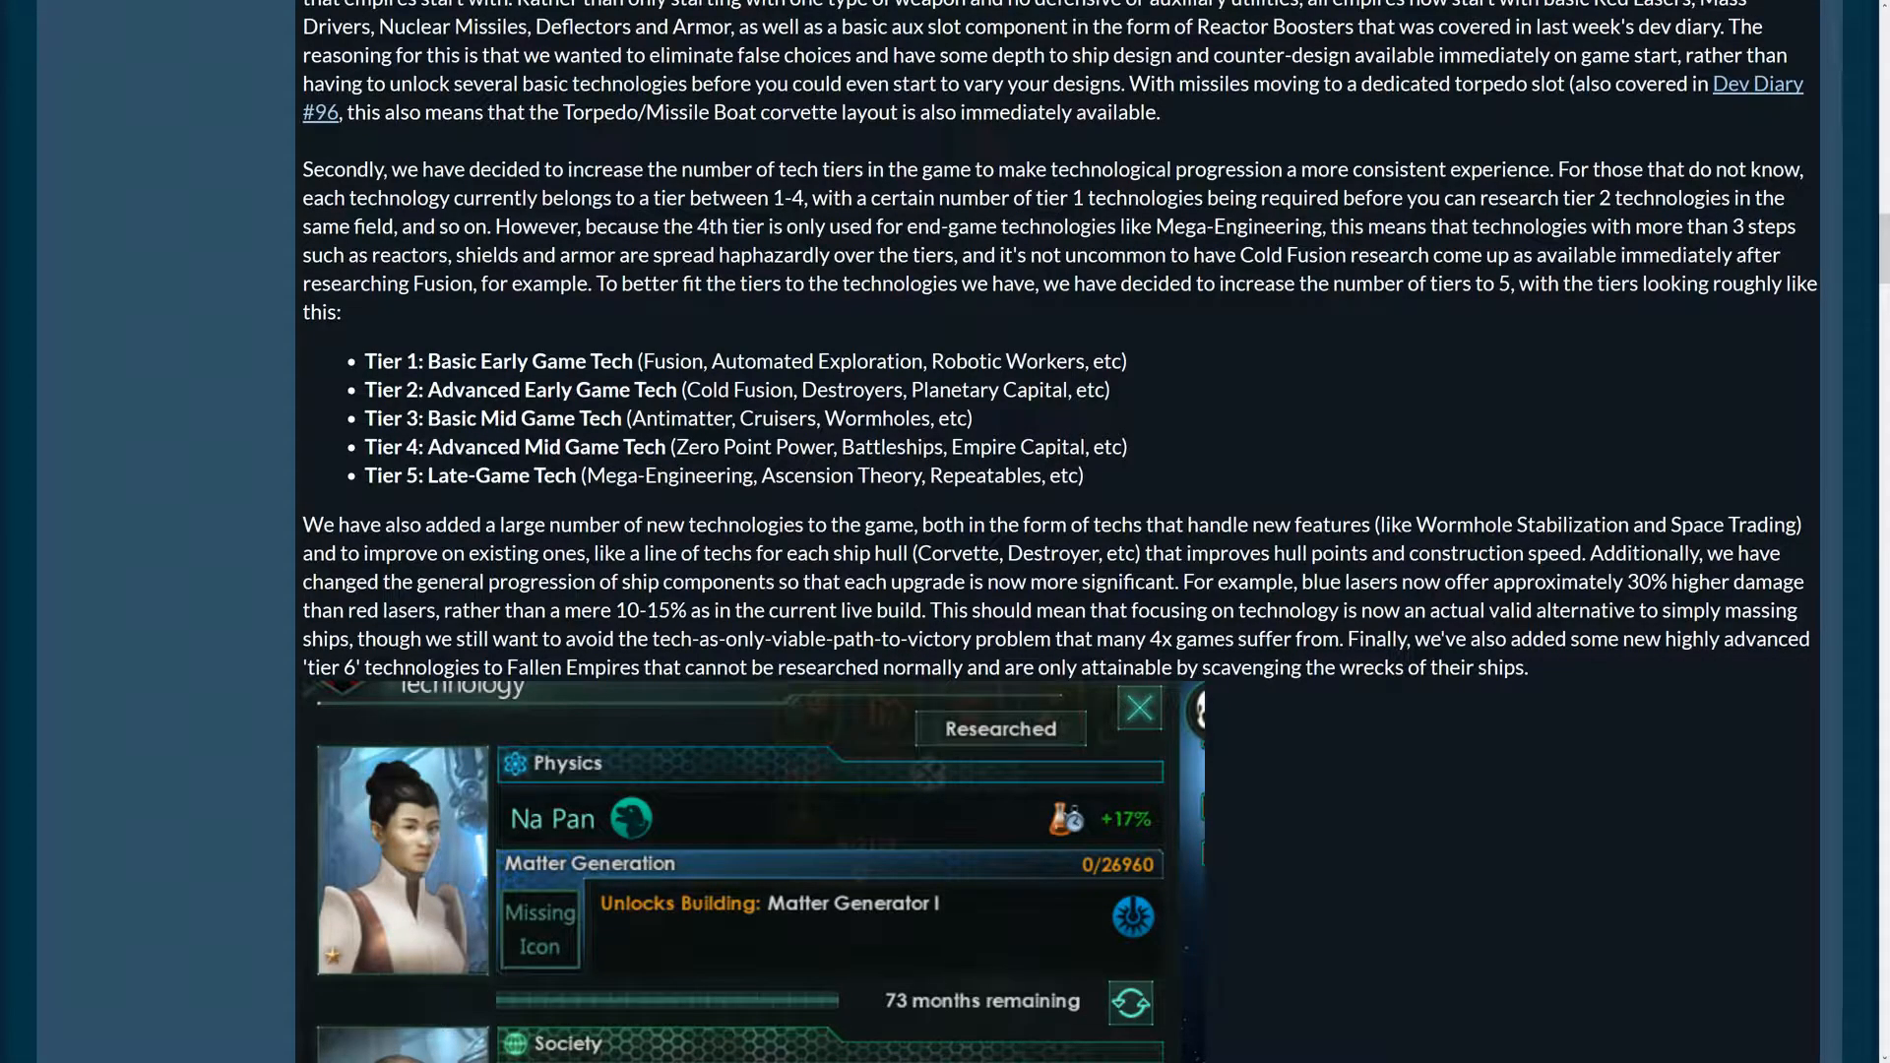
Scroll to the Society research card and the top of the Star Fortress card
scroll("down", 3)
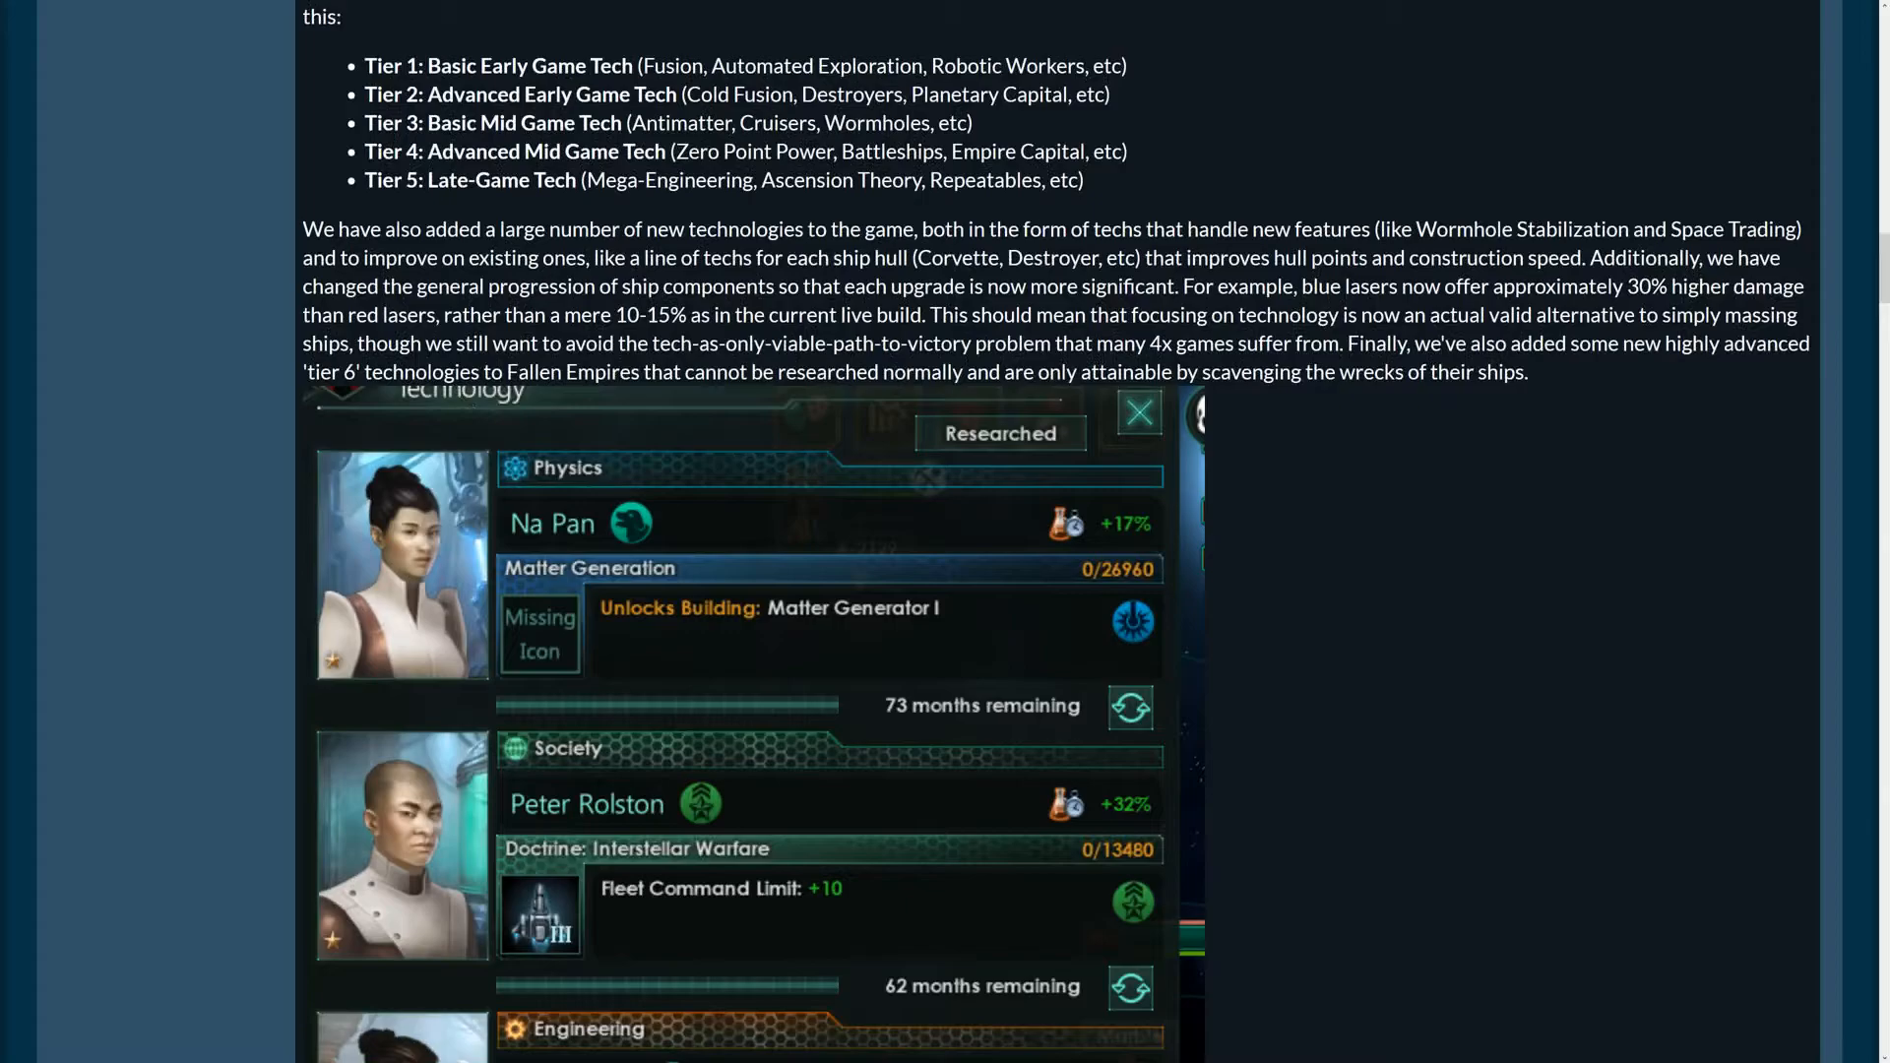
scroll("down", 3)
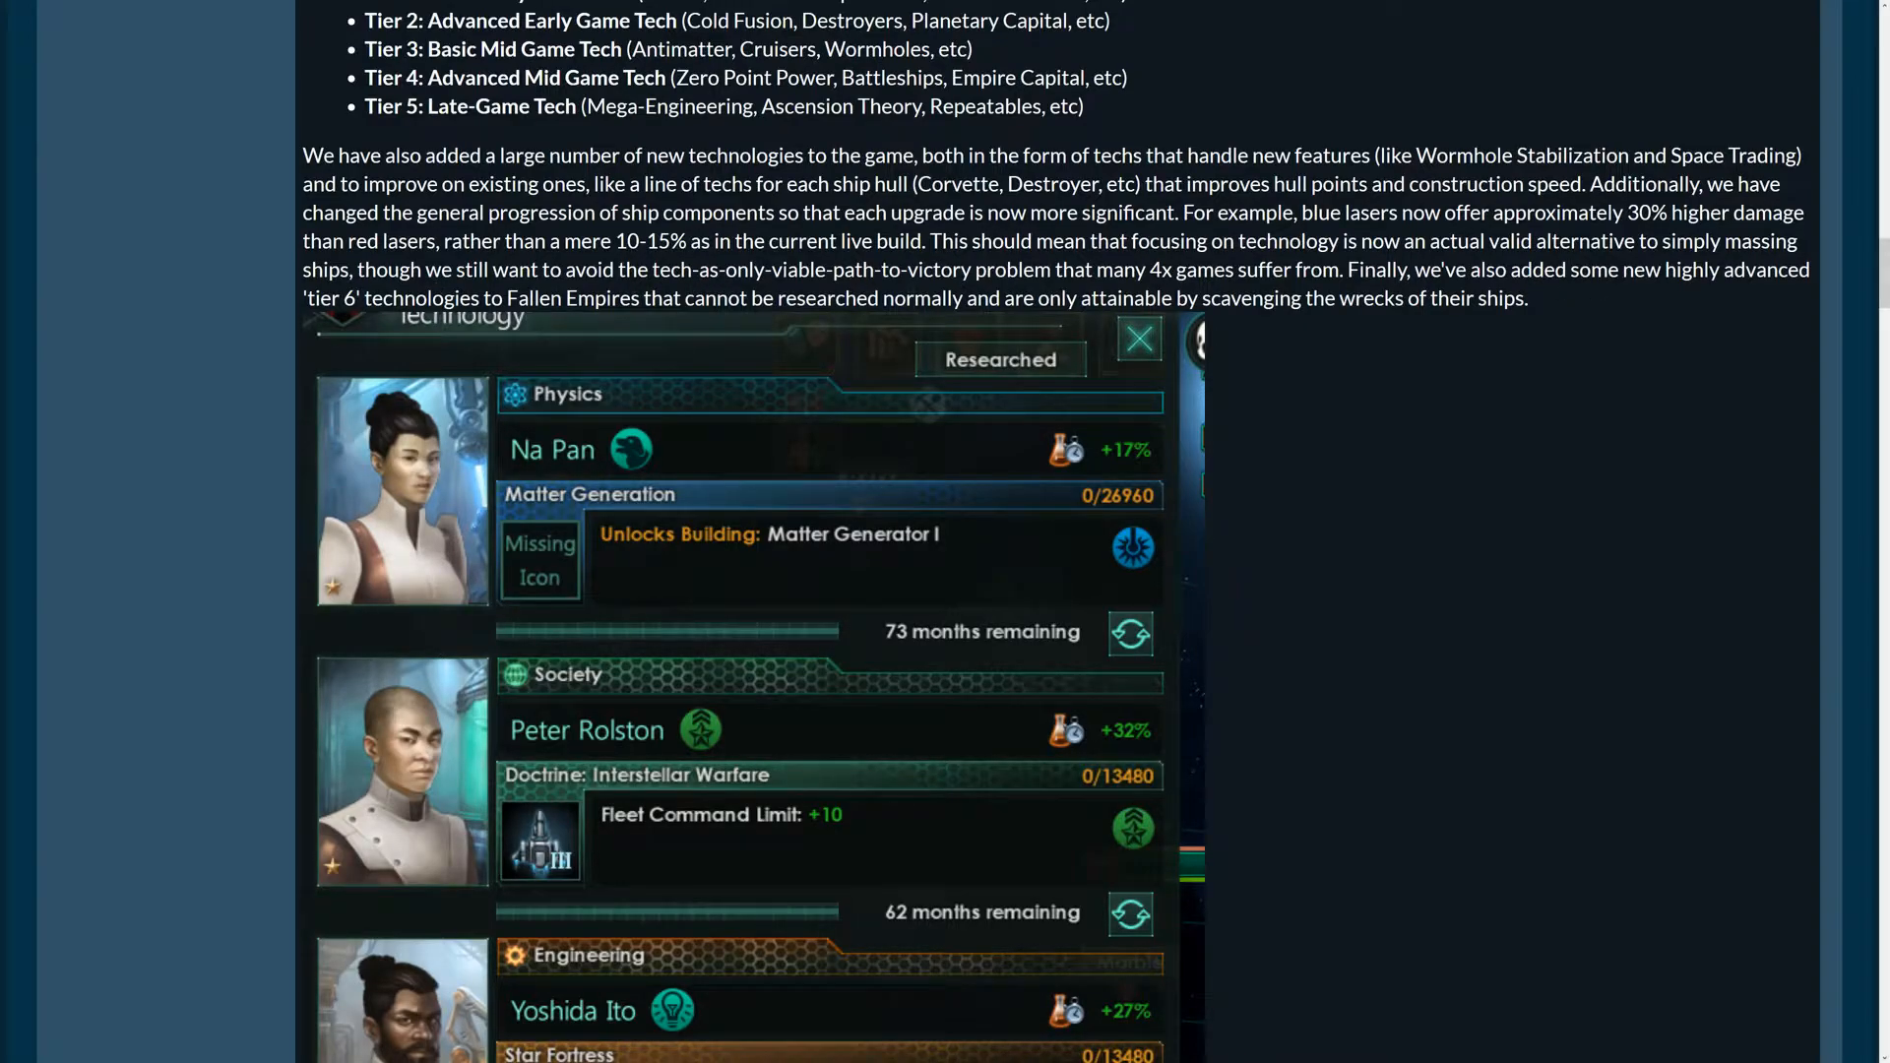
mouse_move(815, 290)
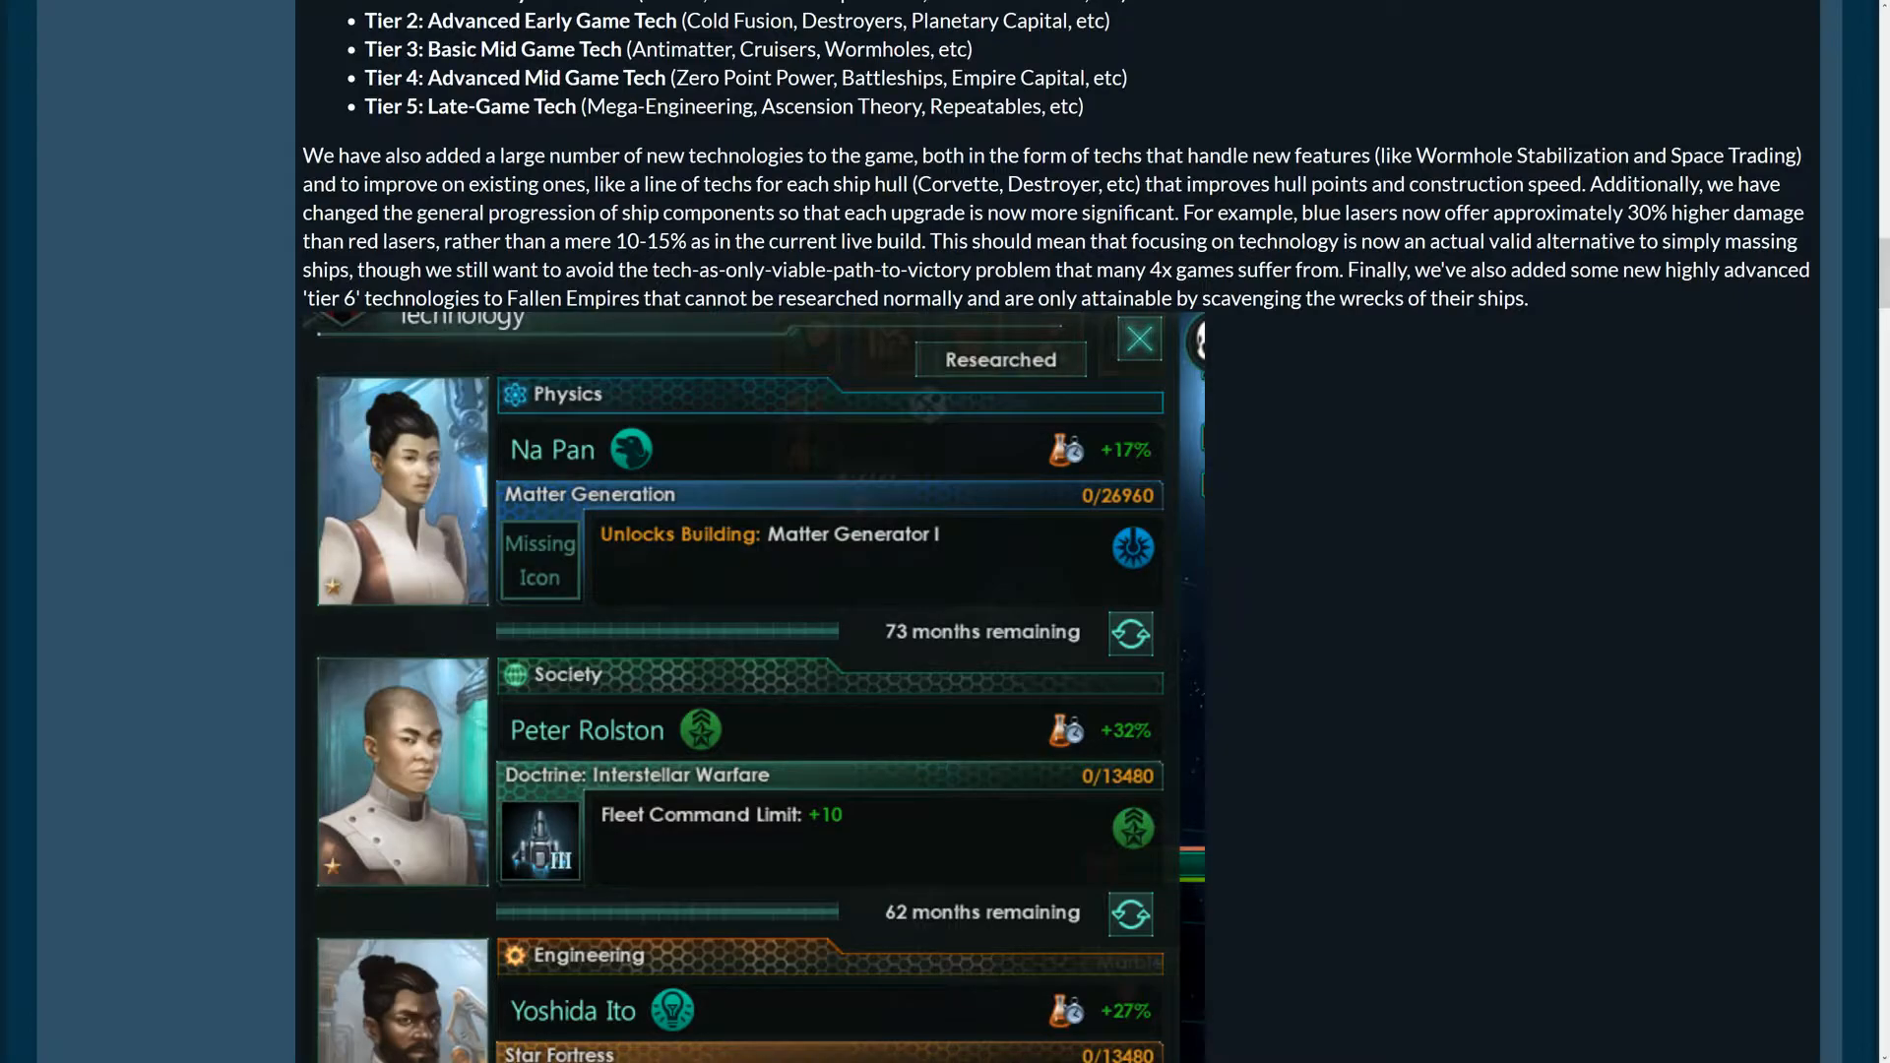
mouse_move(976, 323)
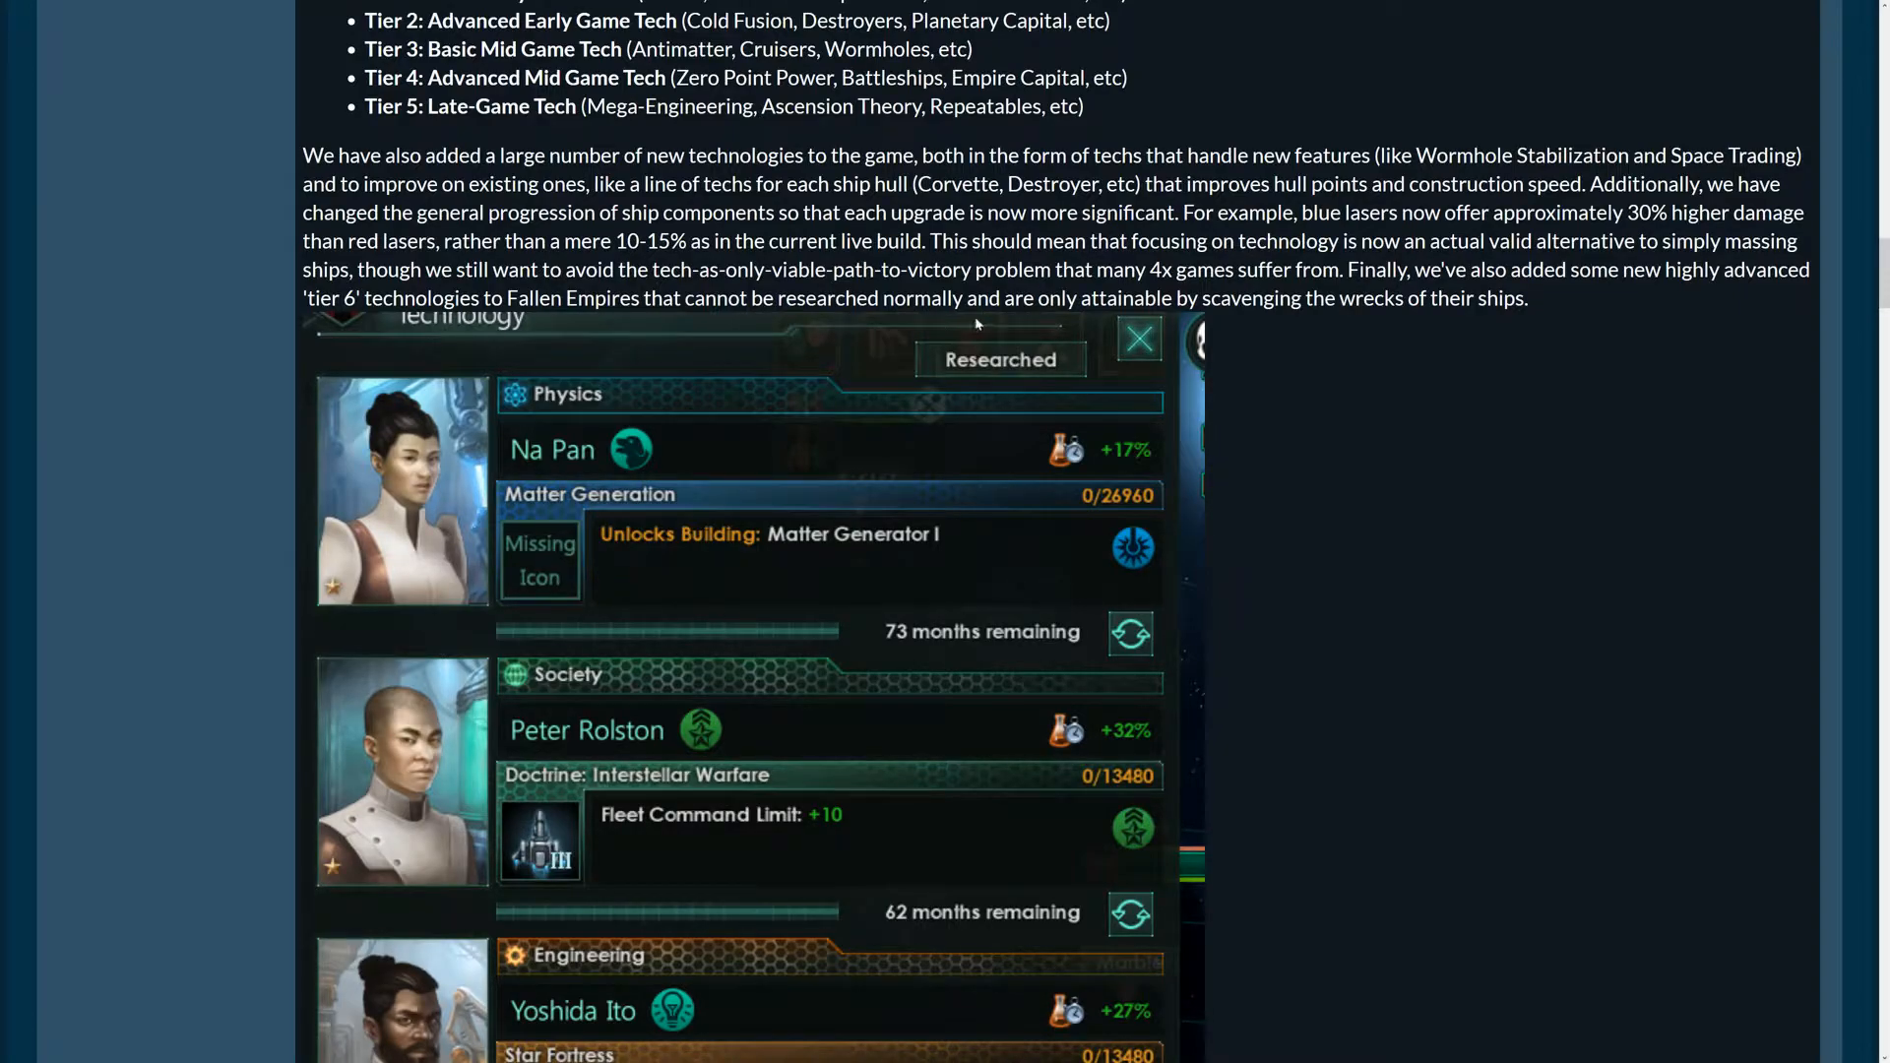
mouse_move(1322, 317)
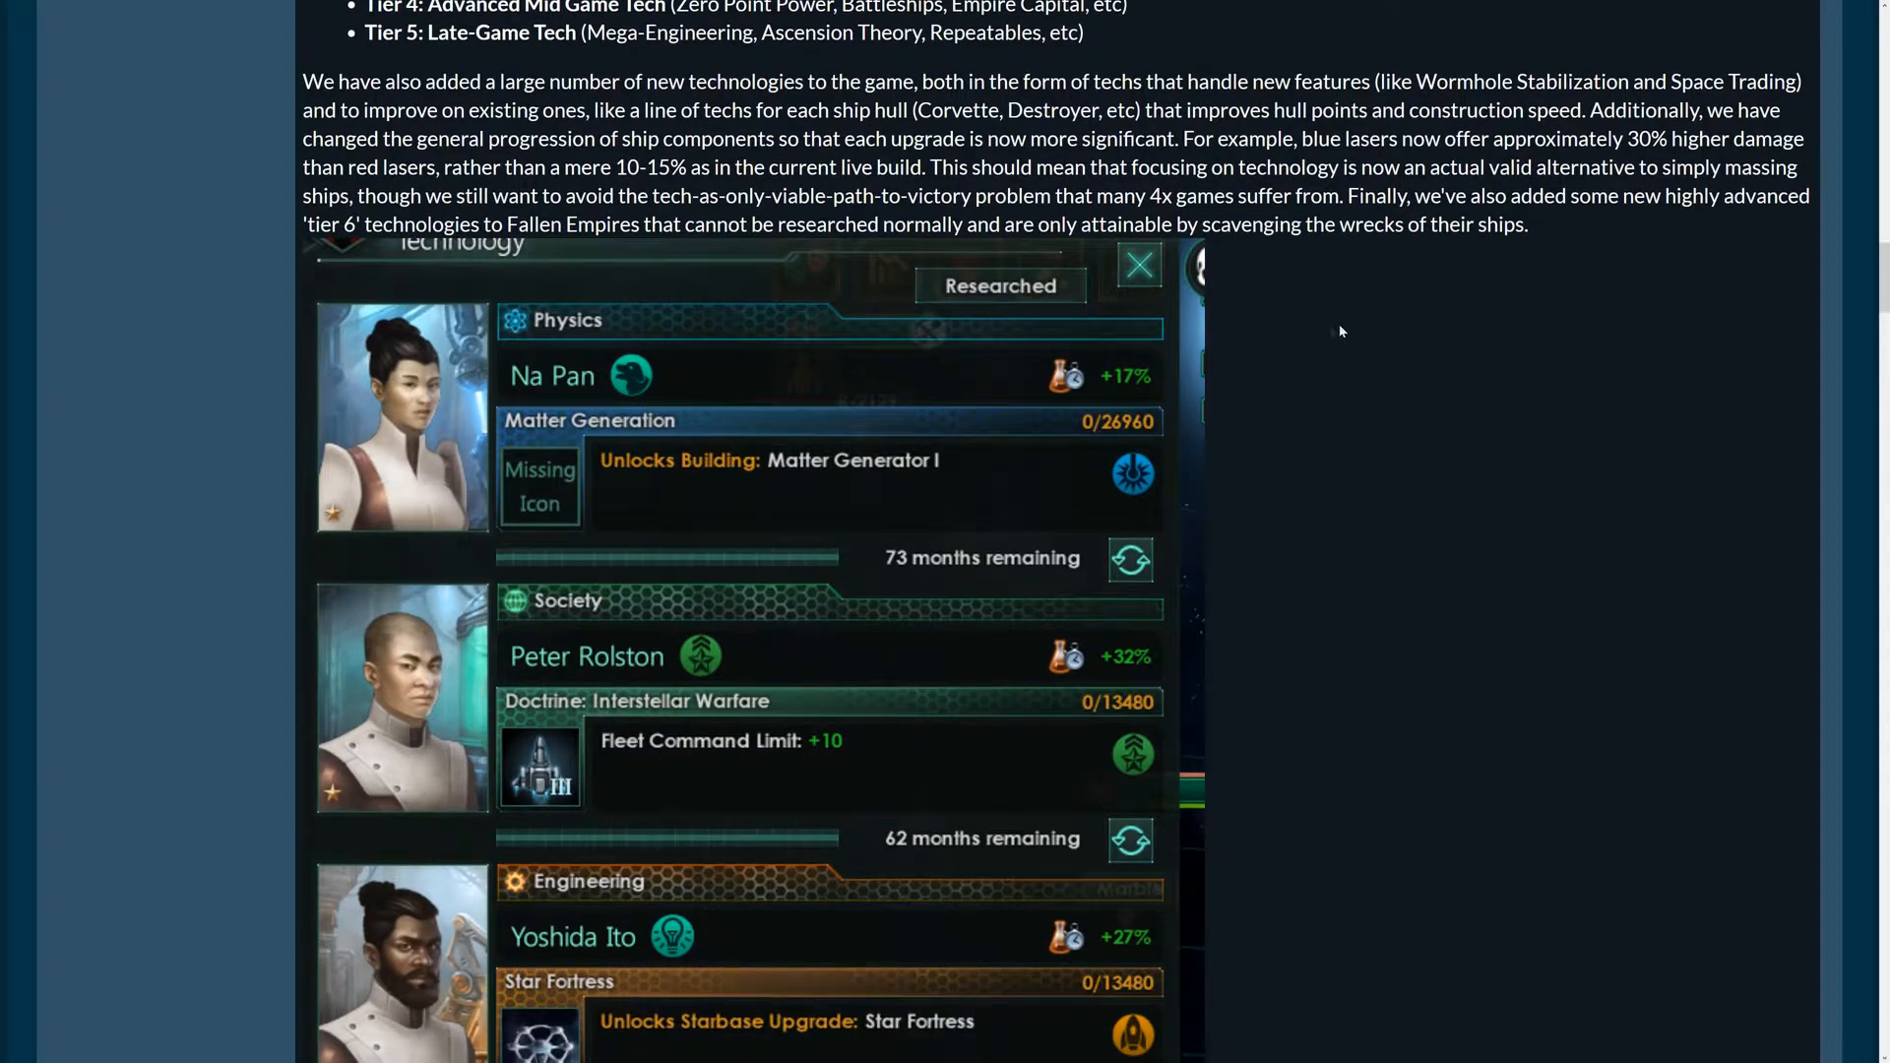
Show the entire research screenshot, with Star Fortress at 49 months
scroll("down", 3)
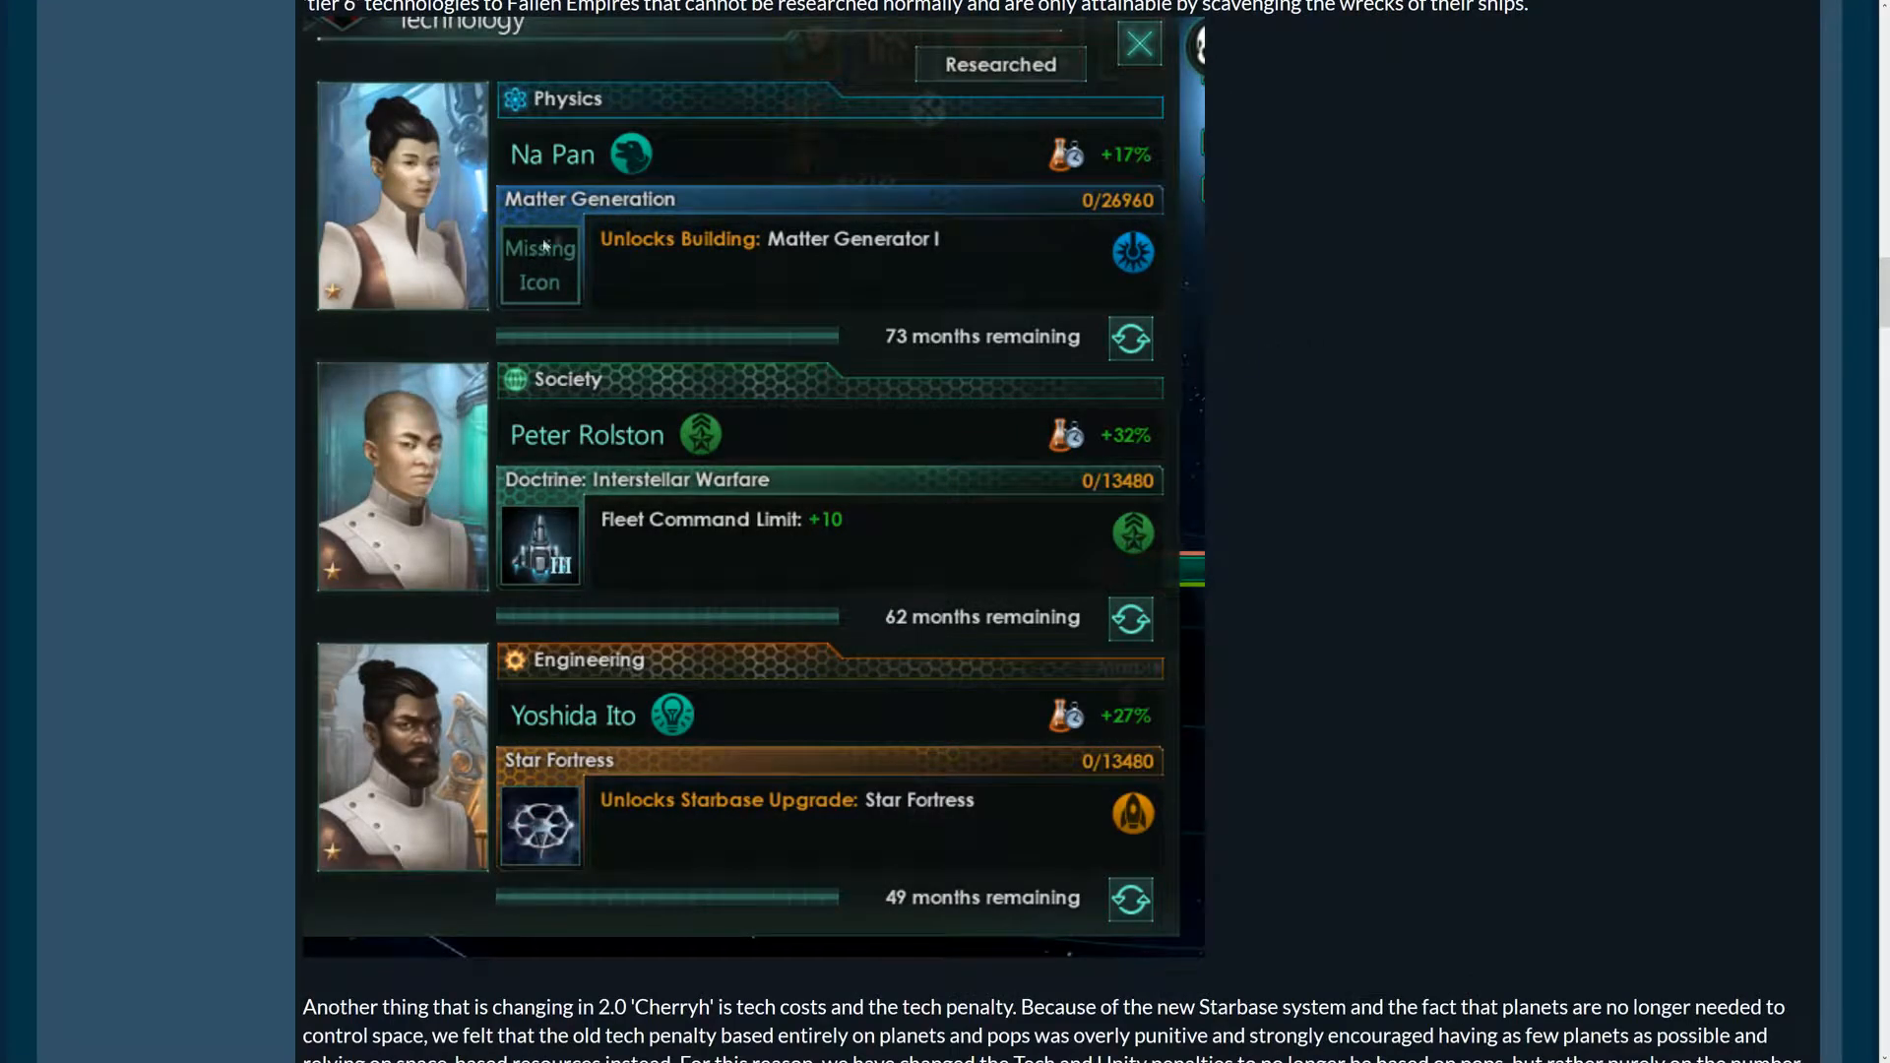
mouse_move(763, 289)
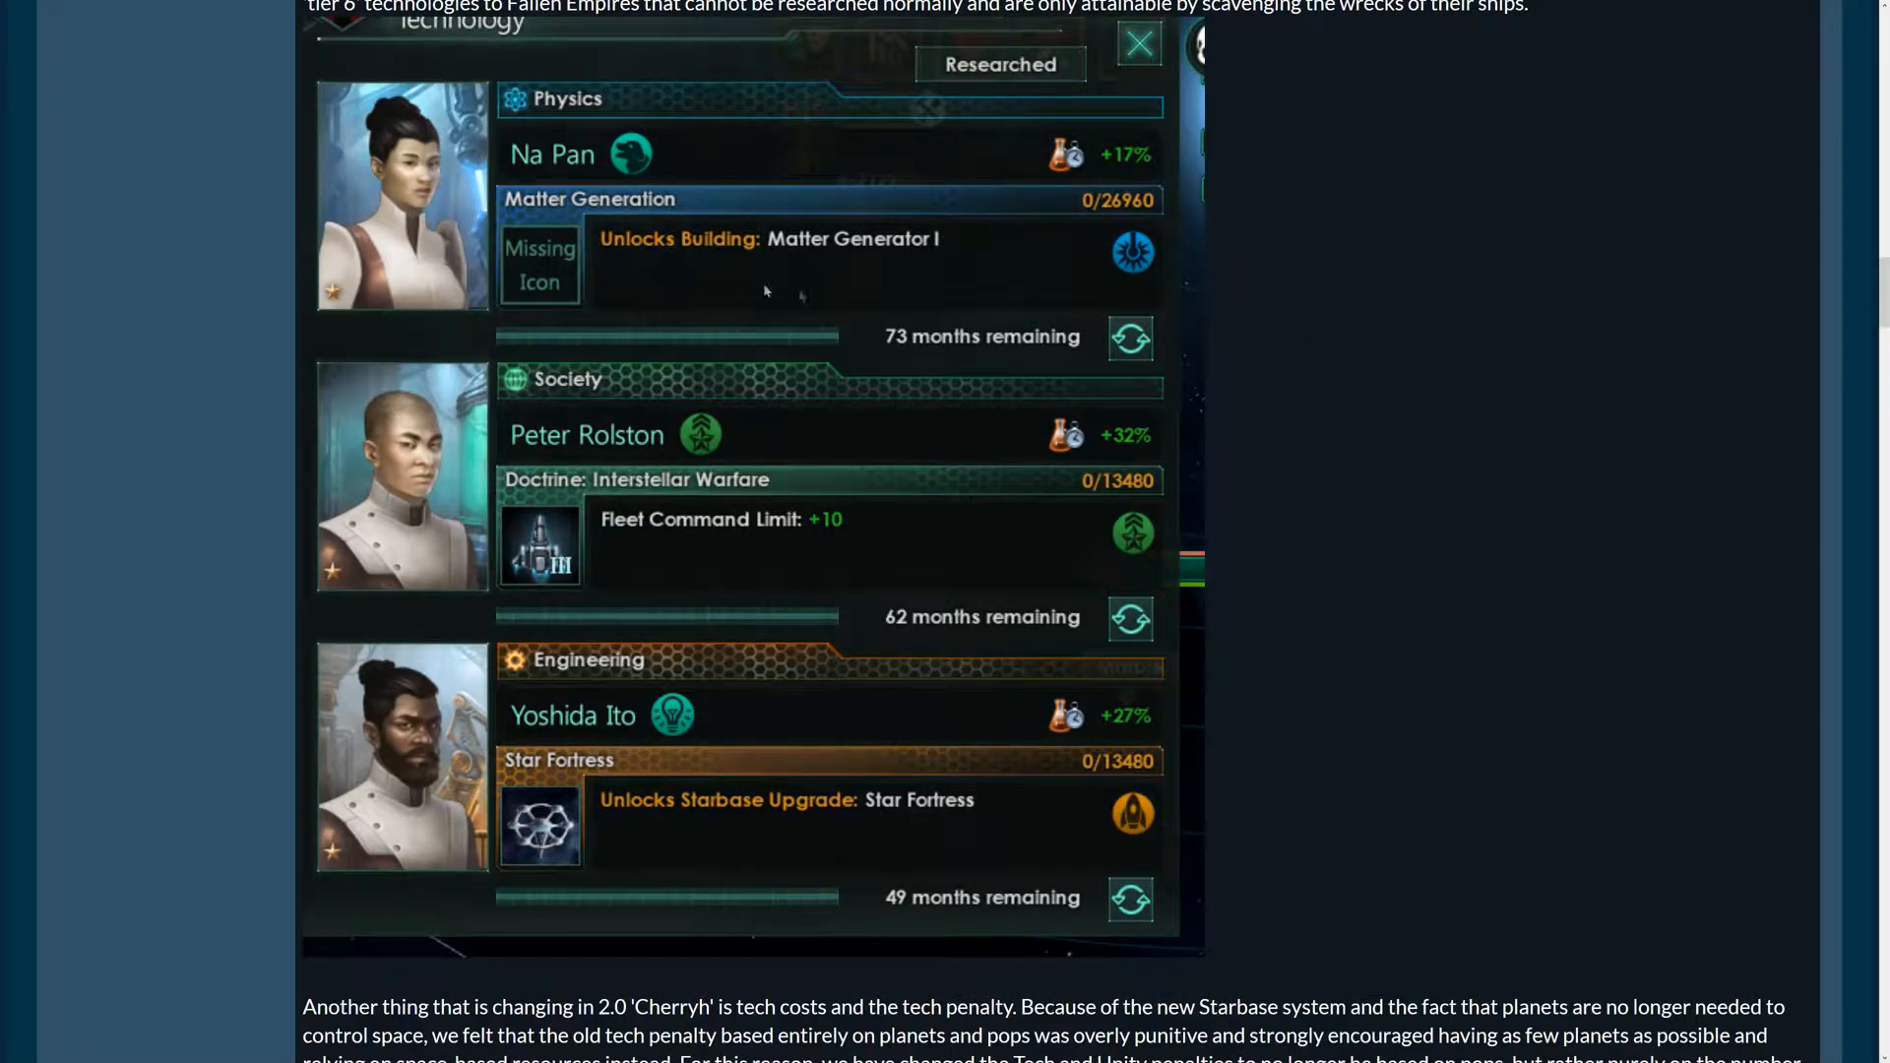
mouse_move(1026, 501)
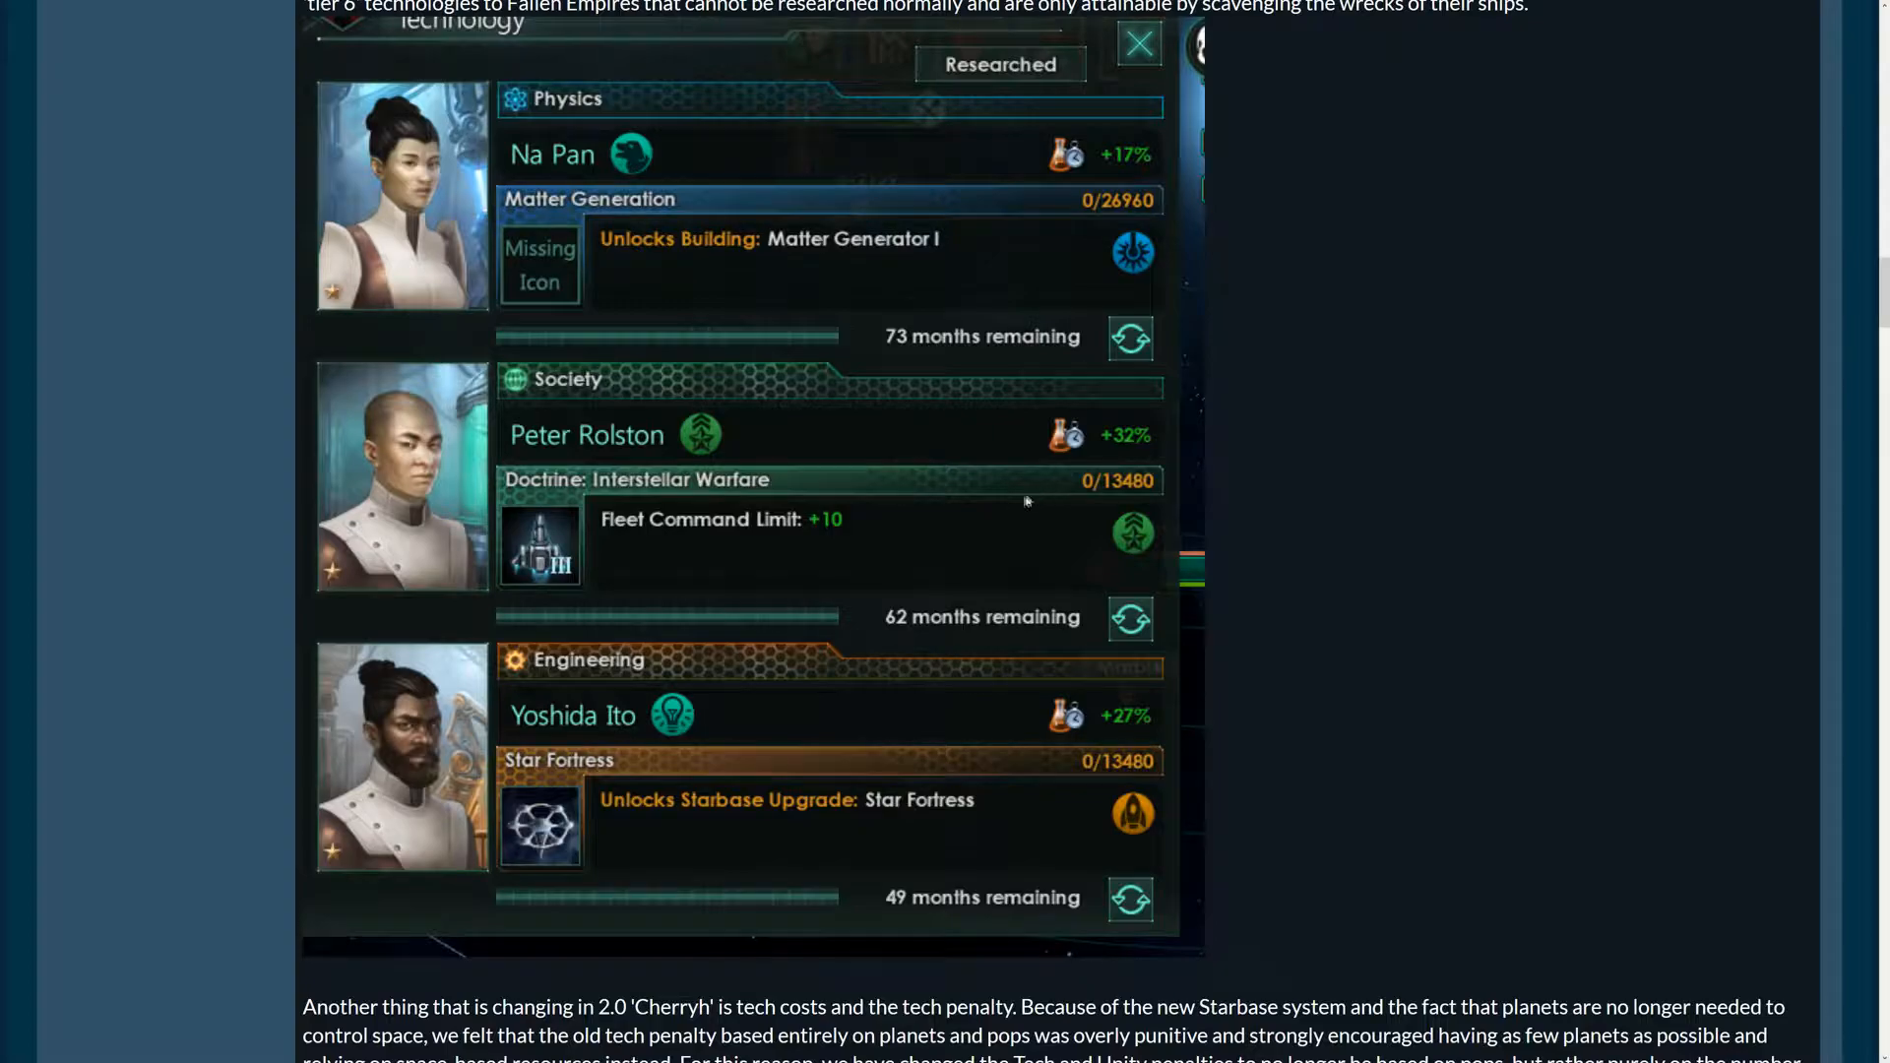
mouse_move(1134, 211)
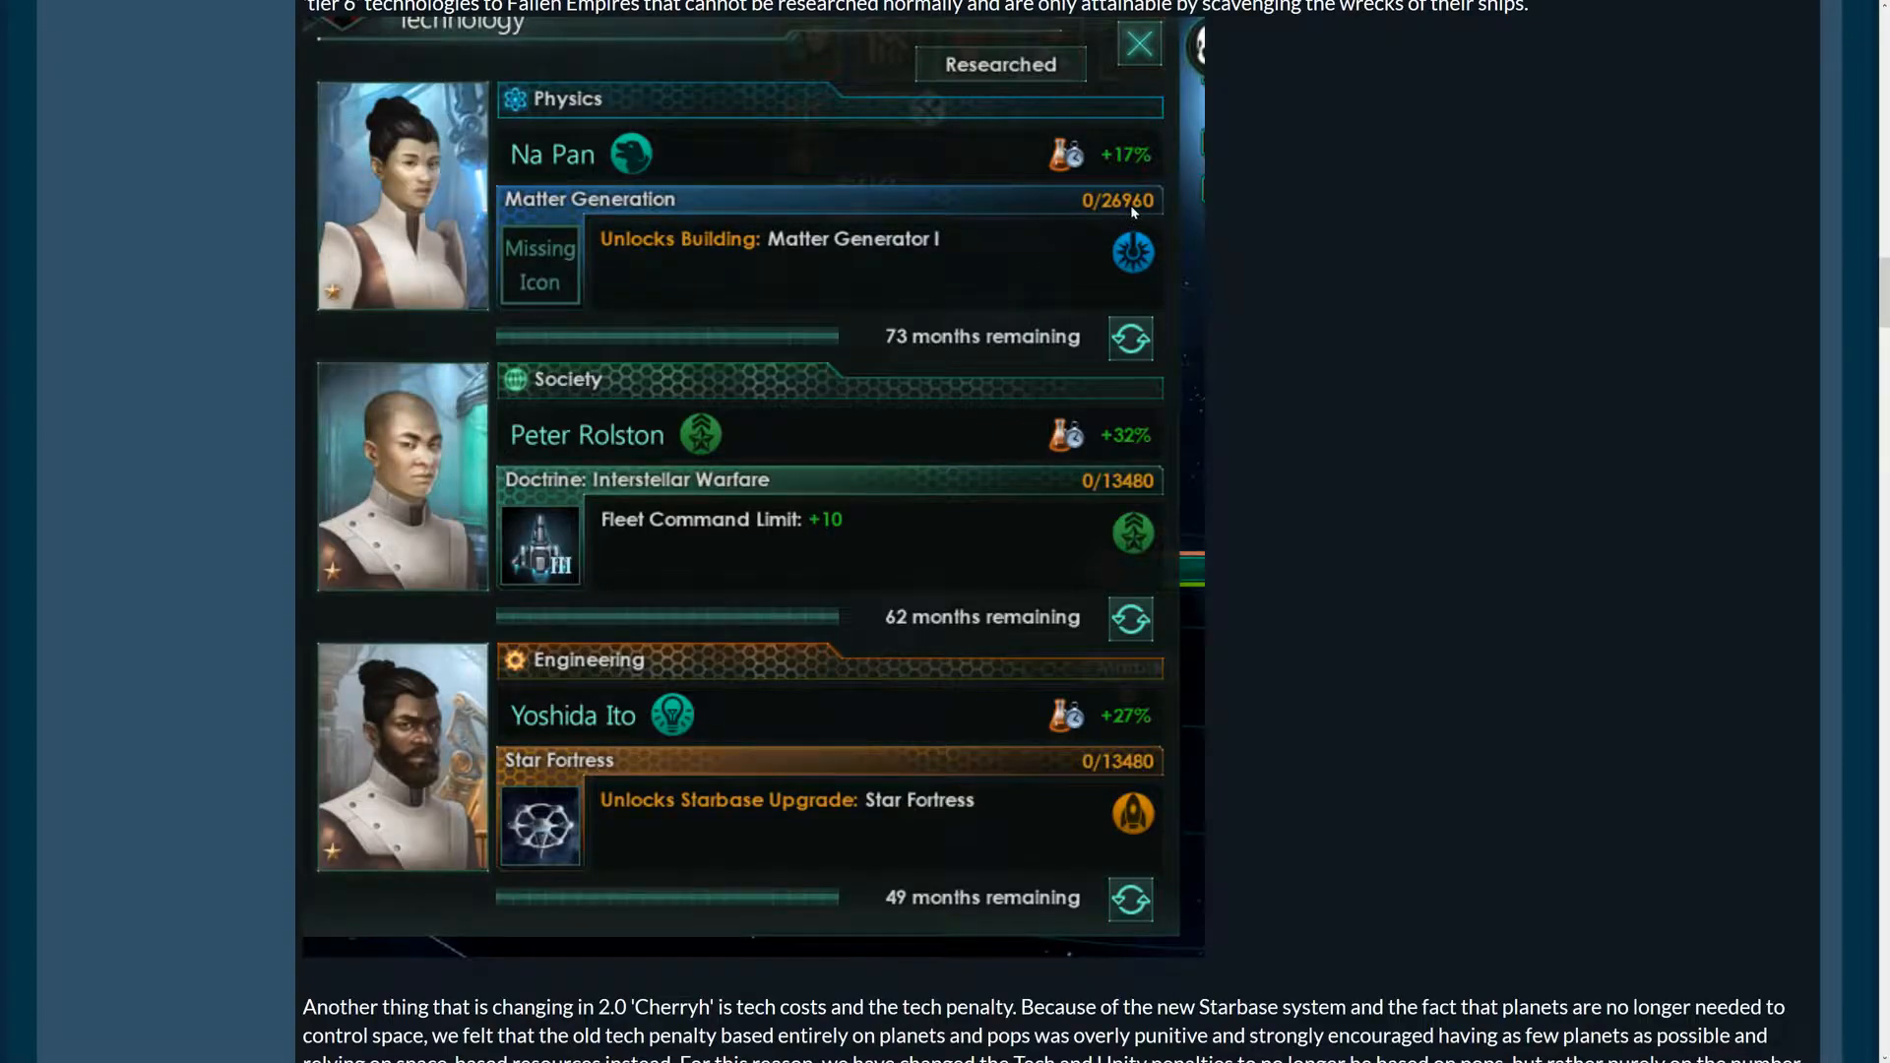
mouse_move(731, 817)
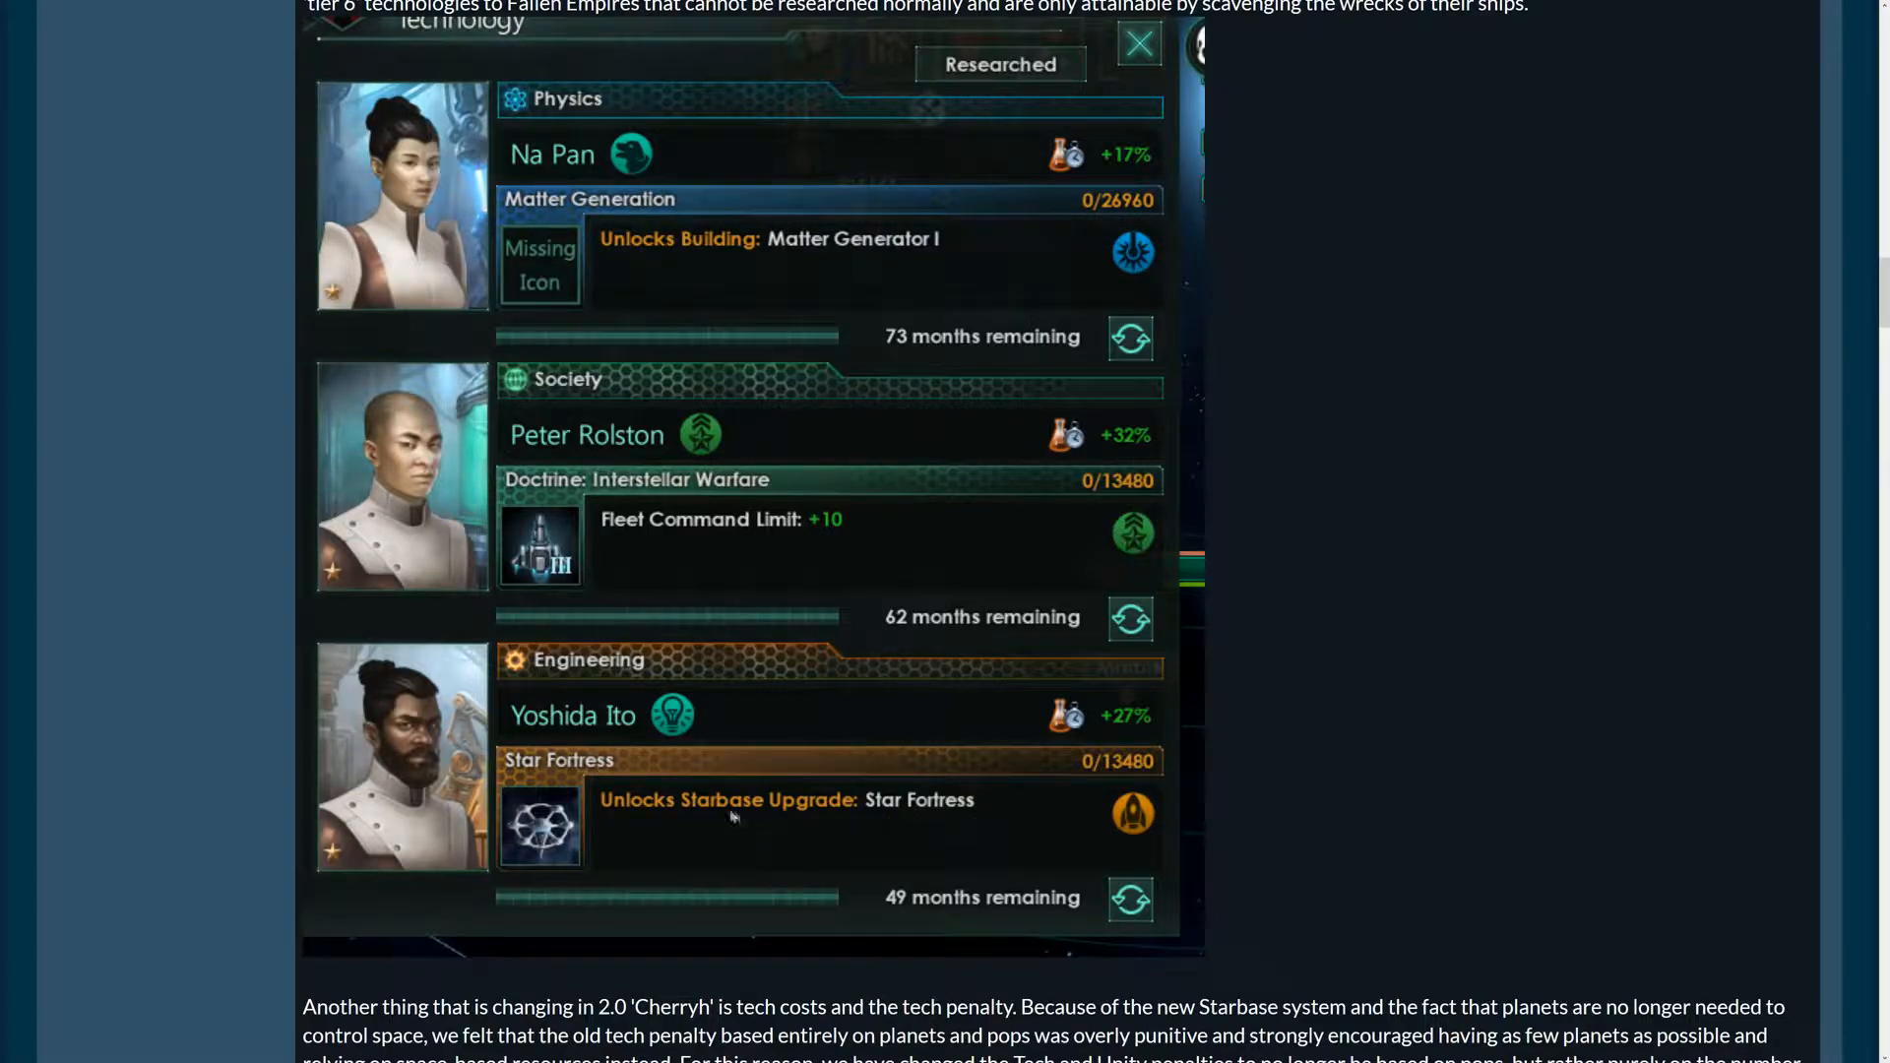
mouse_move(926, 823)
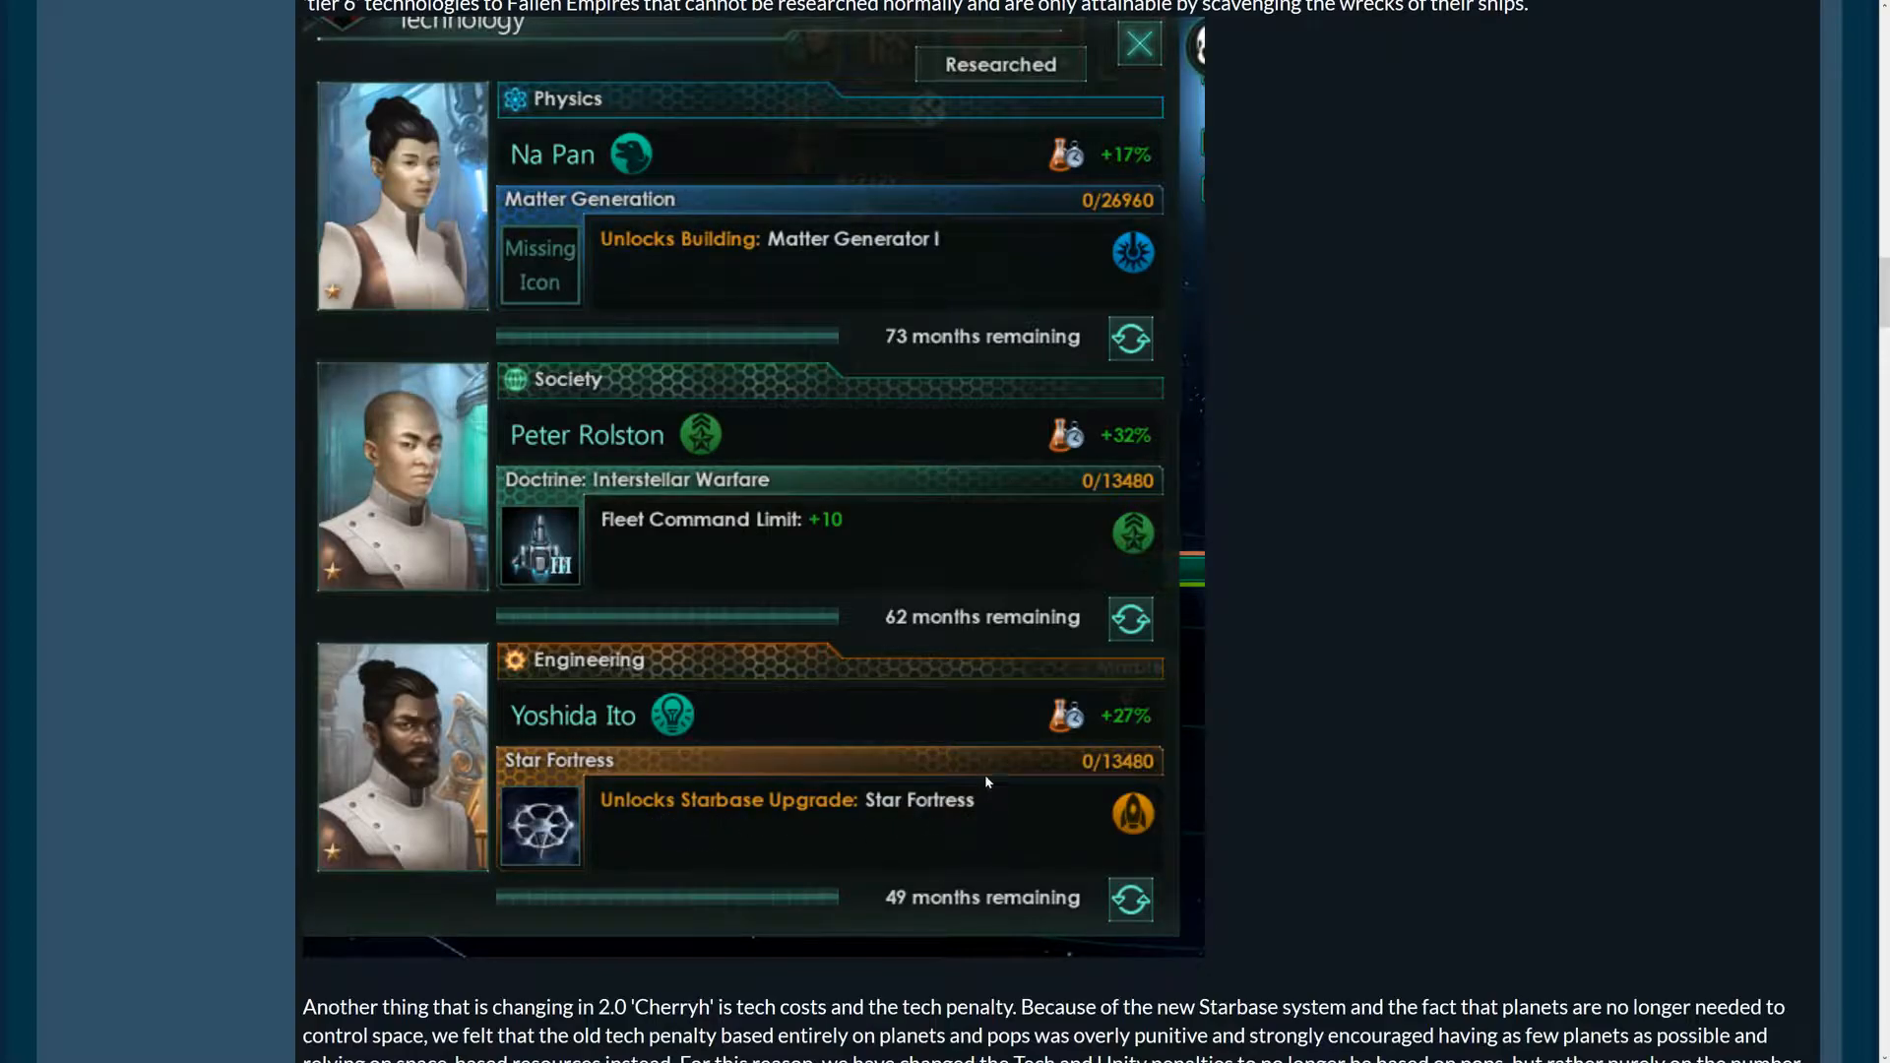
mouse_move(688, 500)
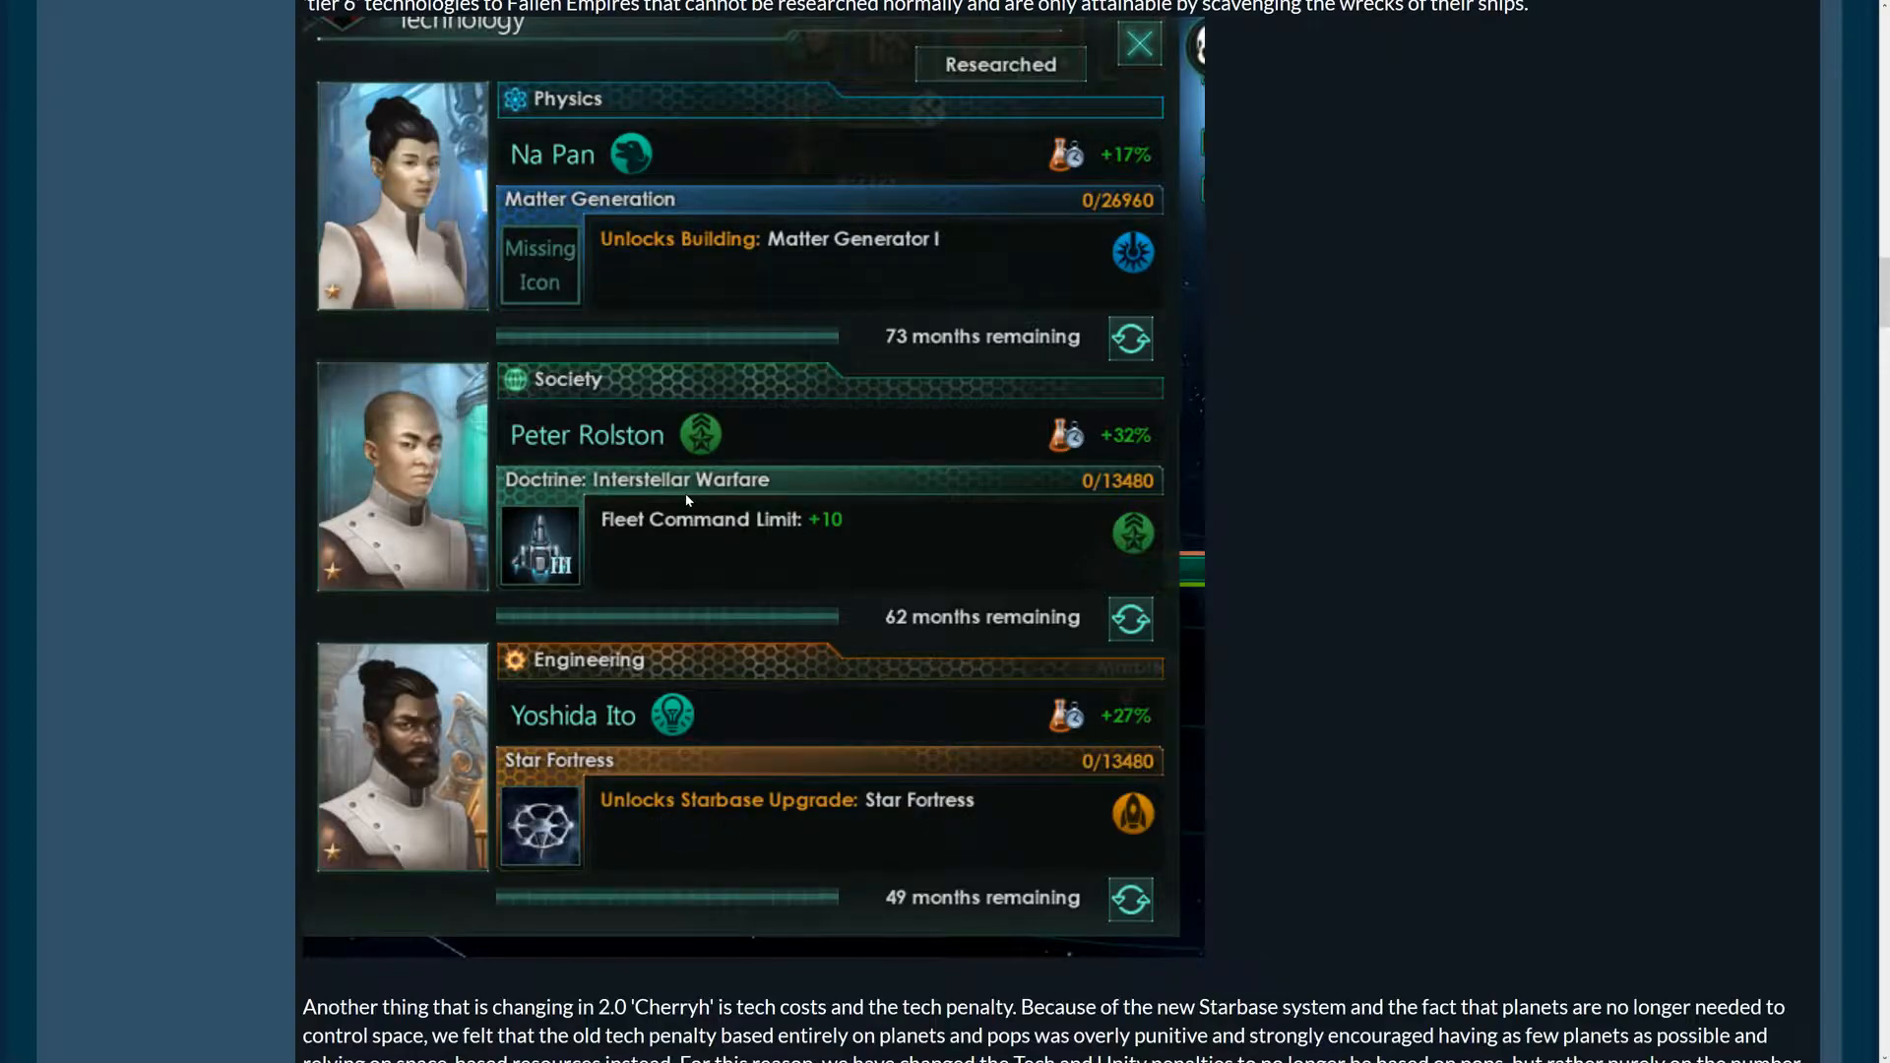
mouse_move(671, 545)
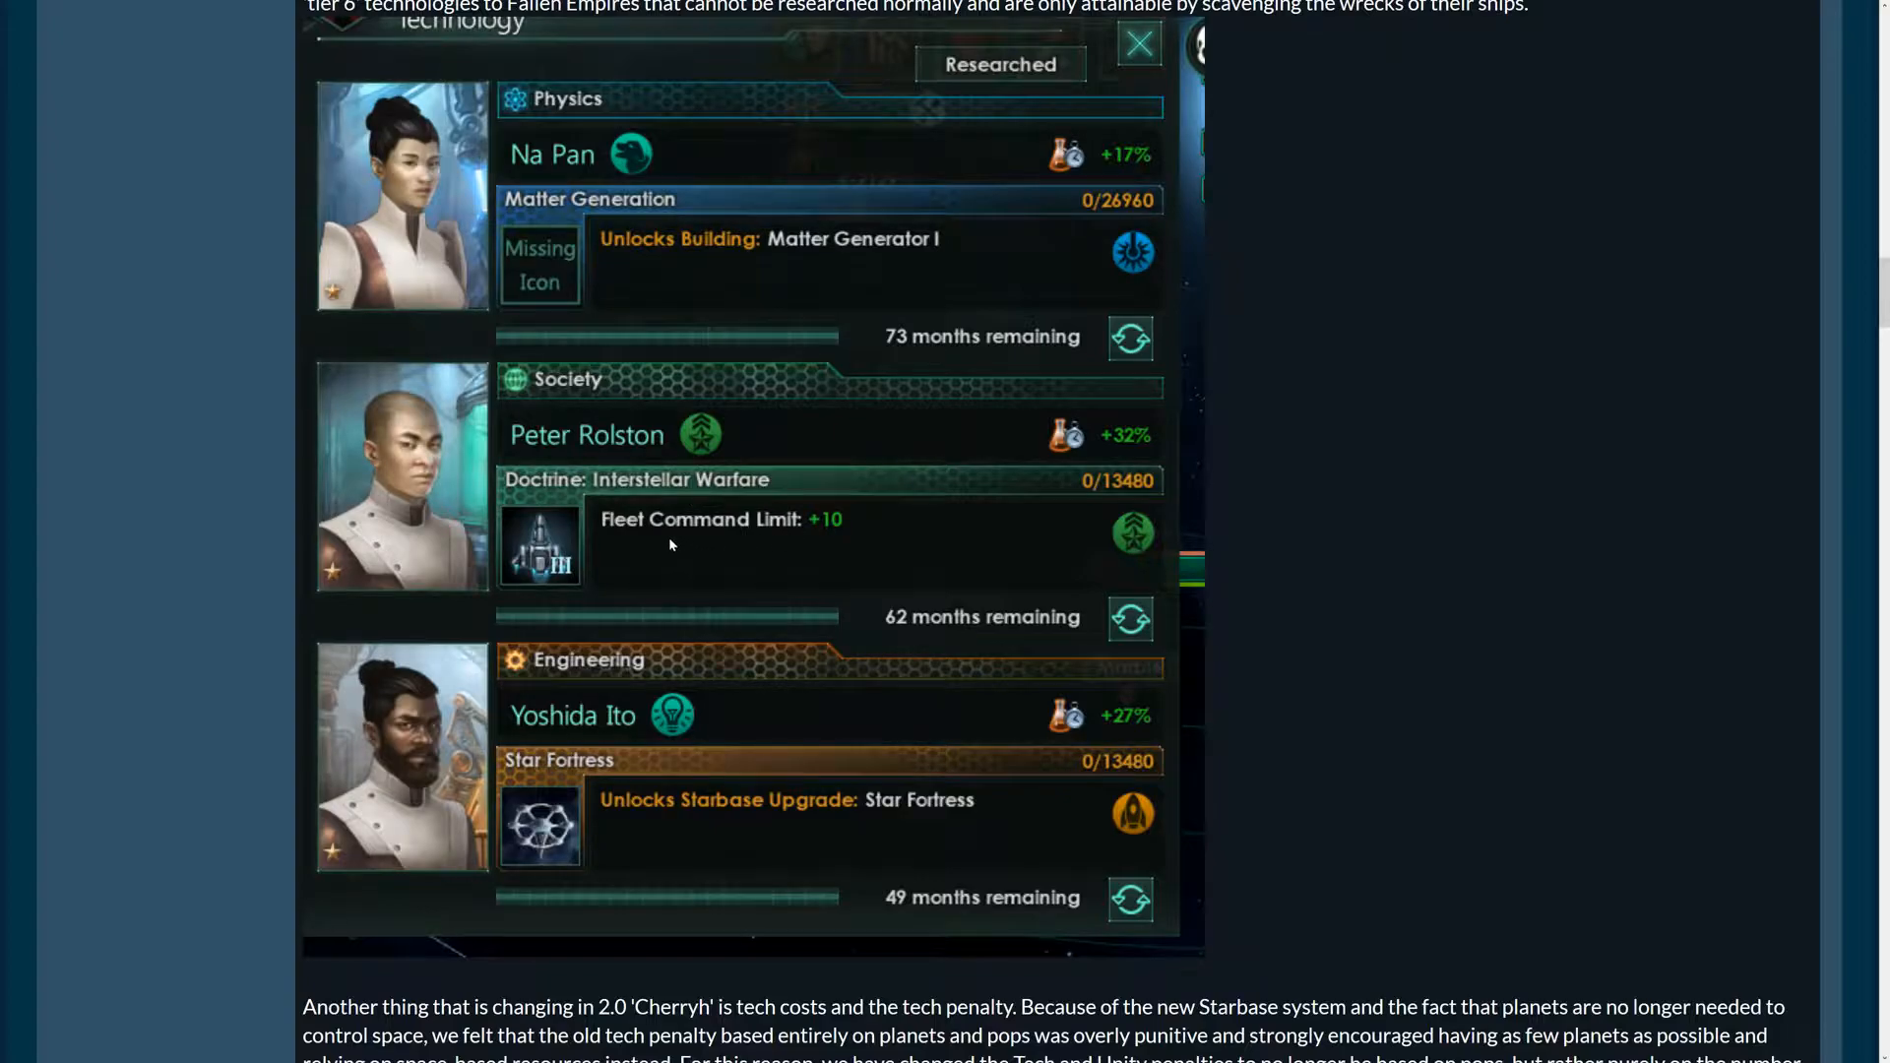
mouse_move(688, 558)
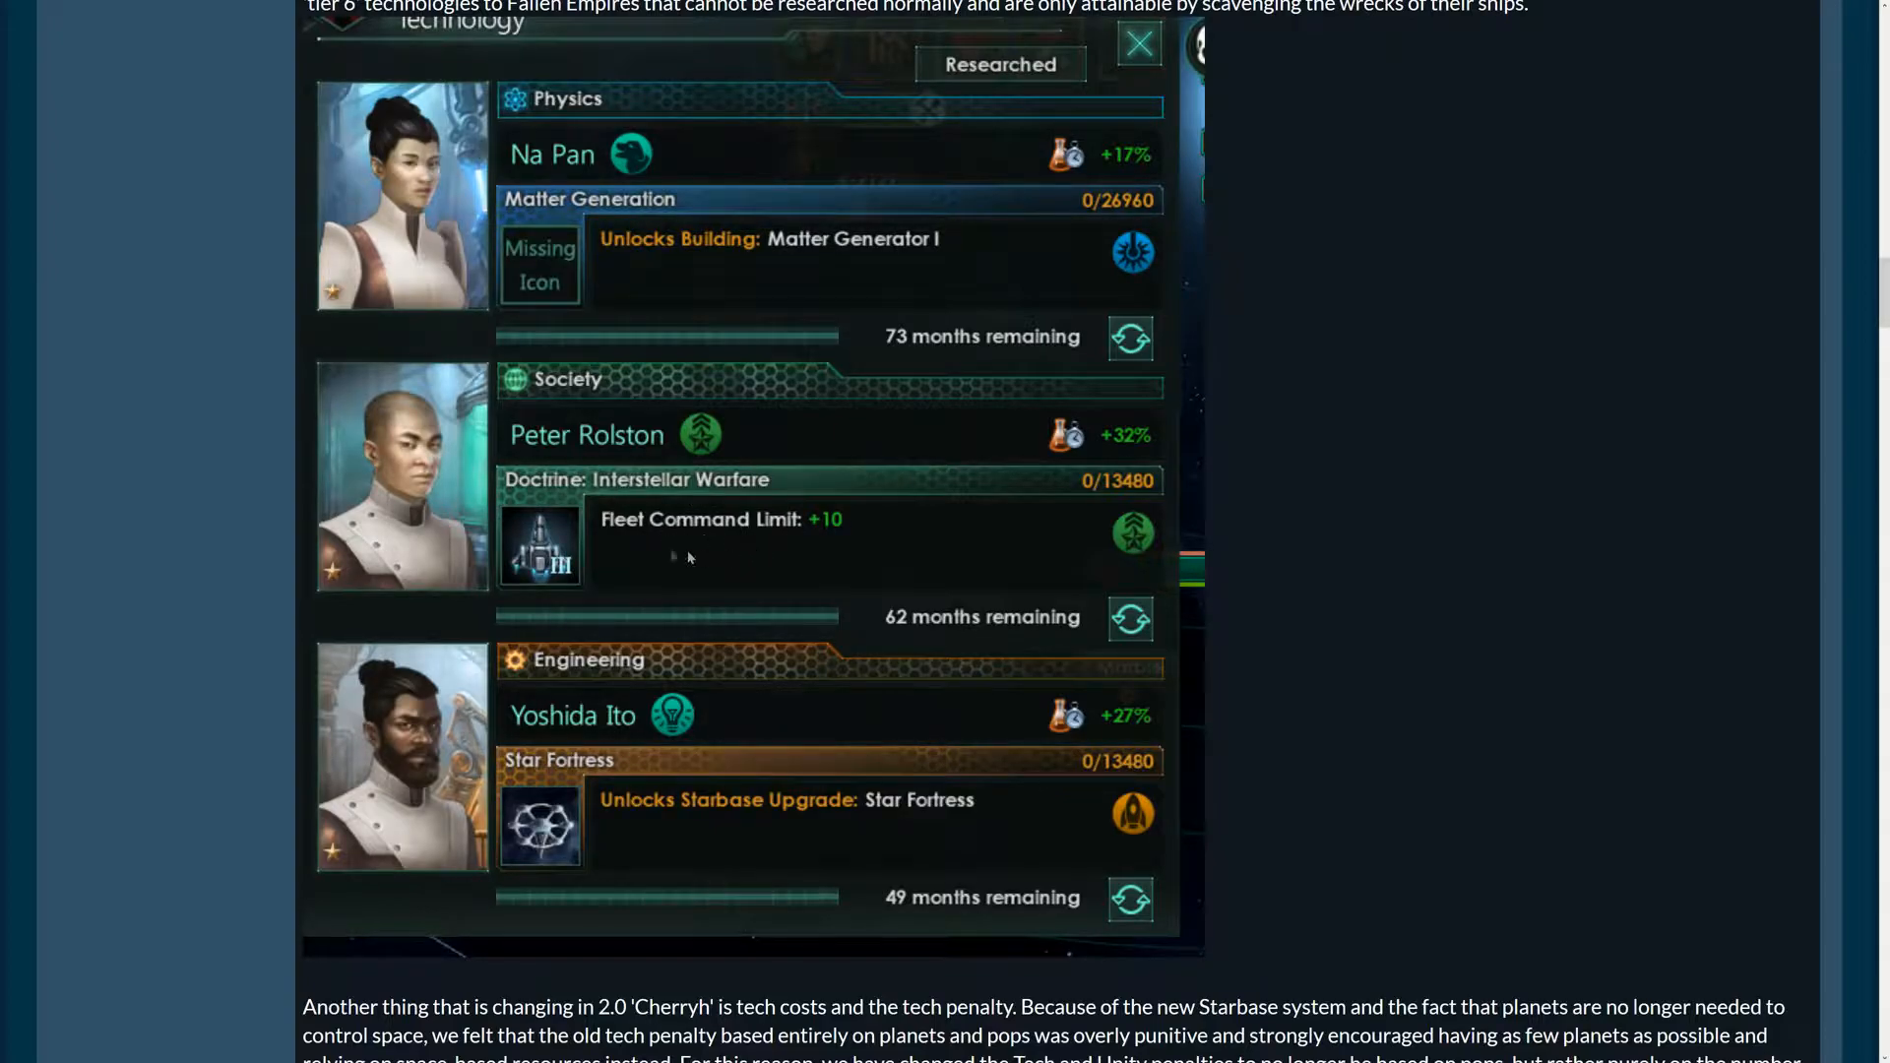
mouse_move(600, 533)
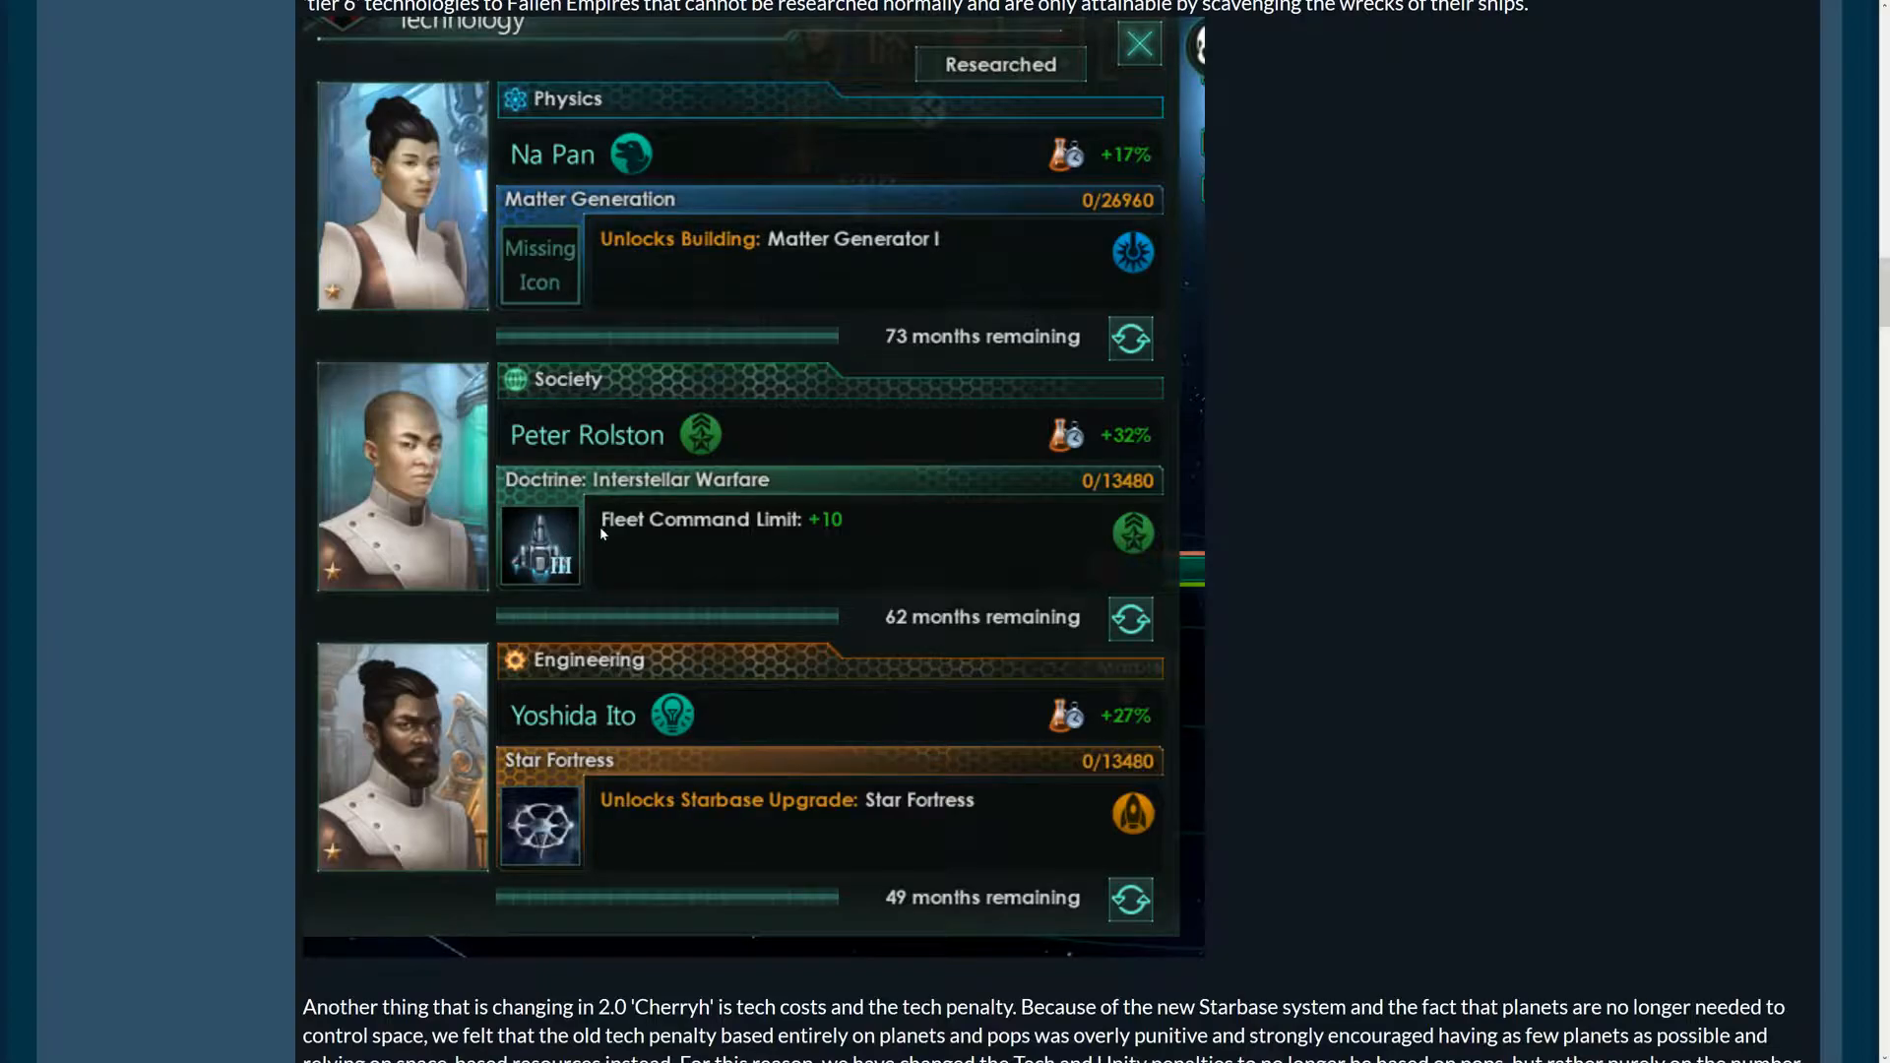
mouse_move(556, 545)
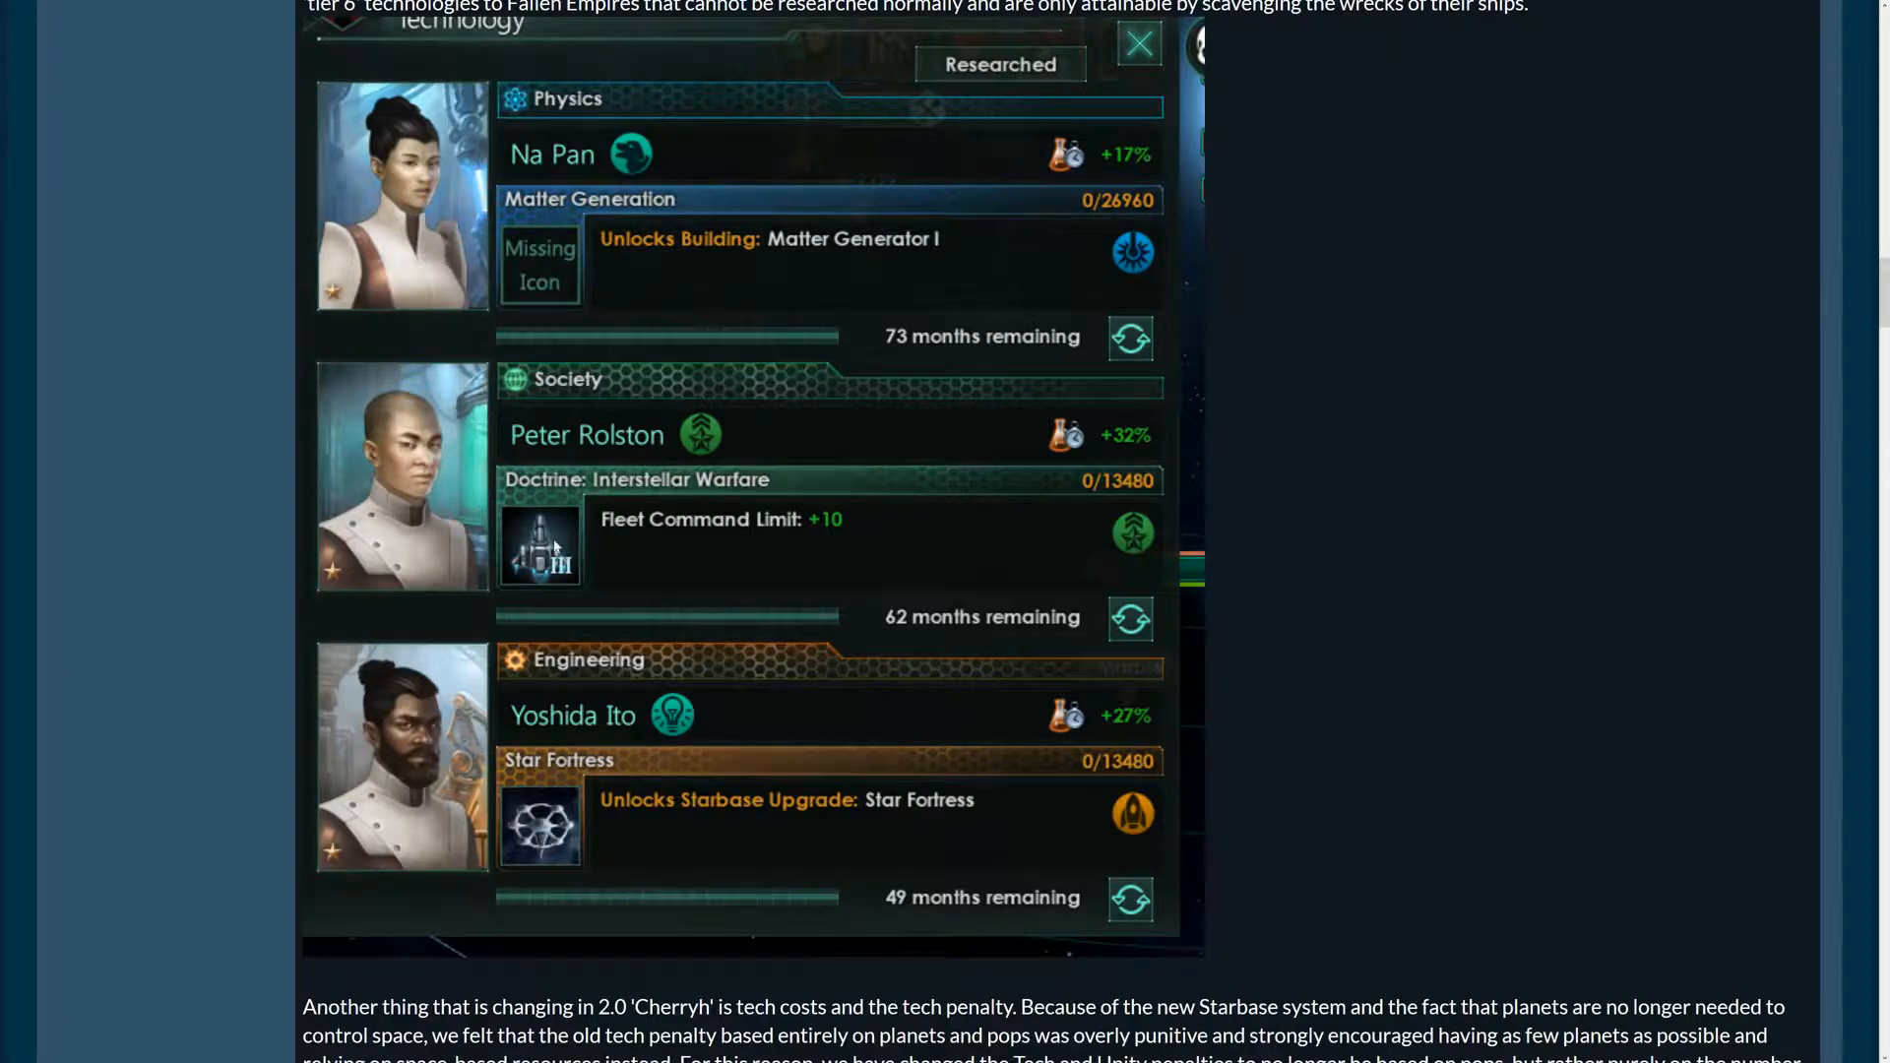
mouse_move(672, 553)
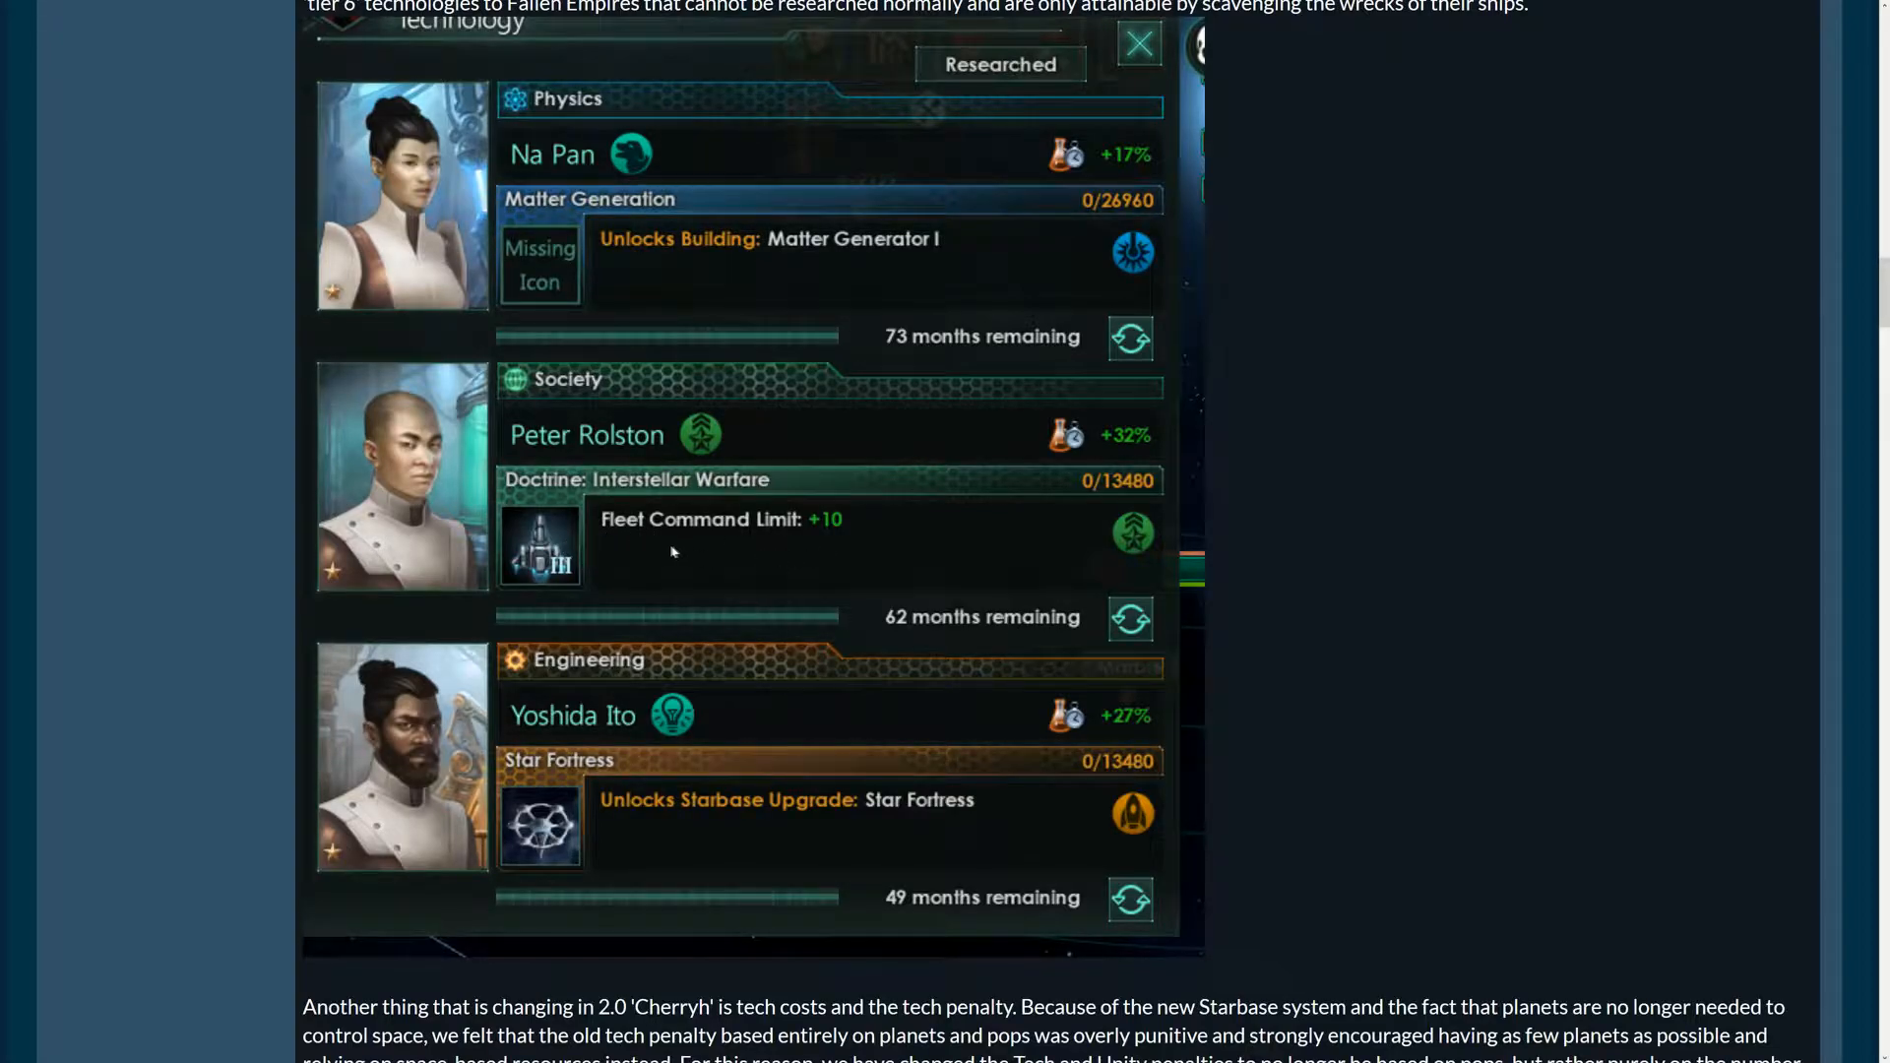
mouse_move(650, 551)
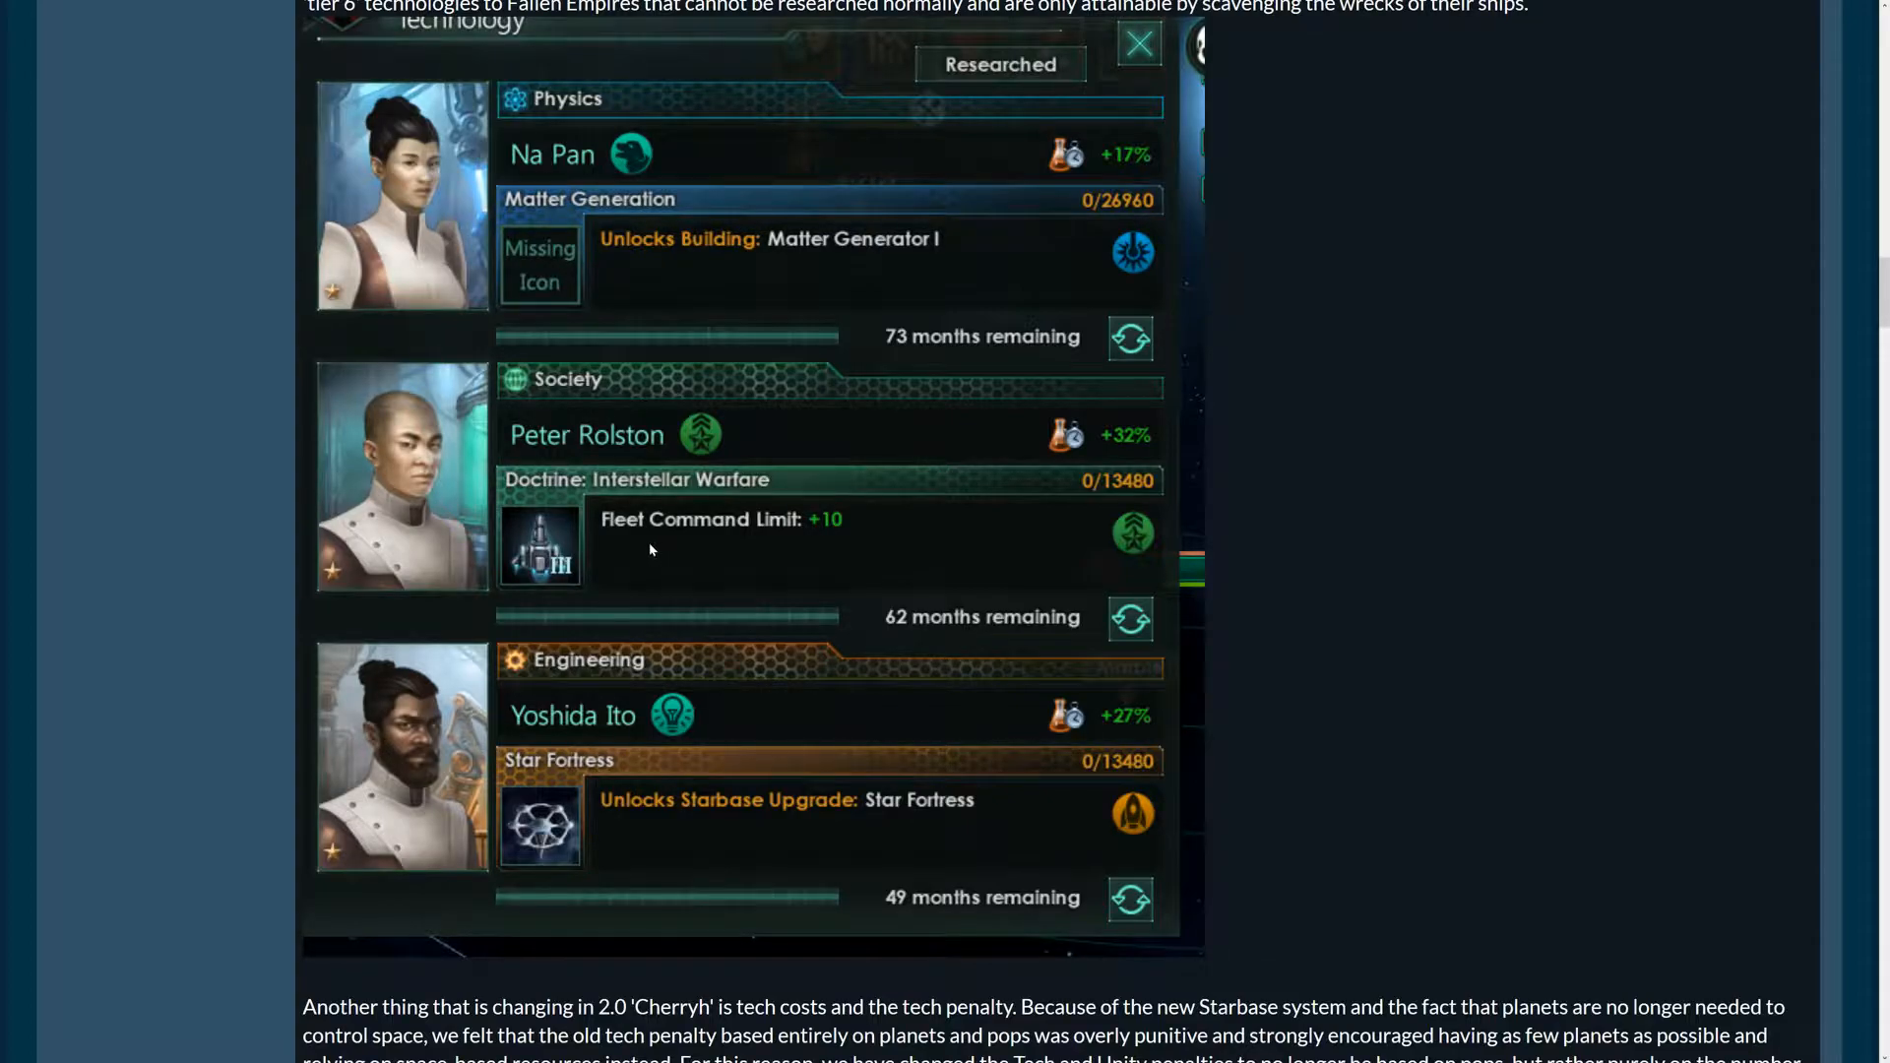
mouse_move(696, 558)
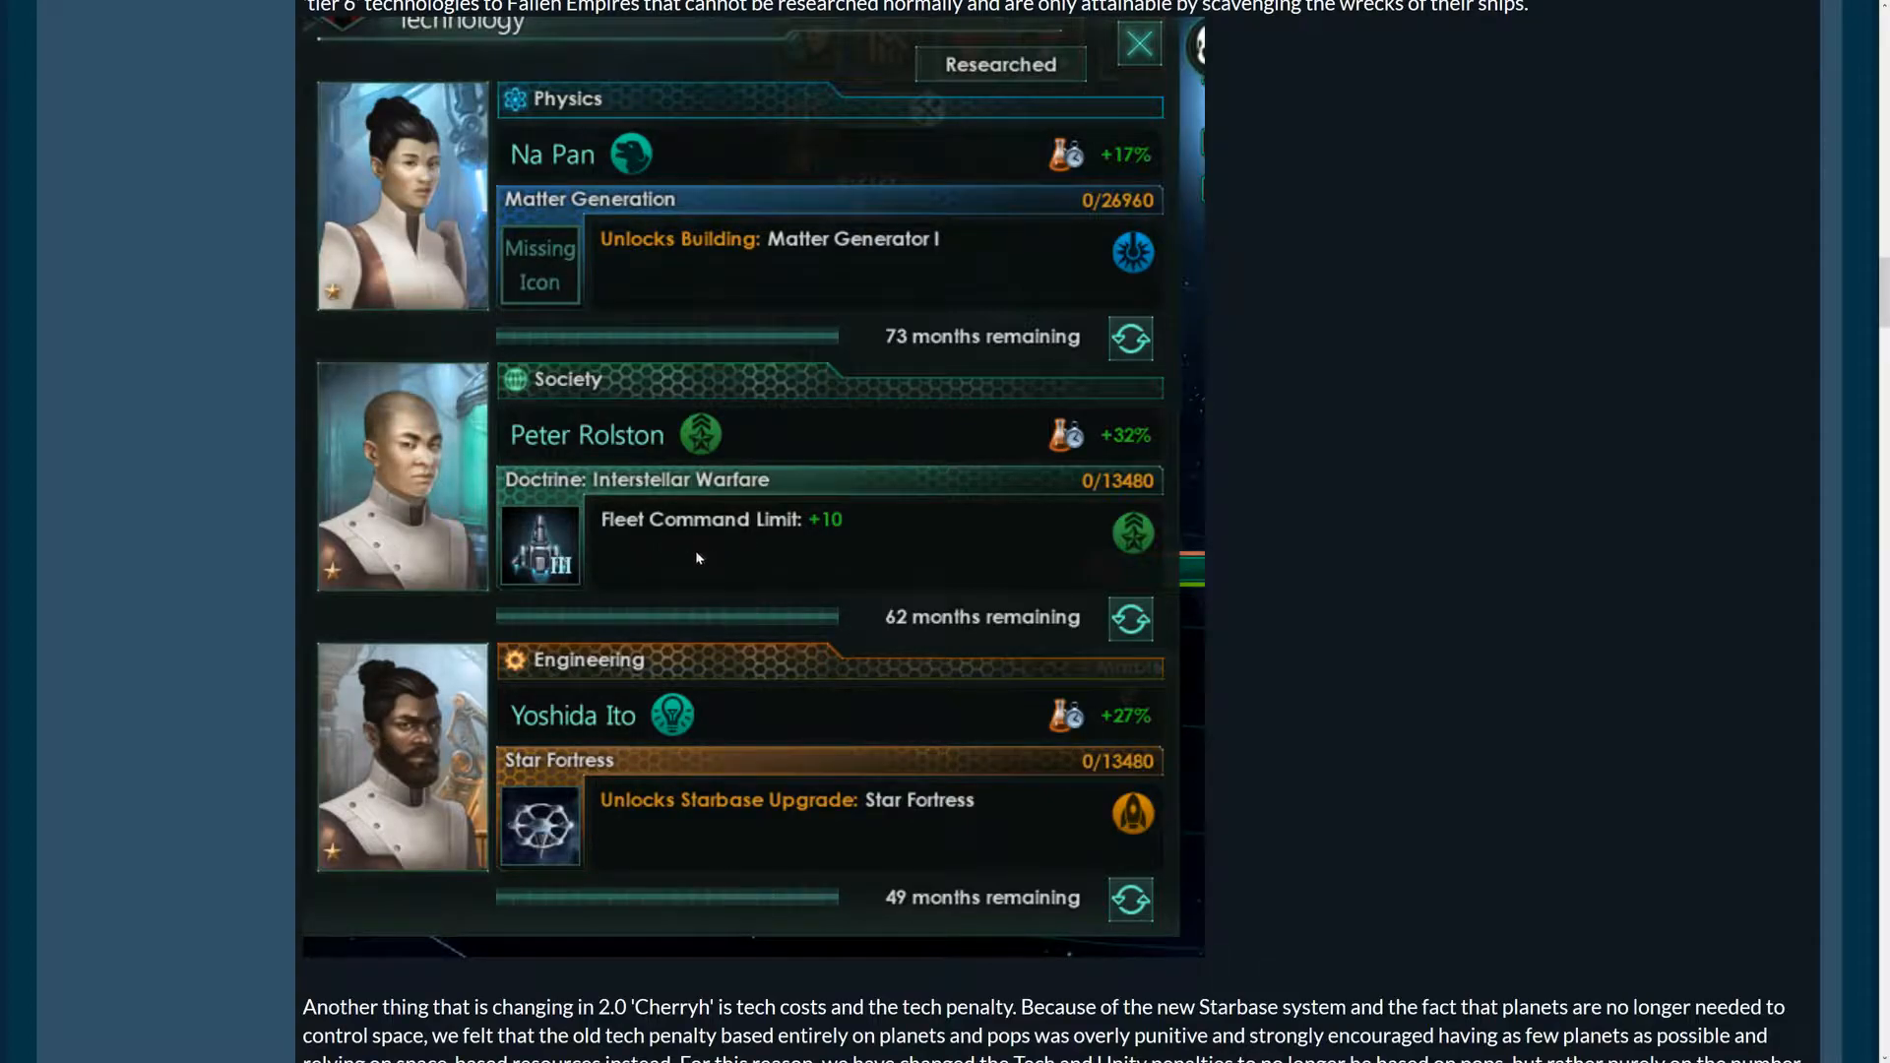
mouse_move(763, 590)
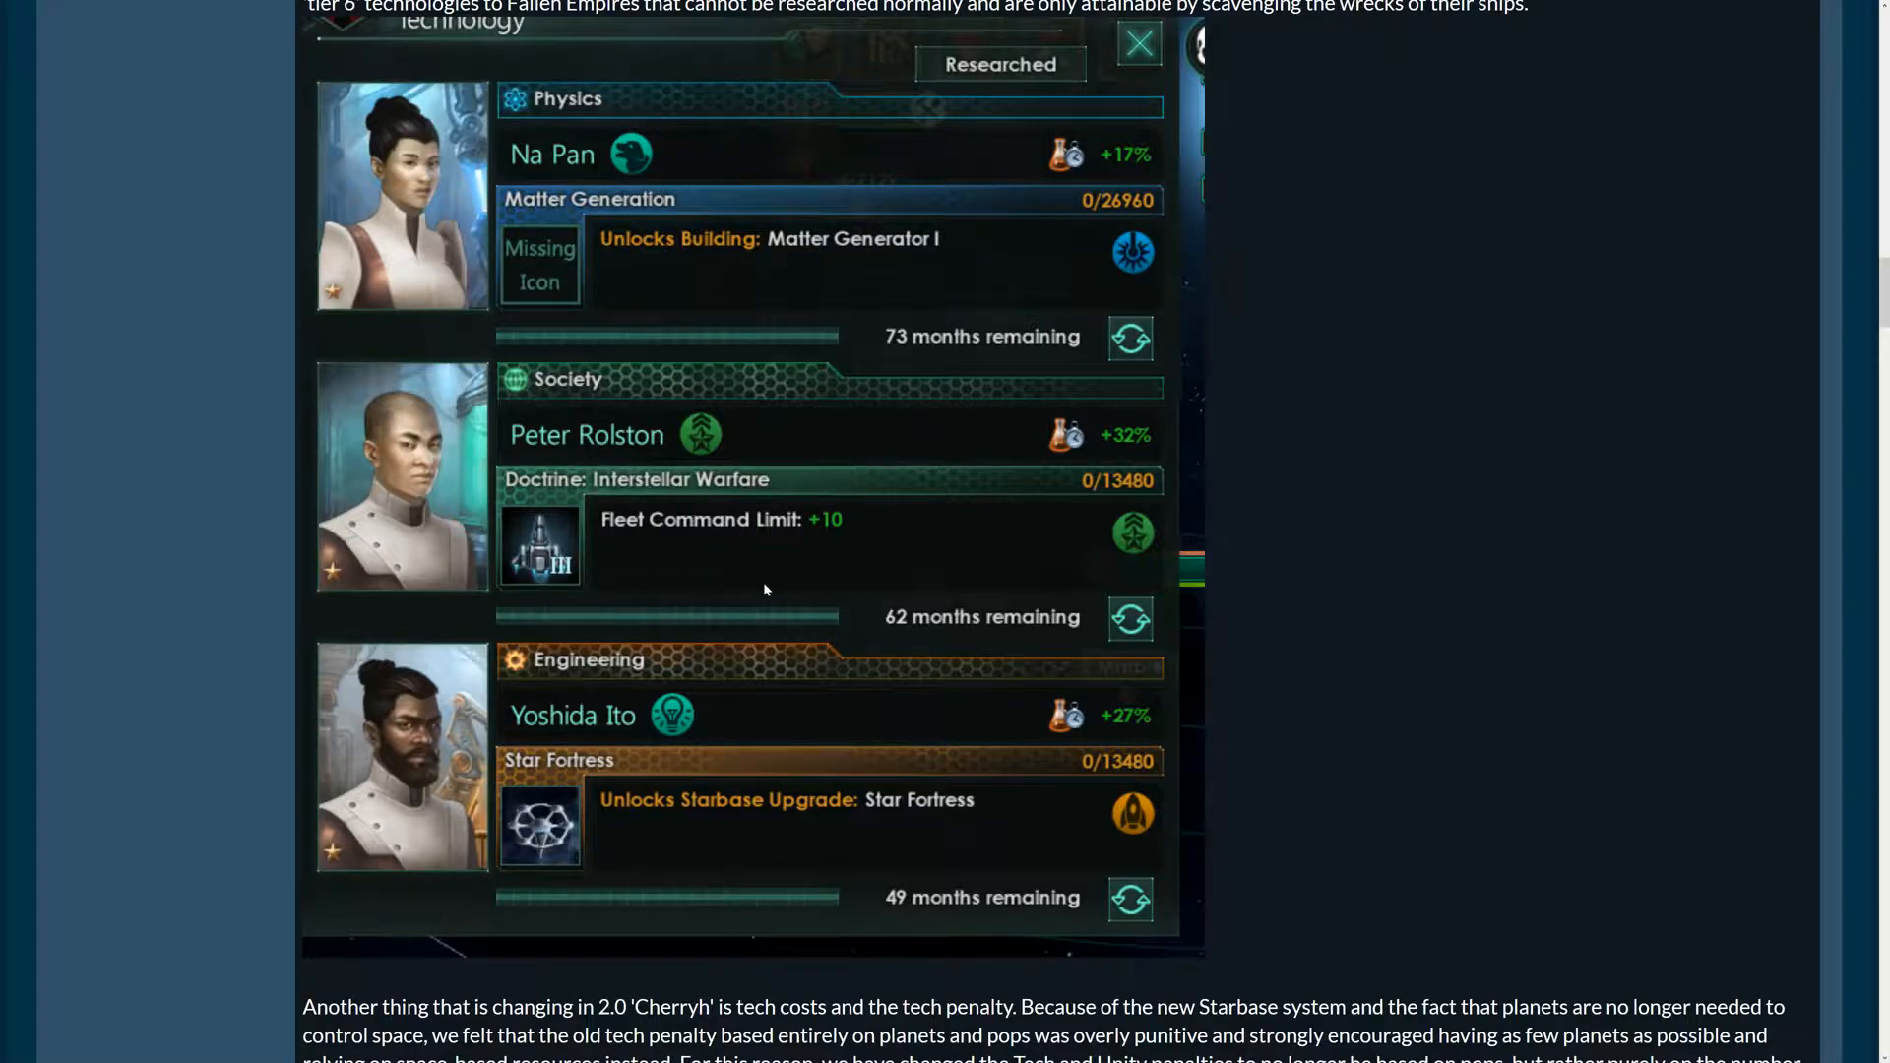
mouse_move(856, 452)
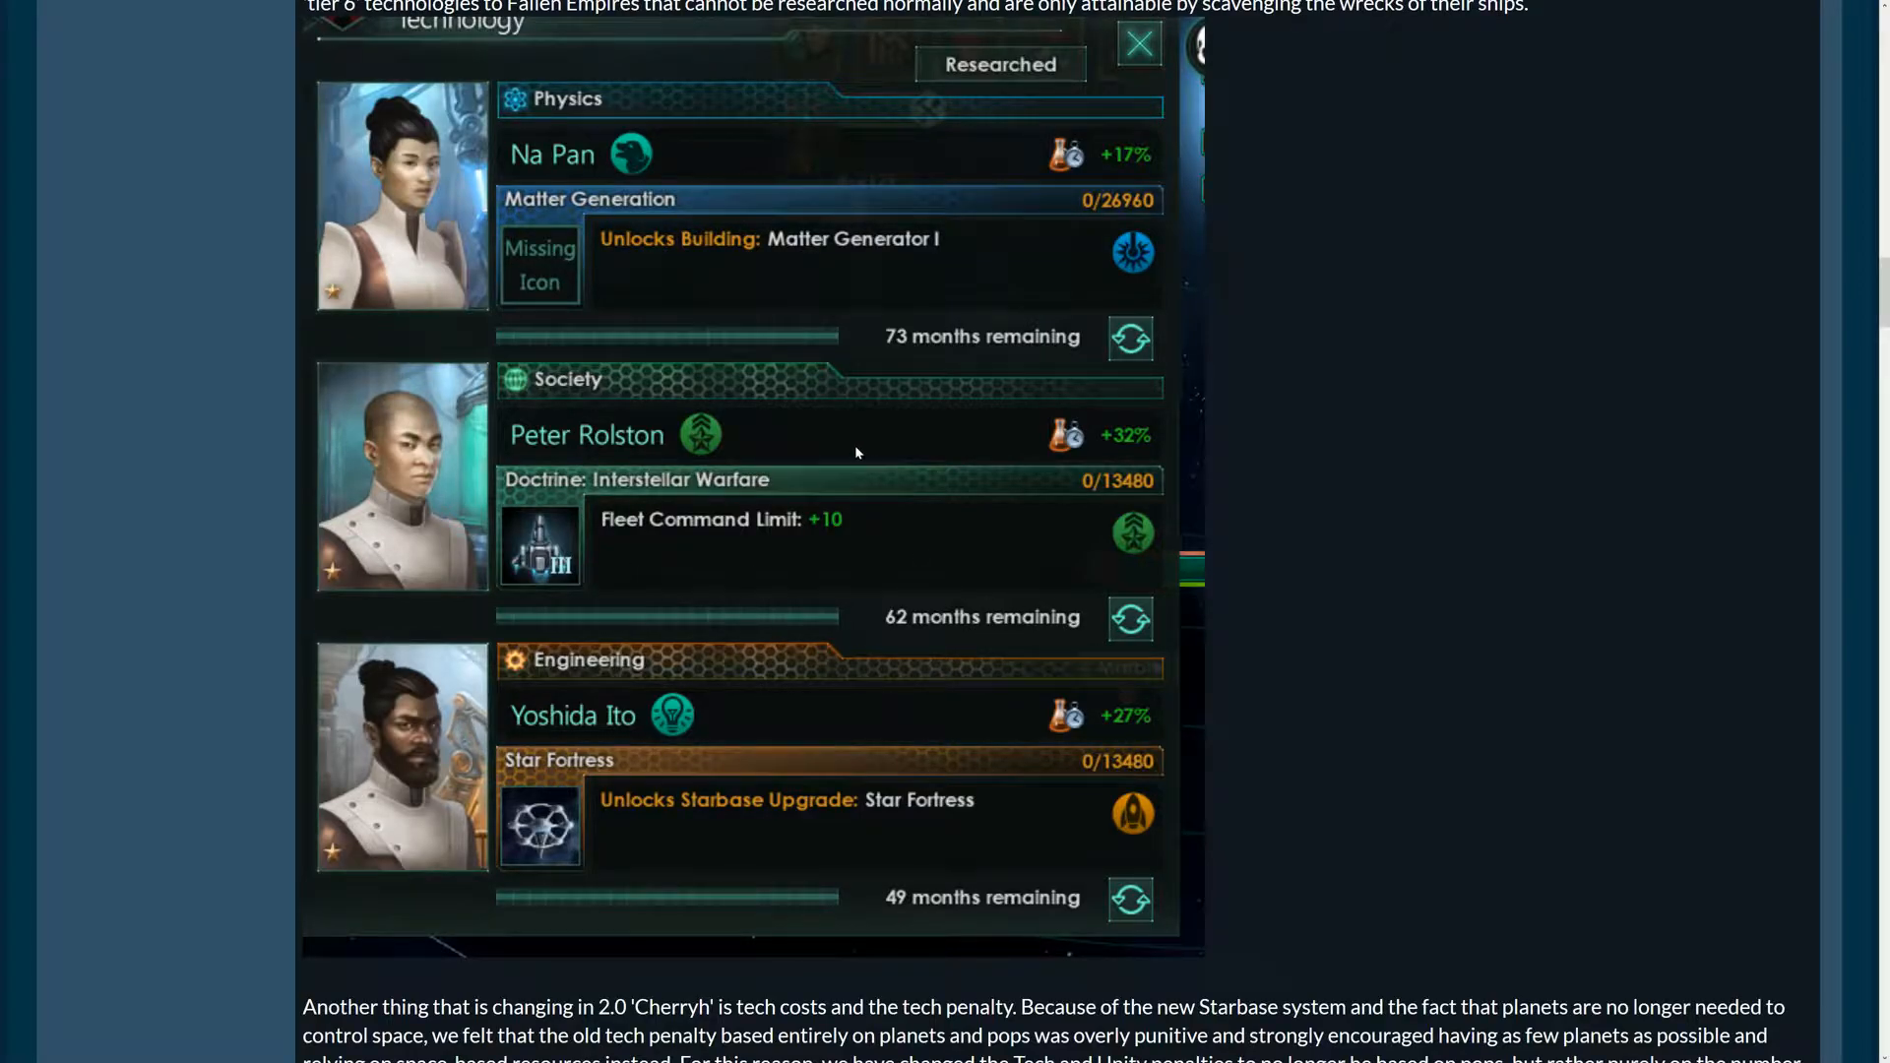
mouse_move(727, 528)
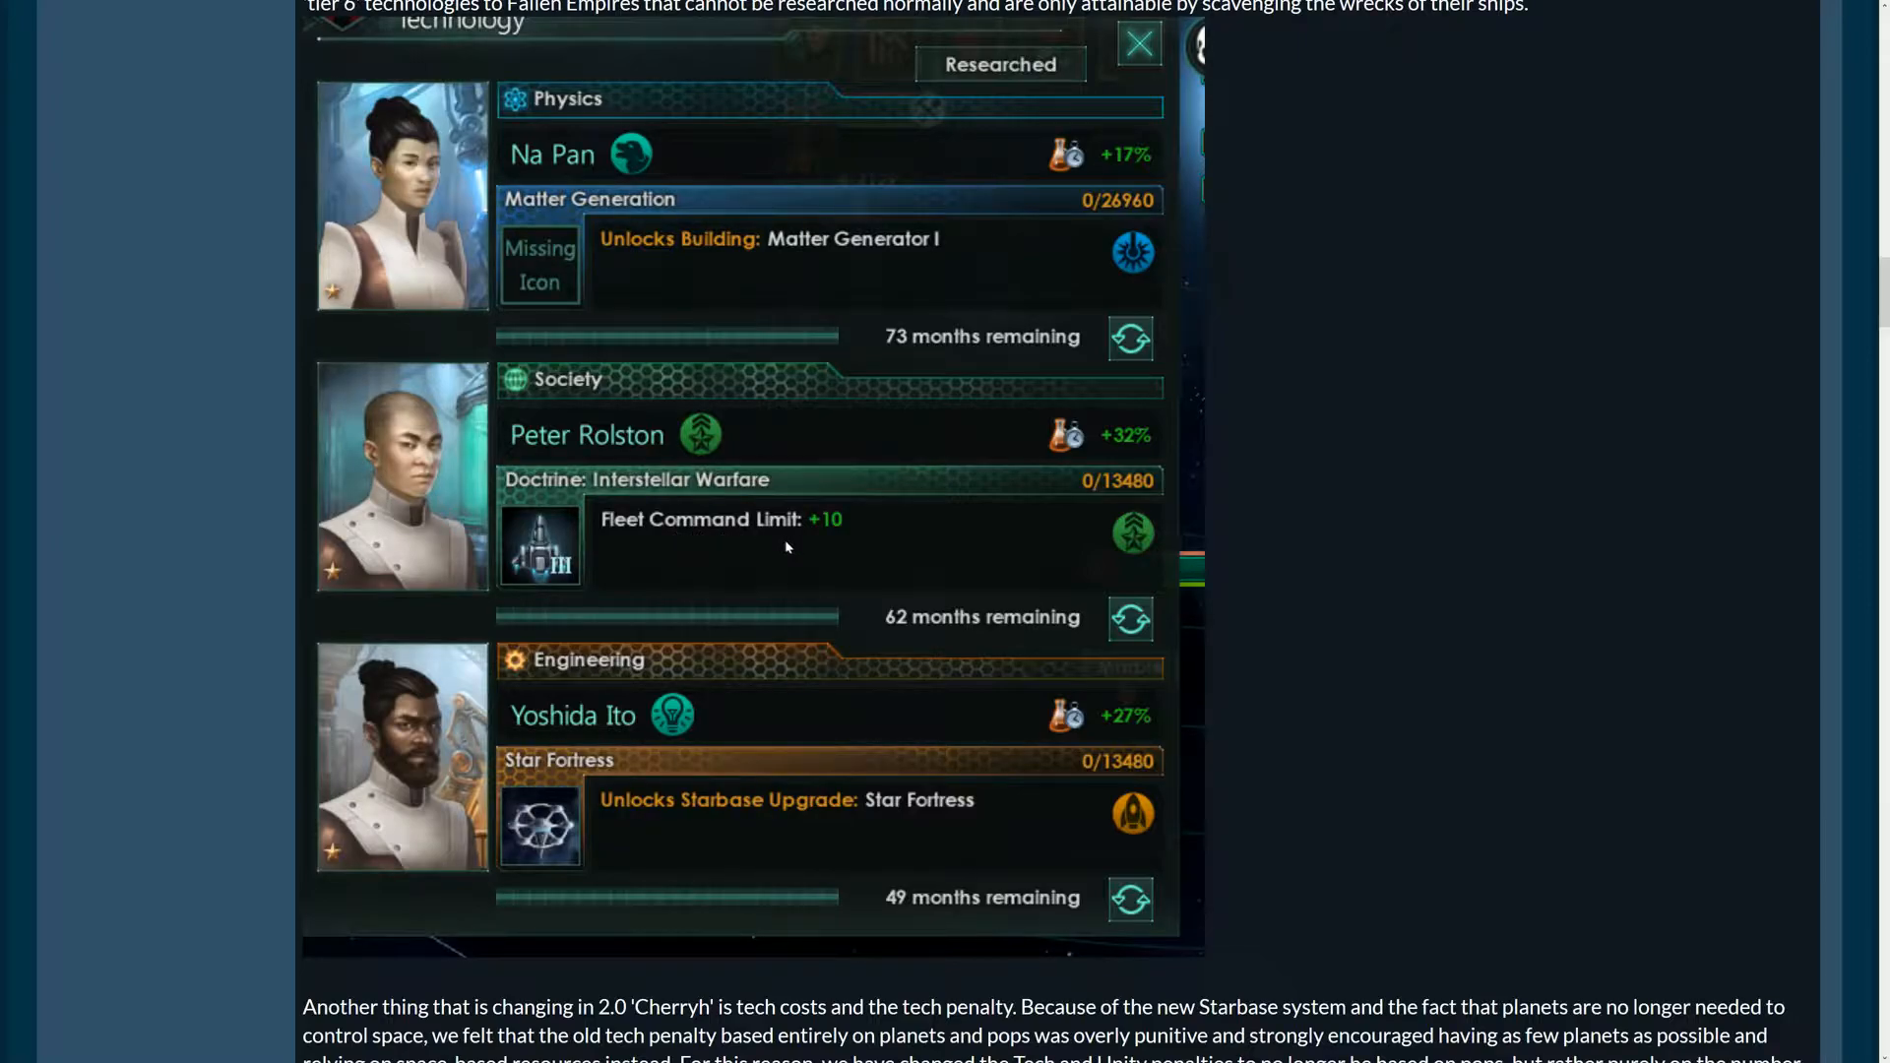
mouse_move(701, 555)
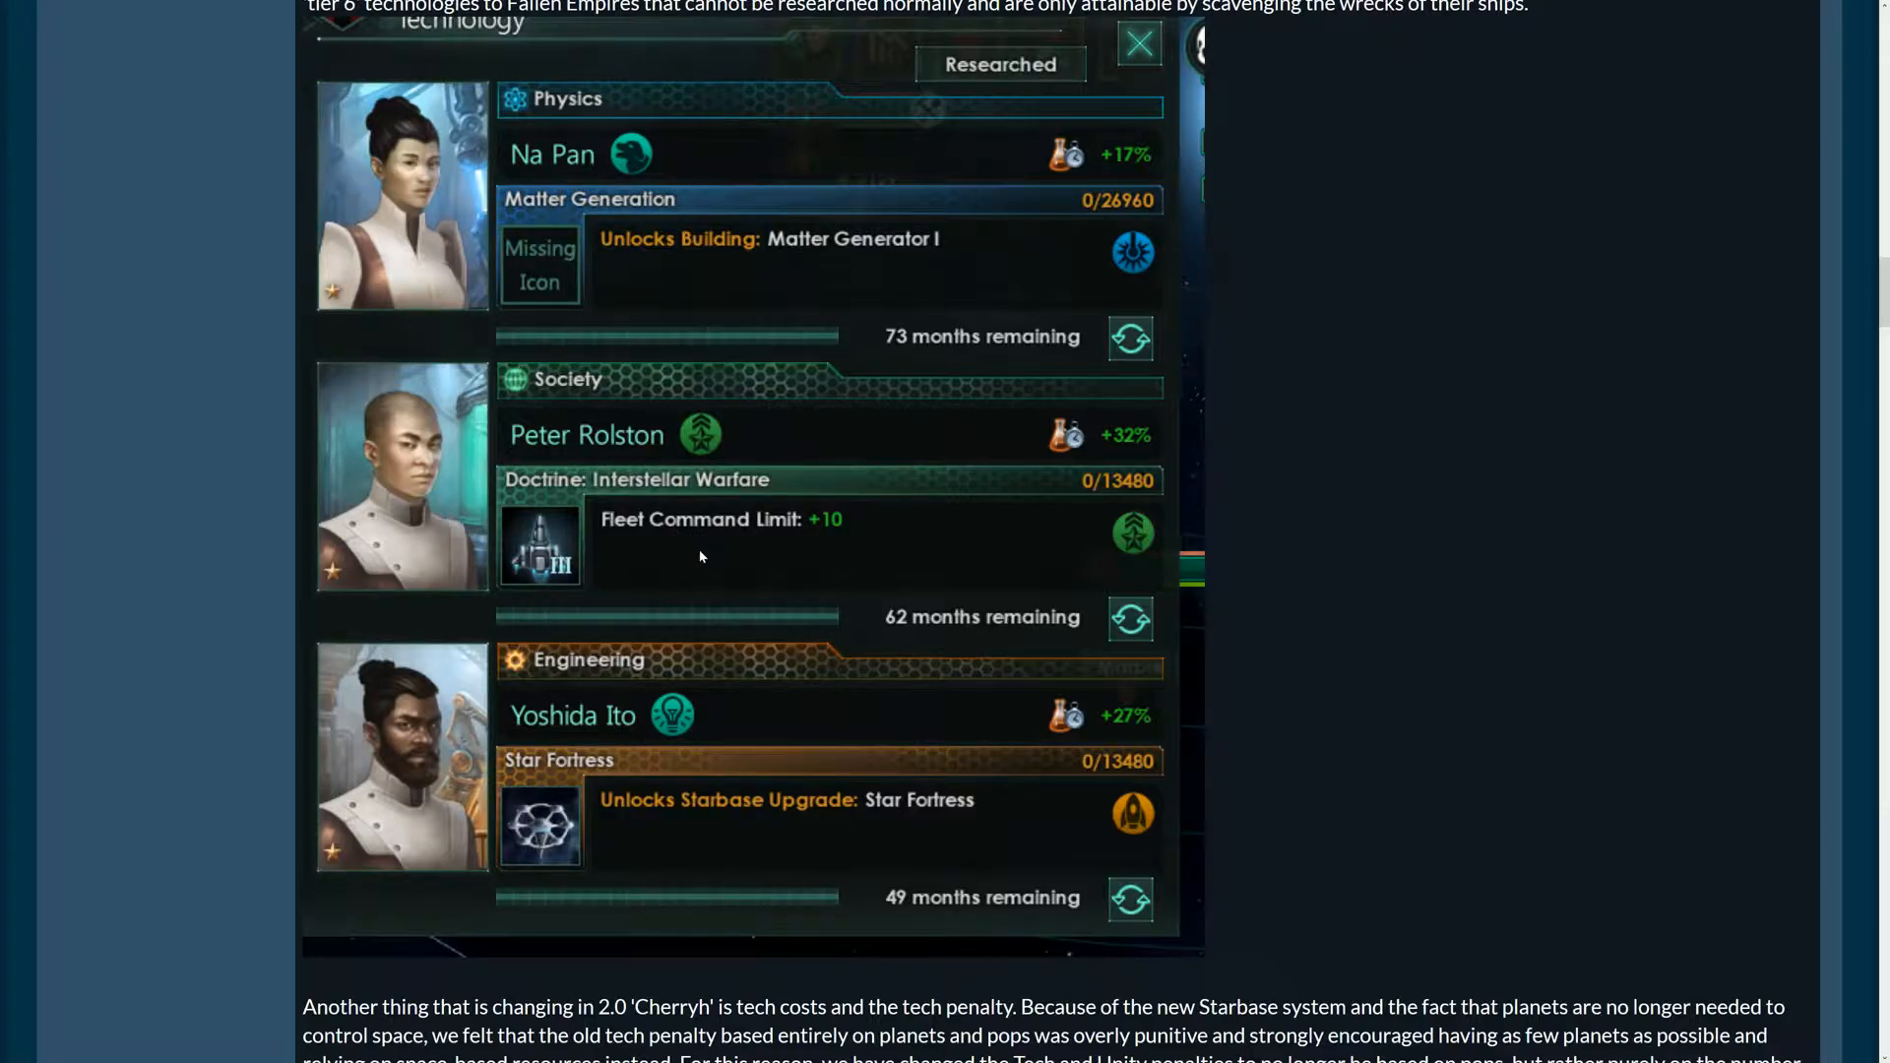
Read the tech cost paragraph down to the 'That's all for today' sign-off
scroll("down", 3)
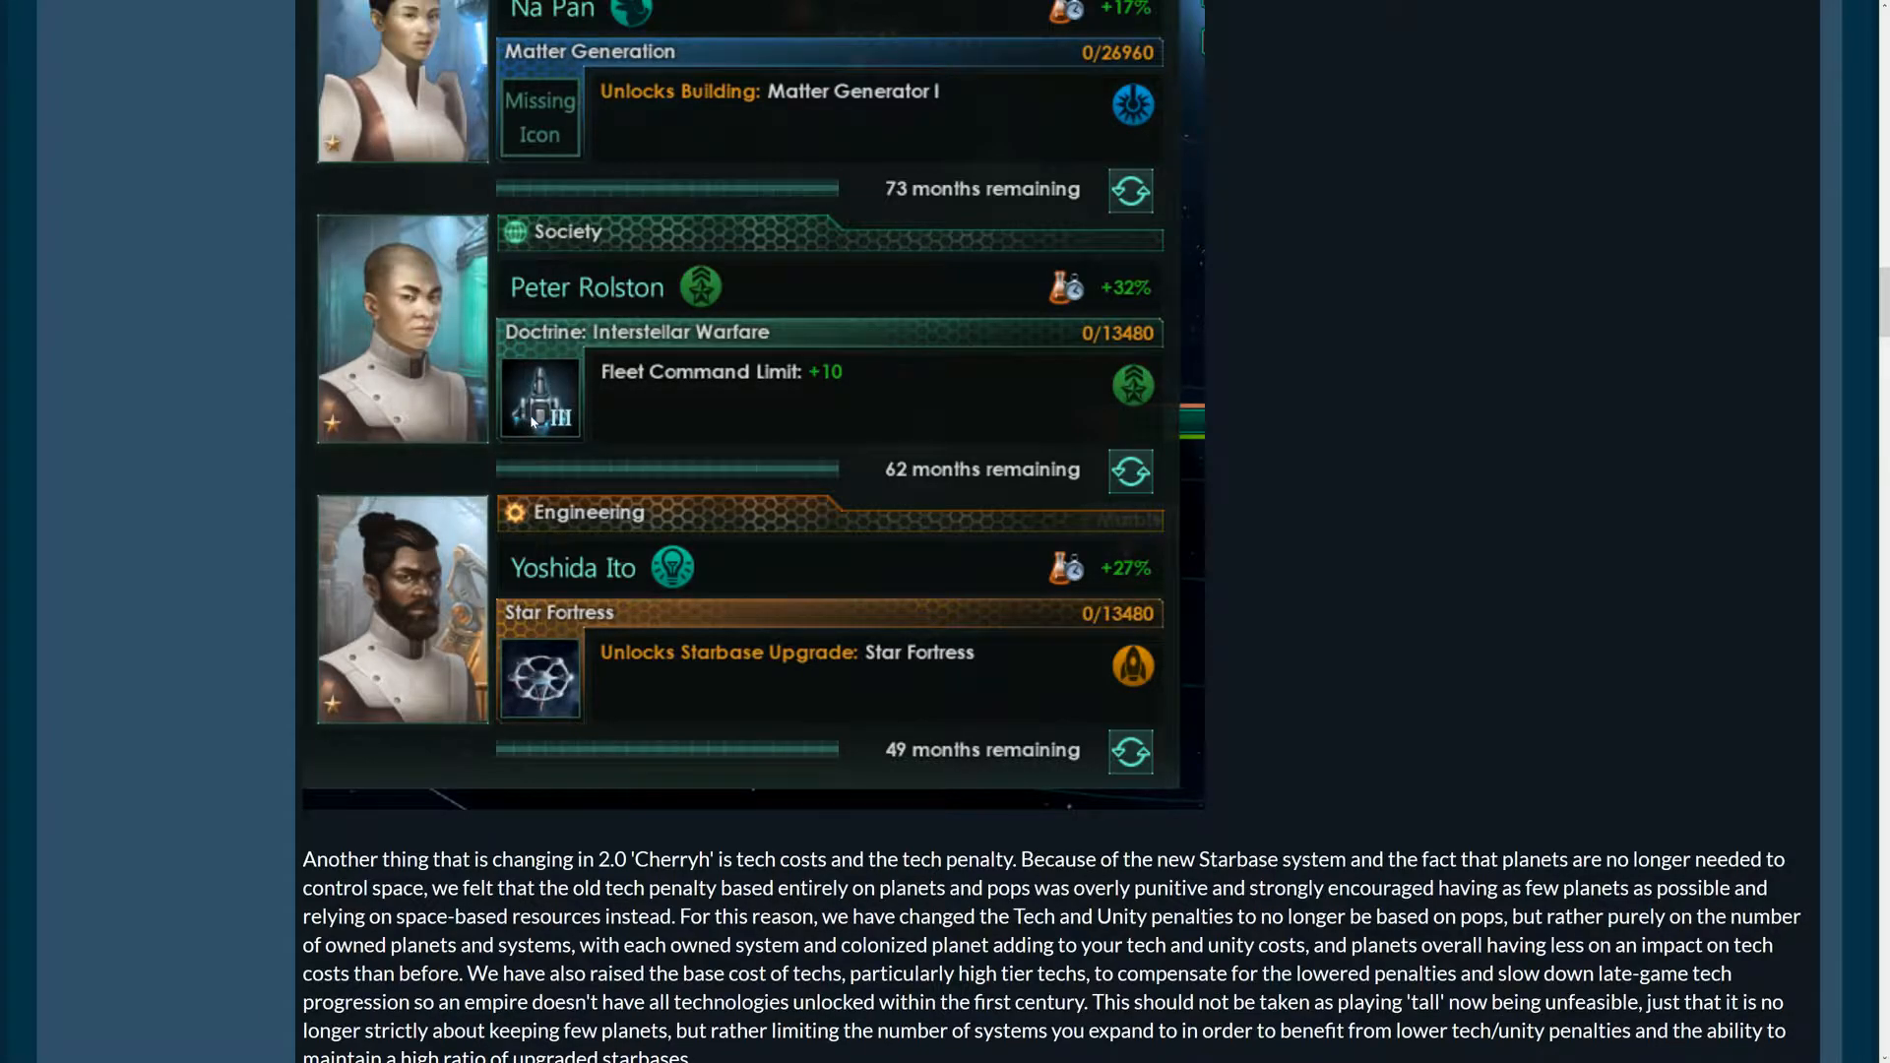
mouse_move(534, 418)
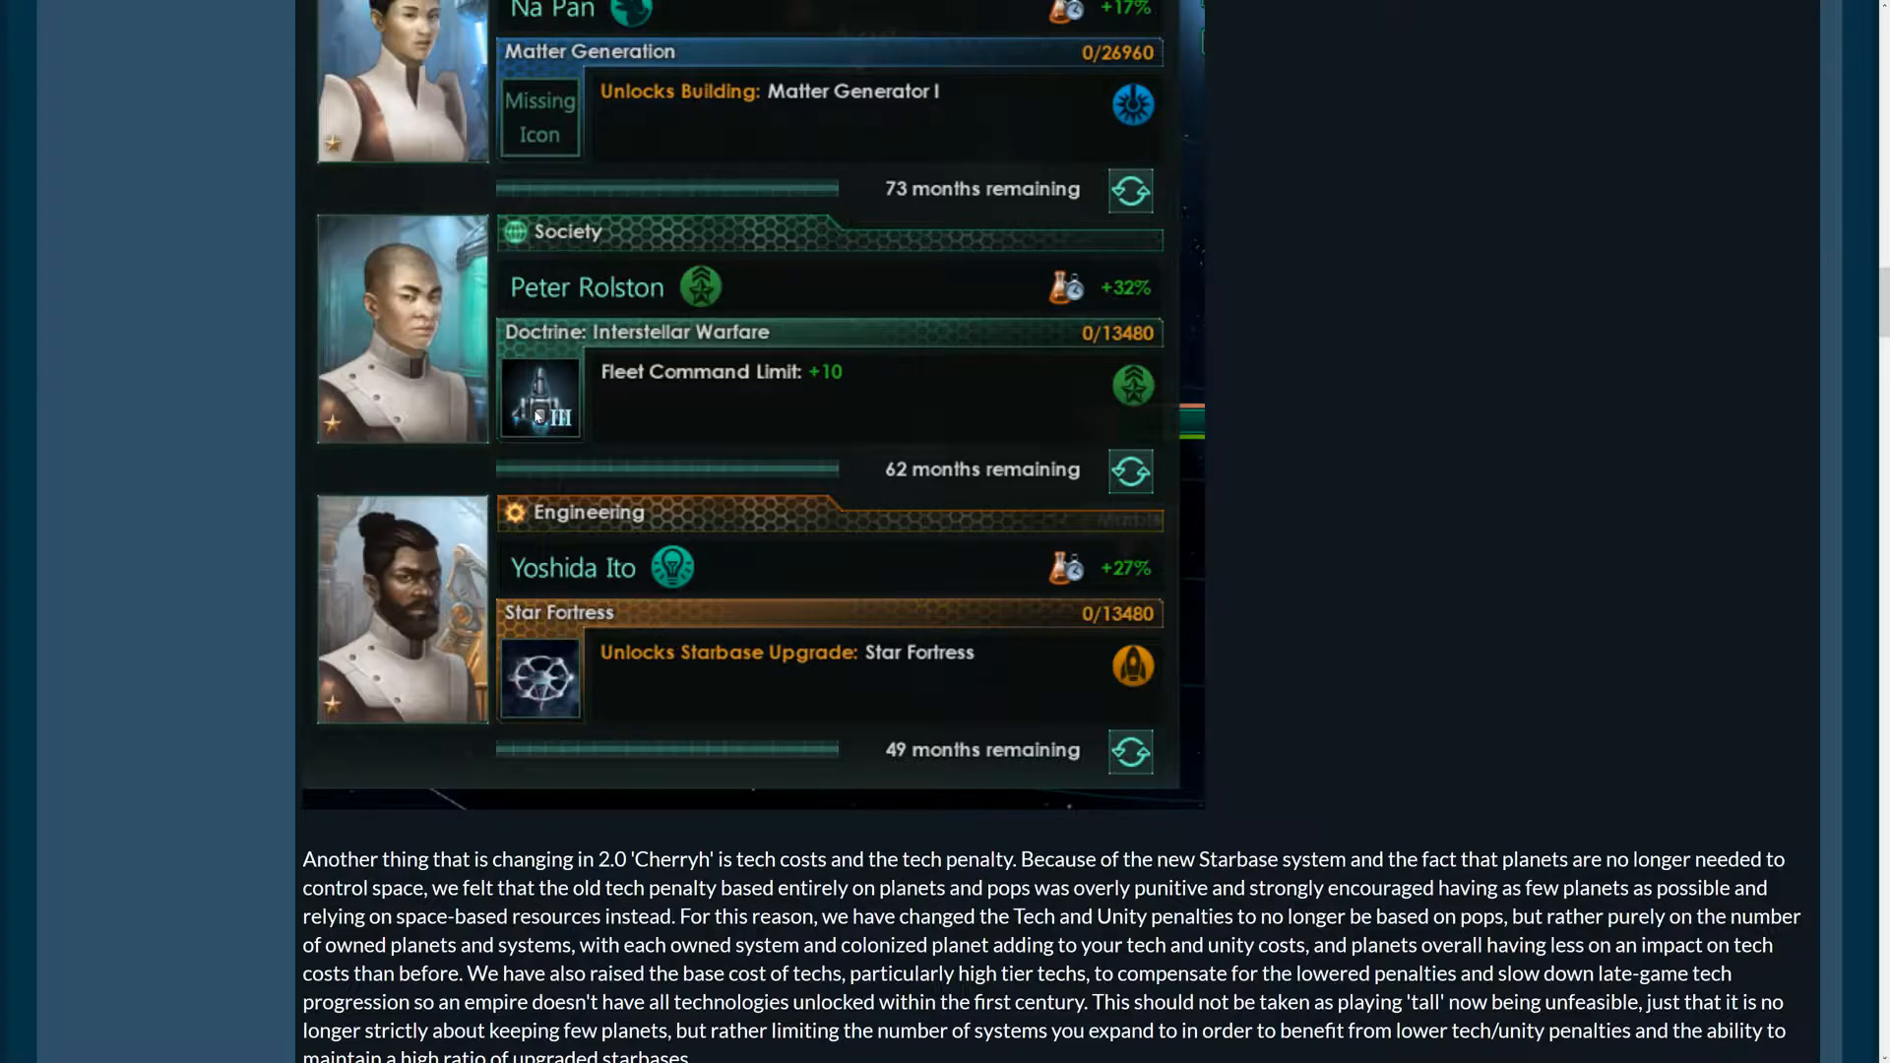
mouse_move(657, 391)
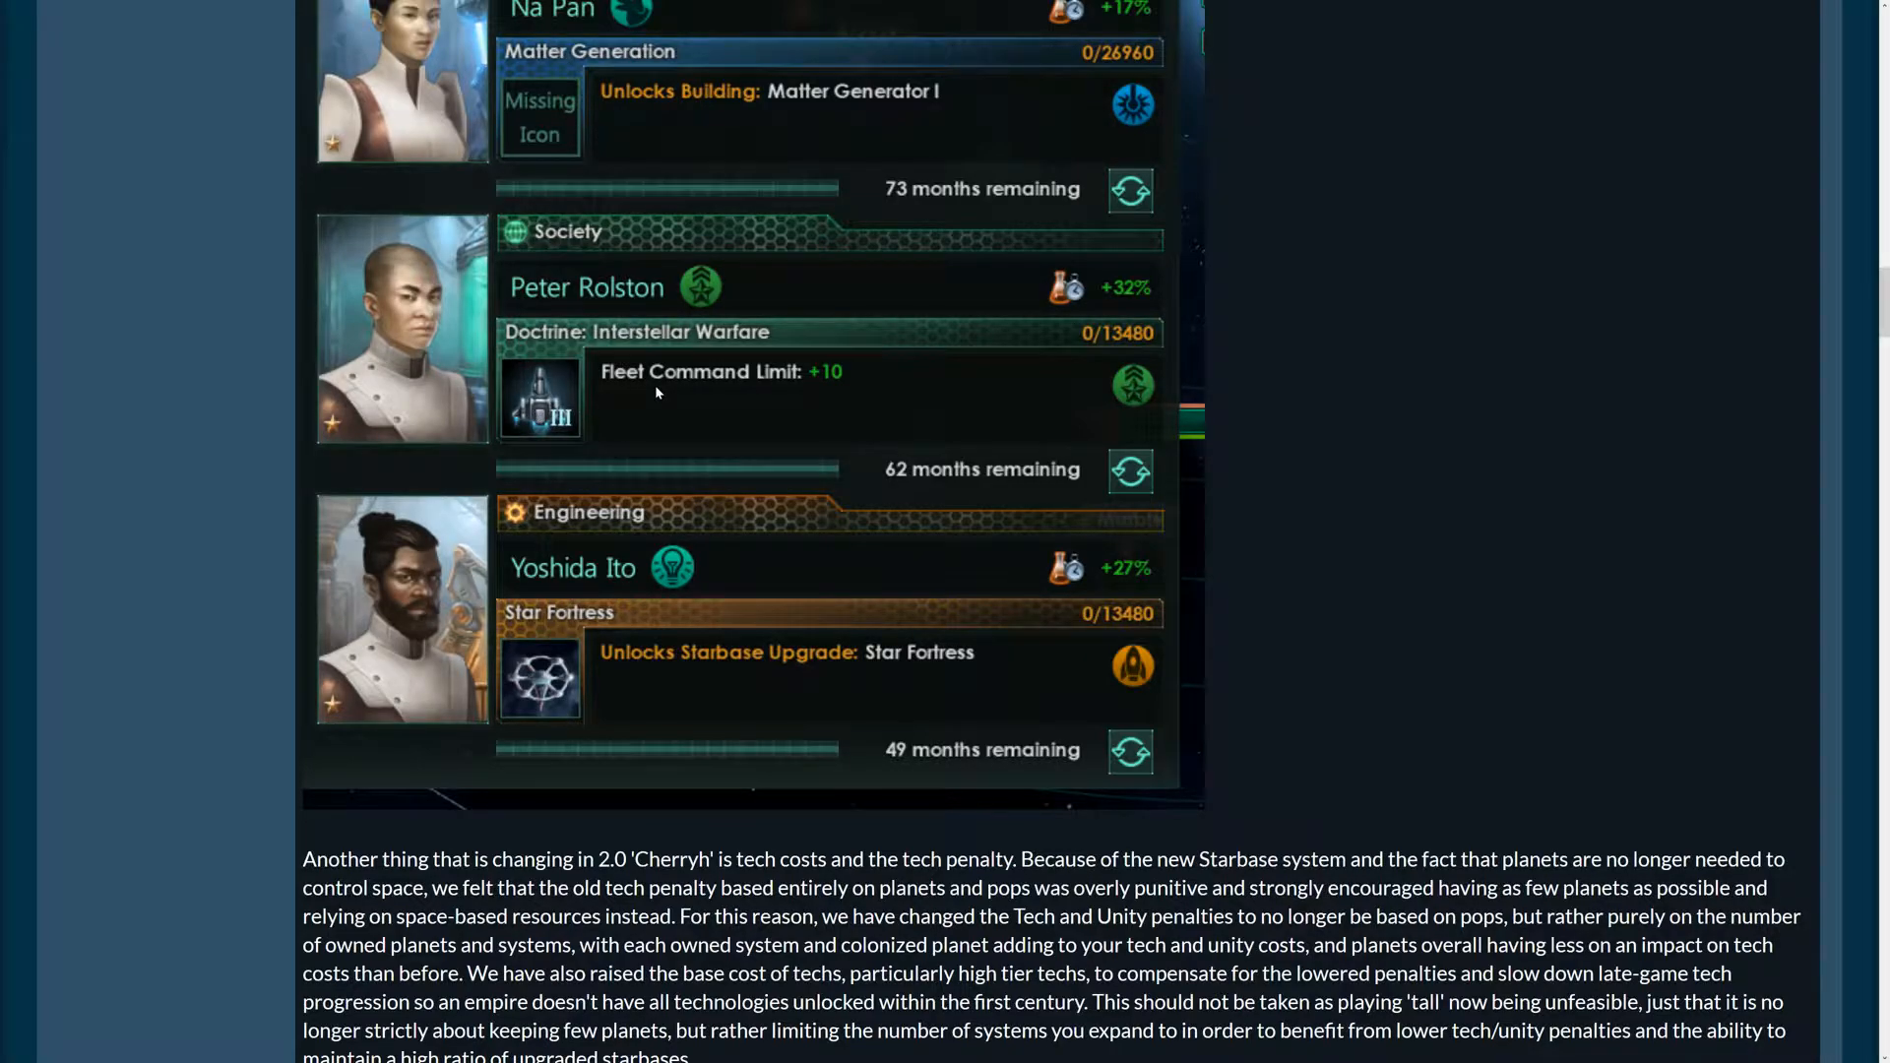
mouse_move(628, 393)
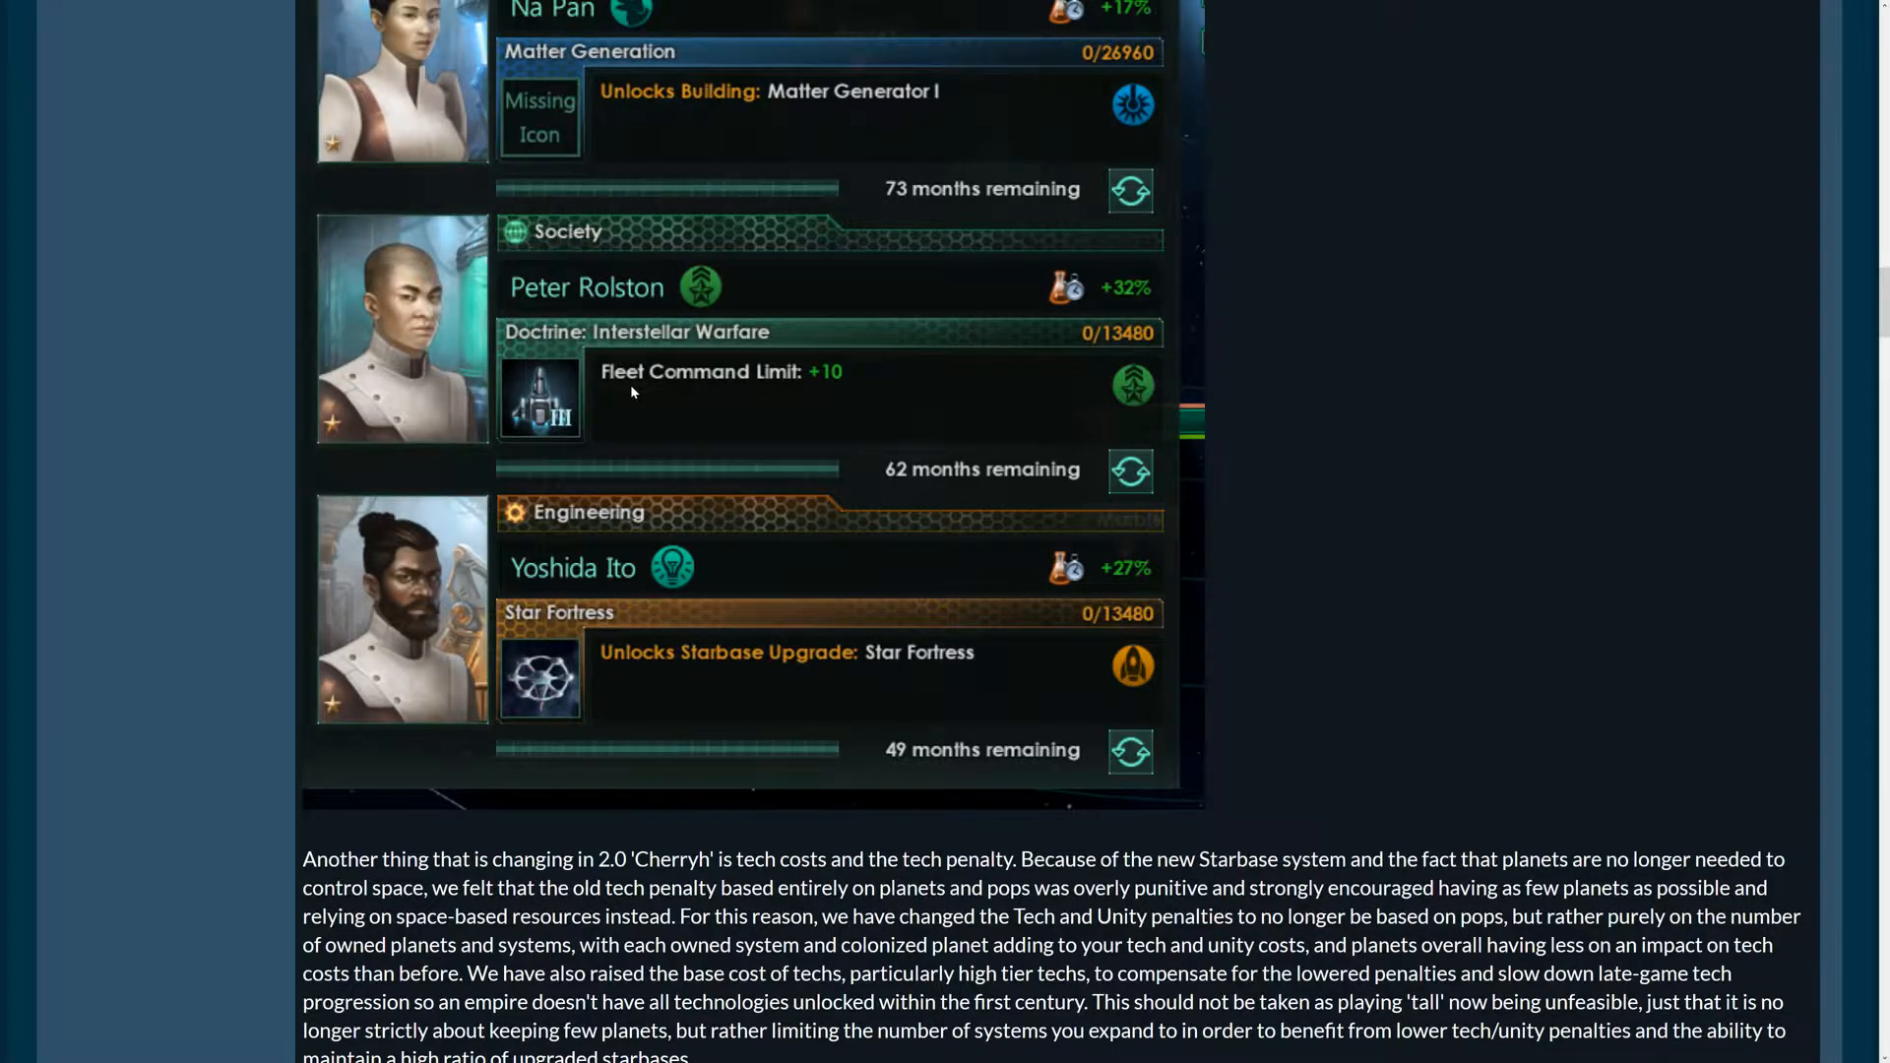
mouse_move(778, 380)
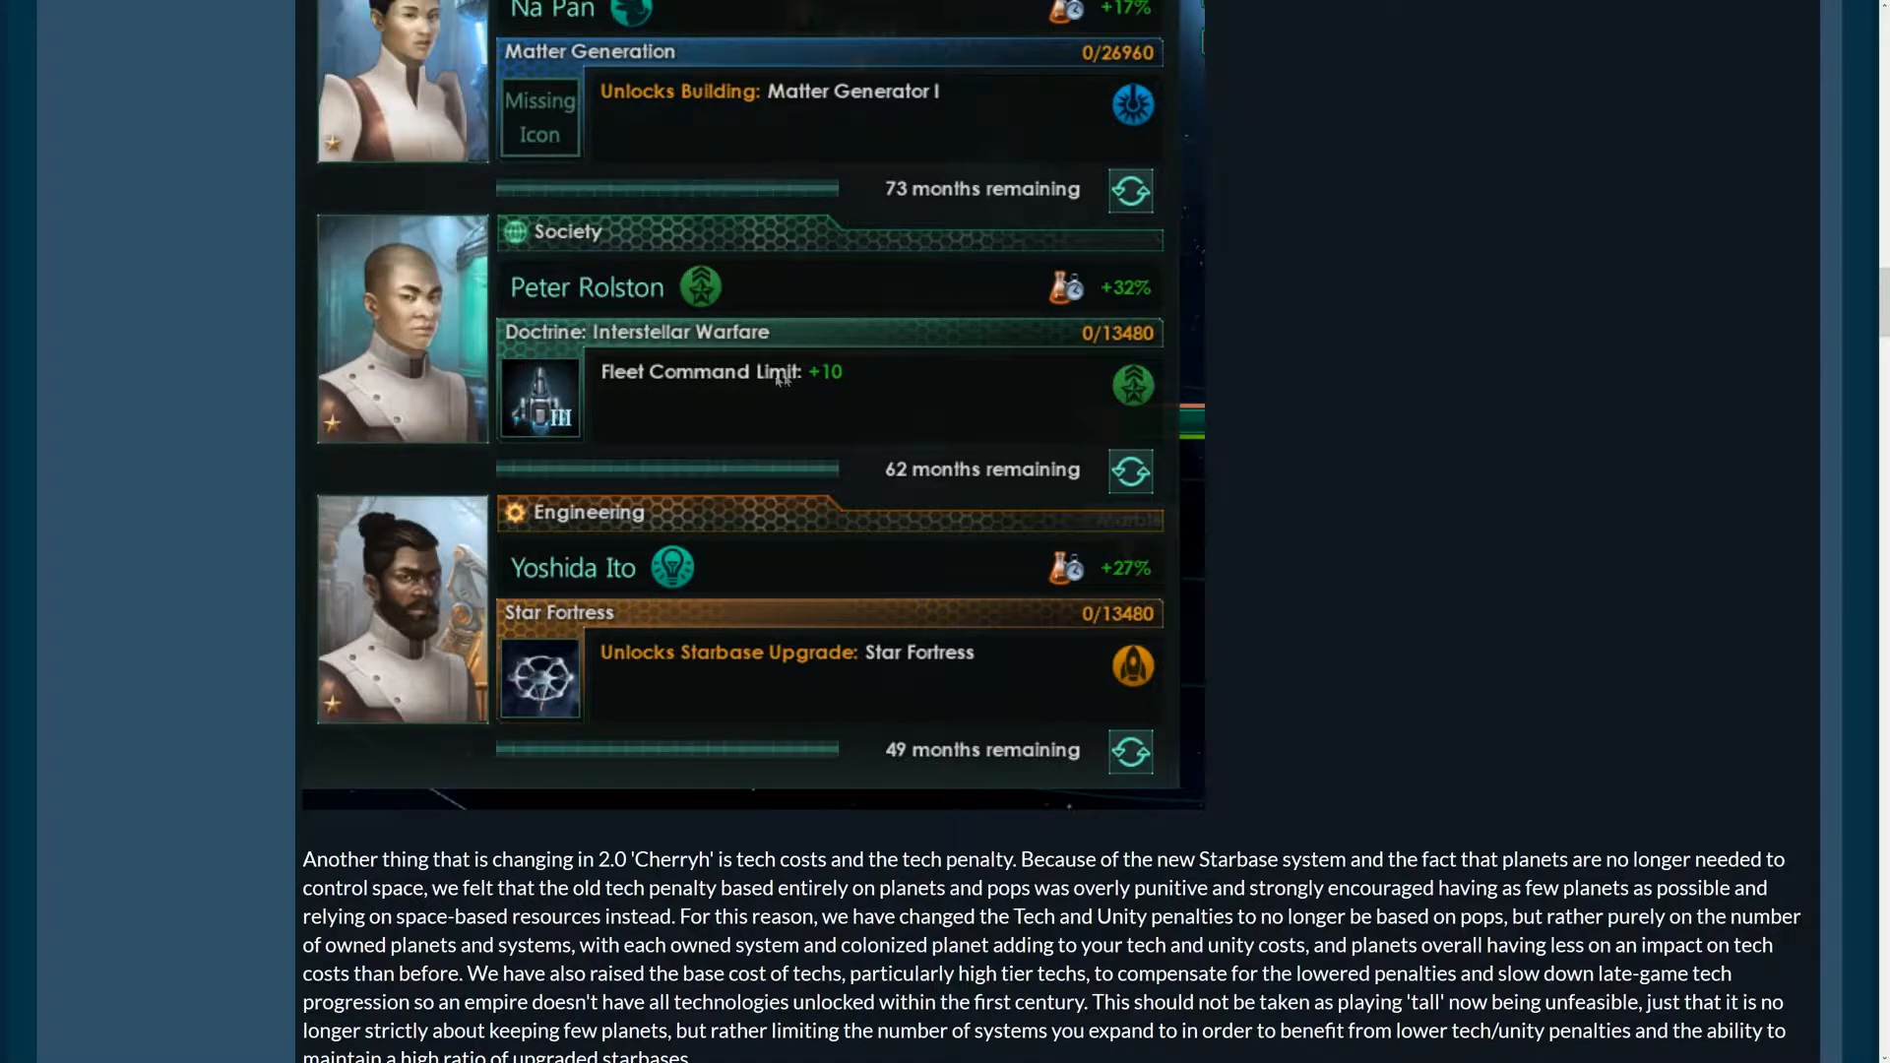
scroll("down", 3)
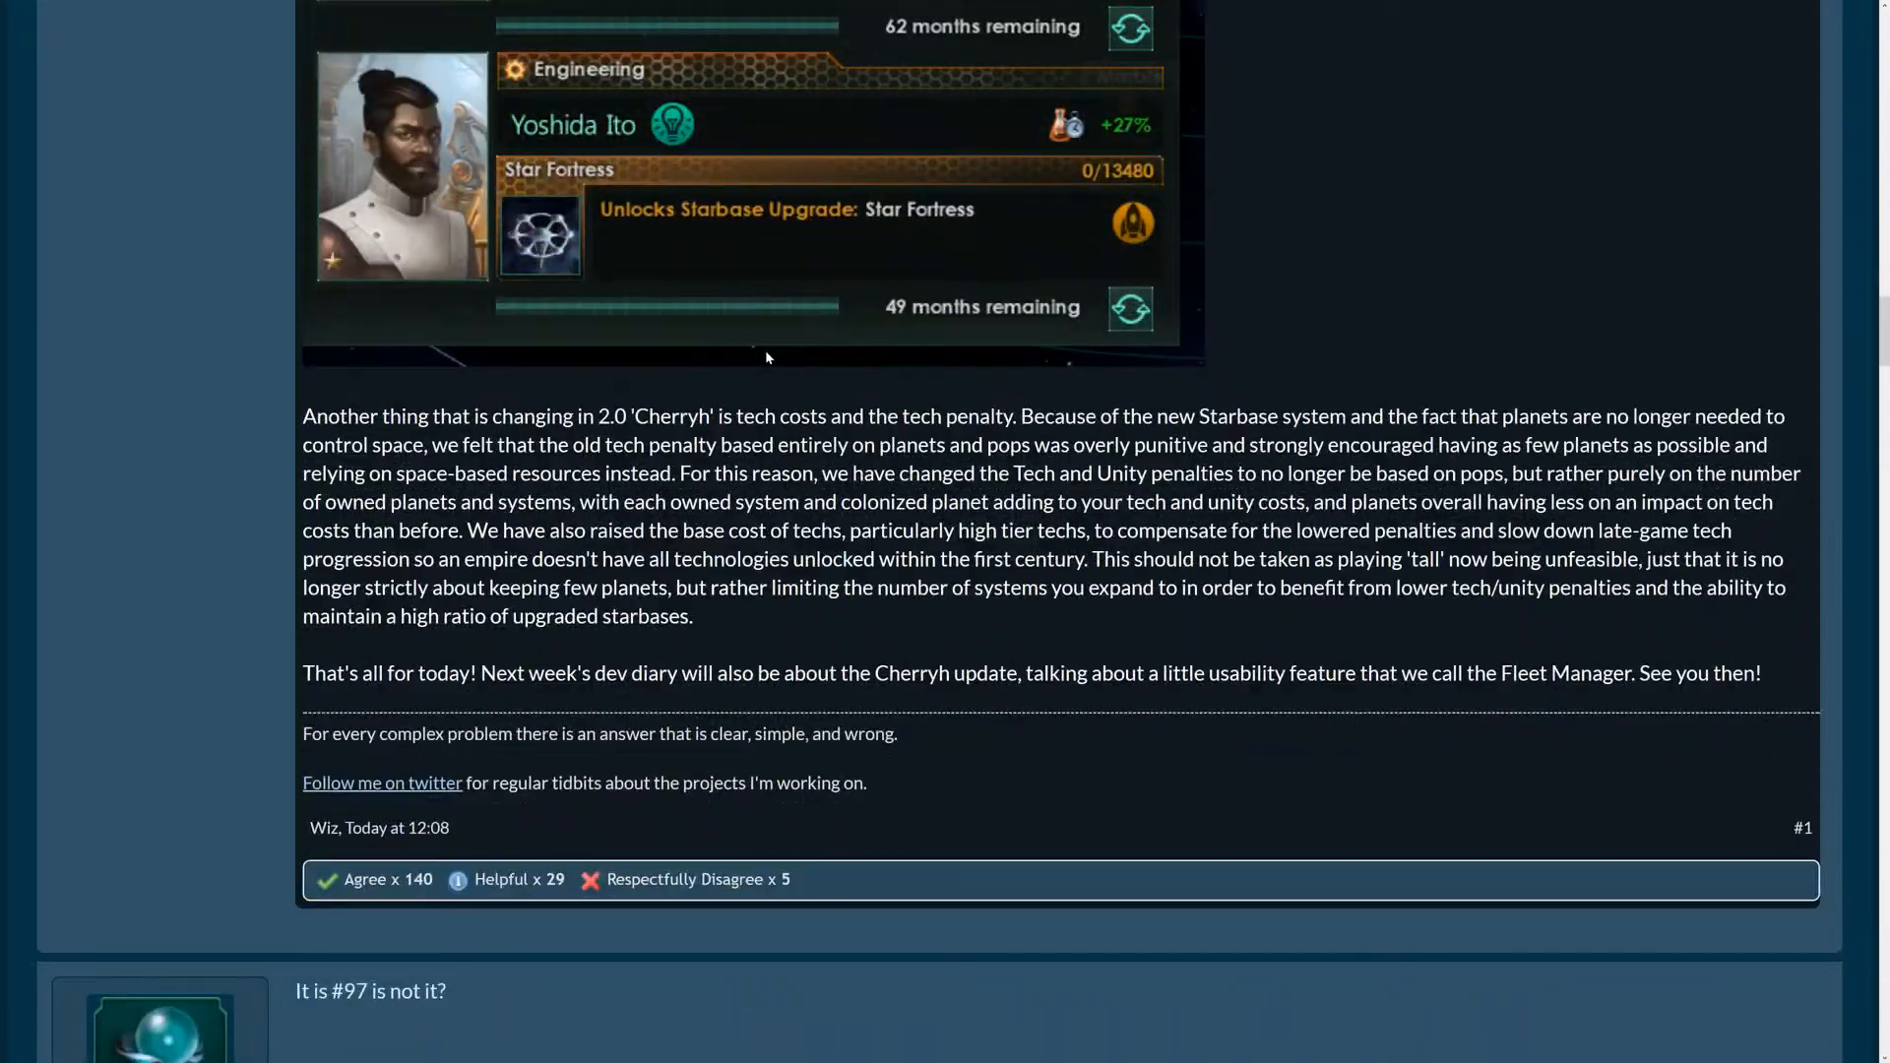
scroll("up", 3)
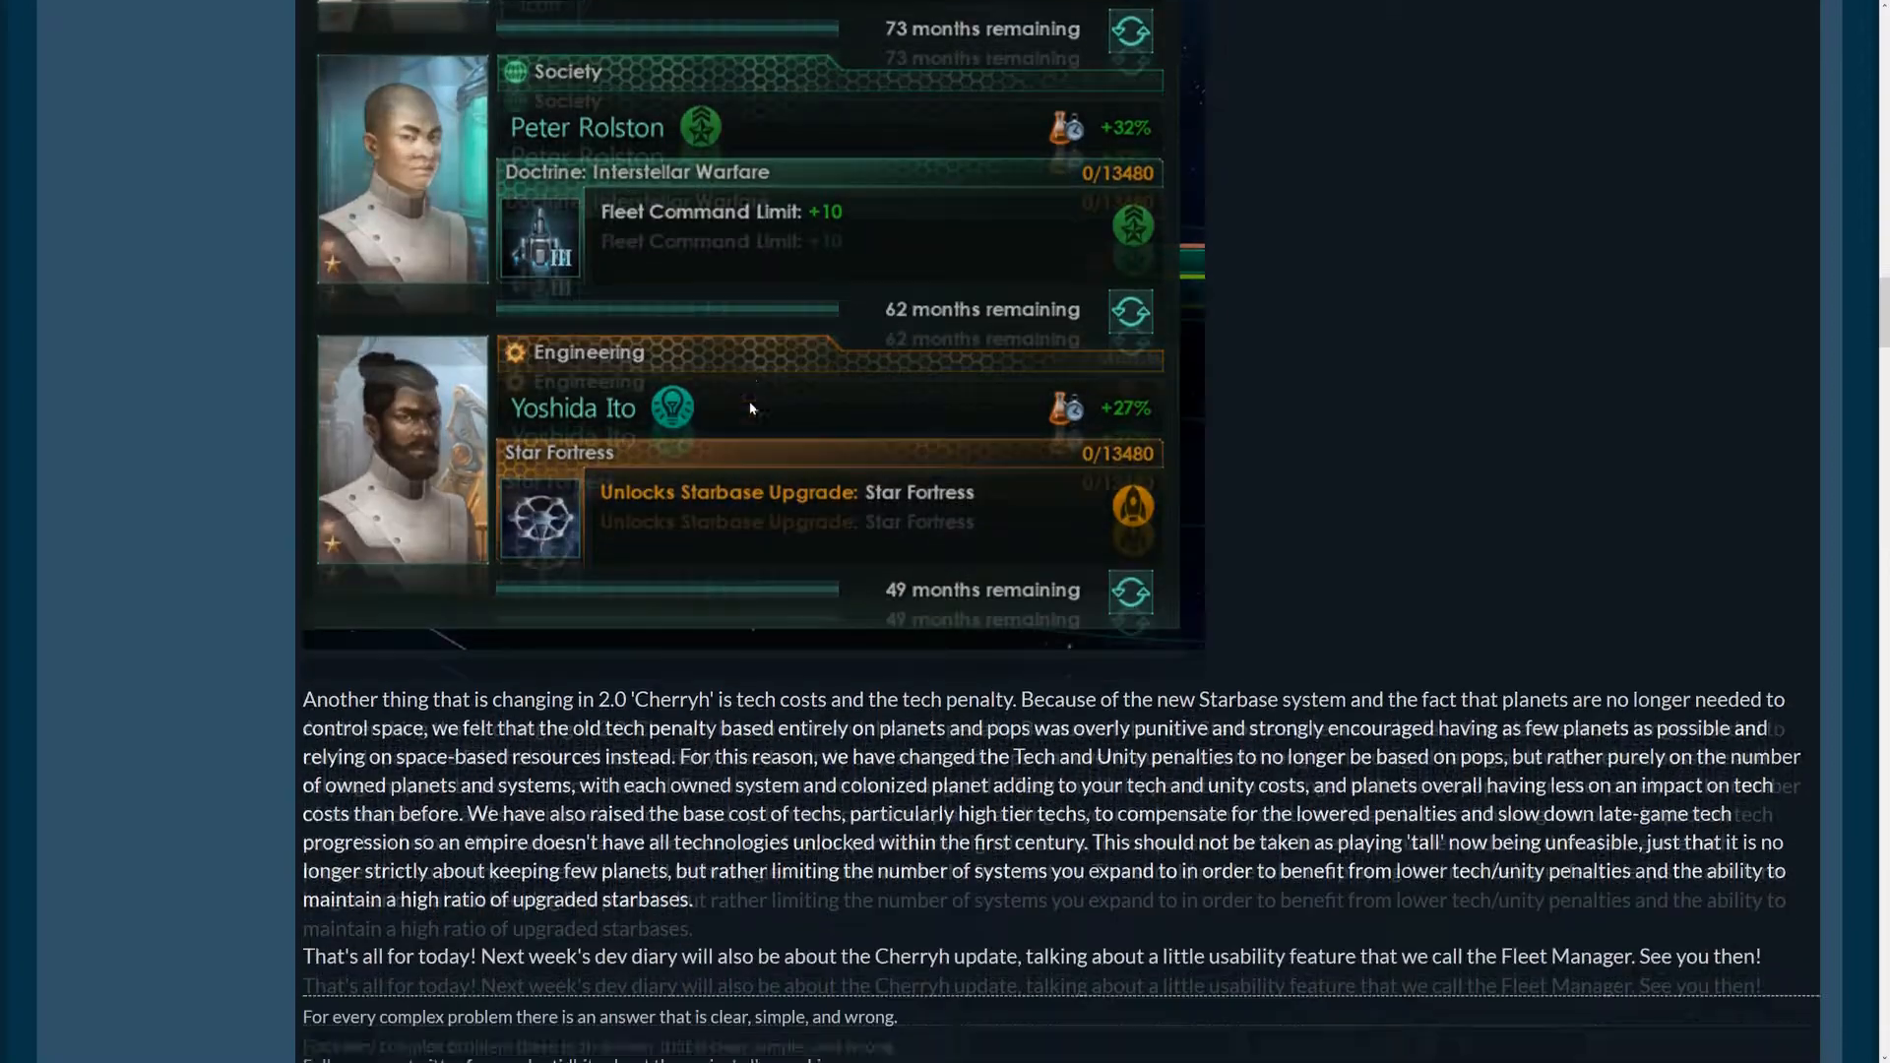
scroll("down", 3)
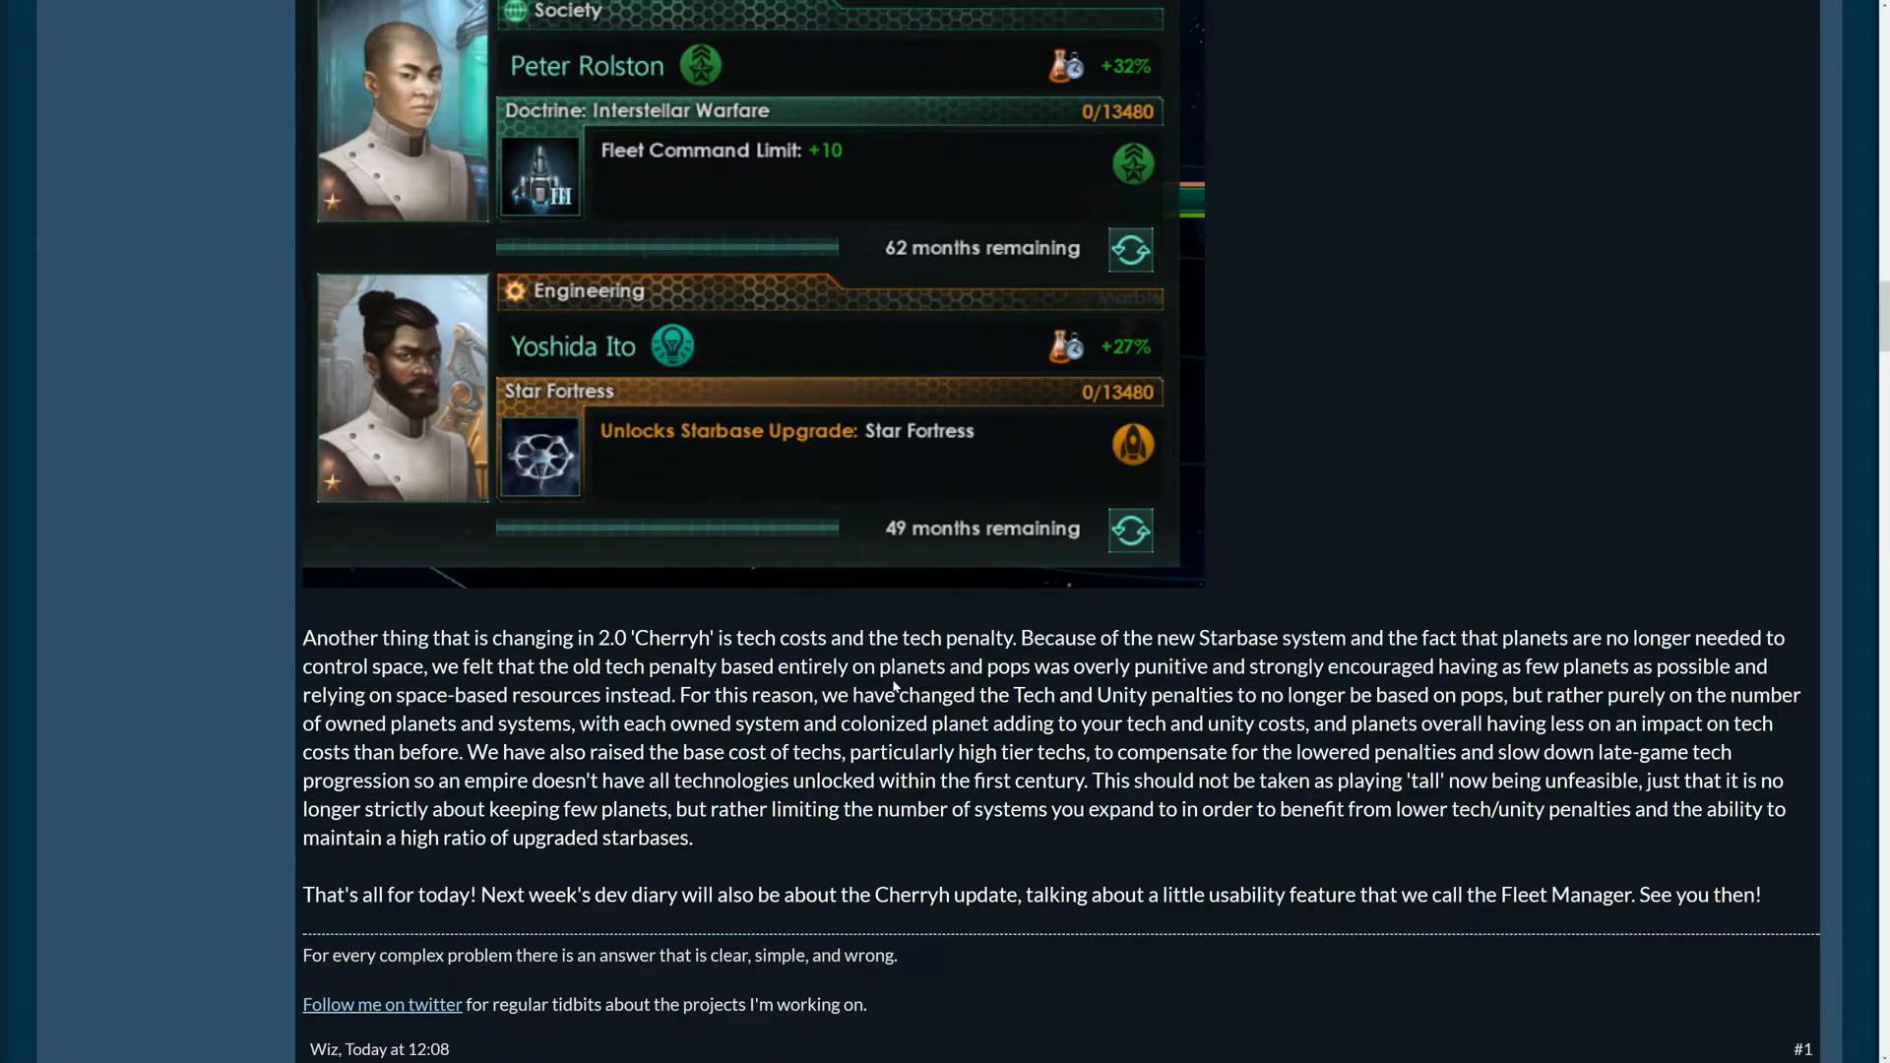
mouse_move(1202, 685)
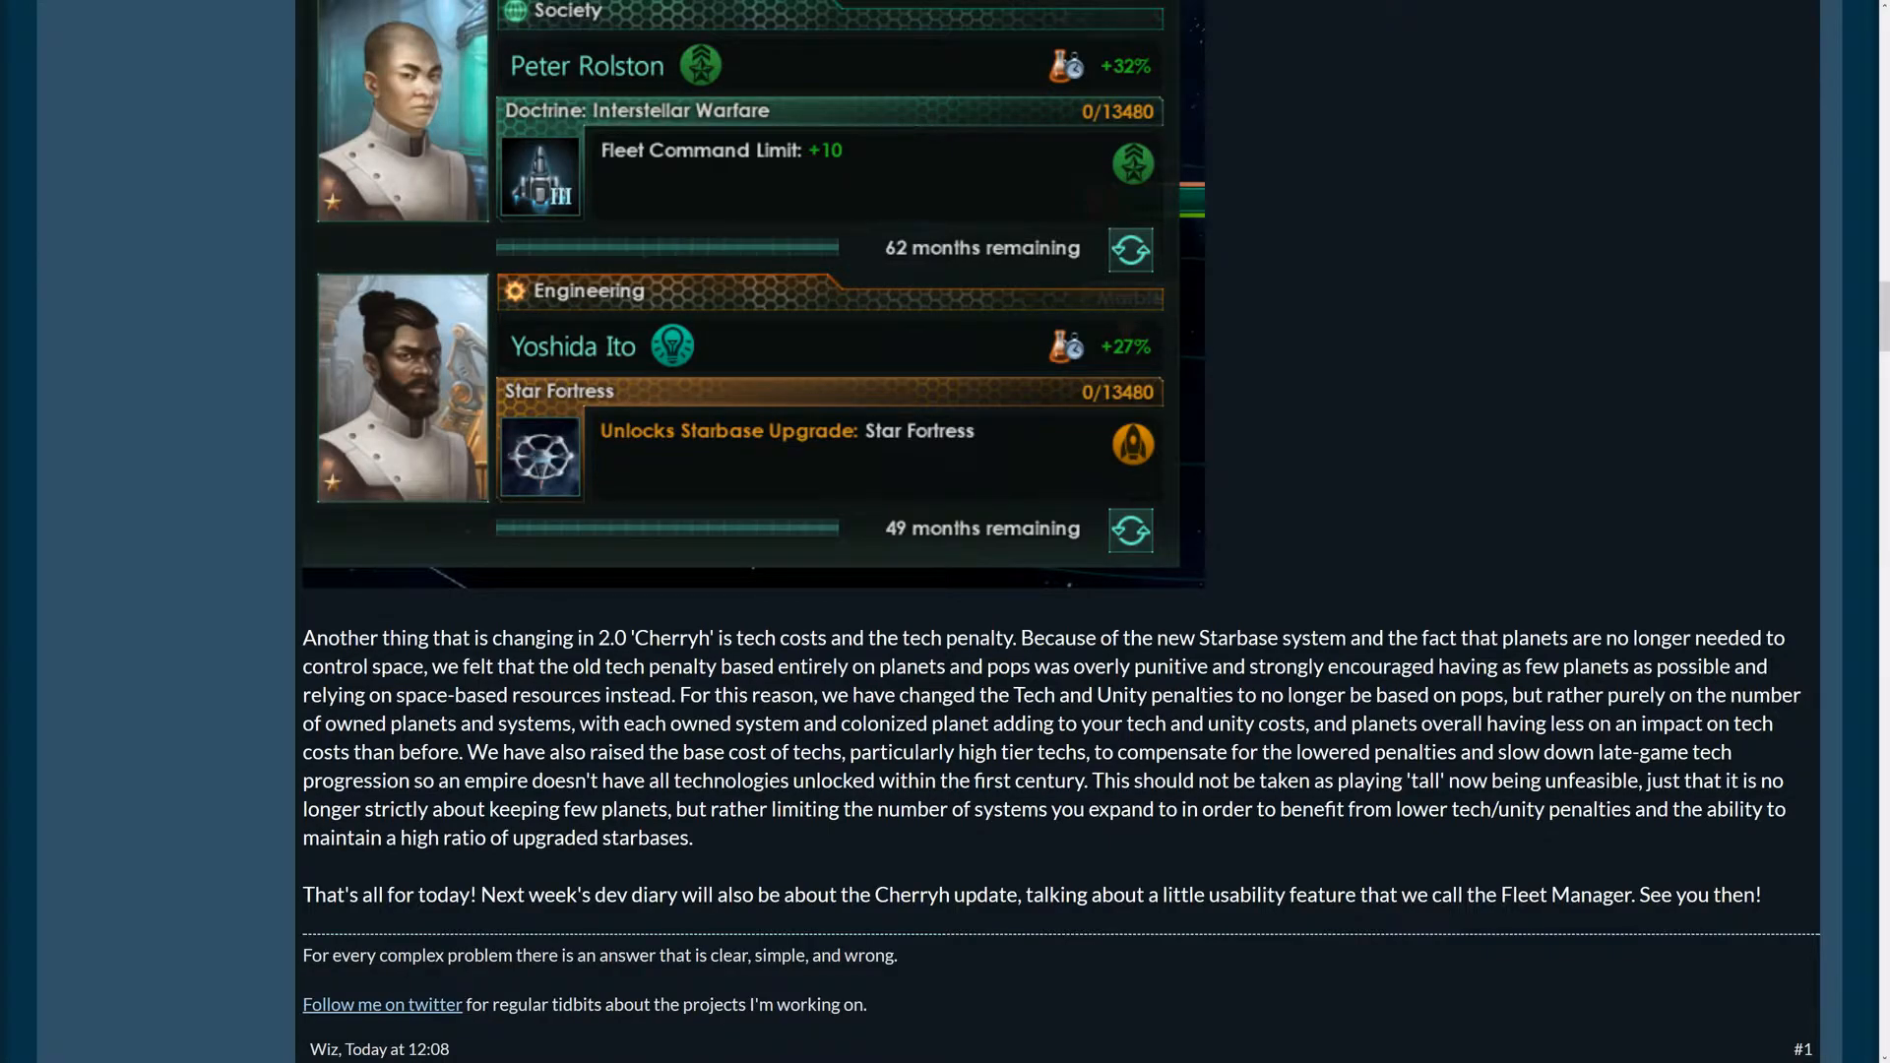
mouse_move(1515, 718)
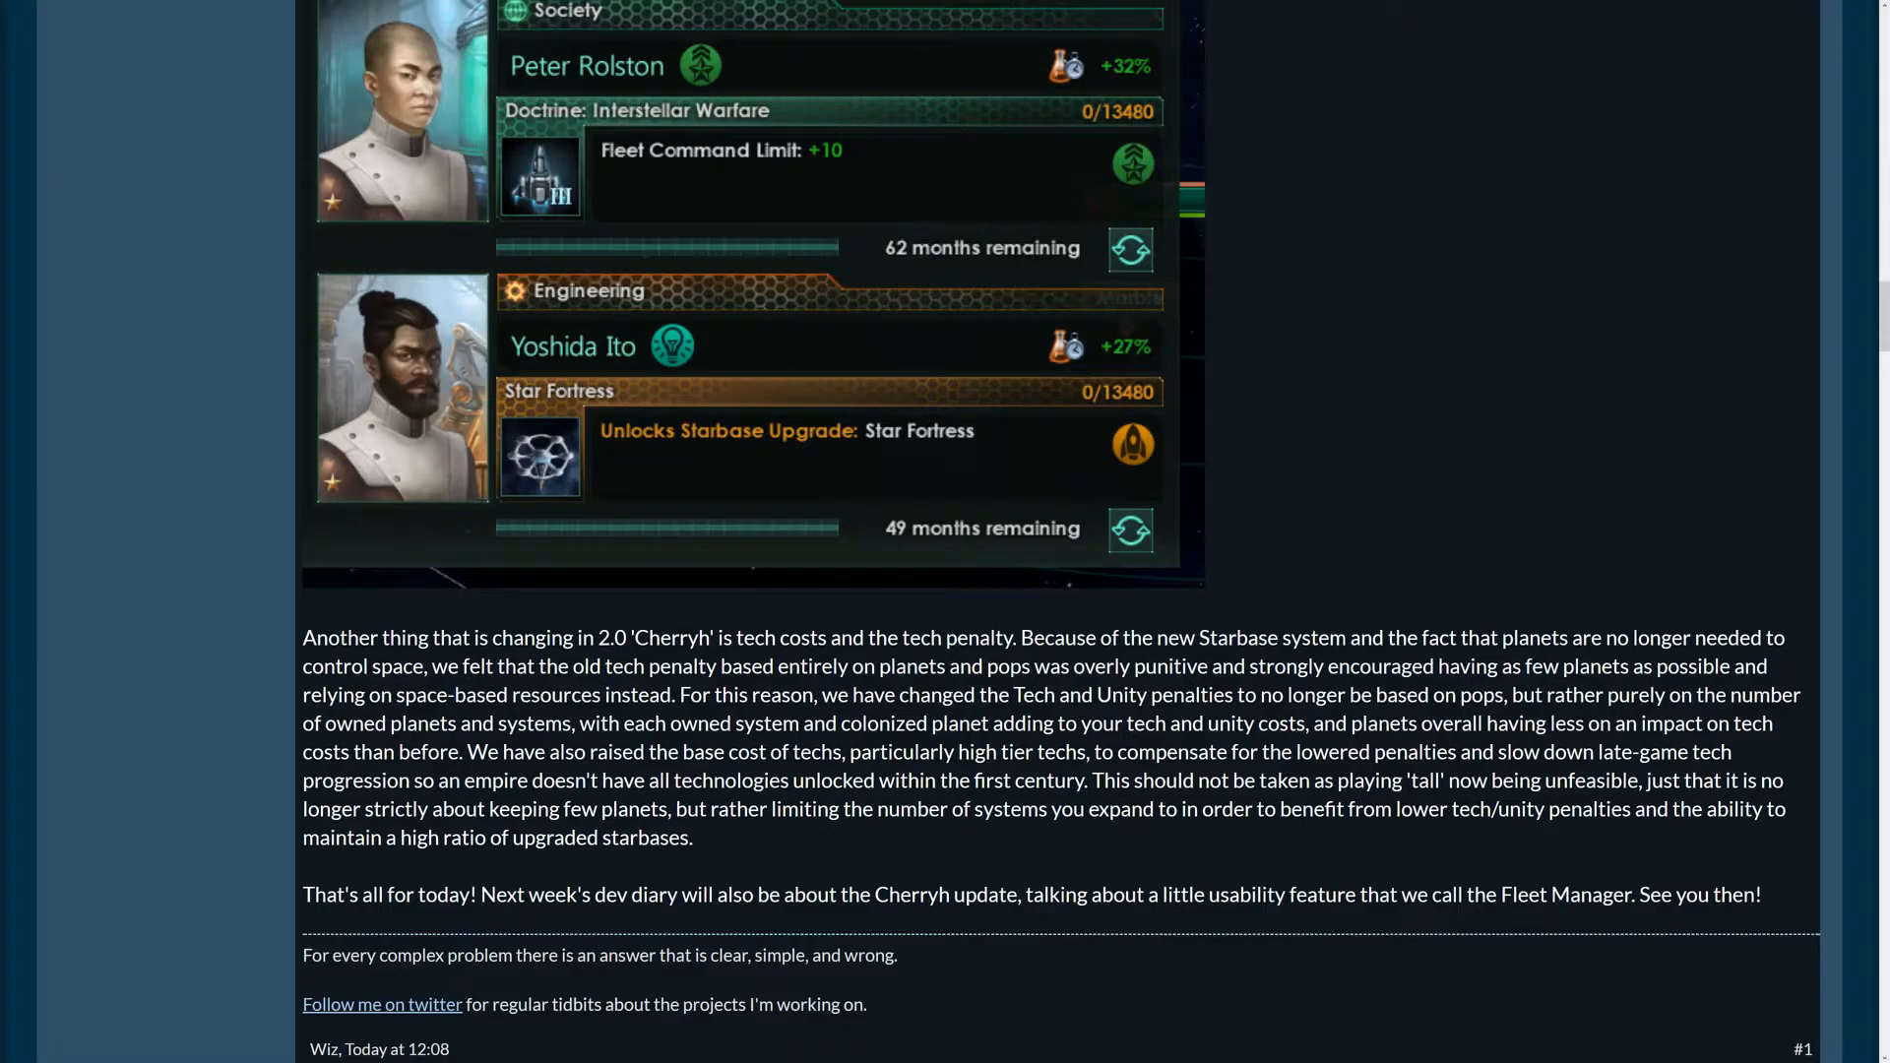
mouse_move(1451, 714)
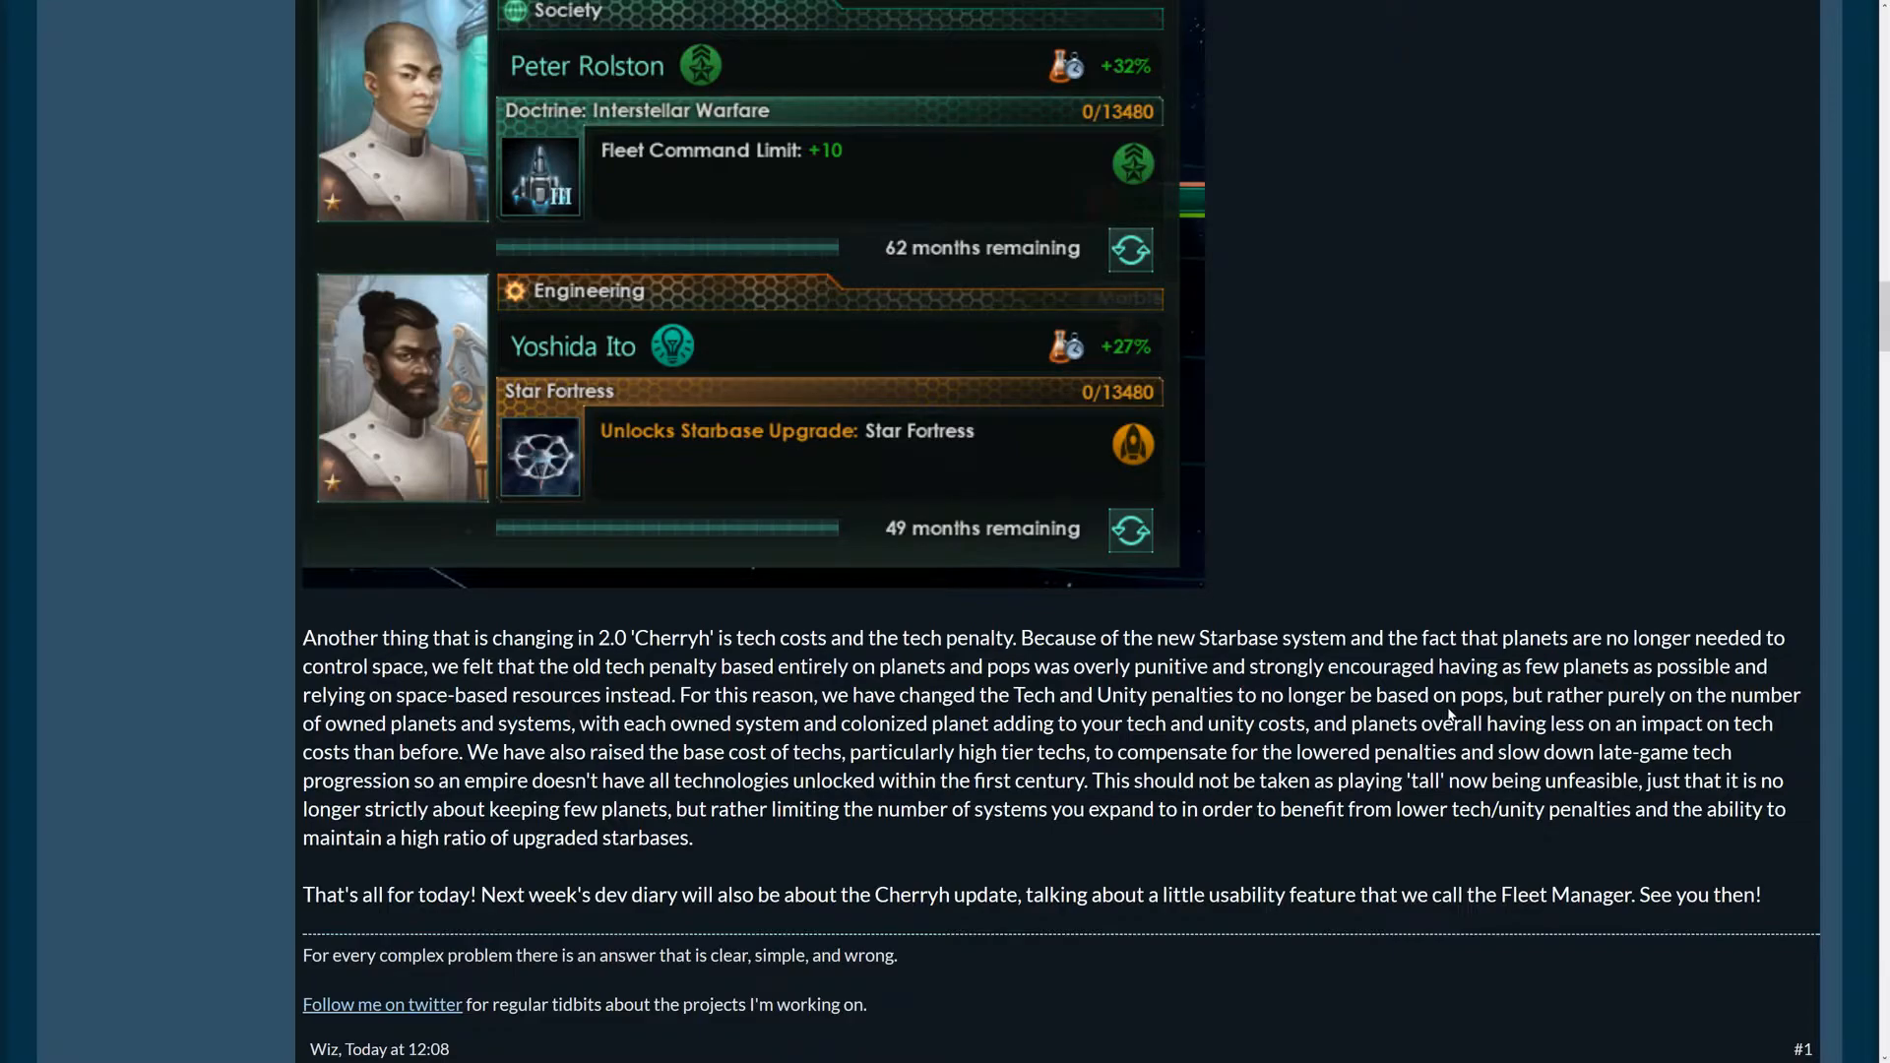
mouse_move(1407, 718)
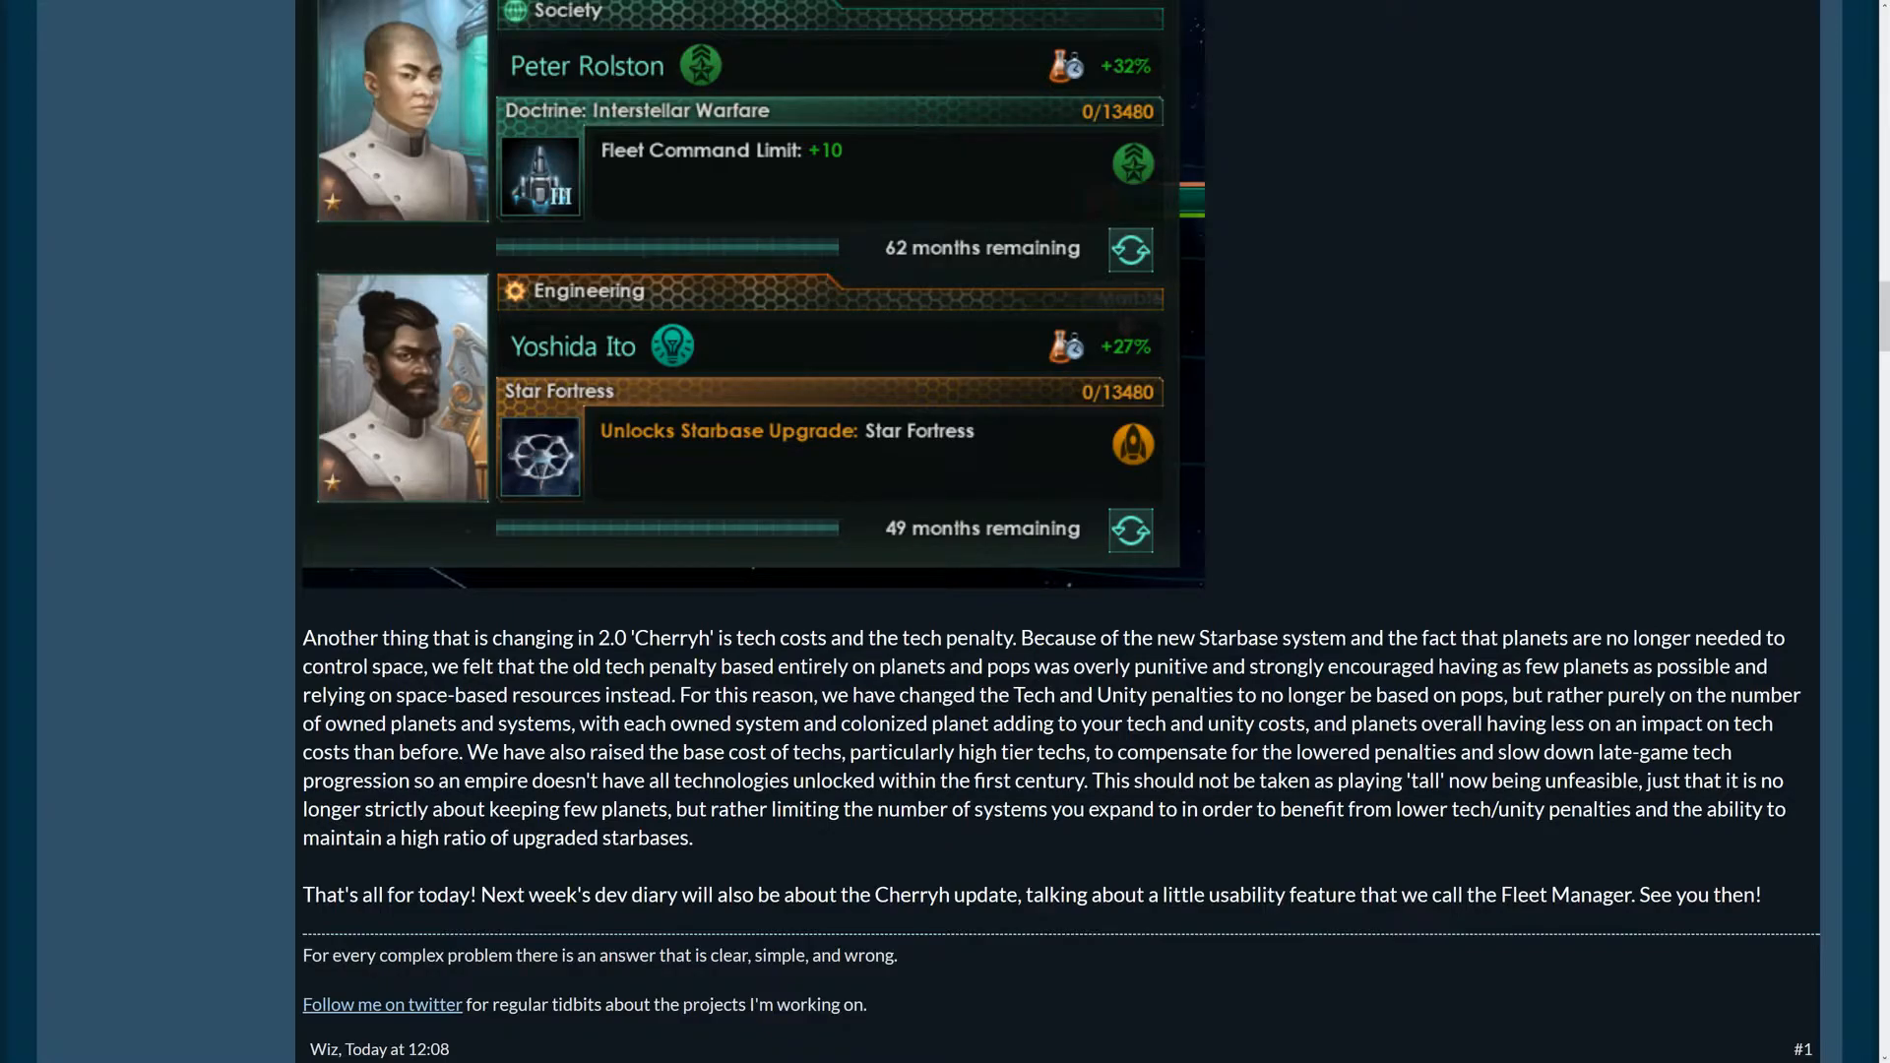
mouse_move(1782, 715)
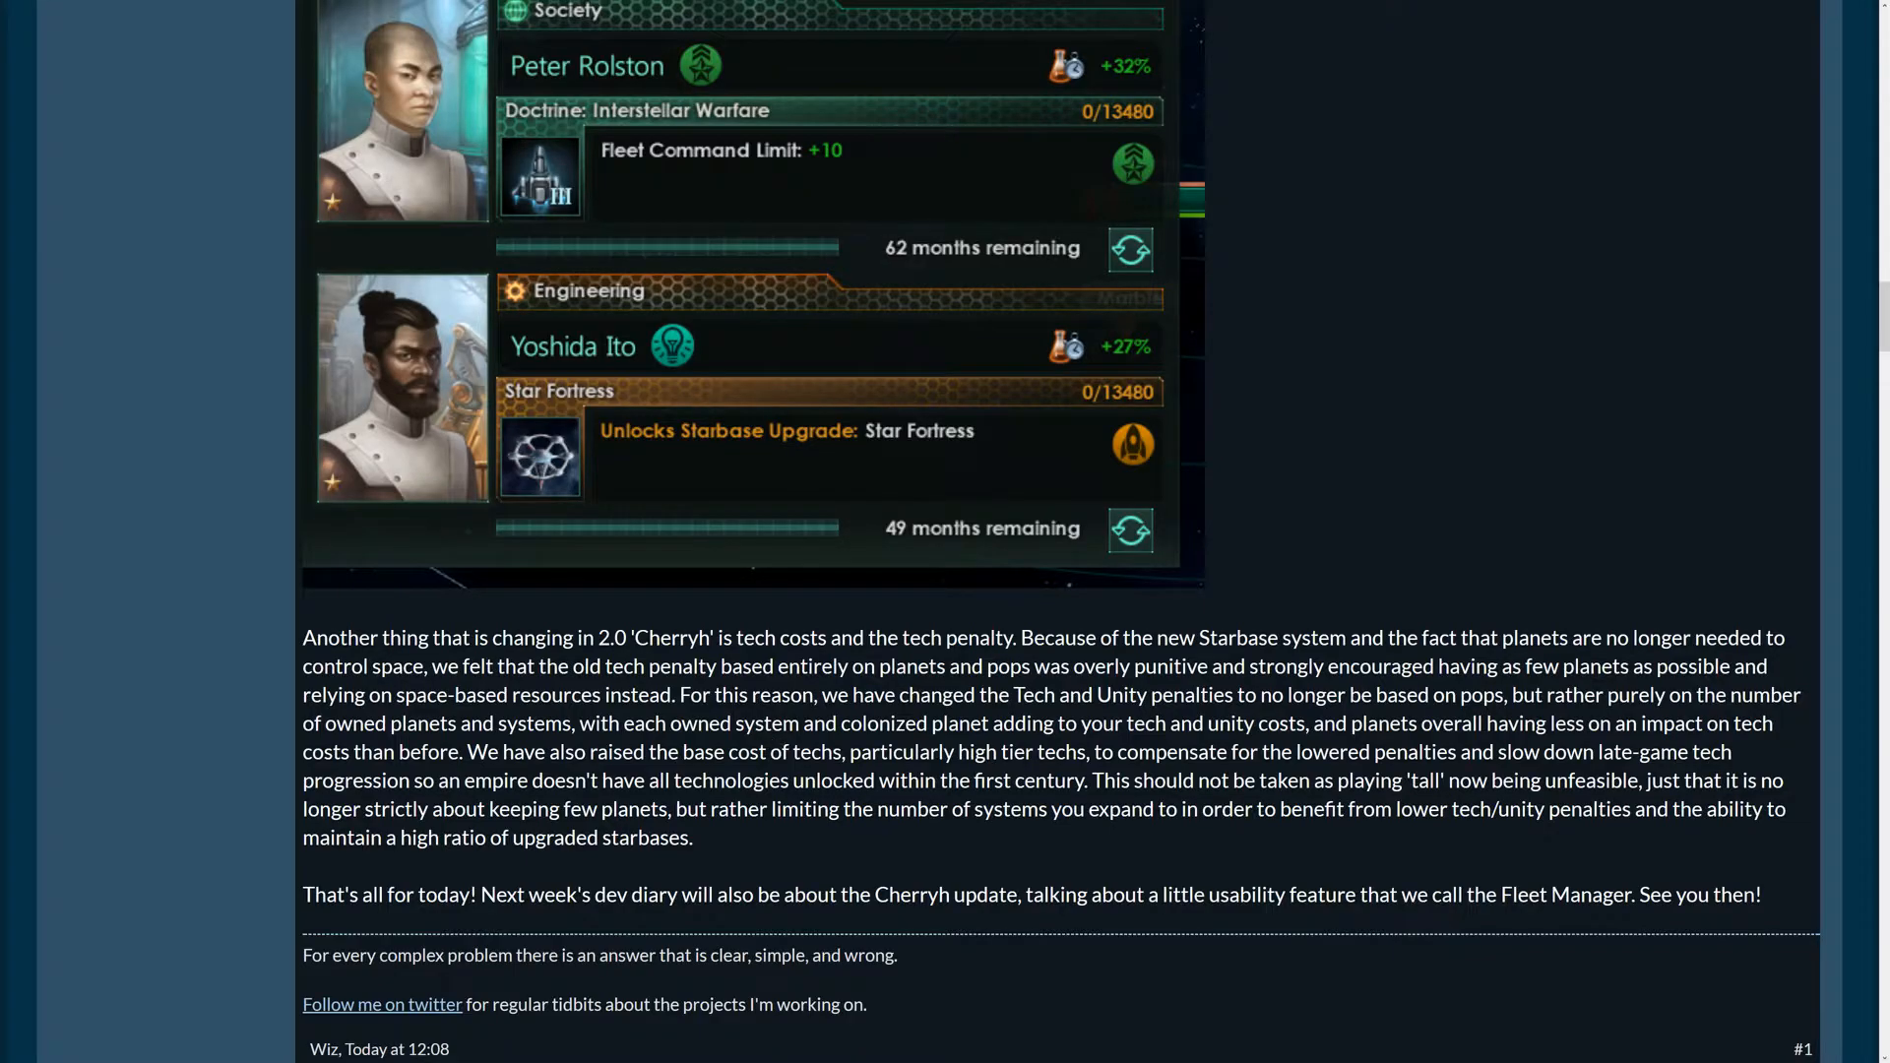
mouse_move(639, 741)
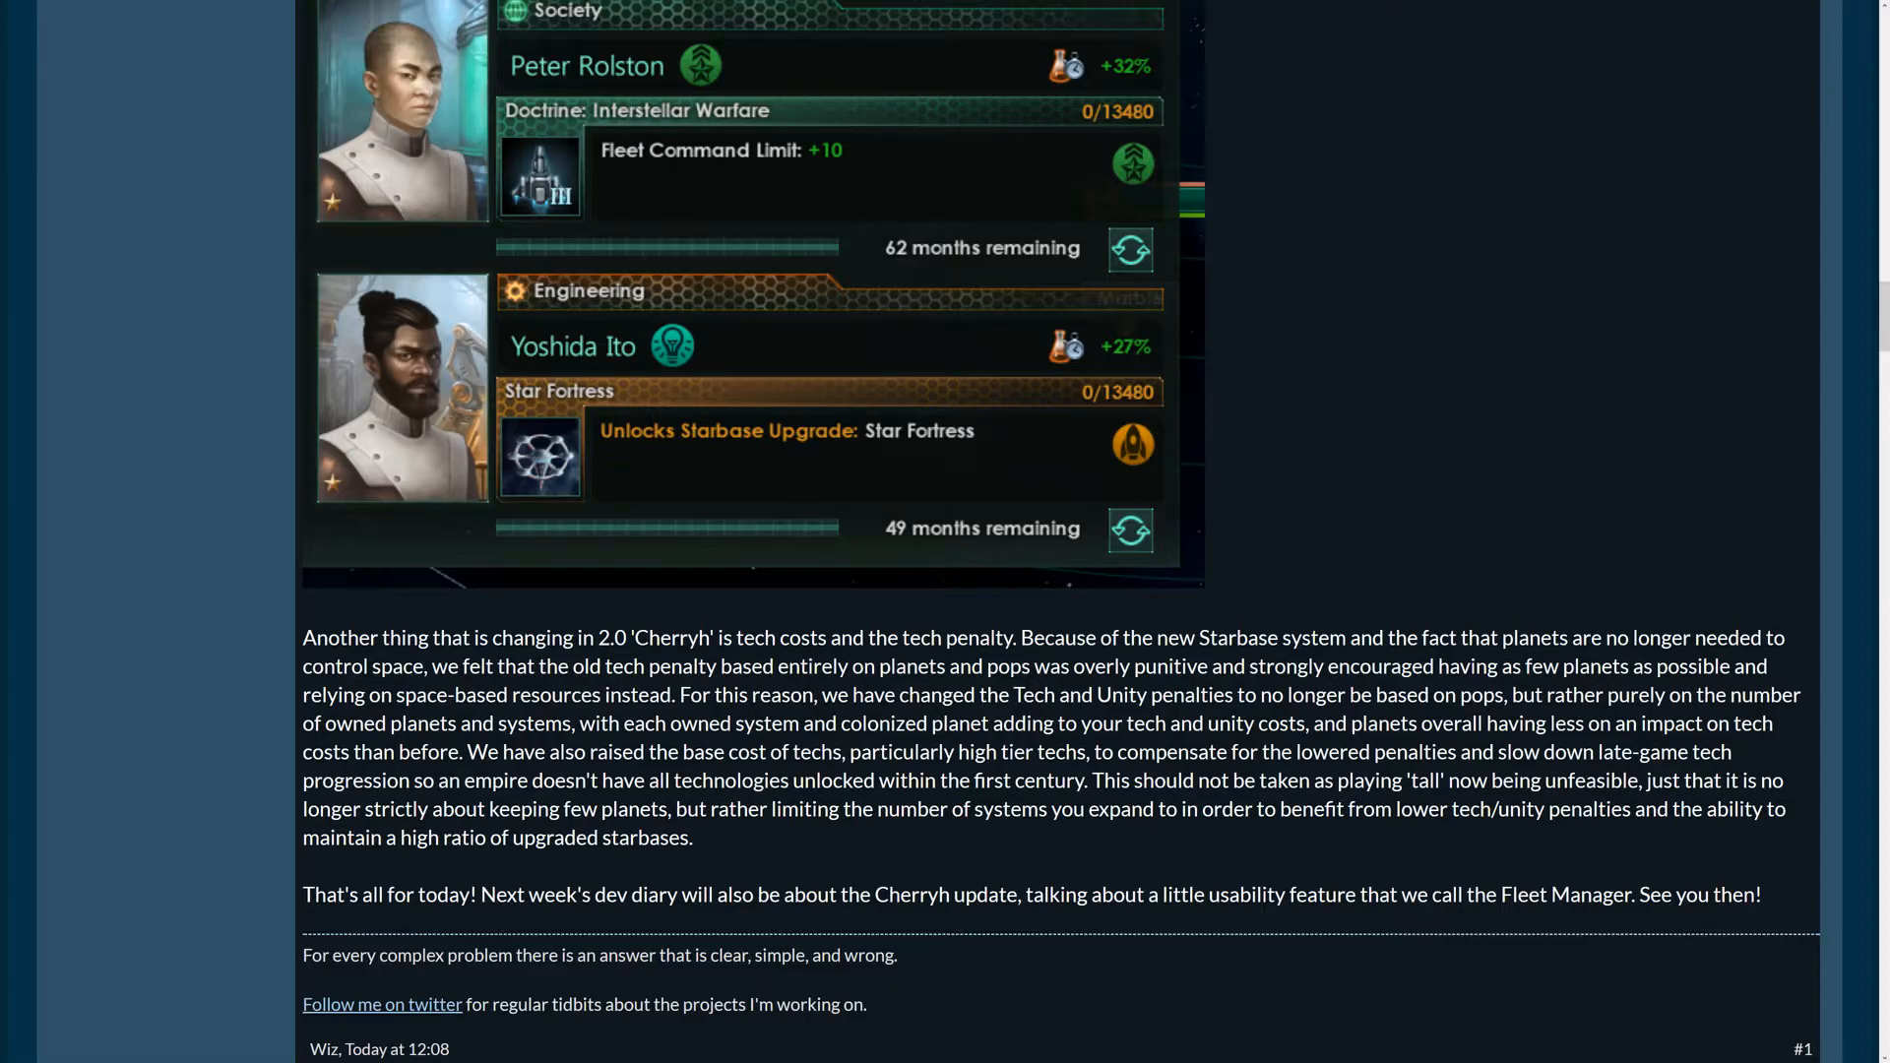
mouse_move(958, 690)
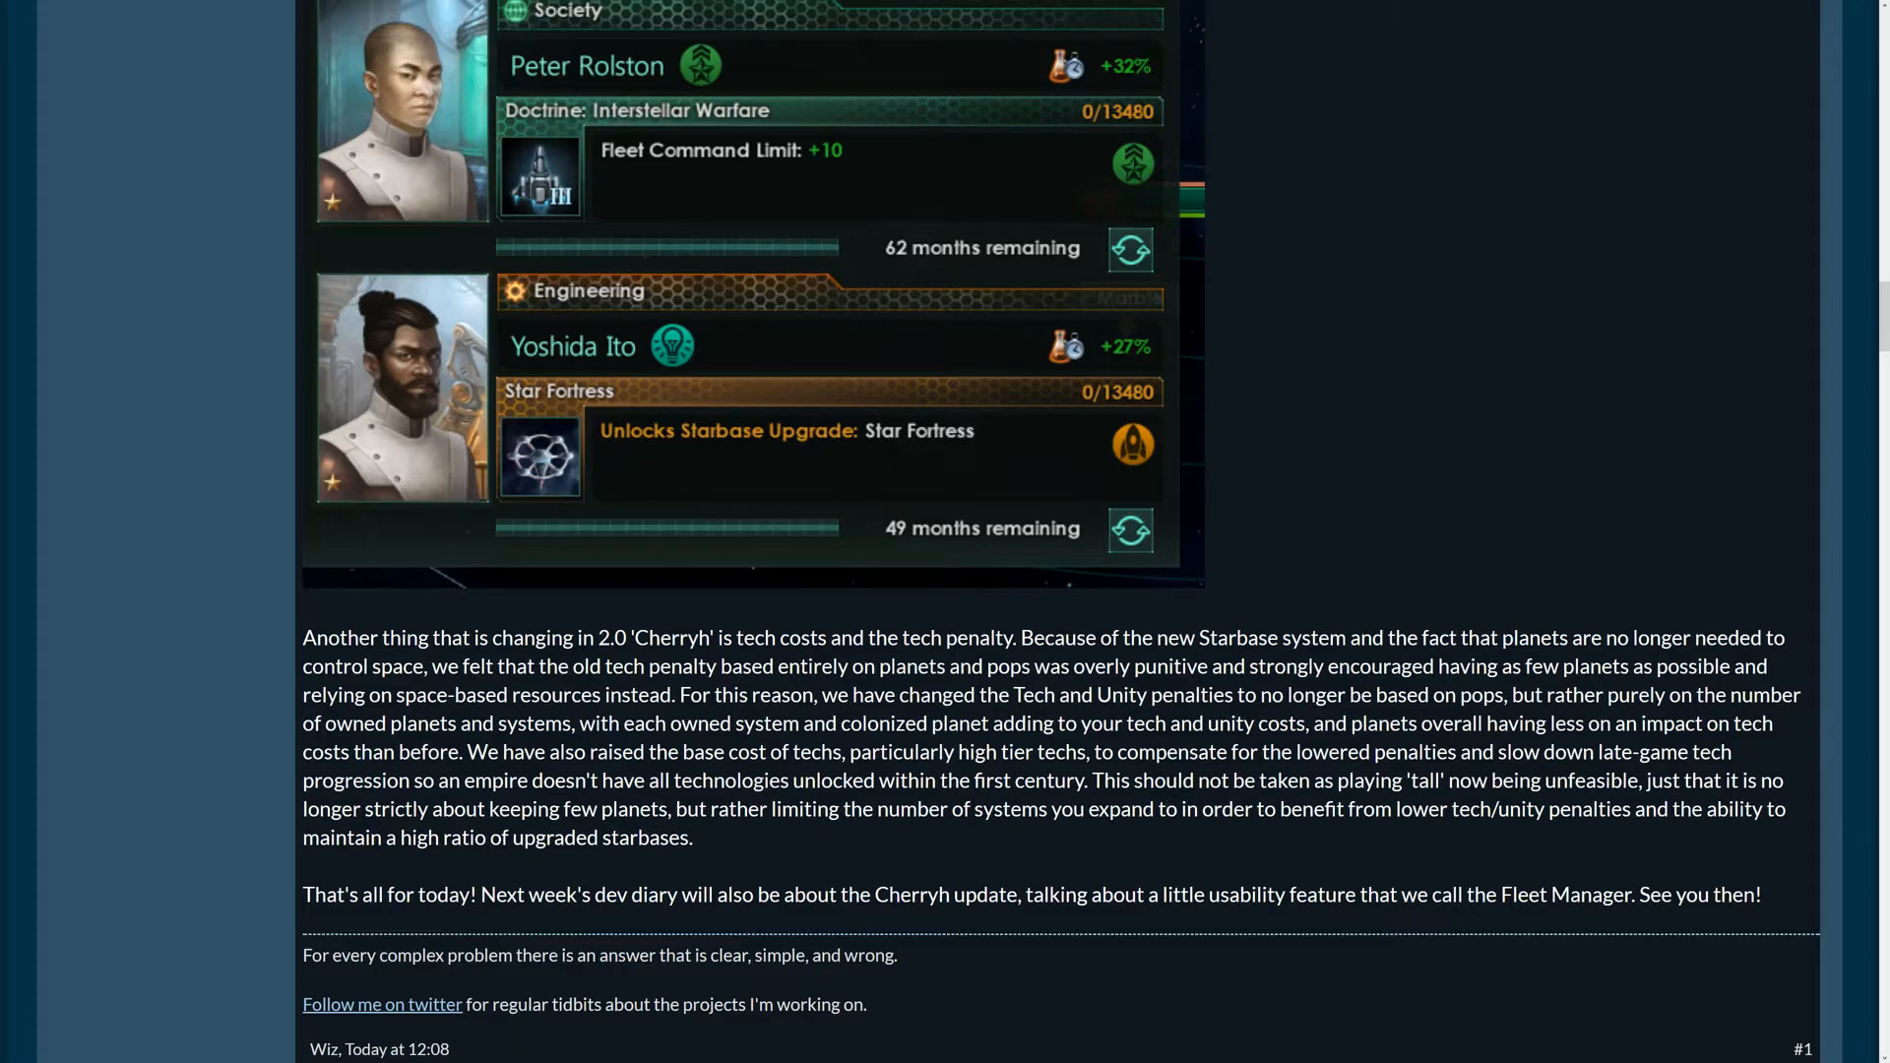
mouse_move(683, 828)
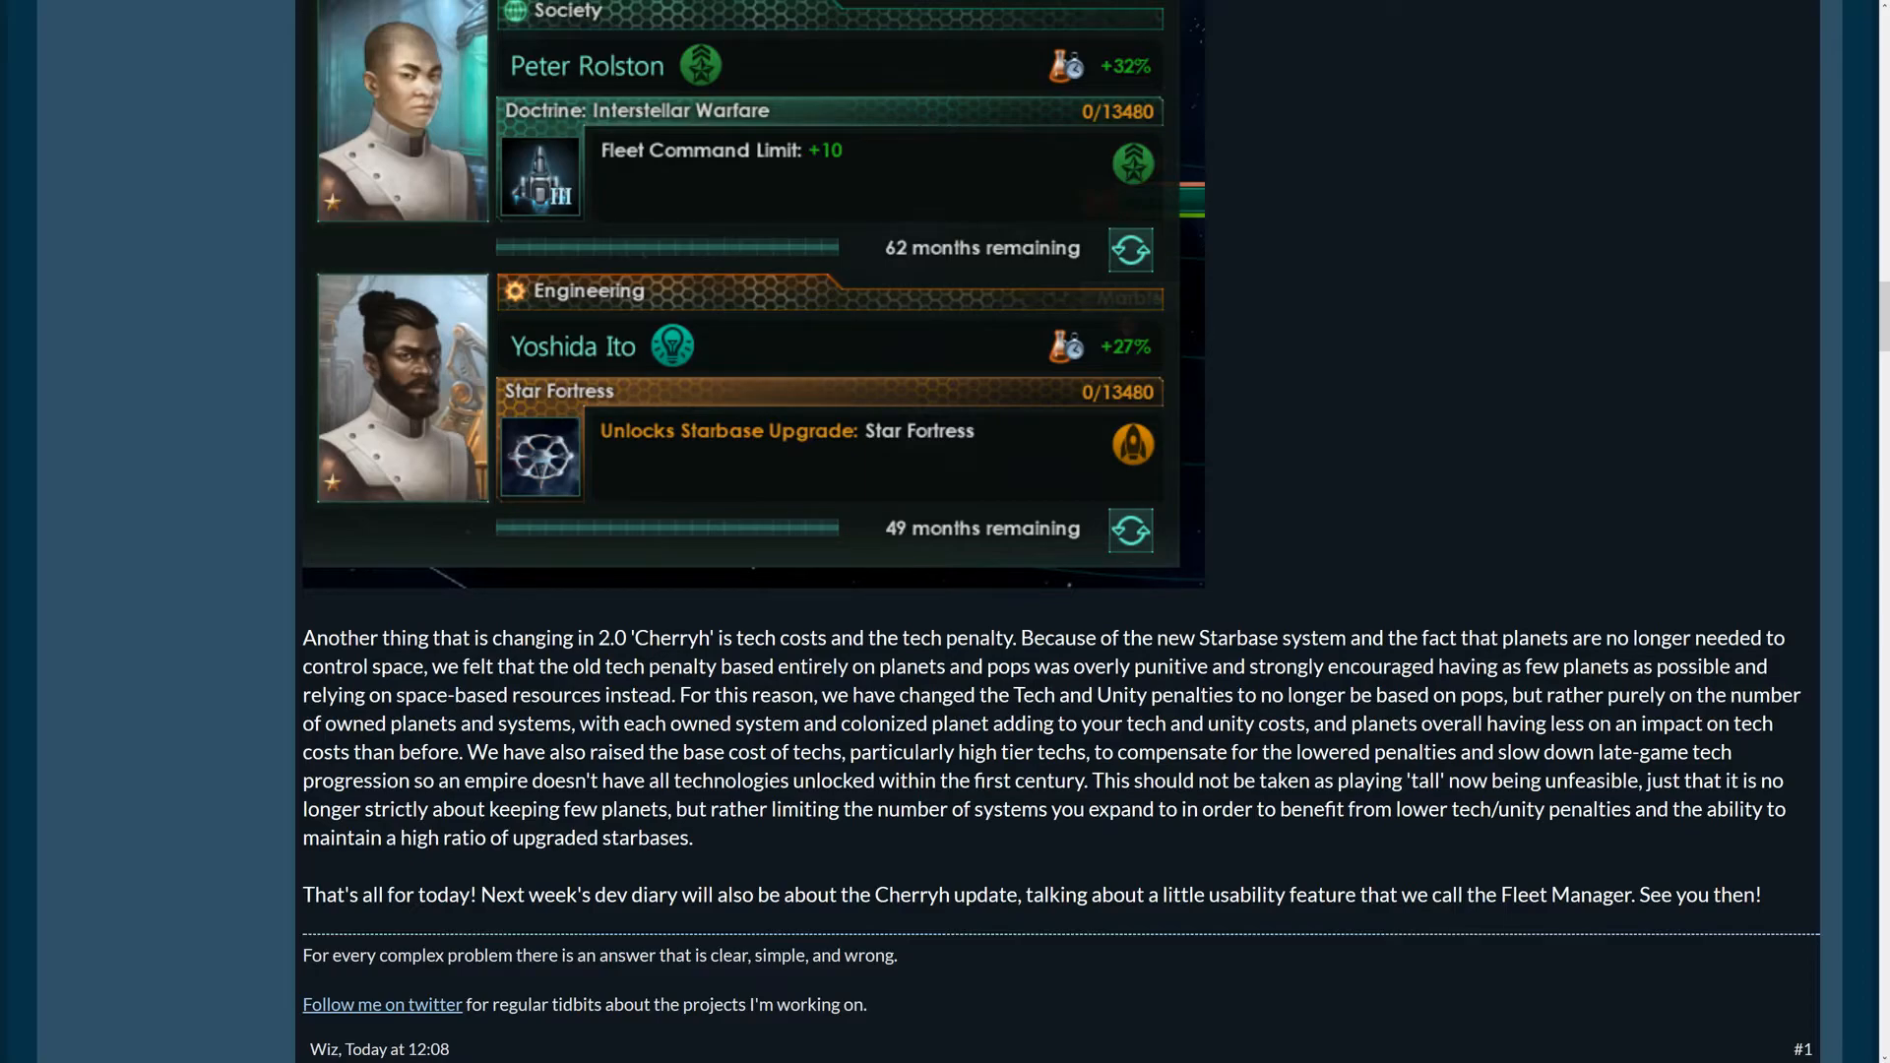
mouse_move(627, 745)
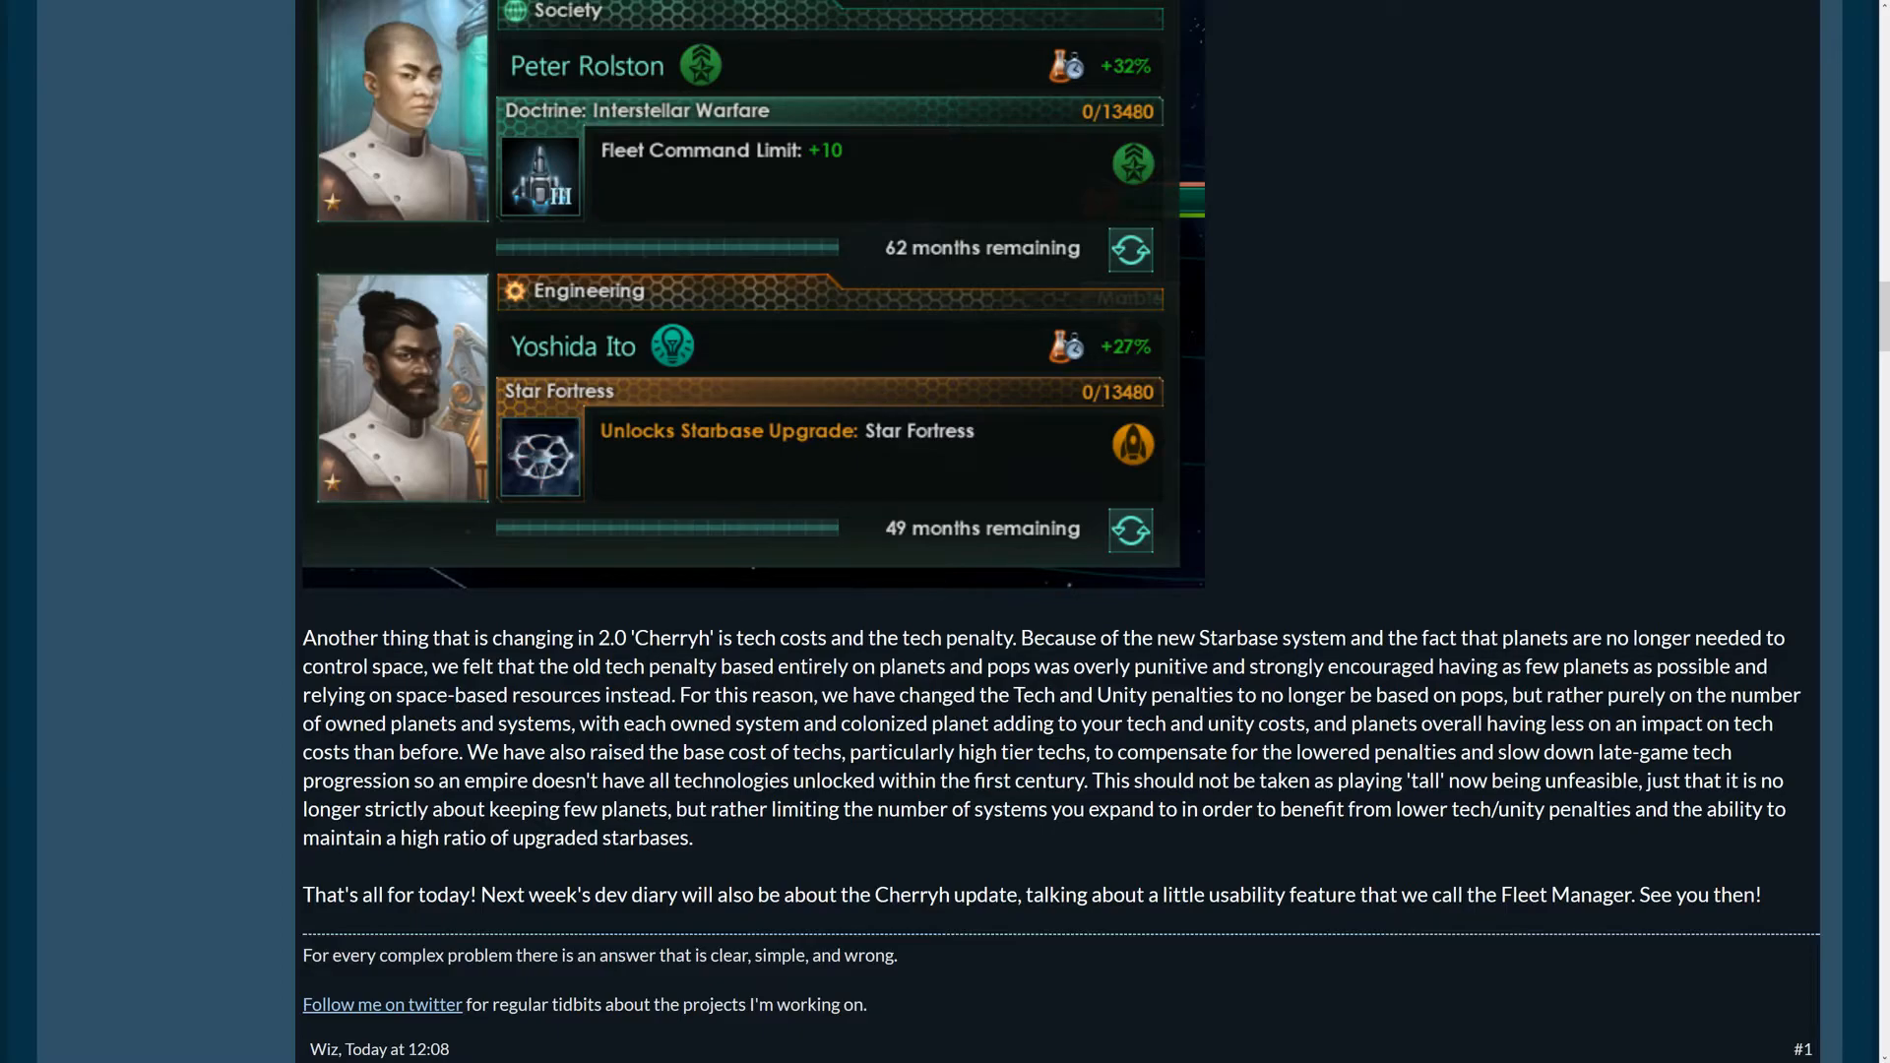
mouse_move(1010, 877)
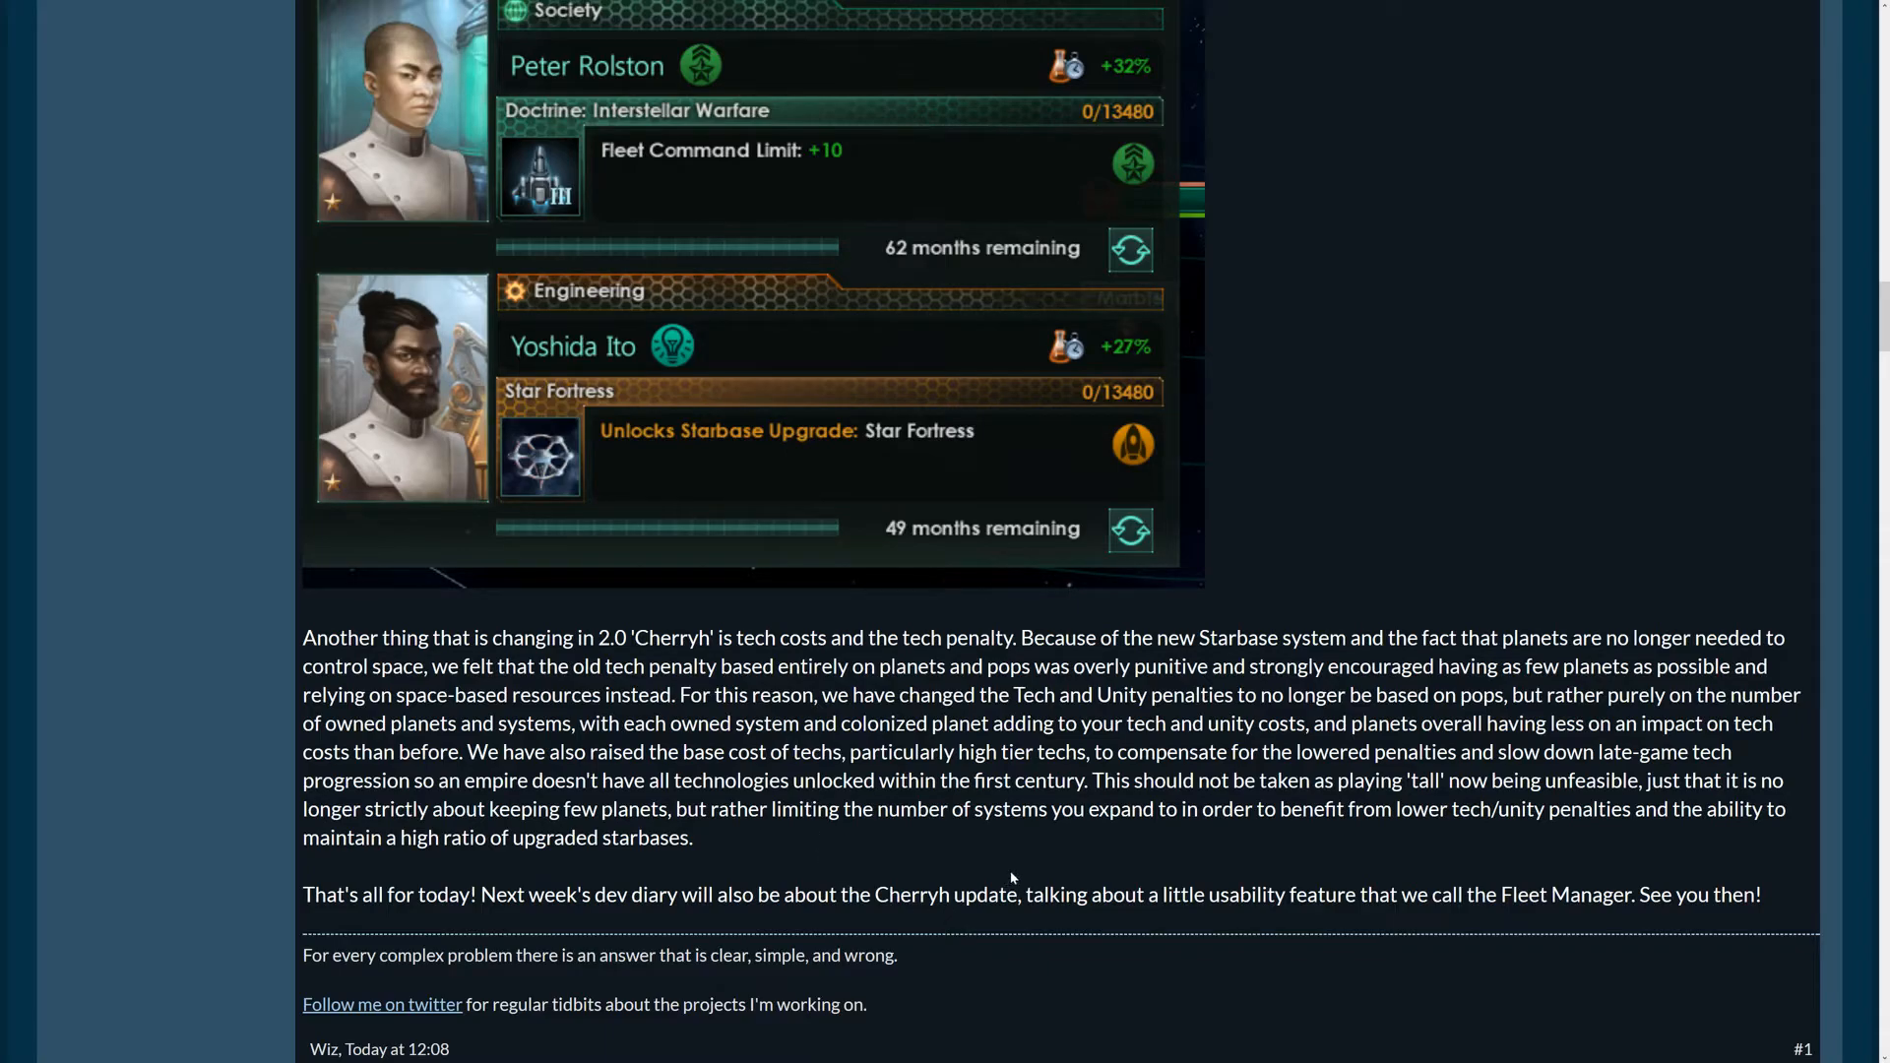
mouse_move(923, 854)
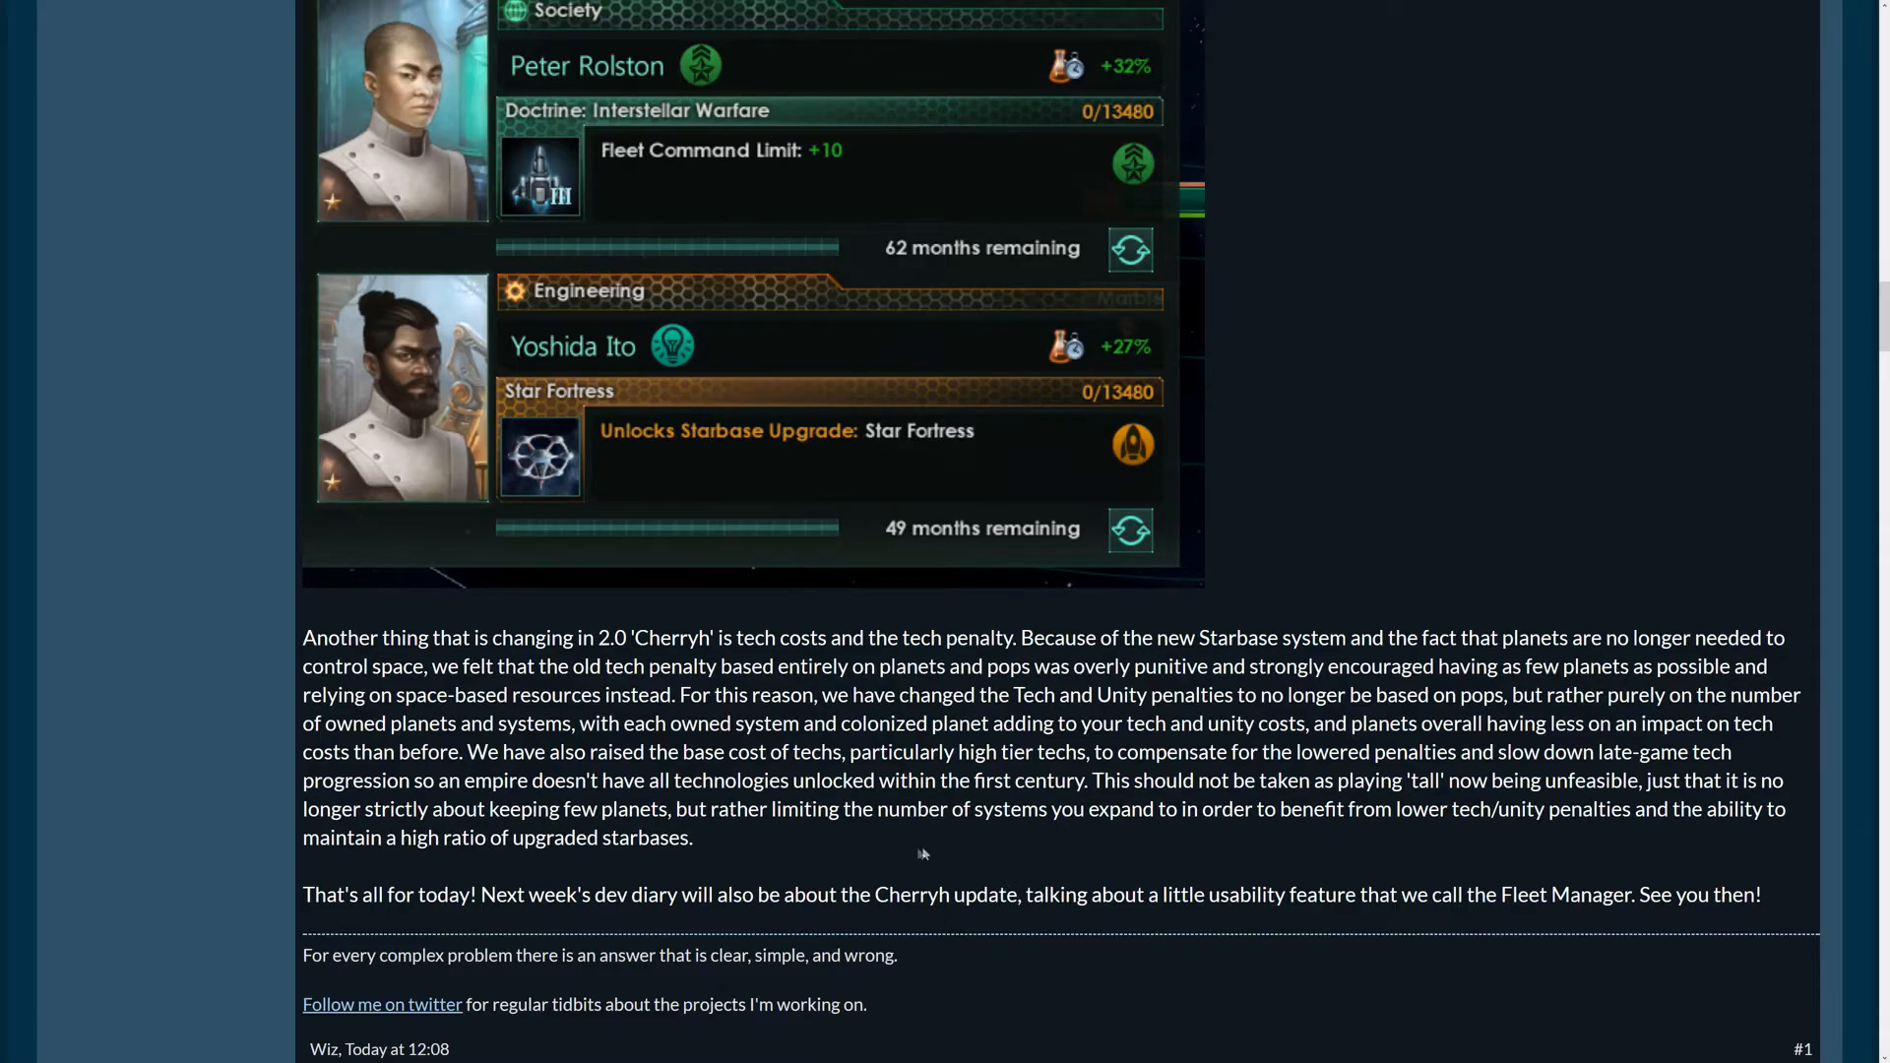
mouse_move(674, 829)
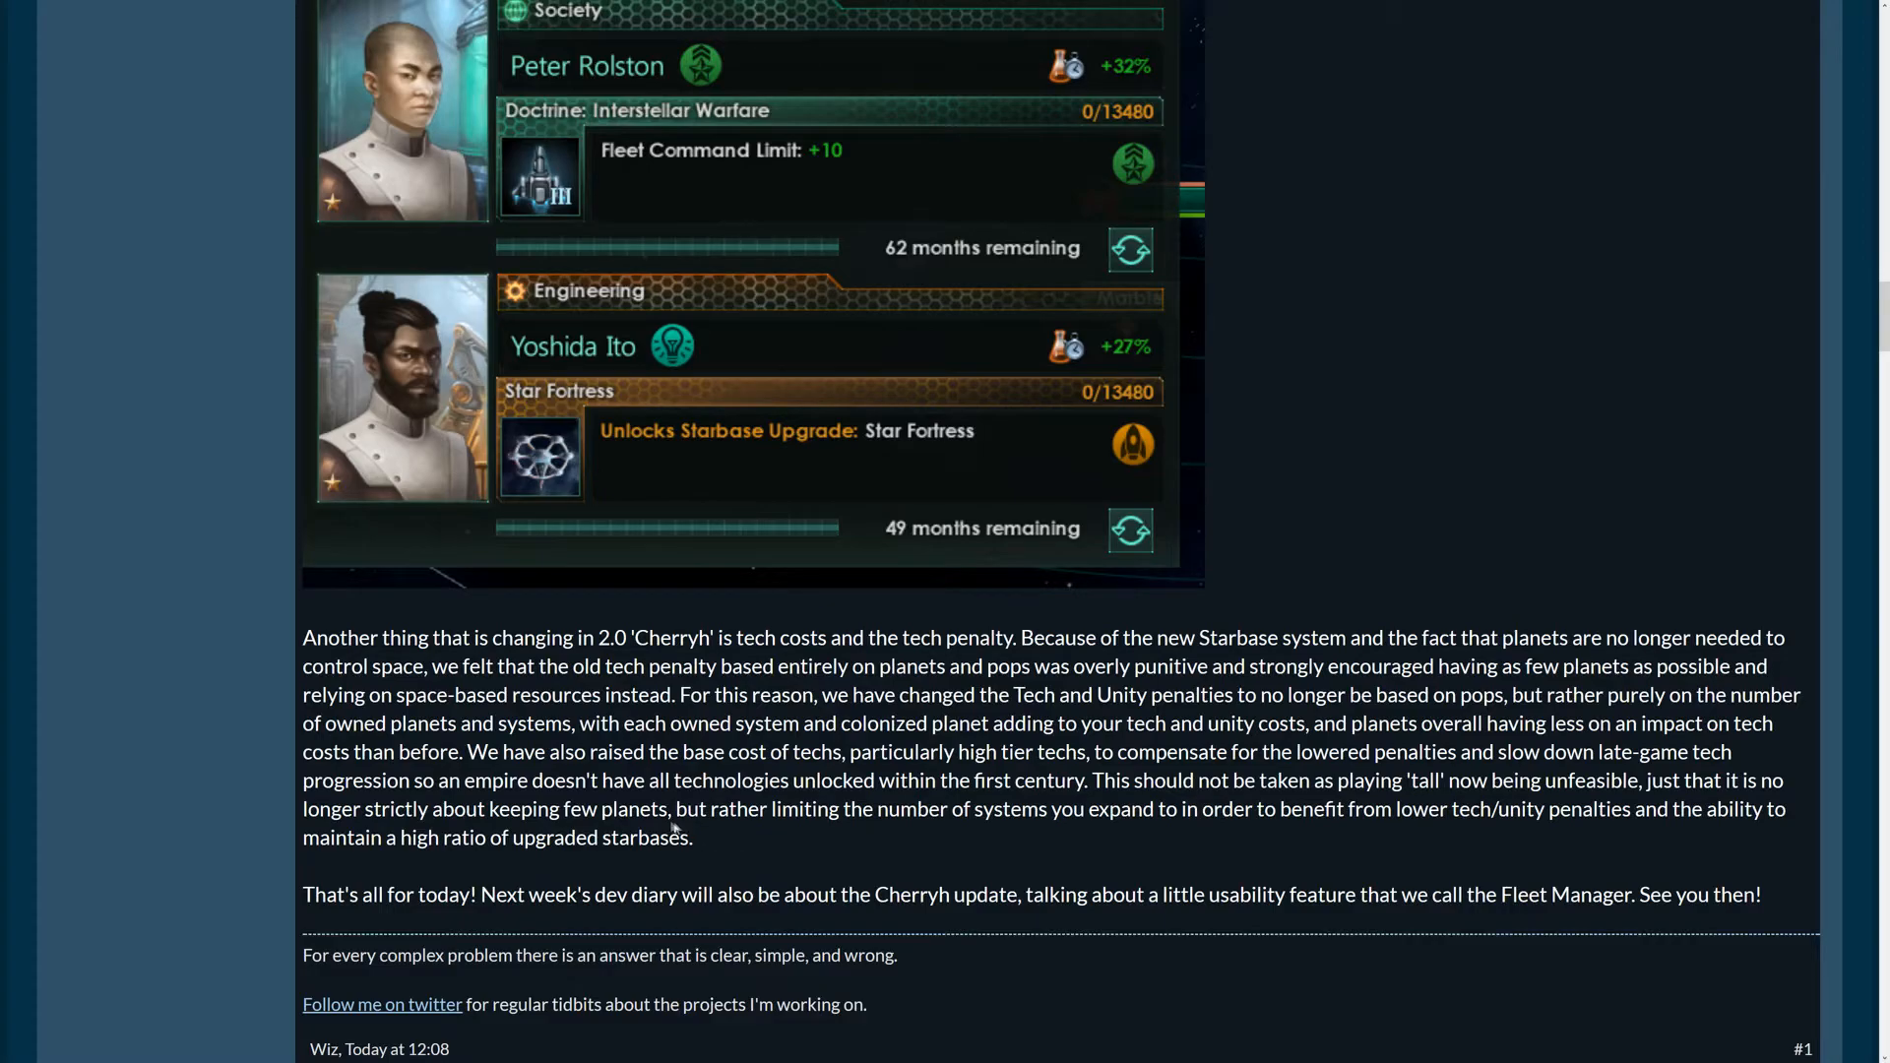
mouse_move(929, 836)
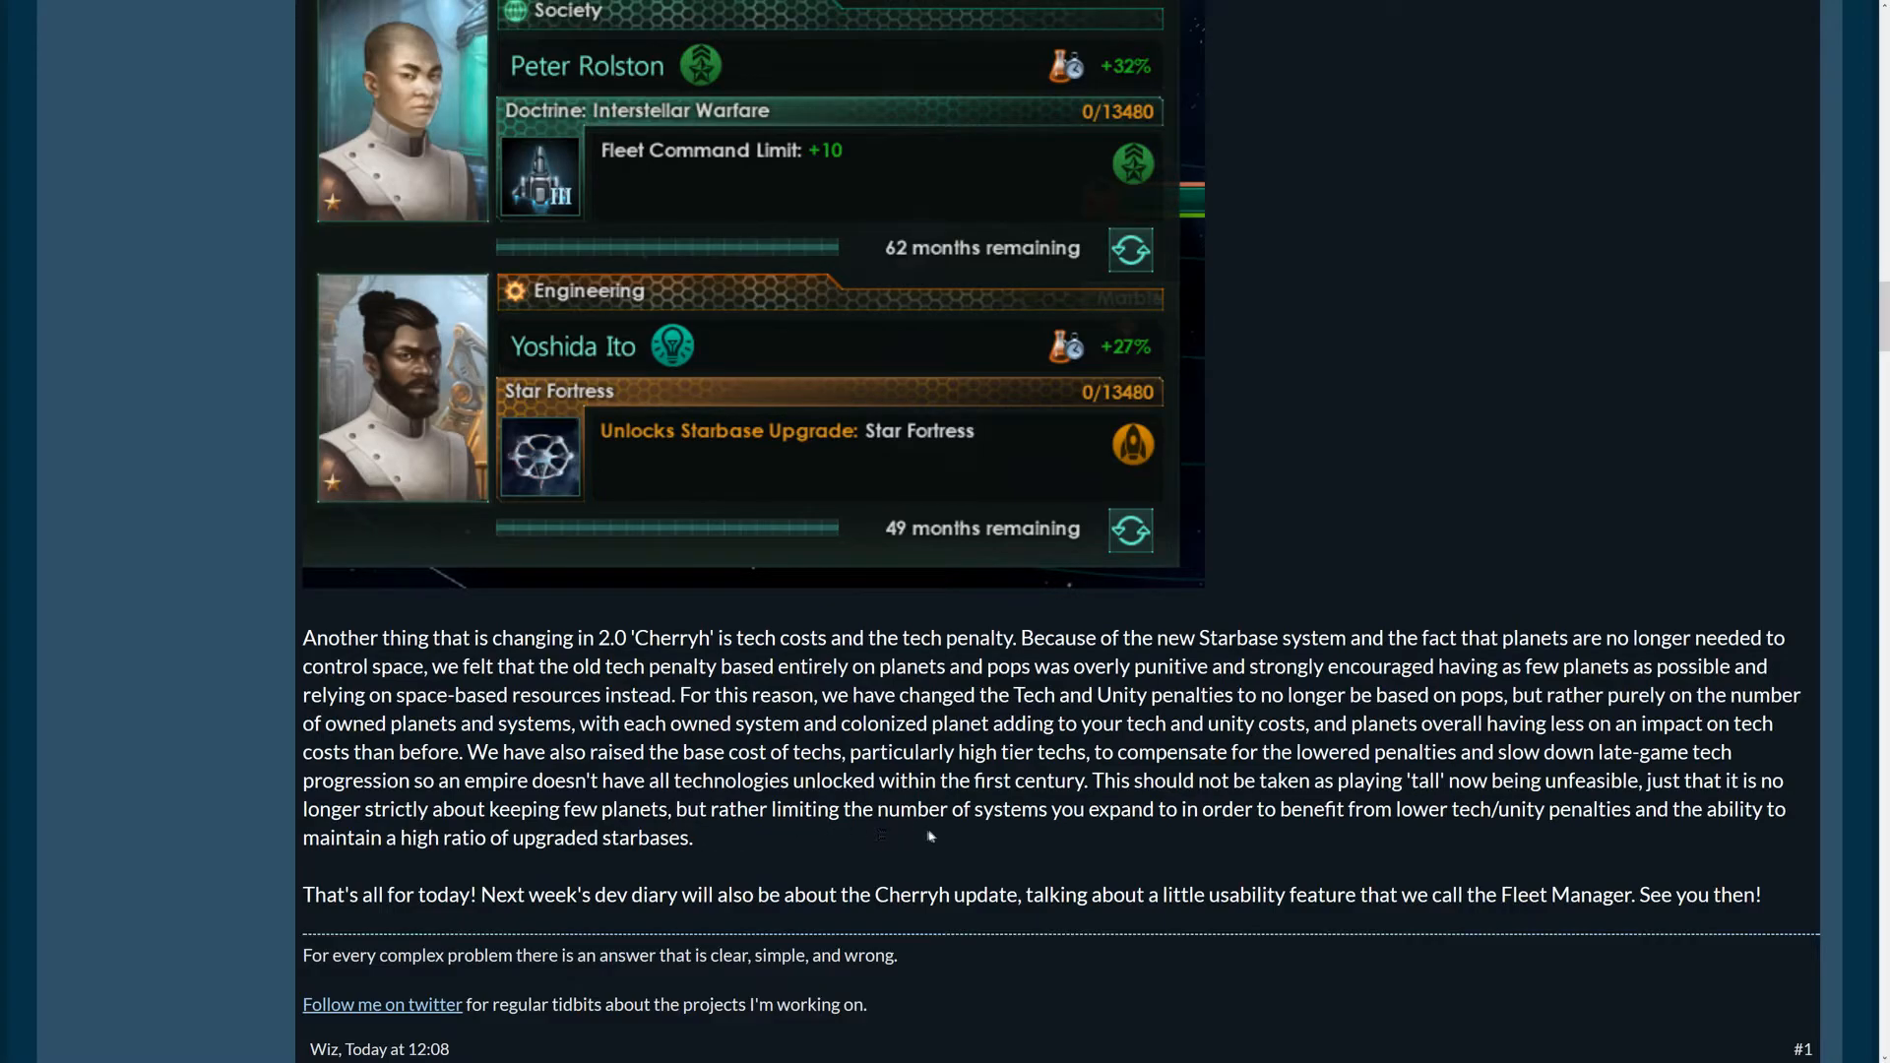
mouse_move(1305, 832)
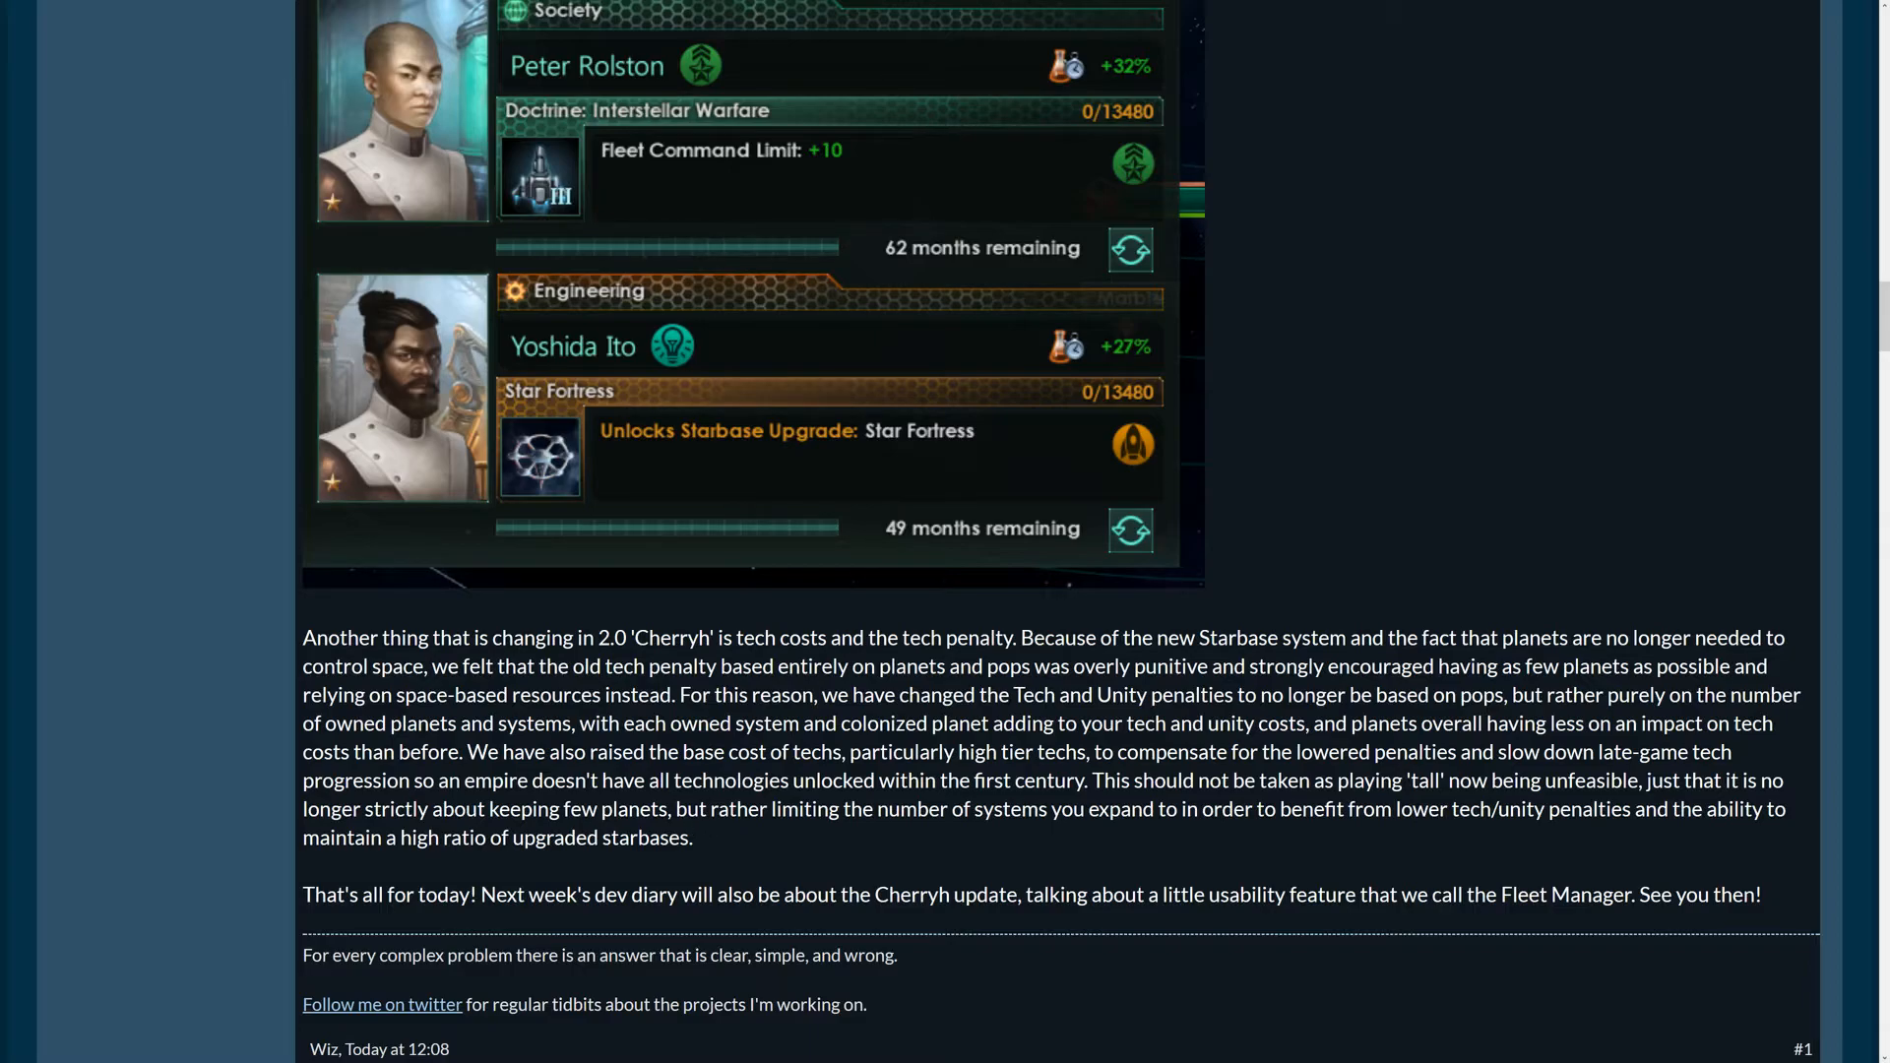
mouse_move(1059, 881)
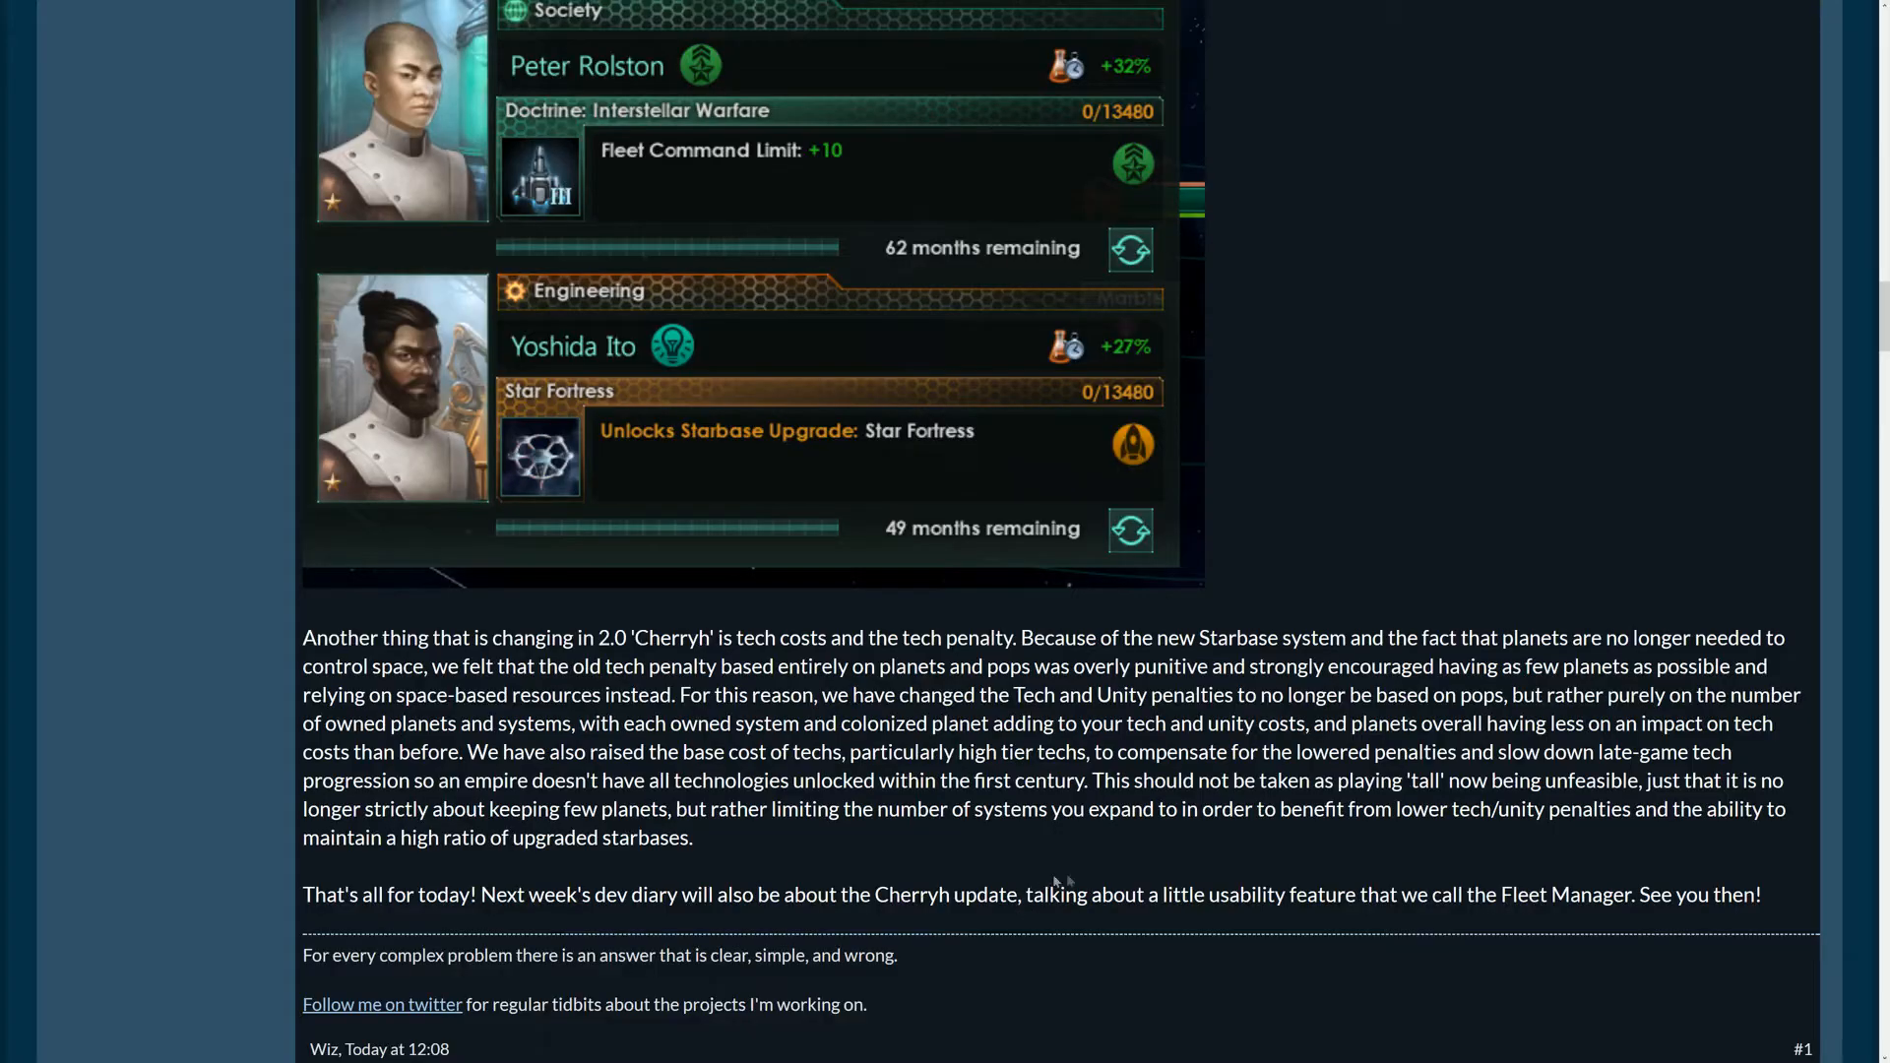
Scroll back up the thread toward the changelog Bugfixes and Voor Technocracy heading
scroll("up", 3)
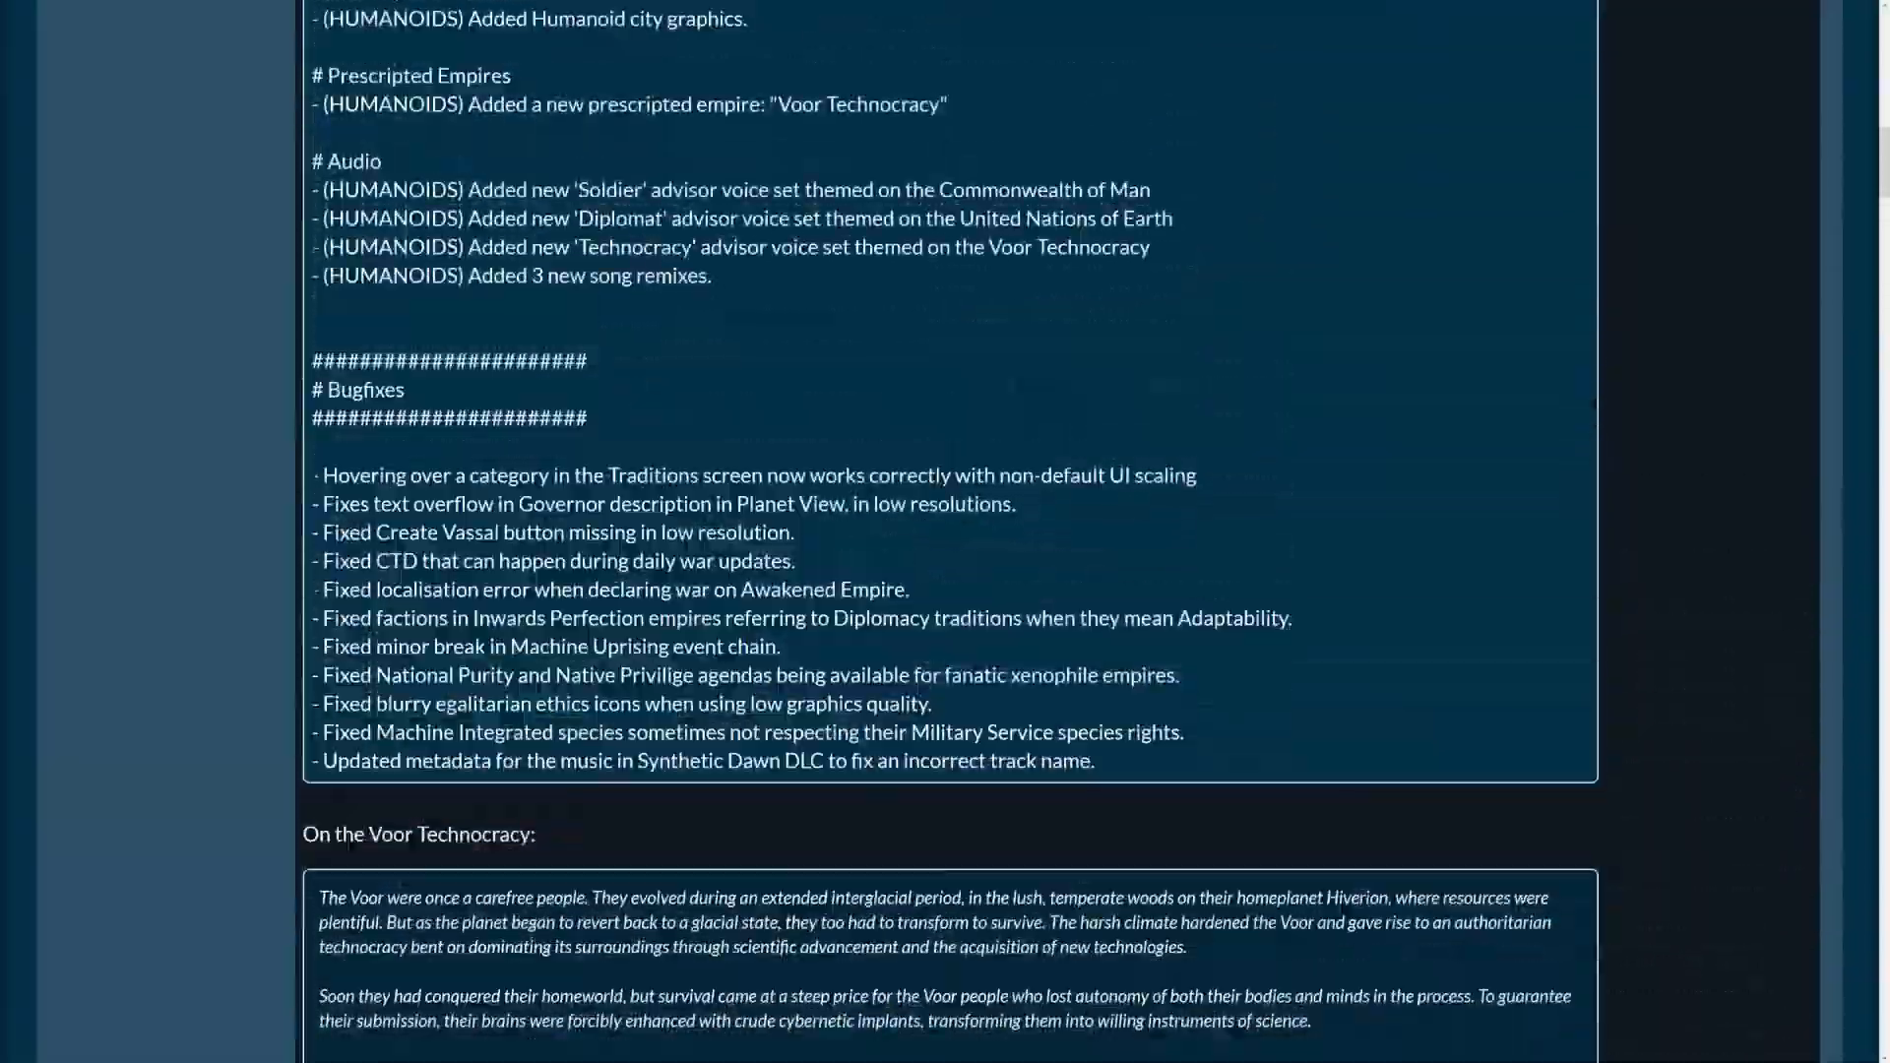
scroll("up", 3)
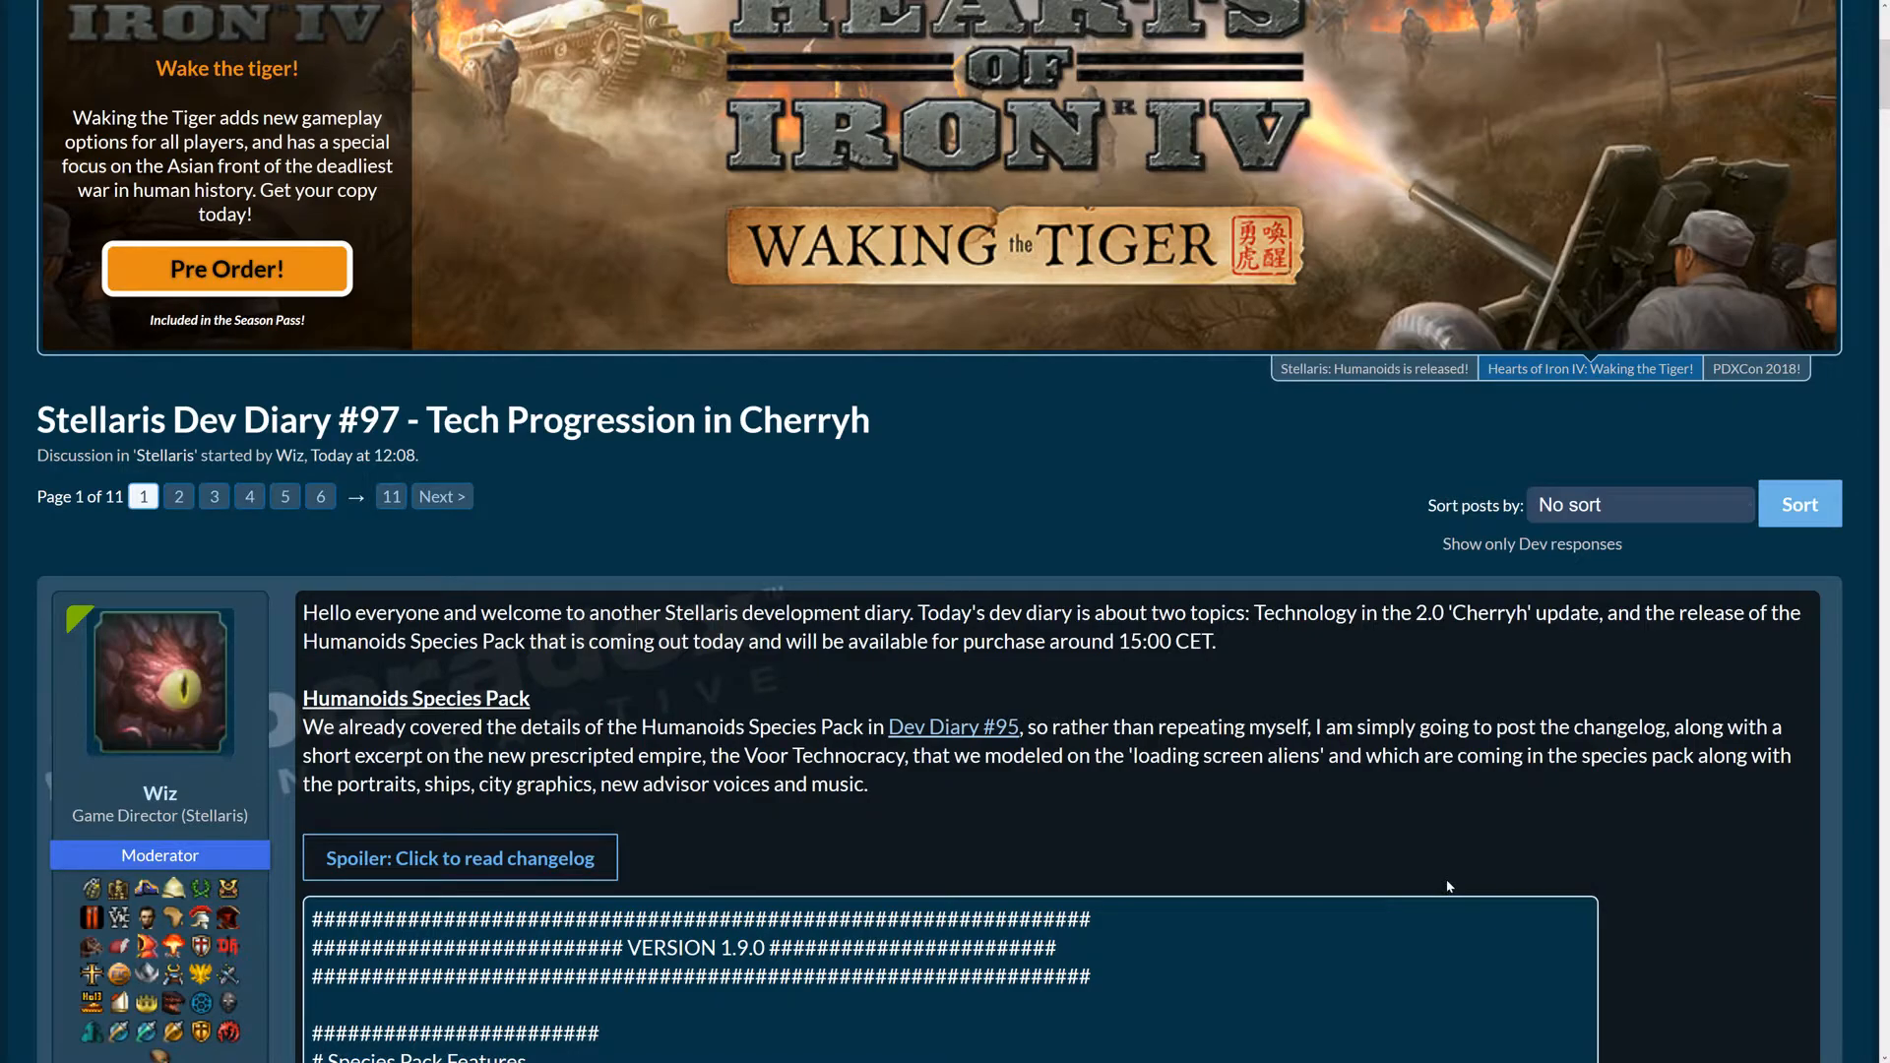
mouse_move(1440, 870)
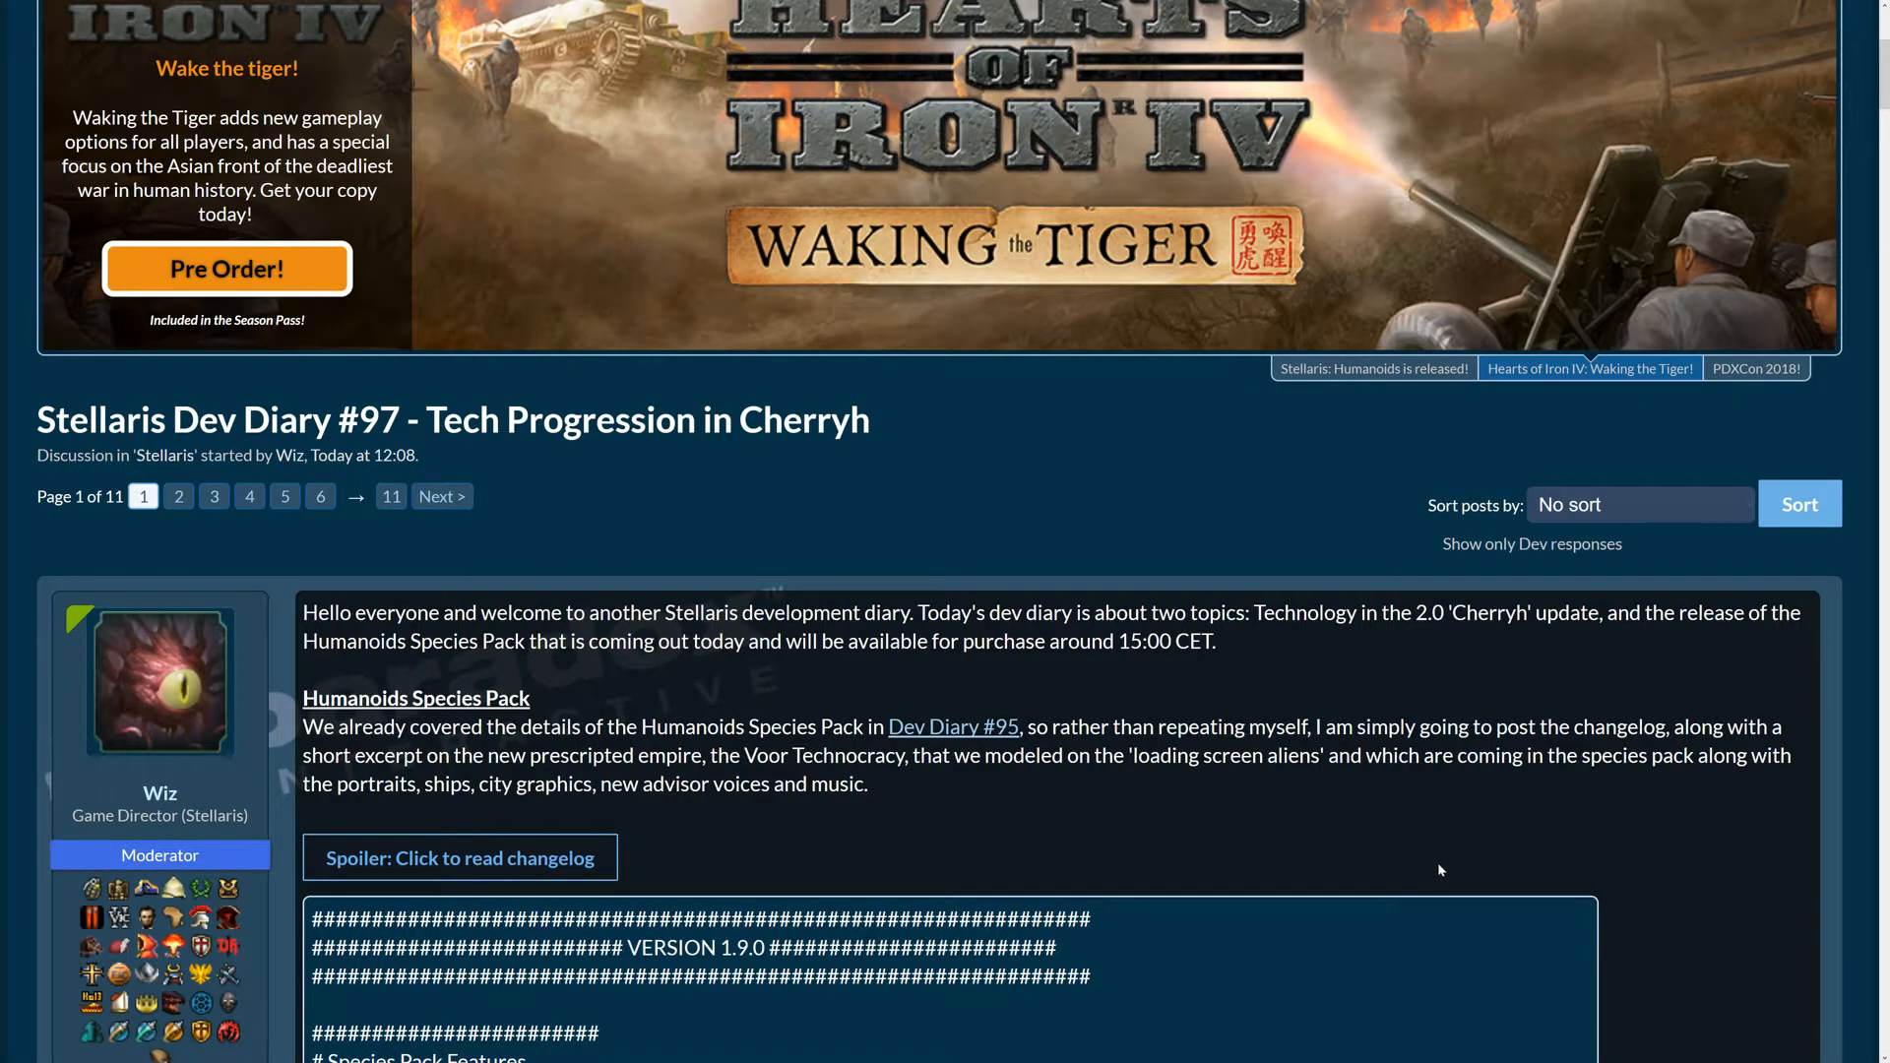
mouse_move(1283, 827)
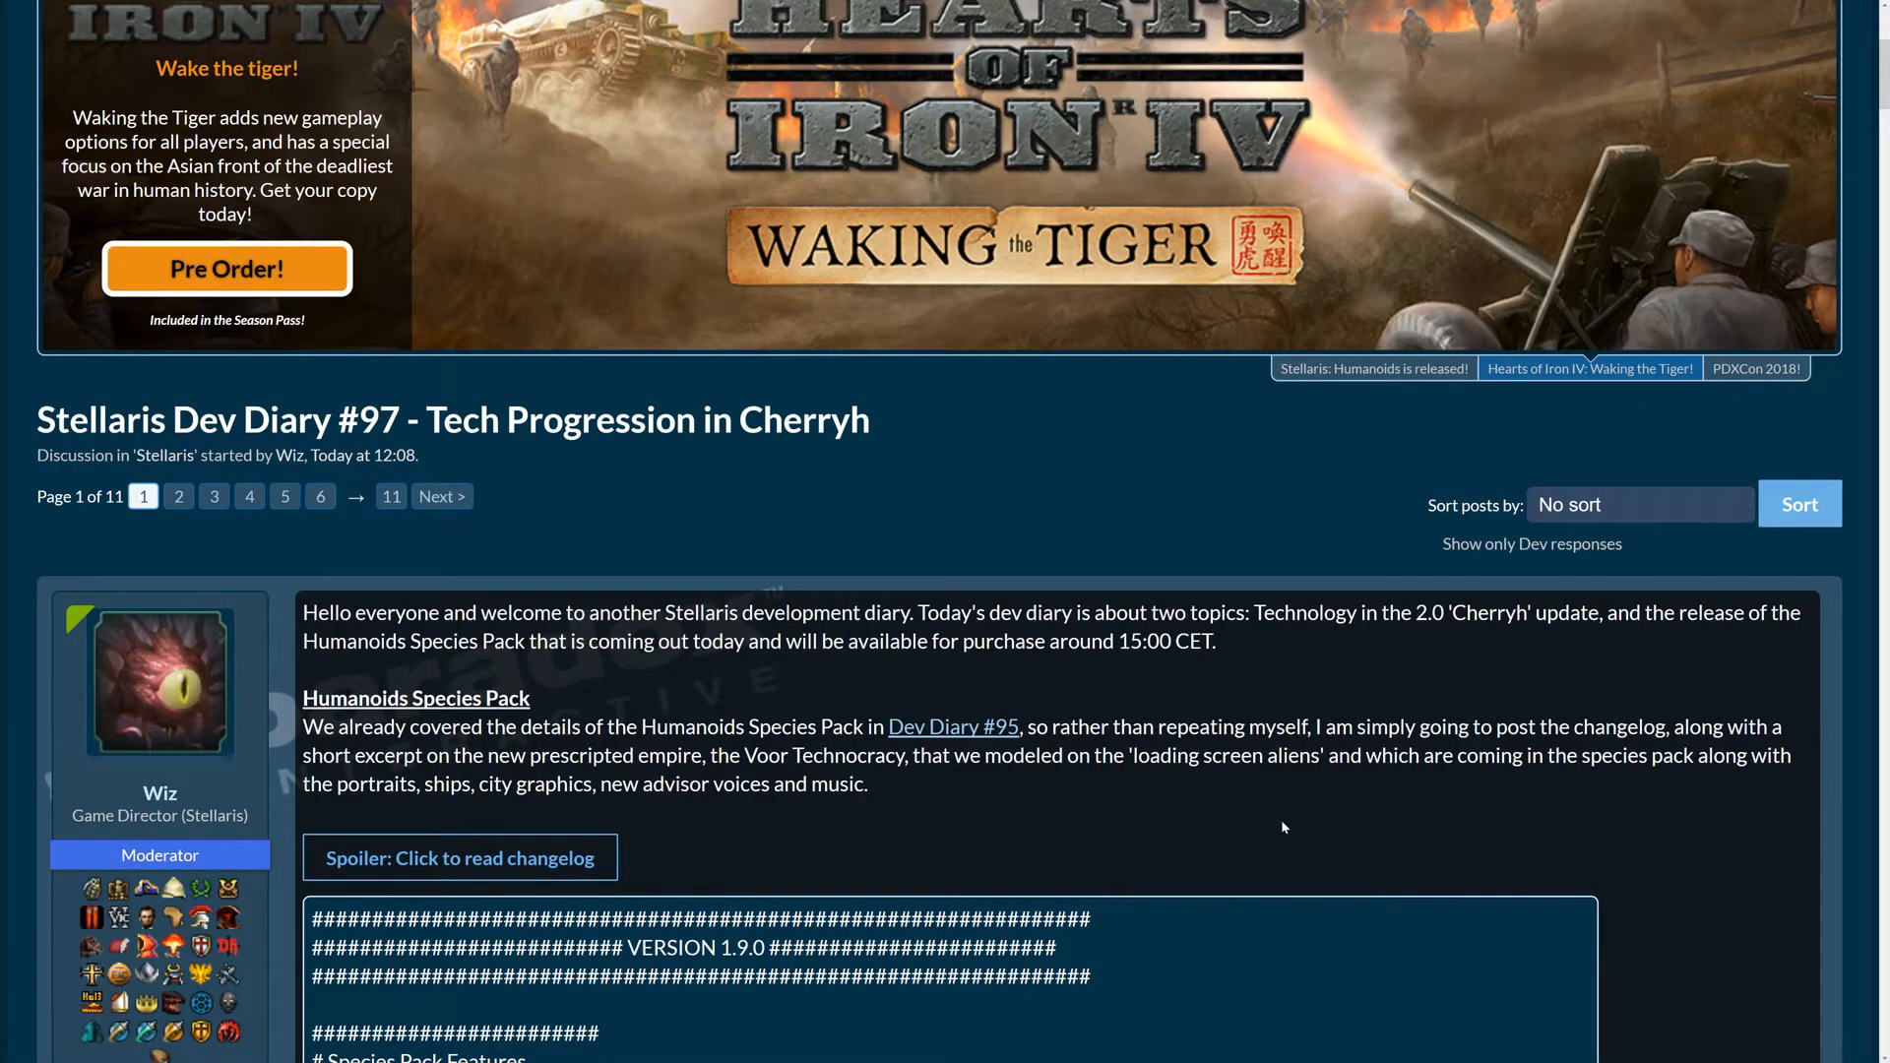
scroll("down", 3)
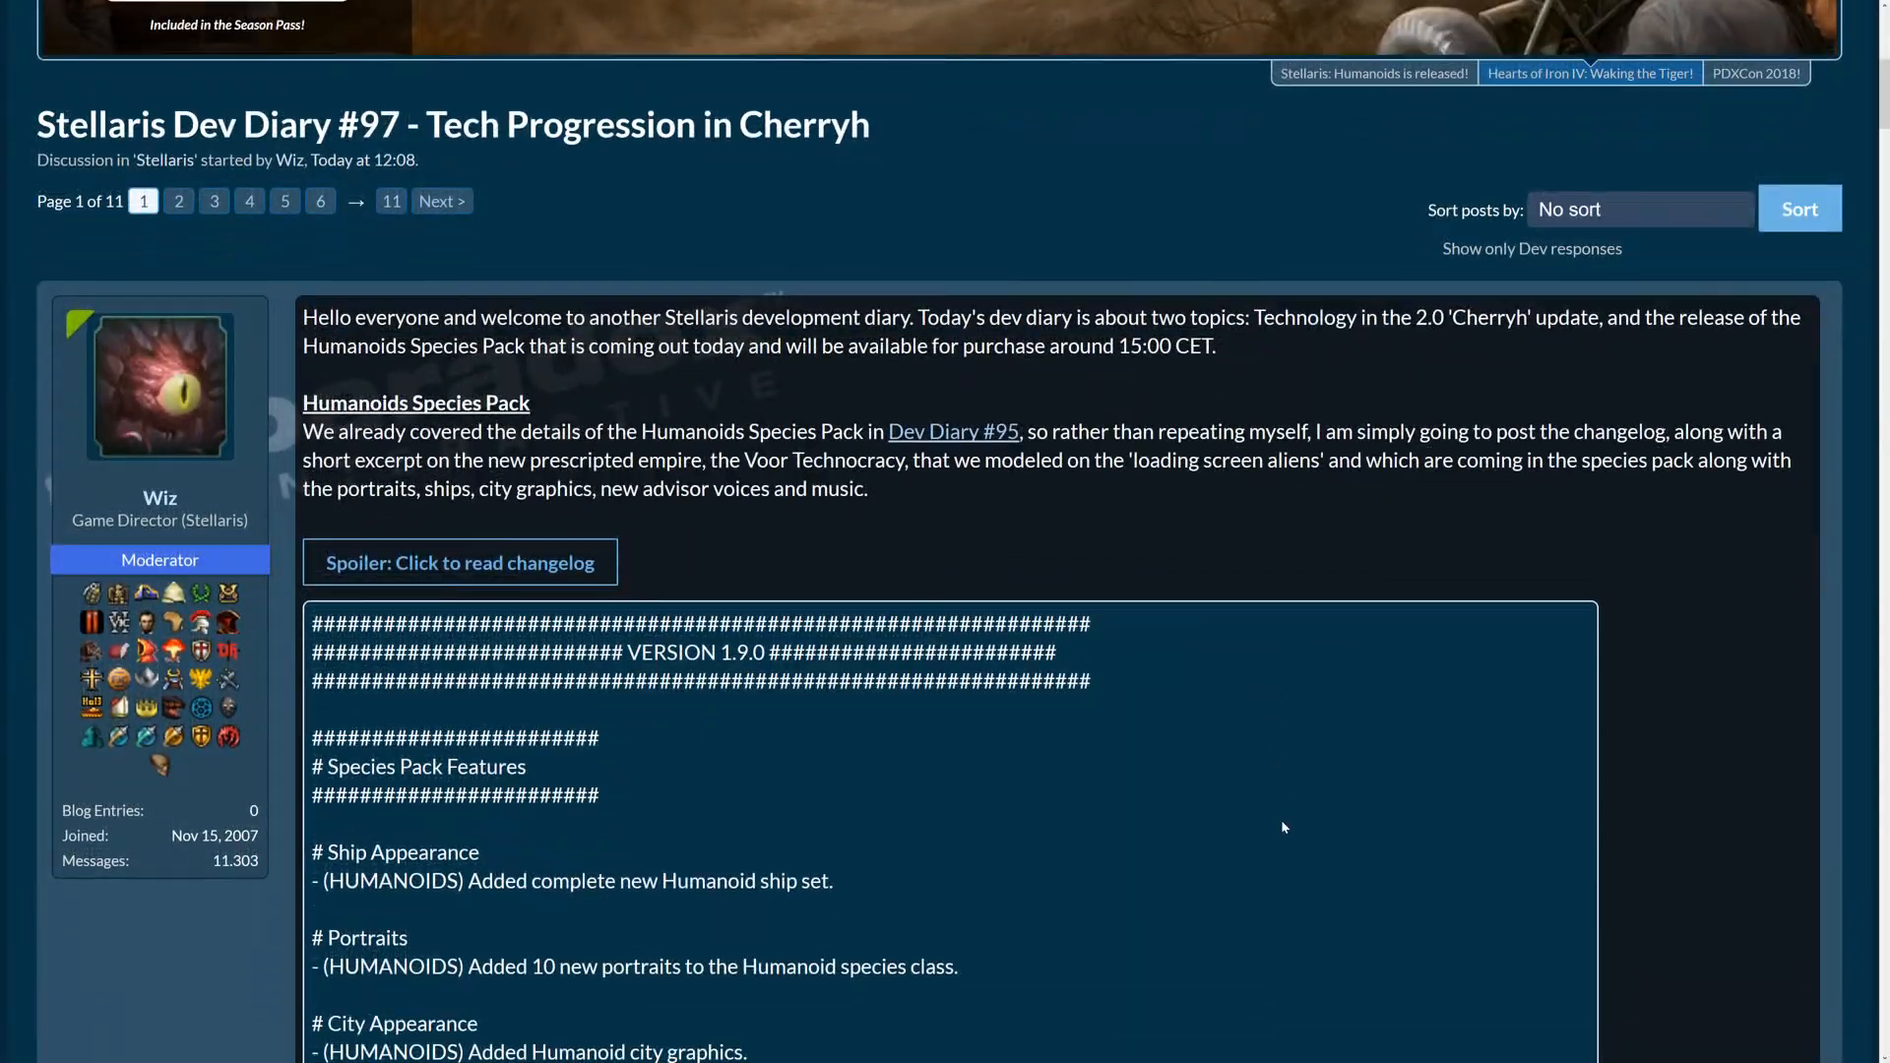
scroll("down", 3)
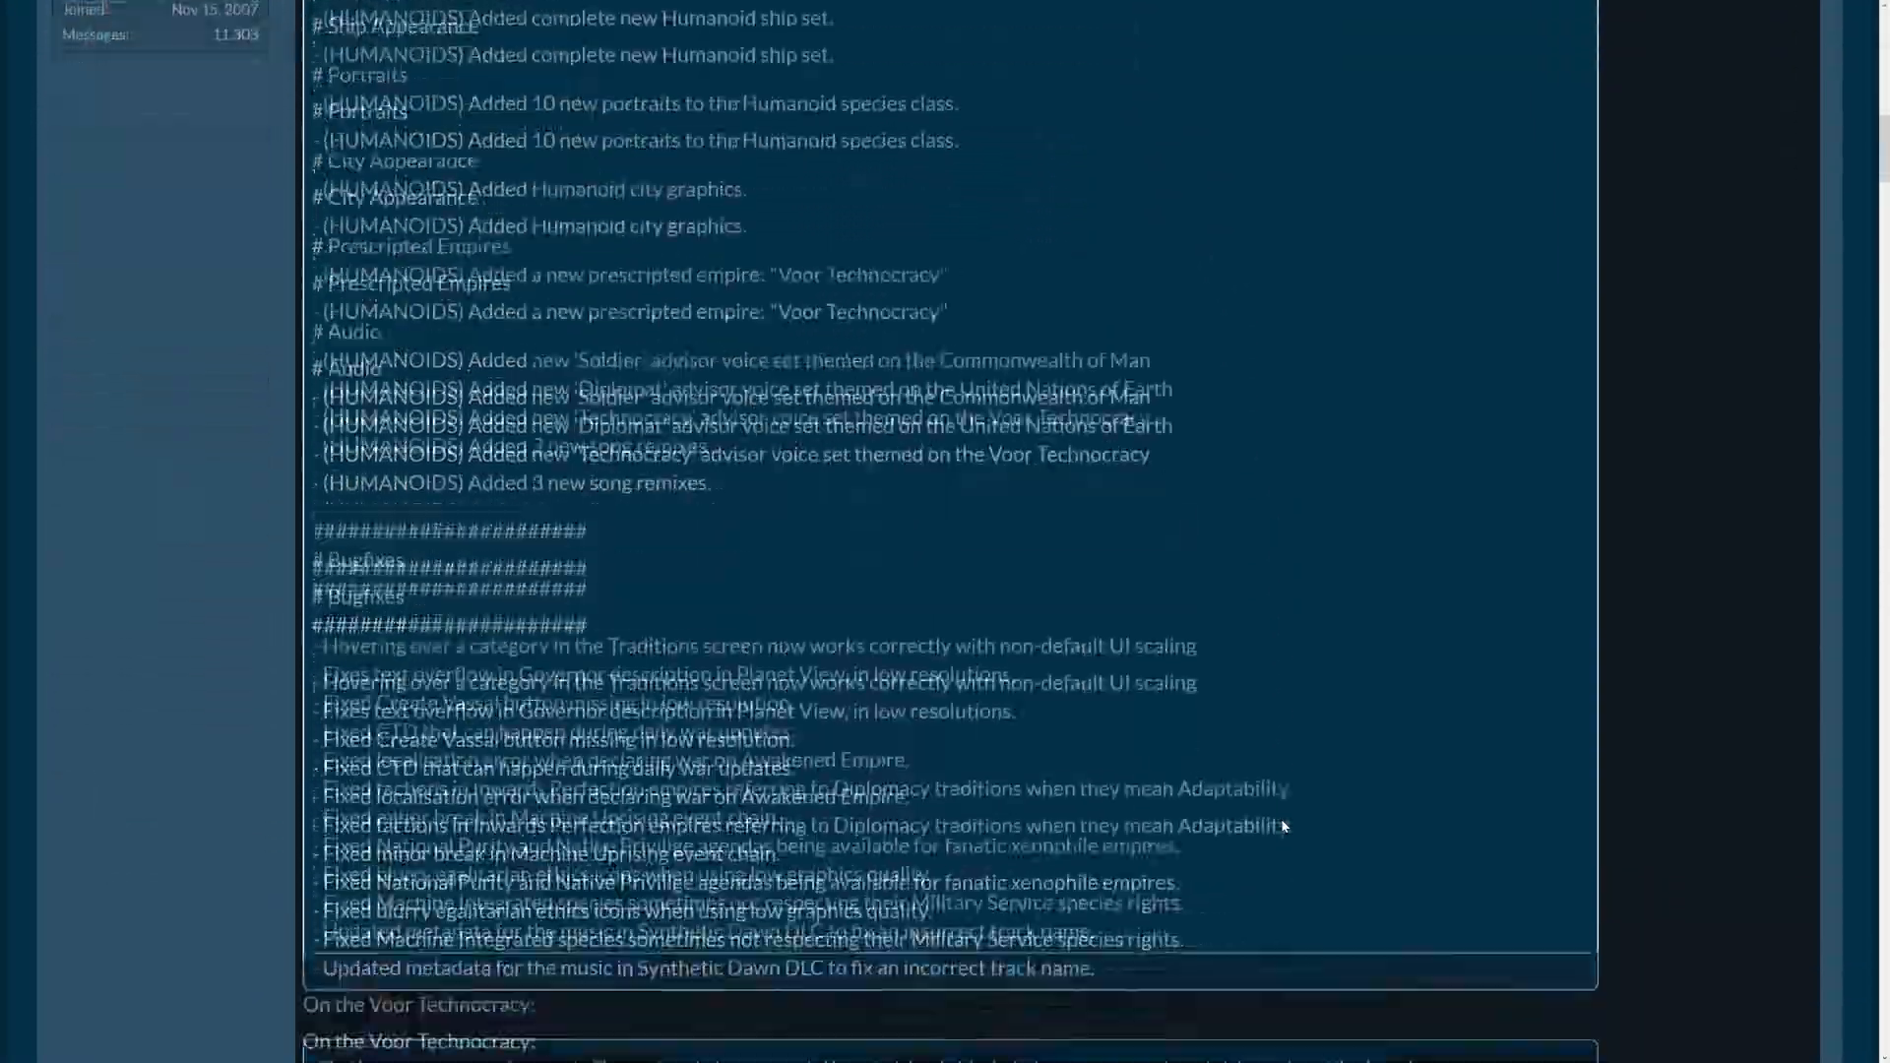
scroll("up", 3)
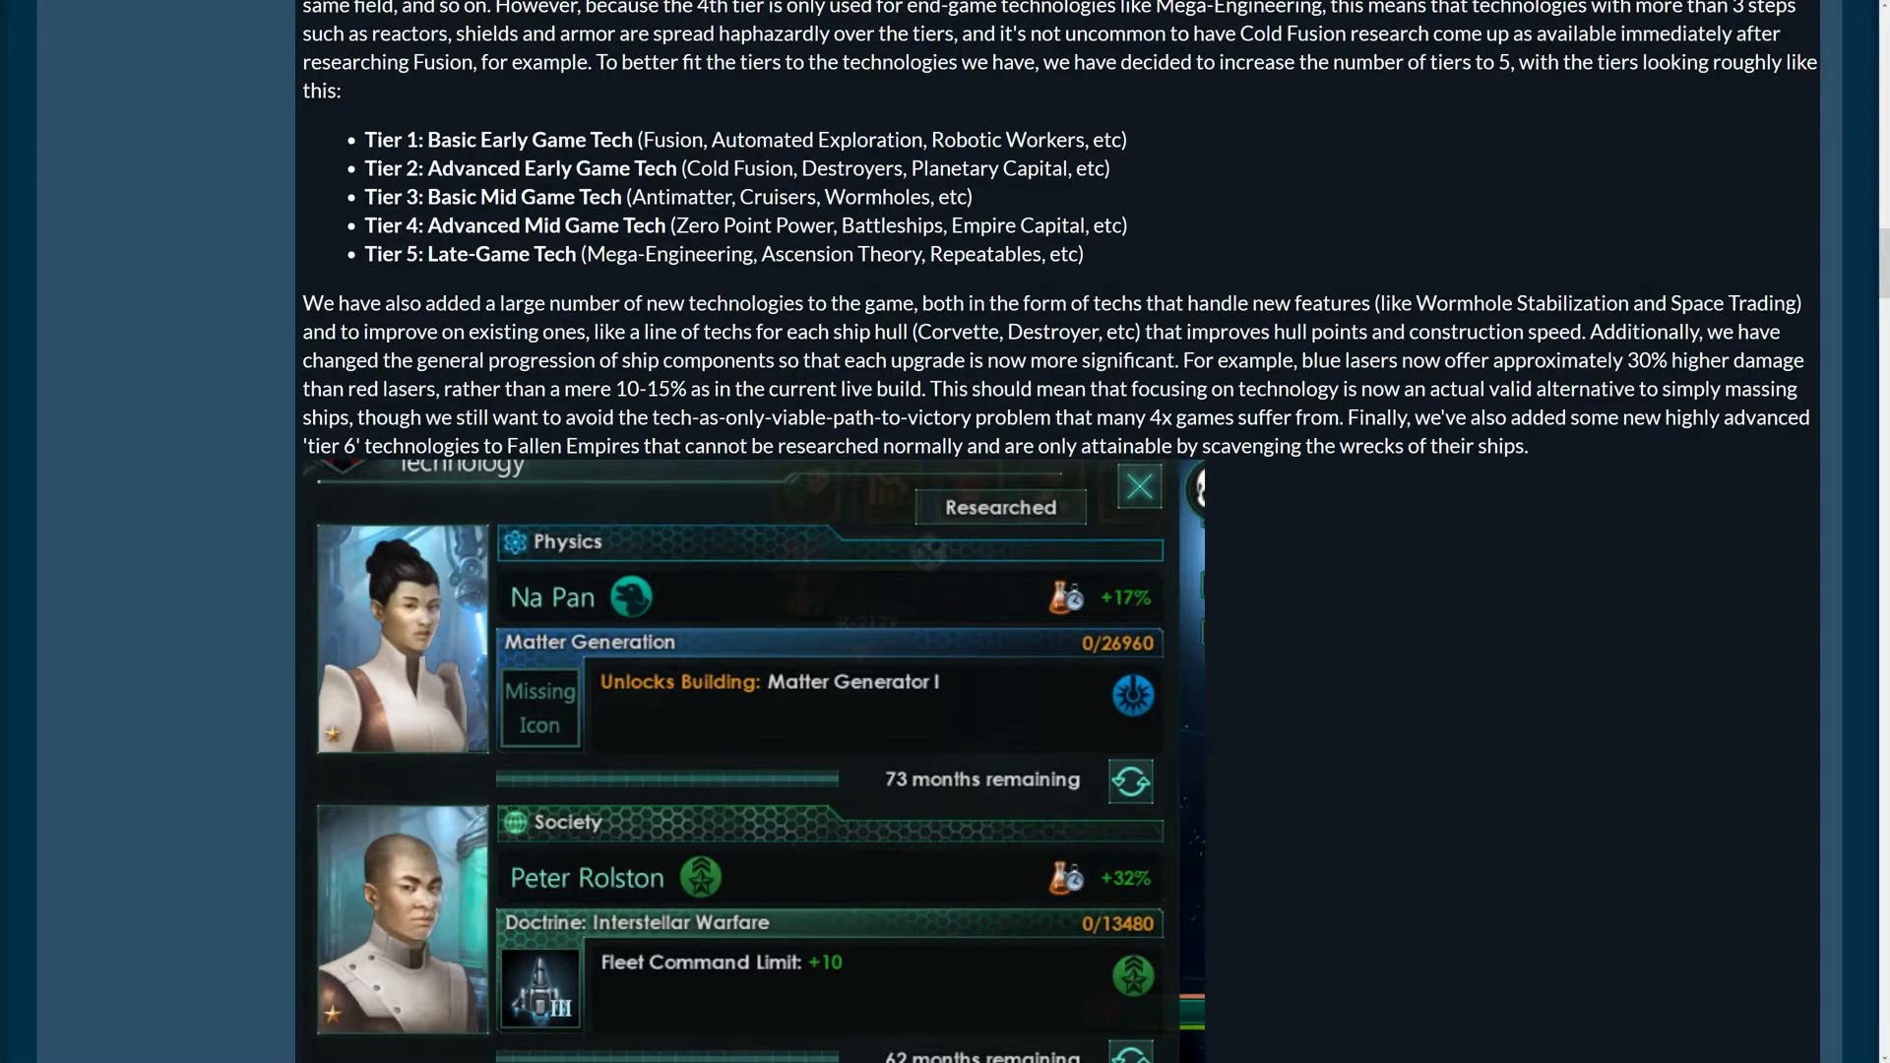
Scroll through the dev diary toward the end of the post
scroll("down", 3)
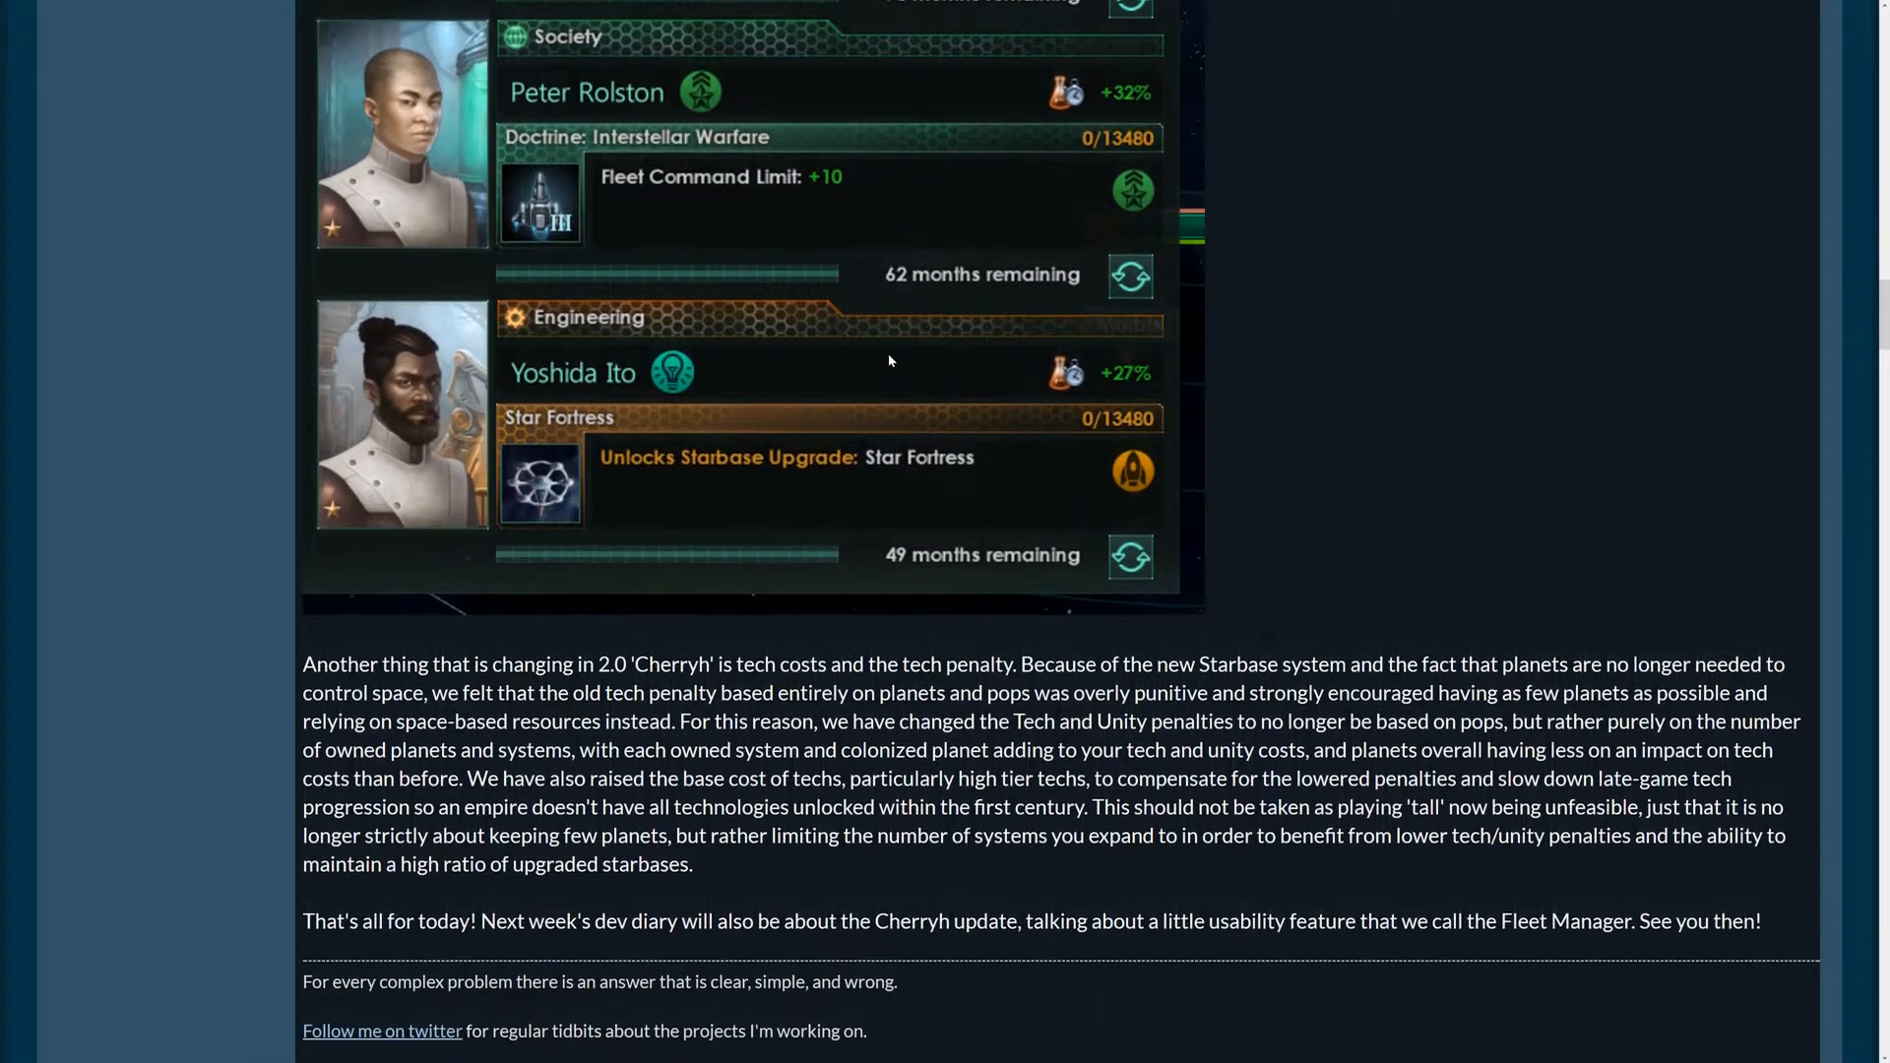
scroll("up", 3)
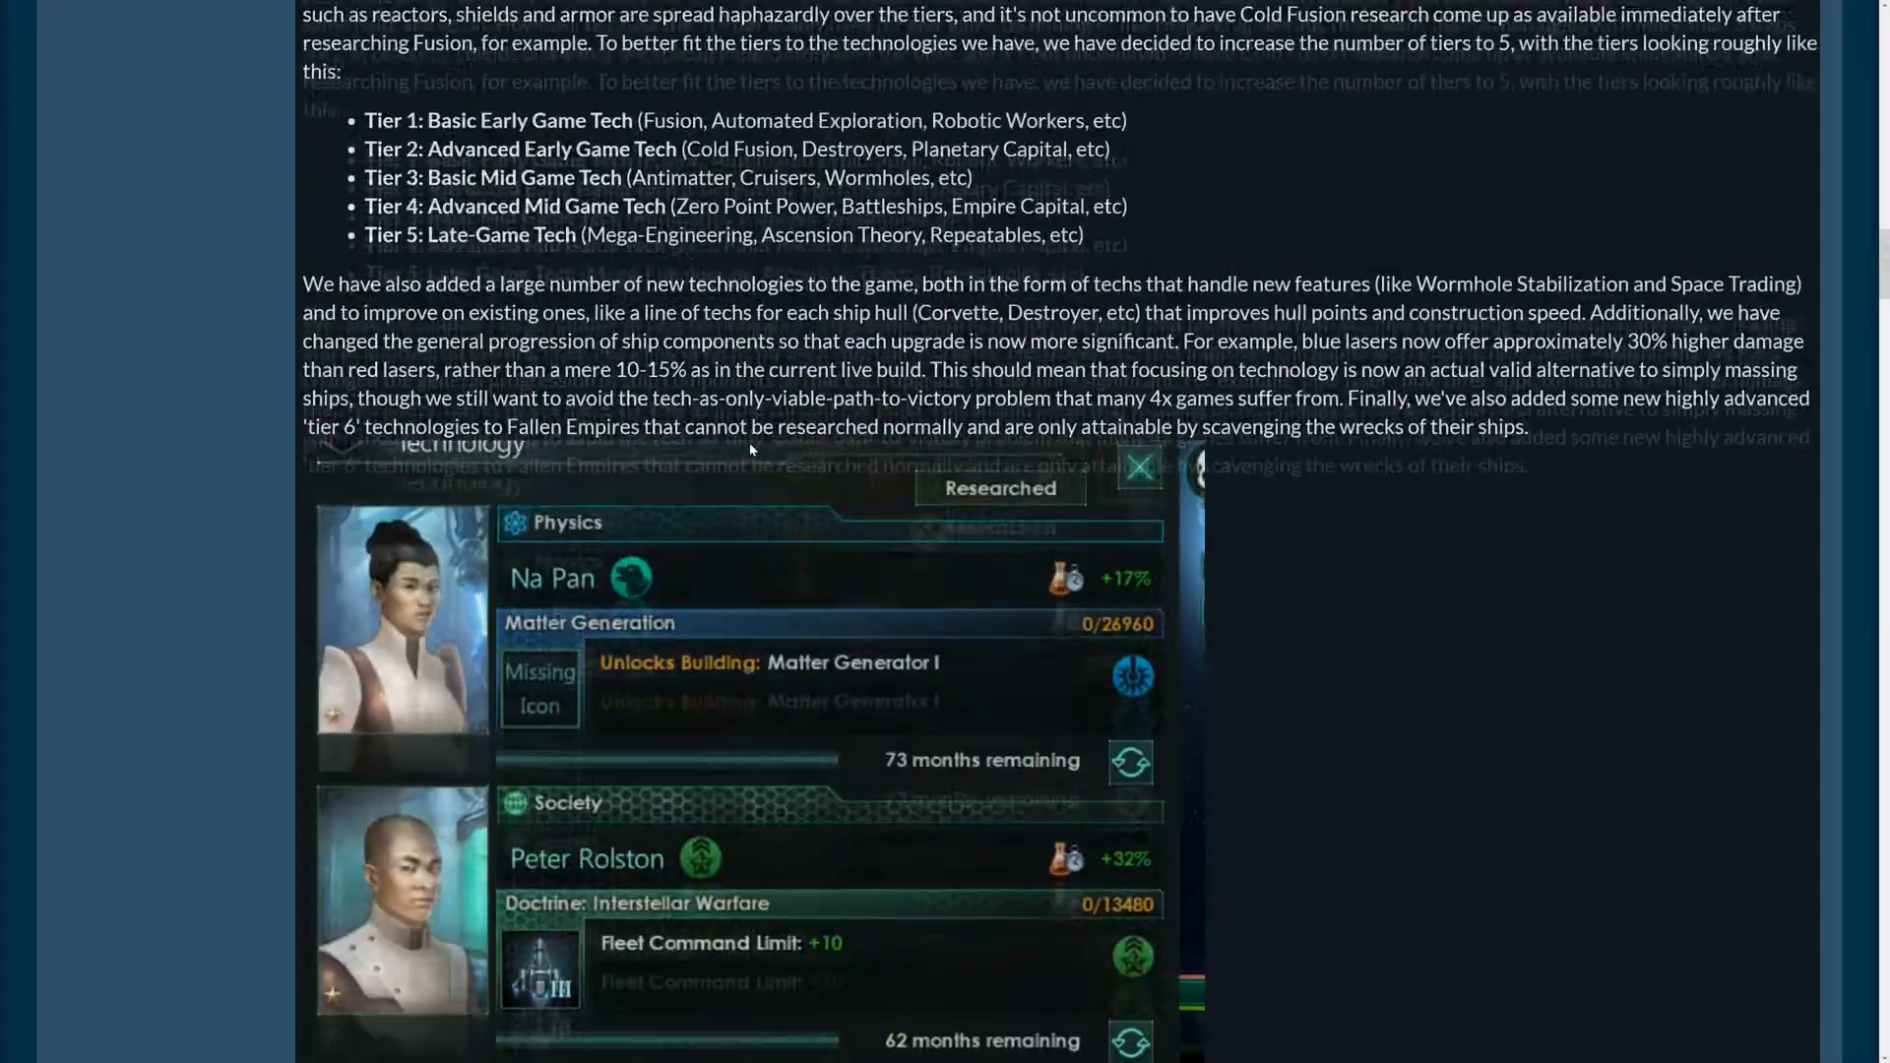
scroll("up", 3)
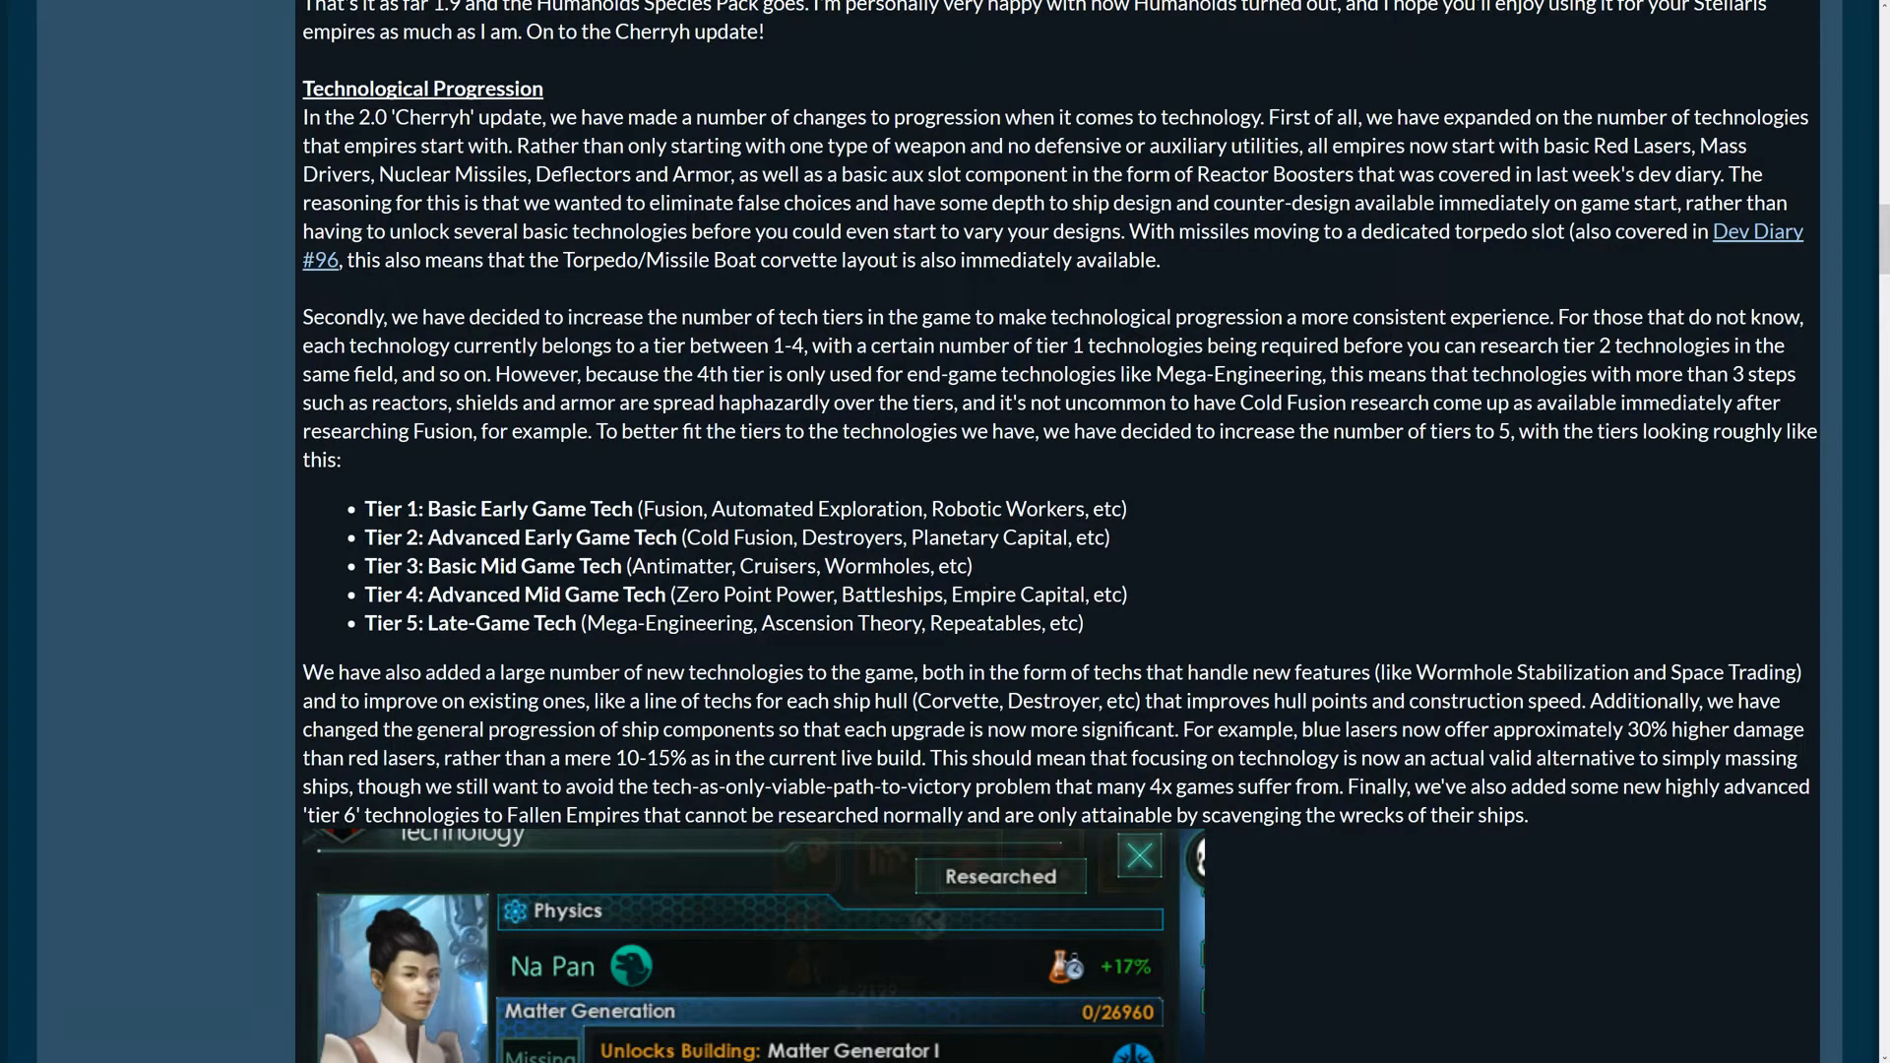
mouse_move(977, 648)
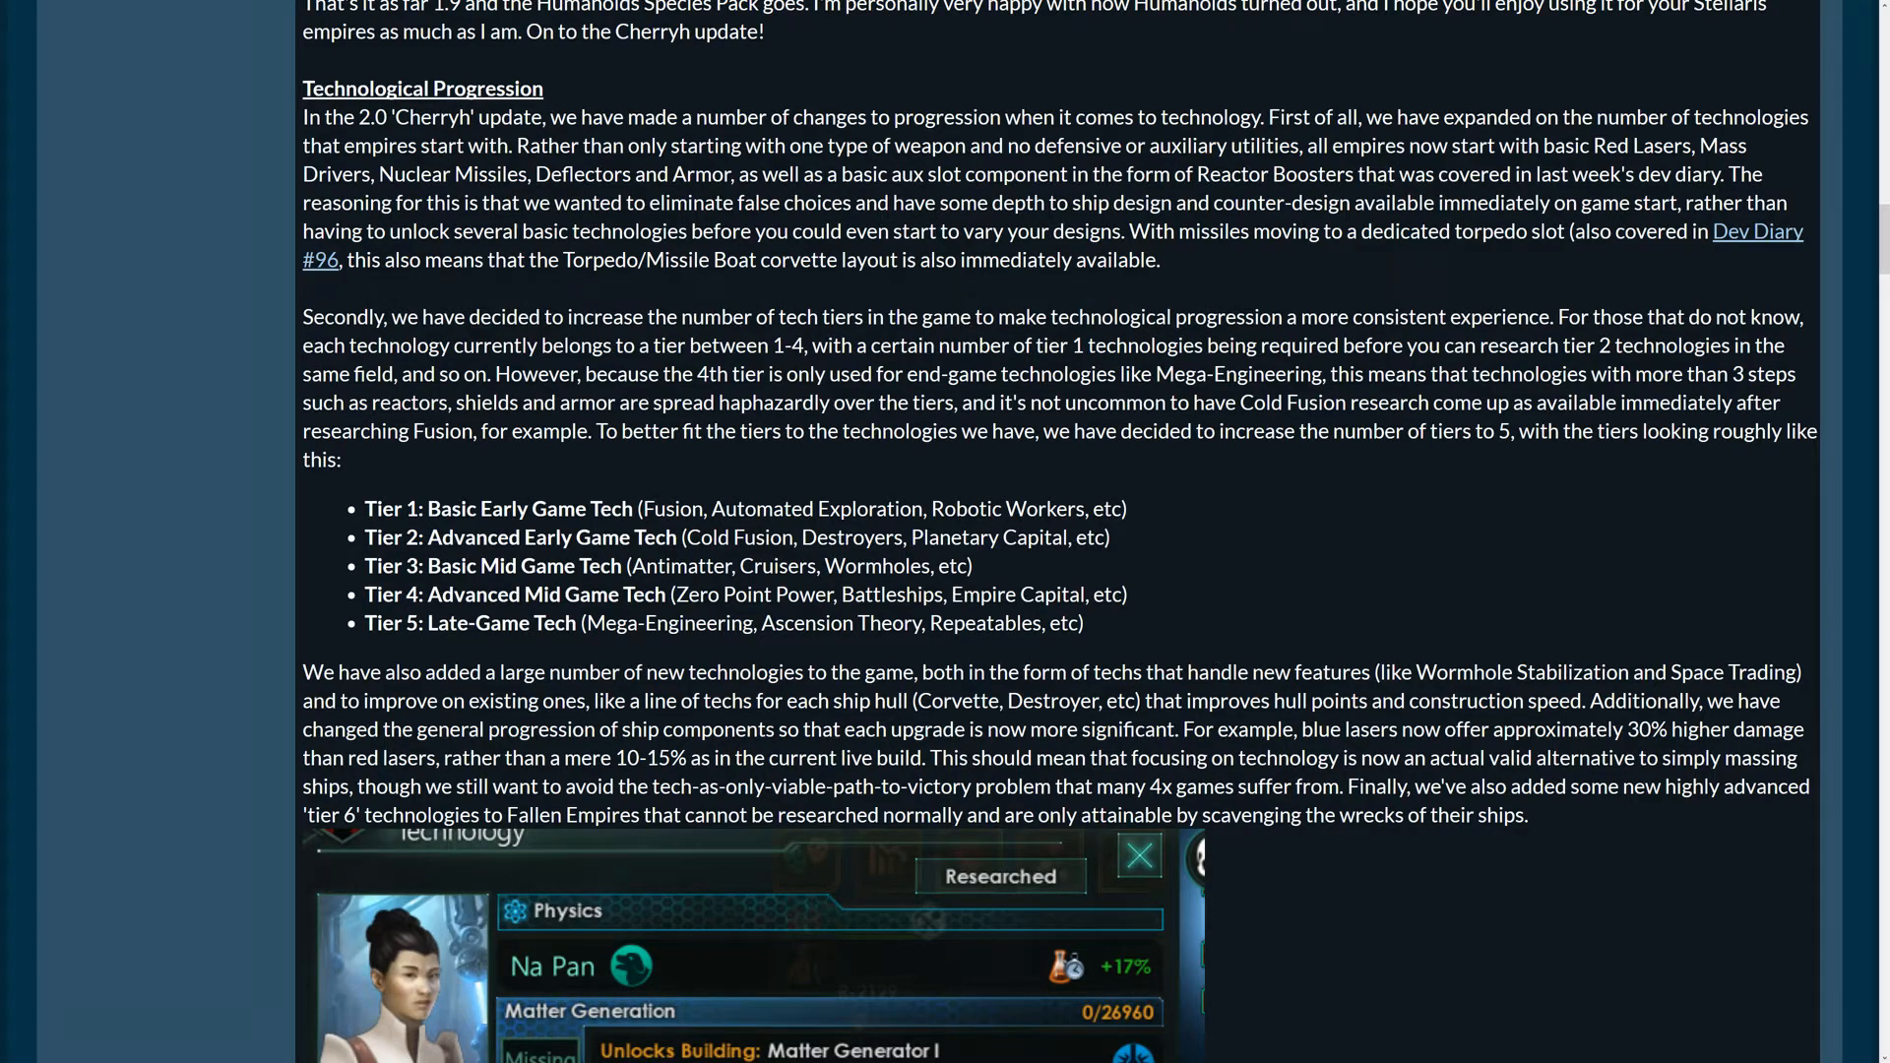
scroll("down", 3)
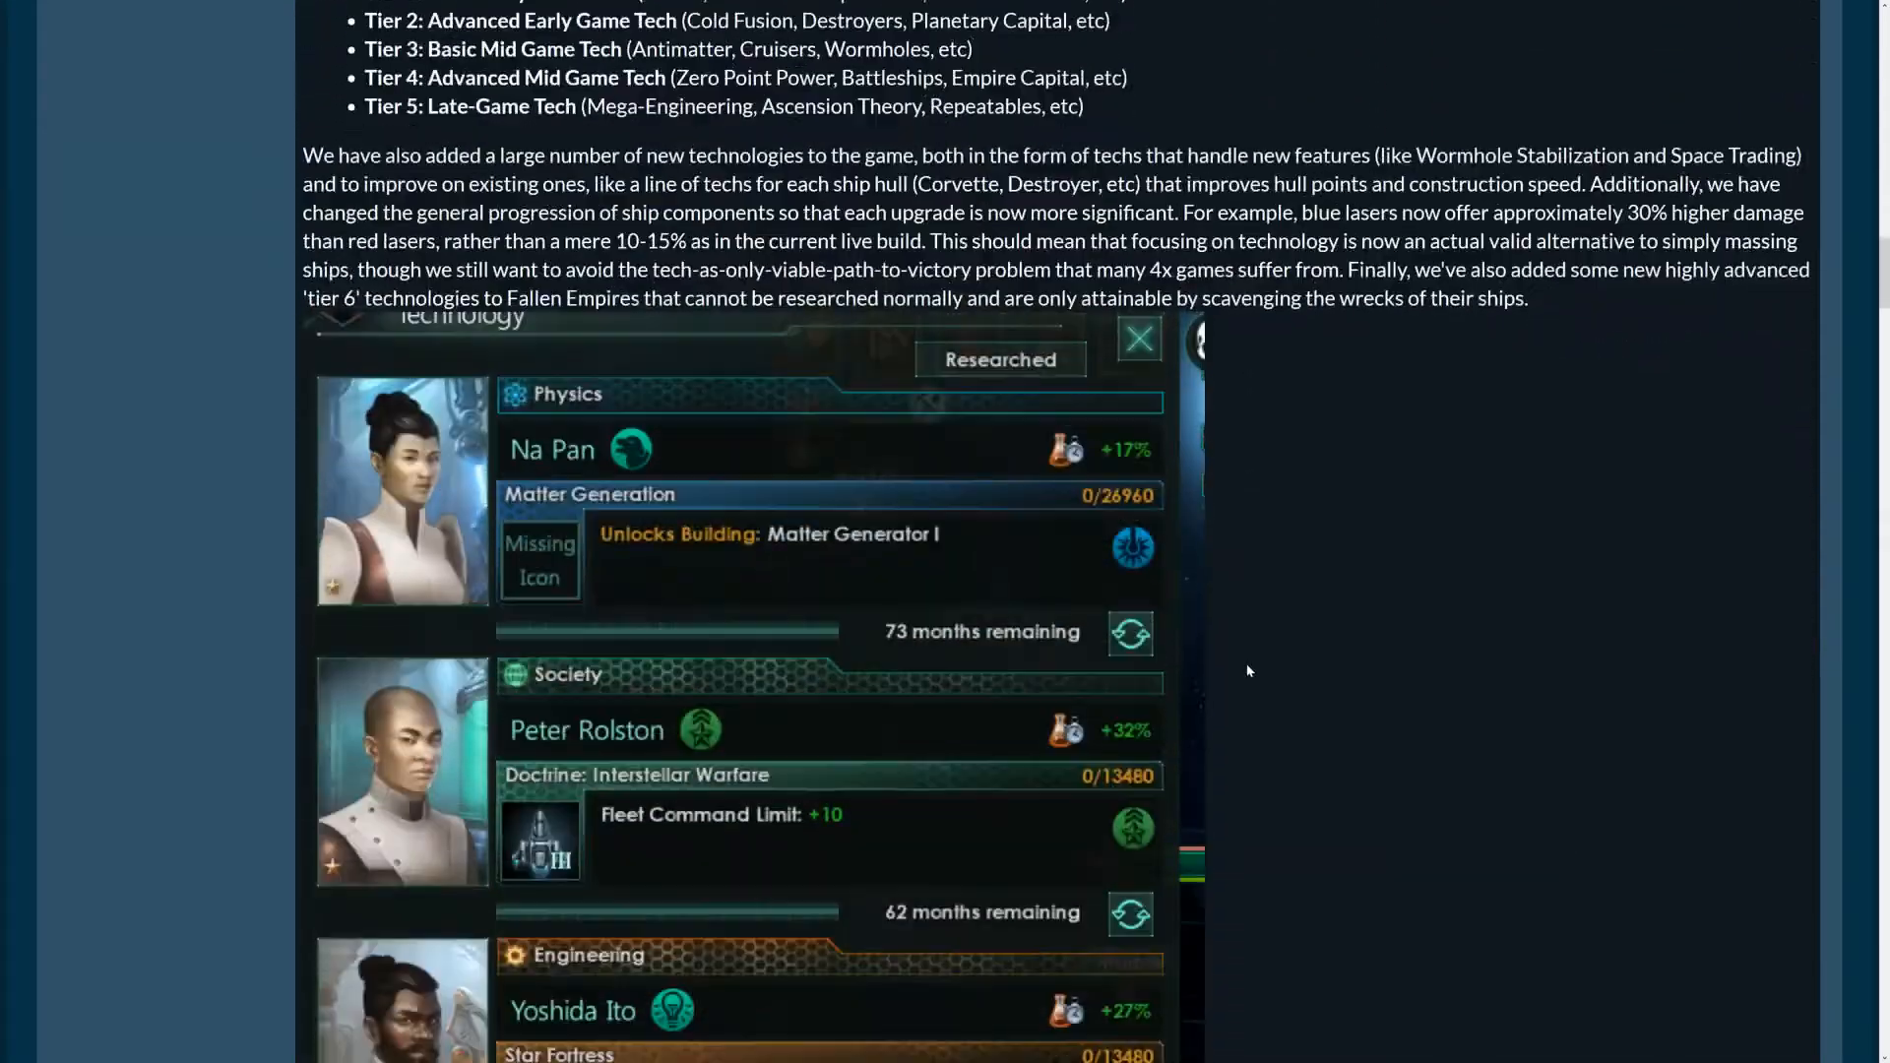
scroll("down", 3)
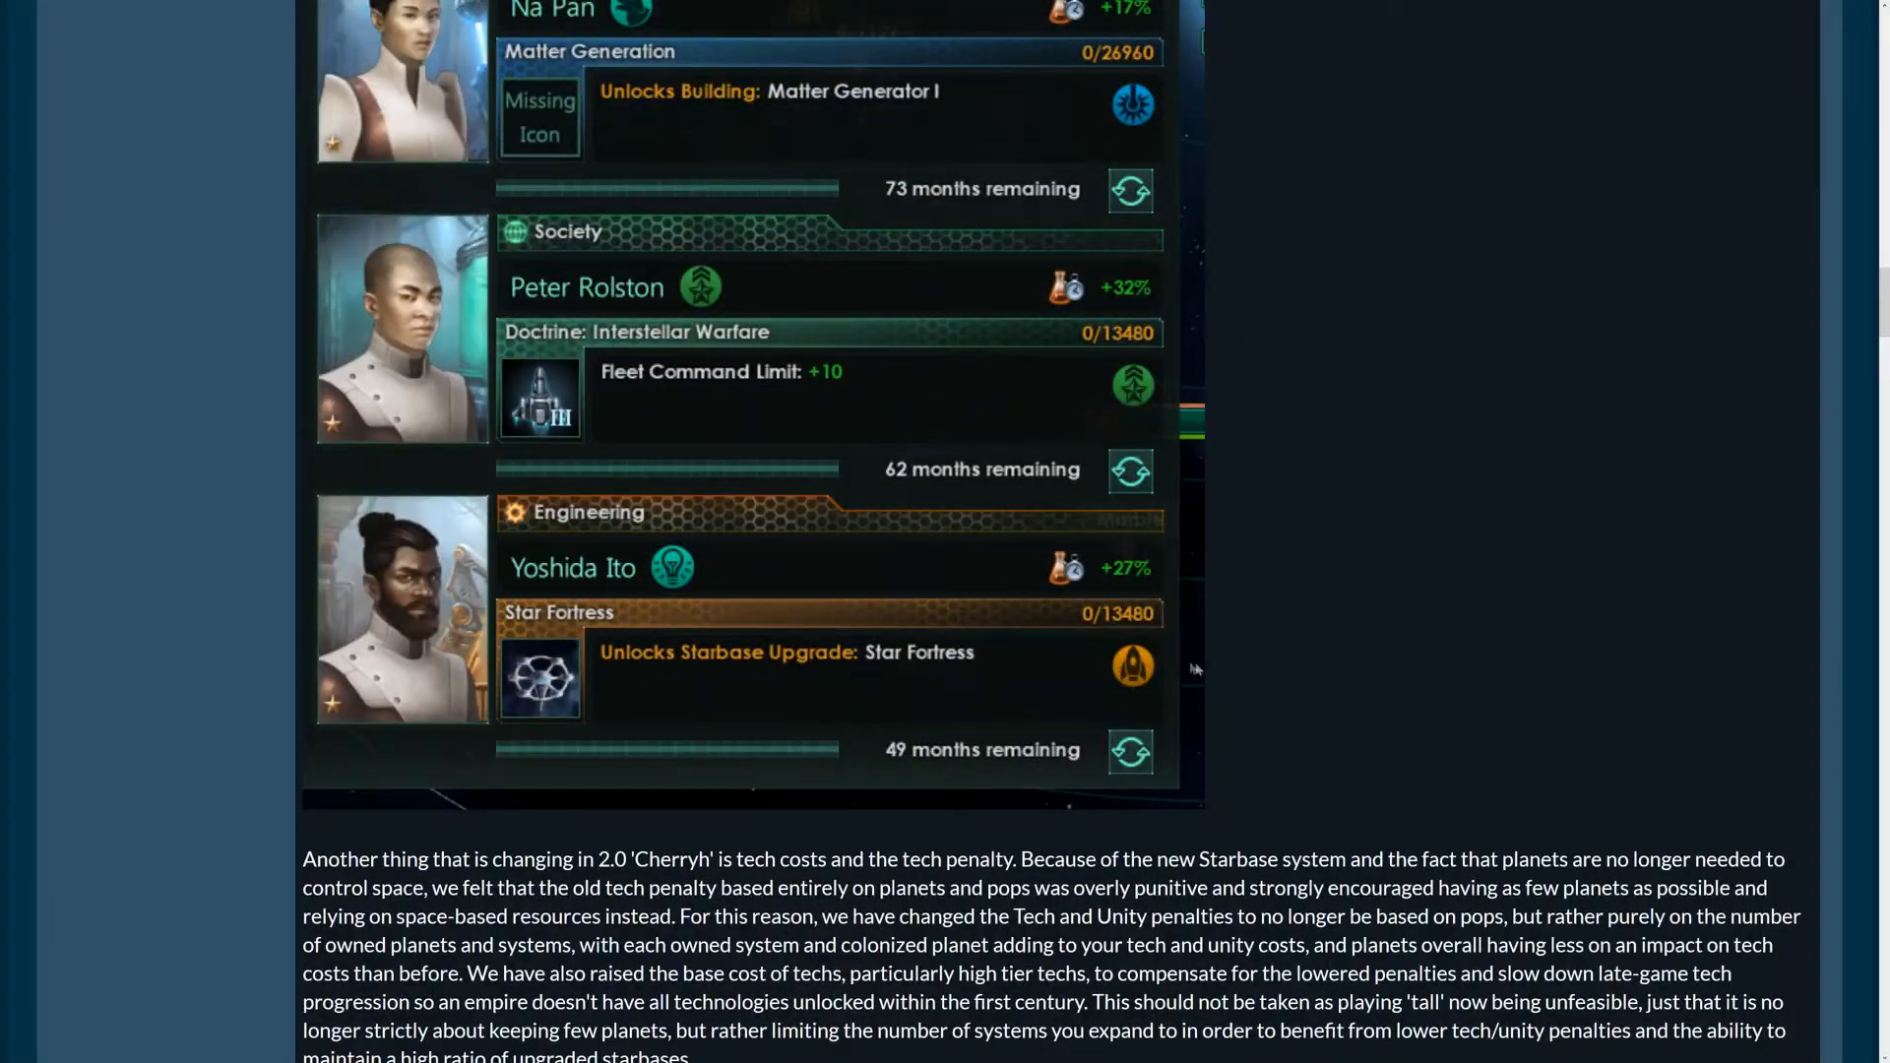
scroll("down", 3)
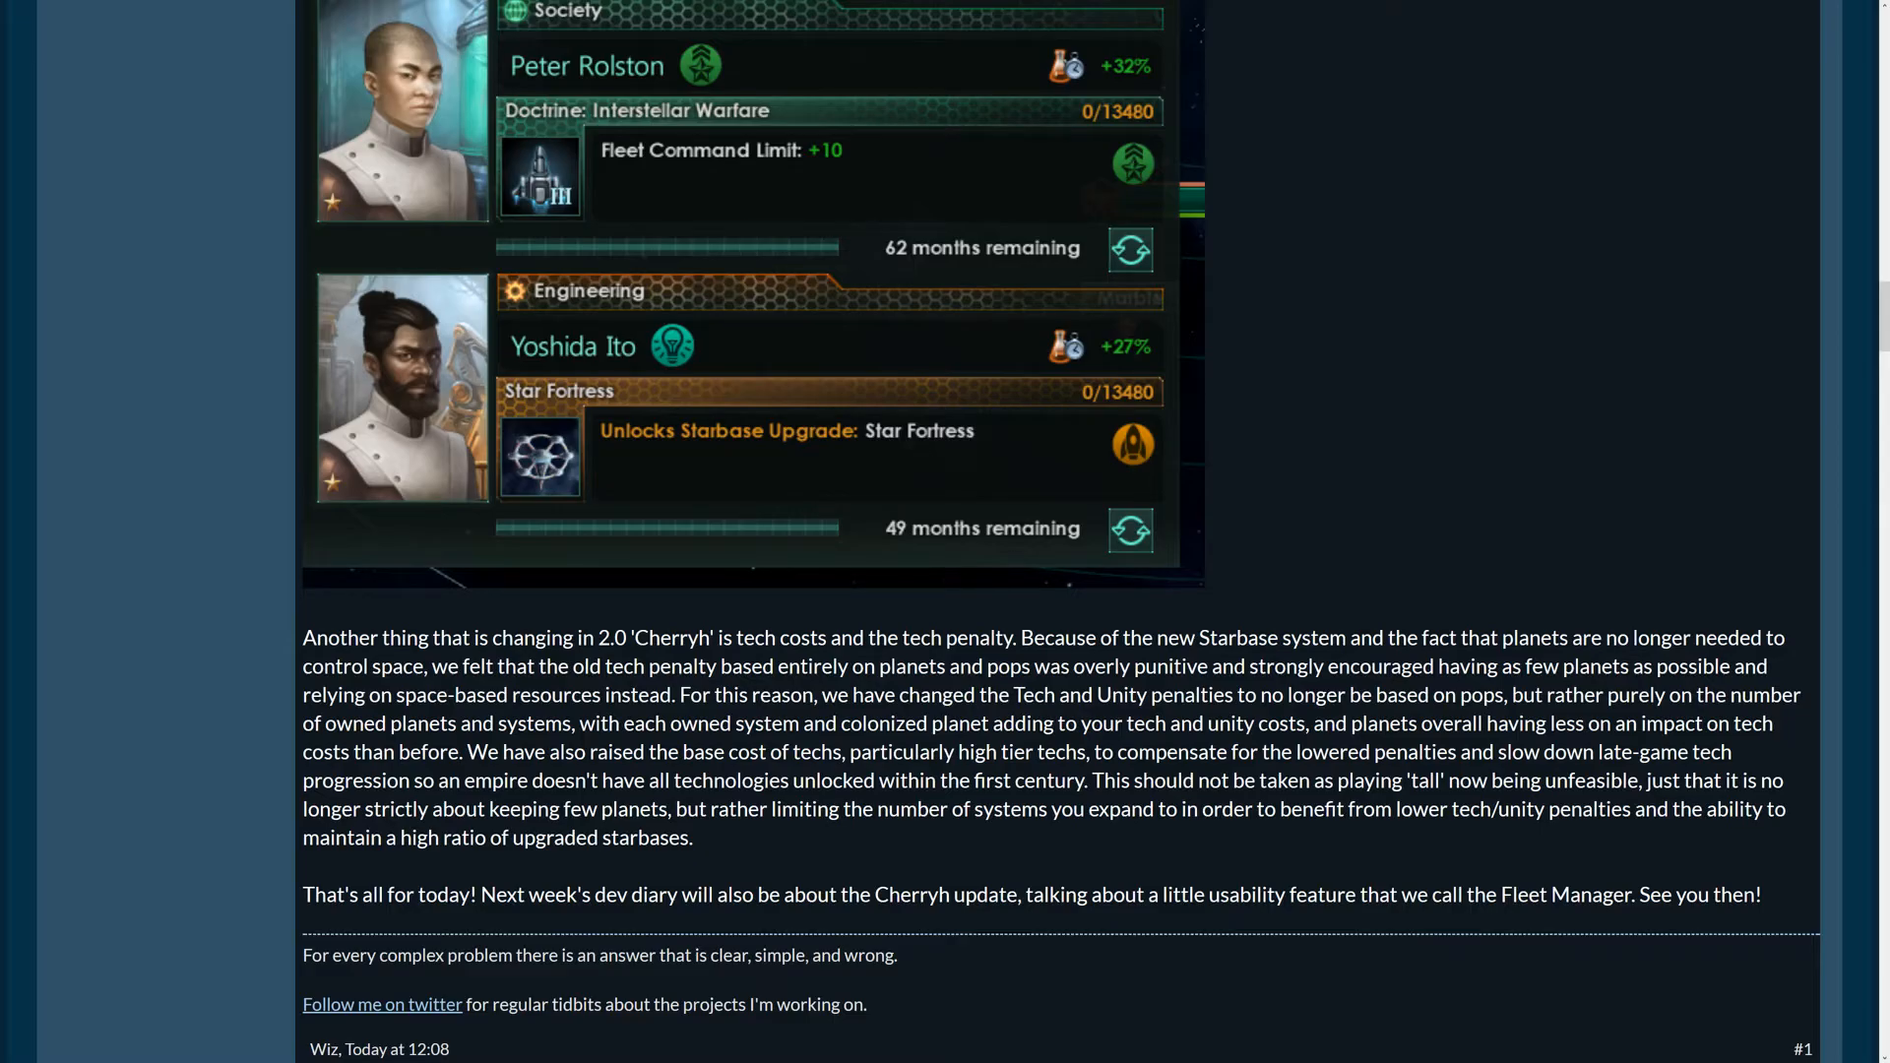
Scroll back to the Technological Progression five-tier list and Physics research card
scroll("up", 3)
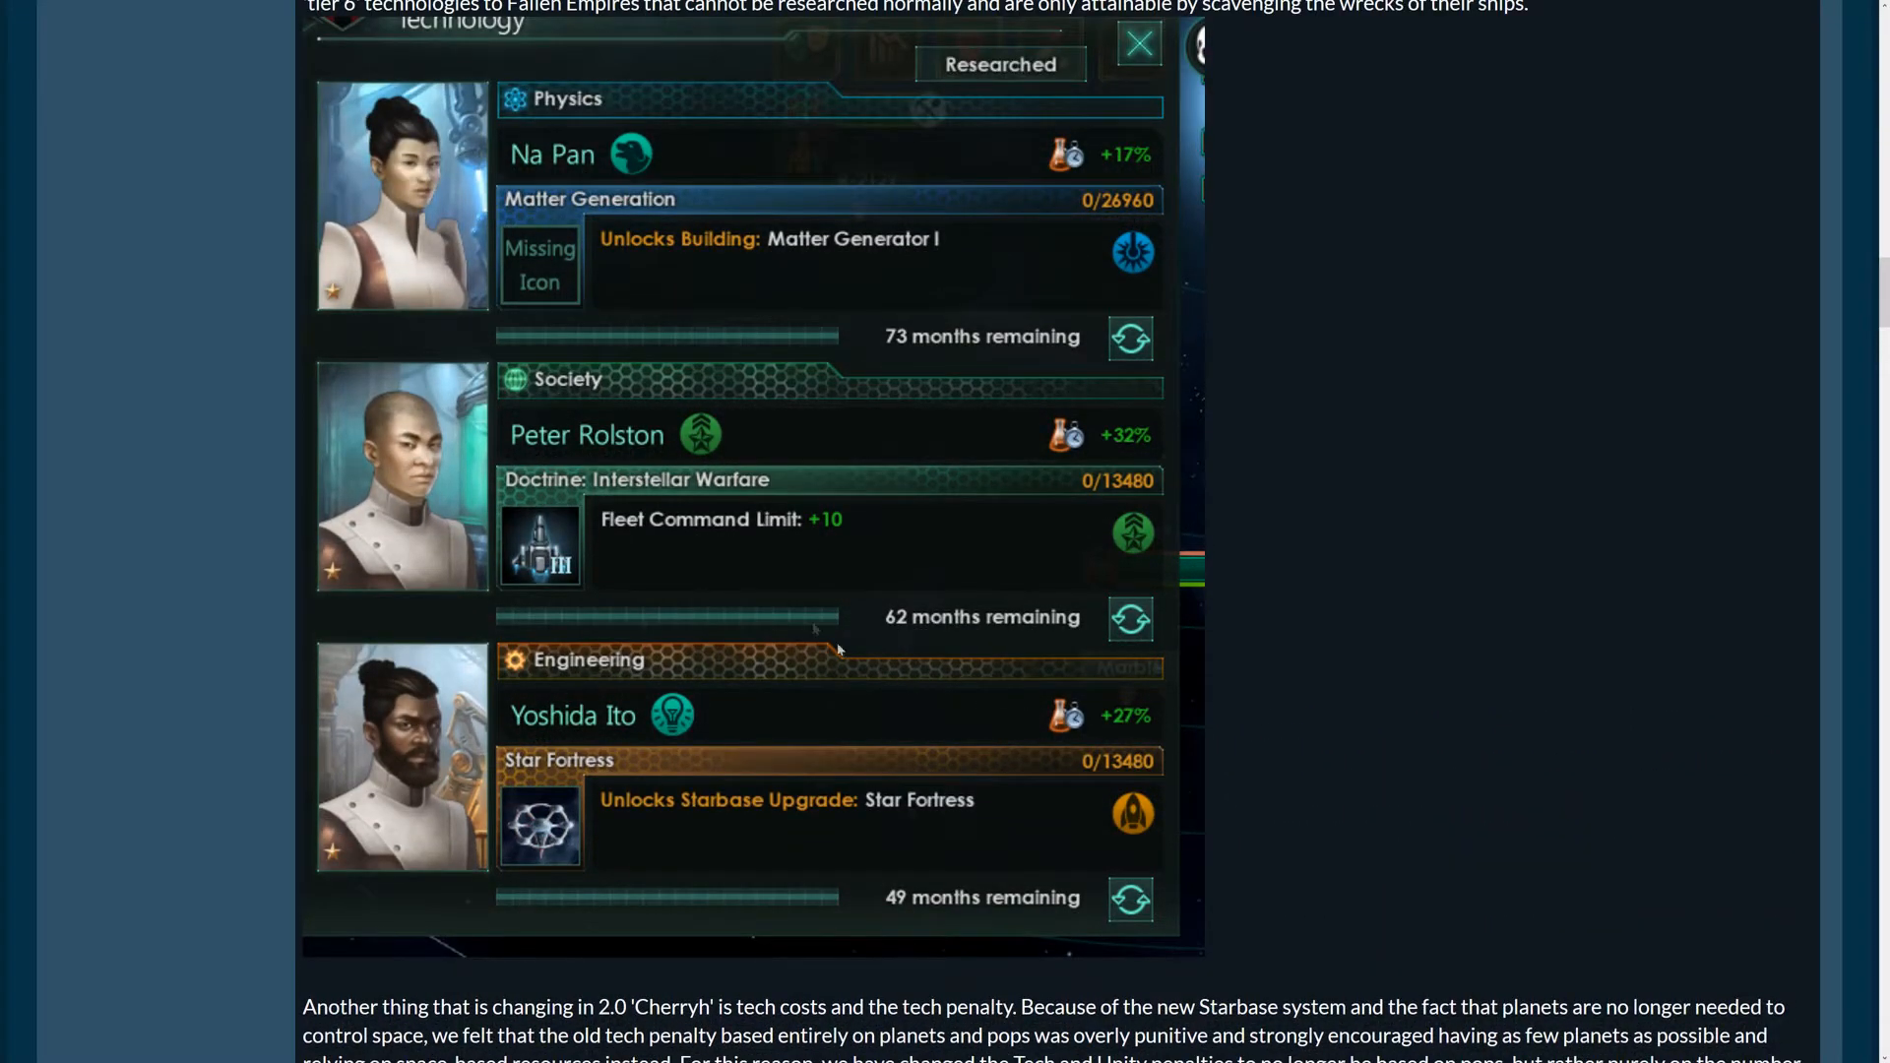
scroll("up", 3)
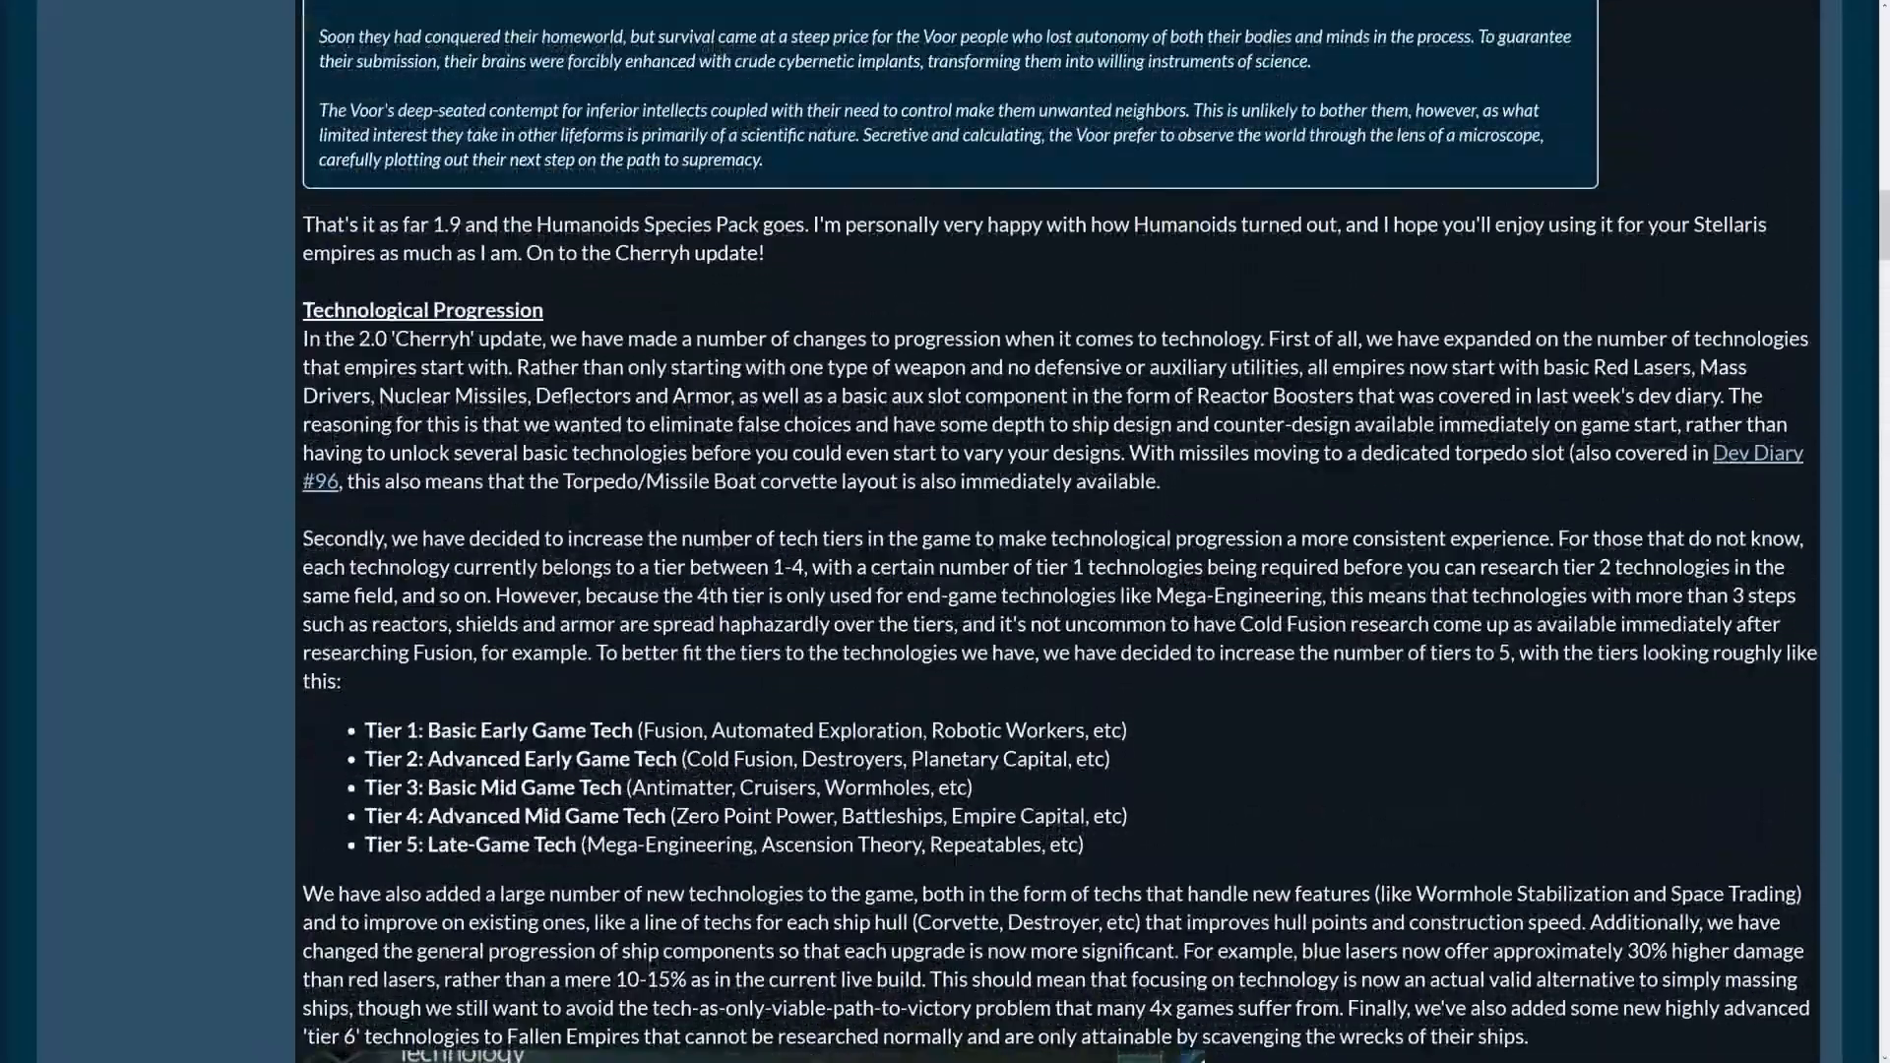
scroll("up", 3)
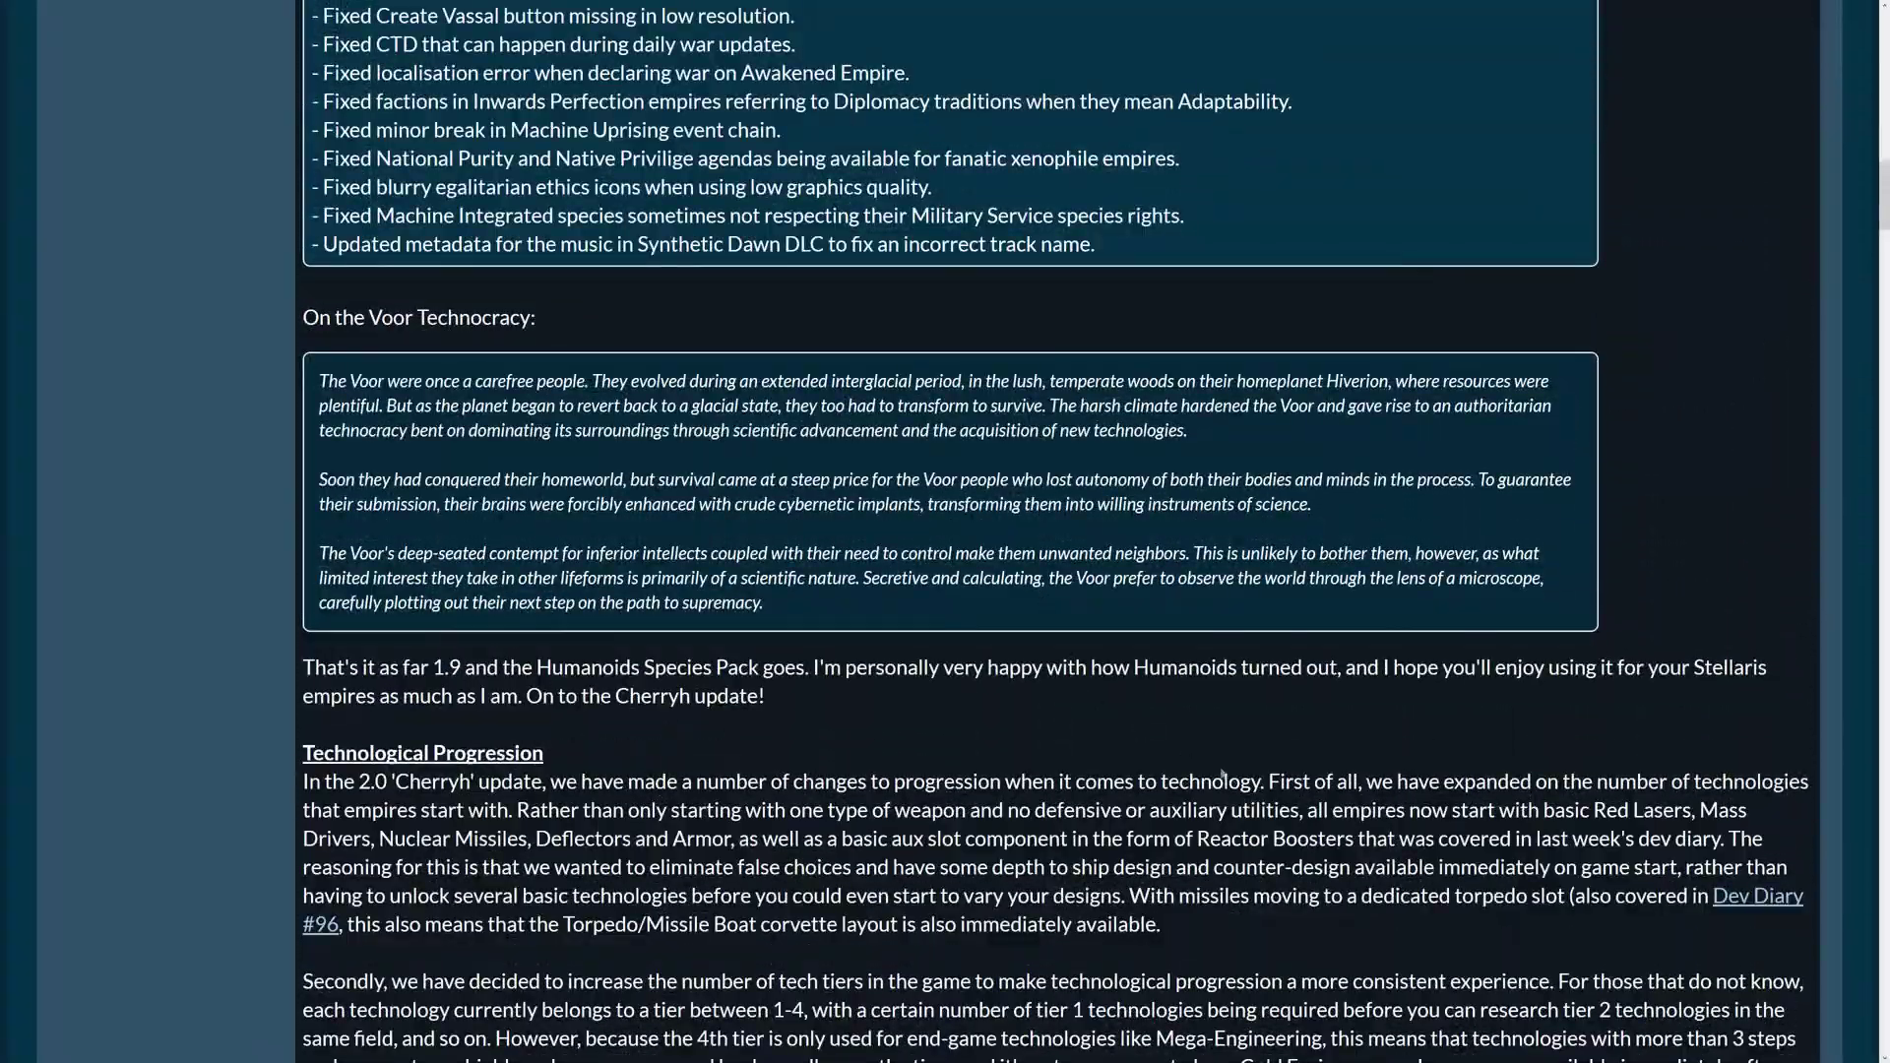
scroll("down", 3)
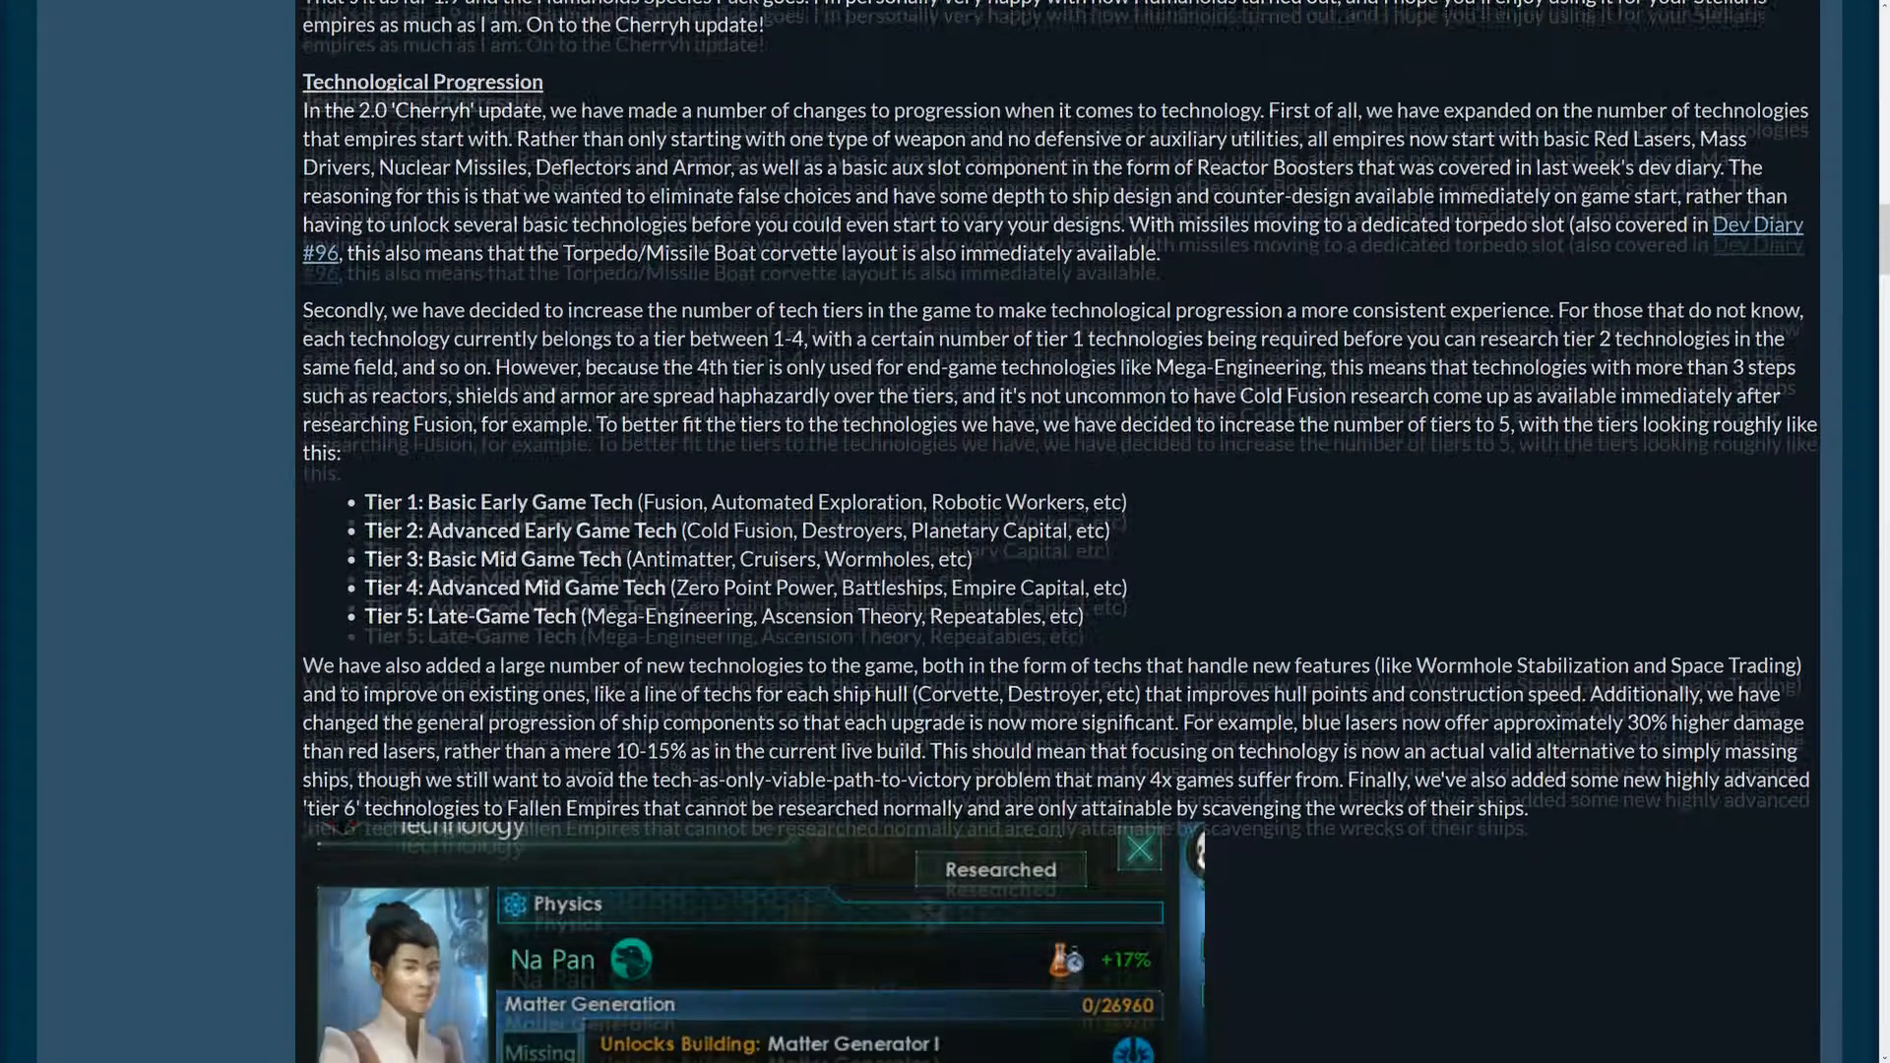
scroll("down", 3)
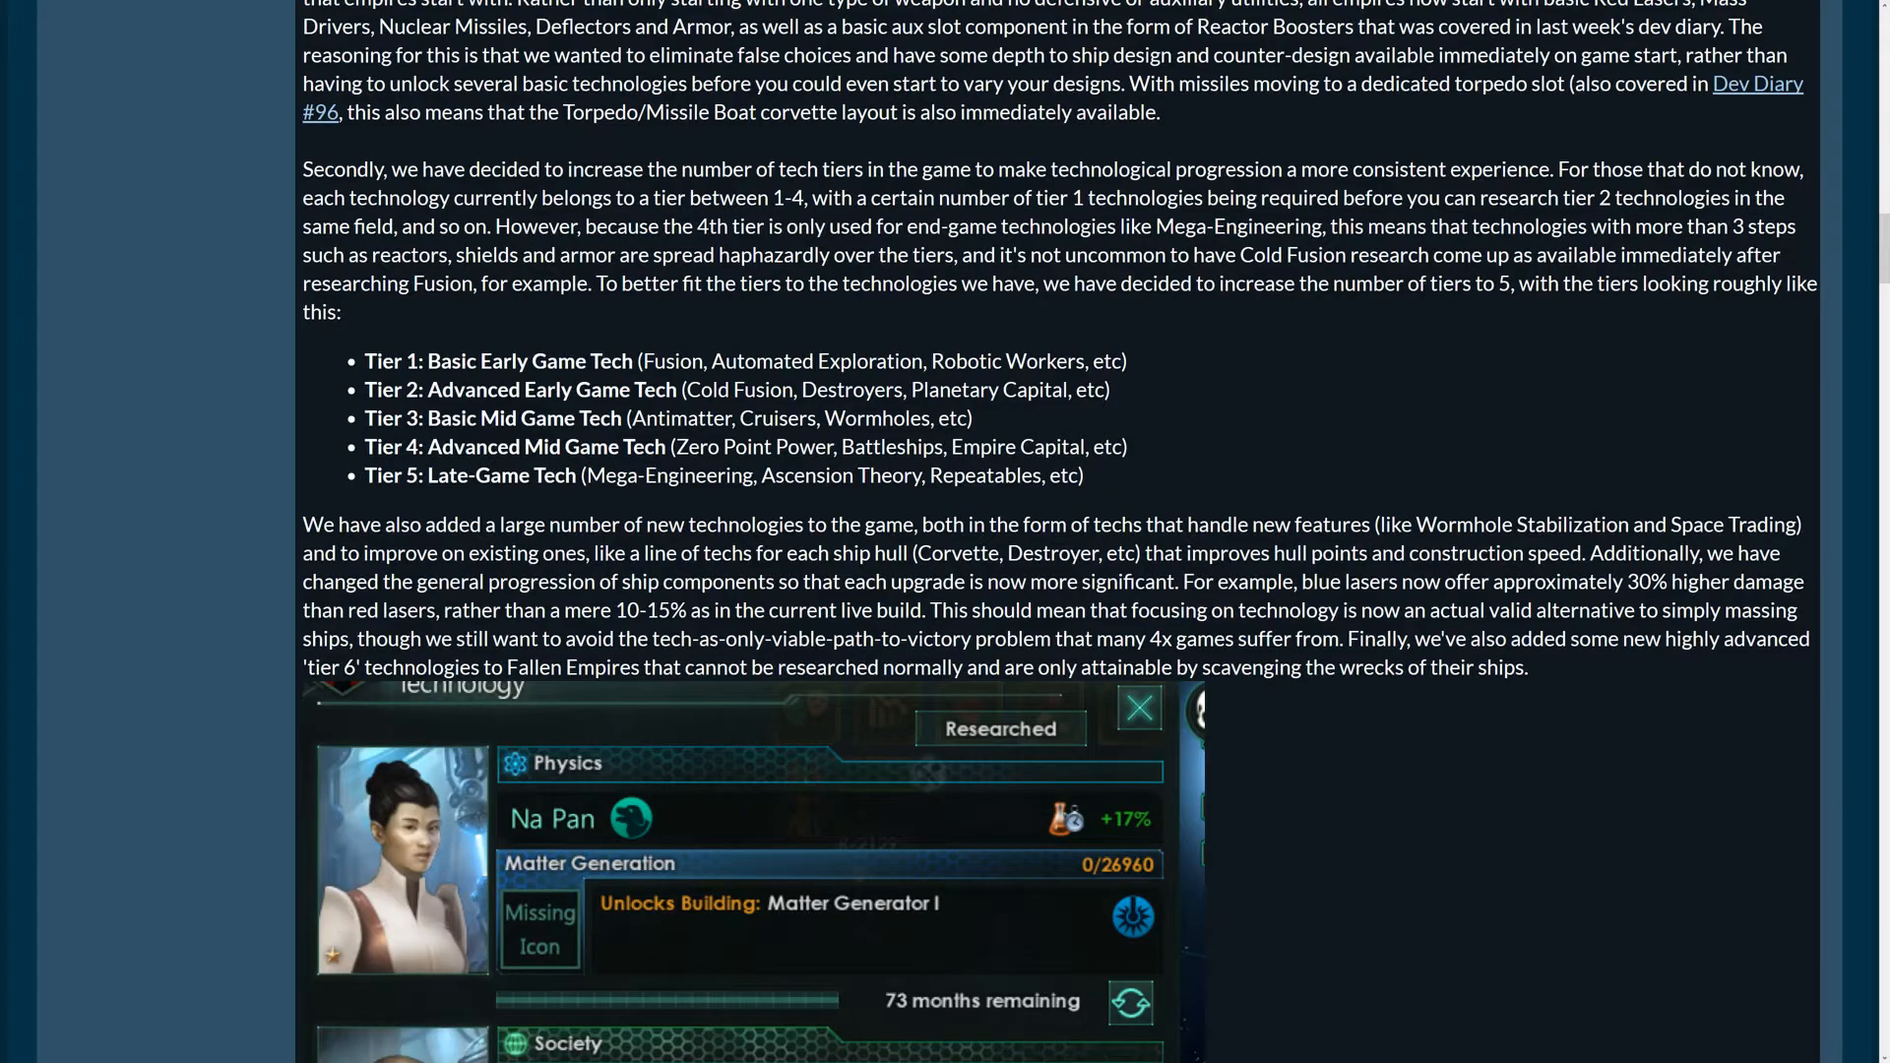